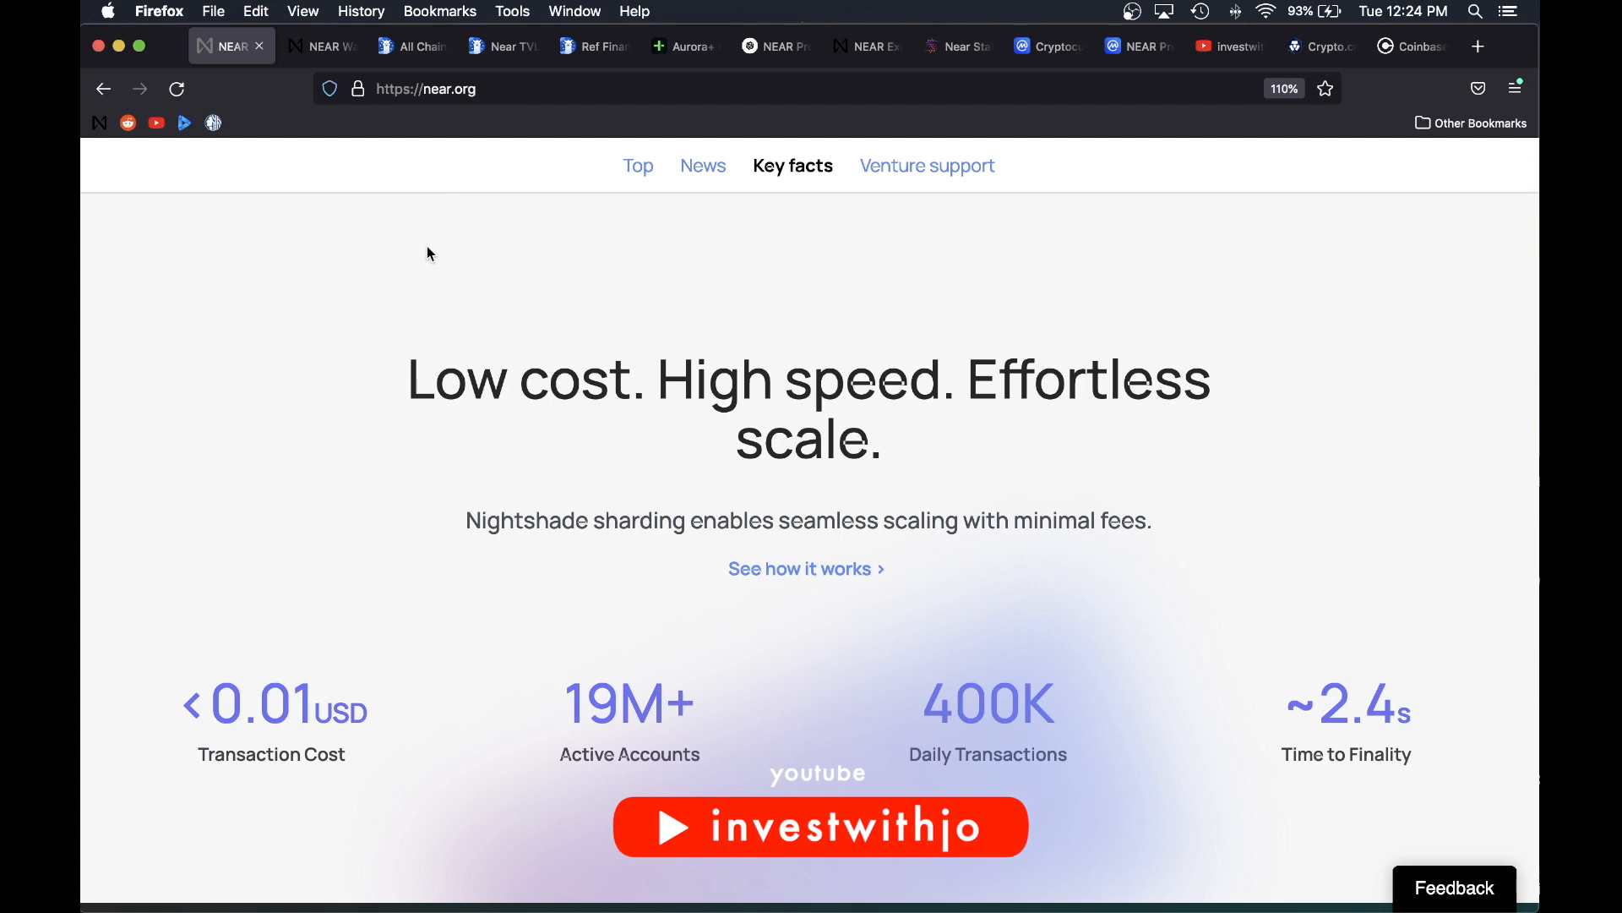
Step: Review the NEAR wallet and Staking Rewards pages, then find NEAR Protocol at rank 25 on CoinMarketCap
left_click(322, 46)
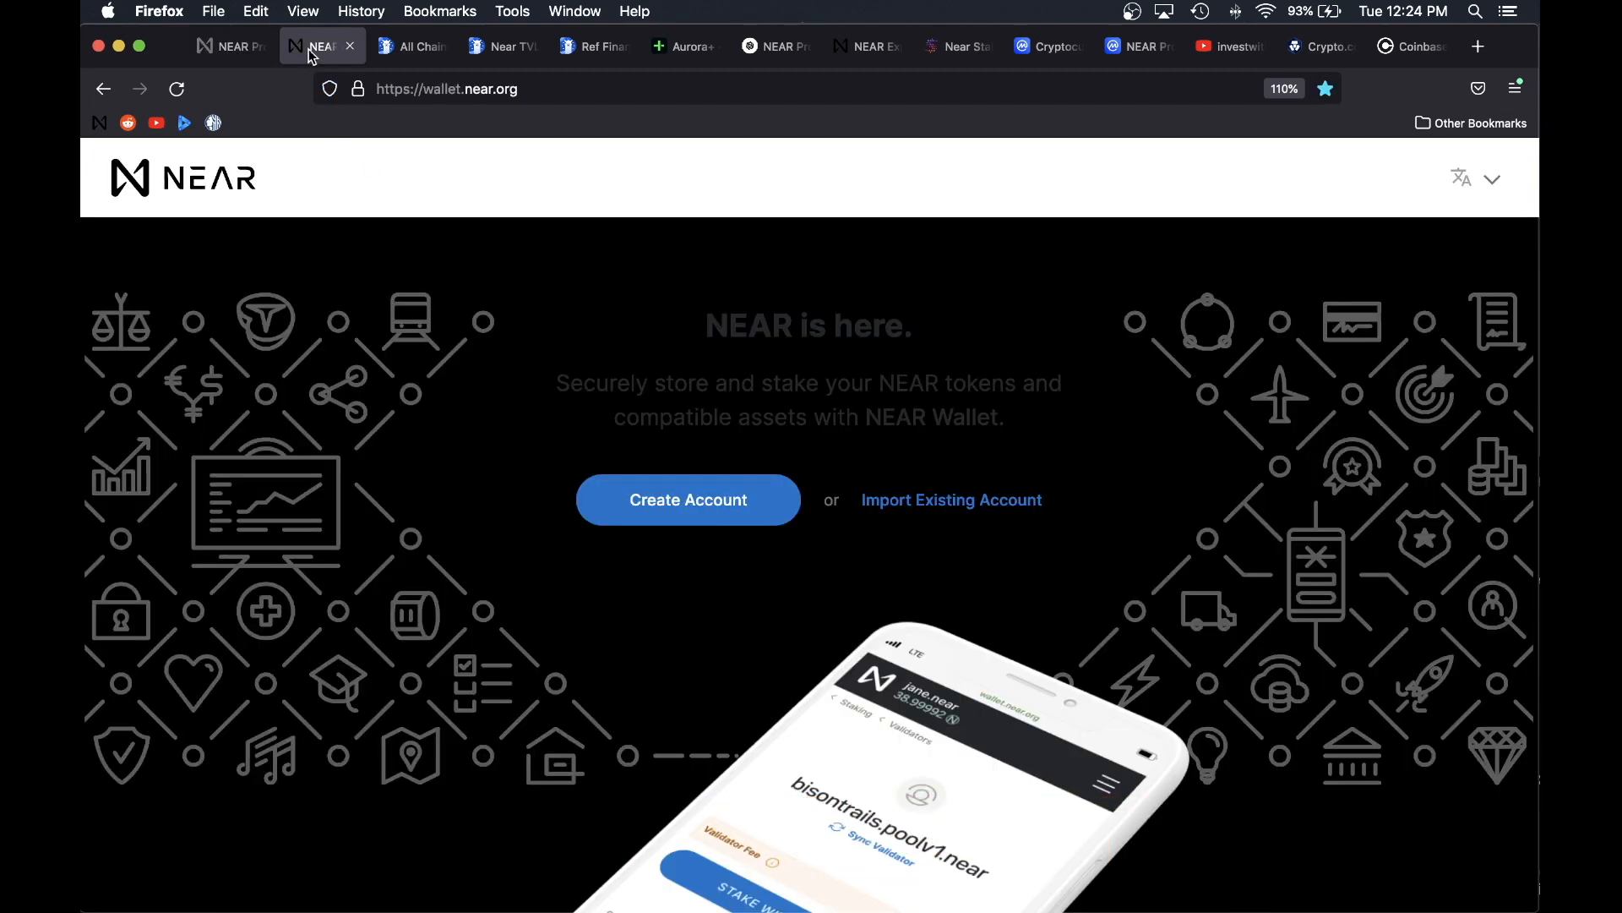
left_click(412, 46)
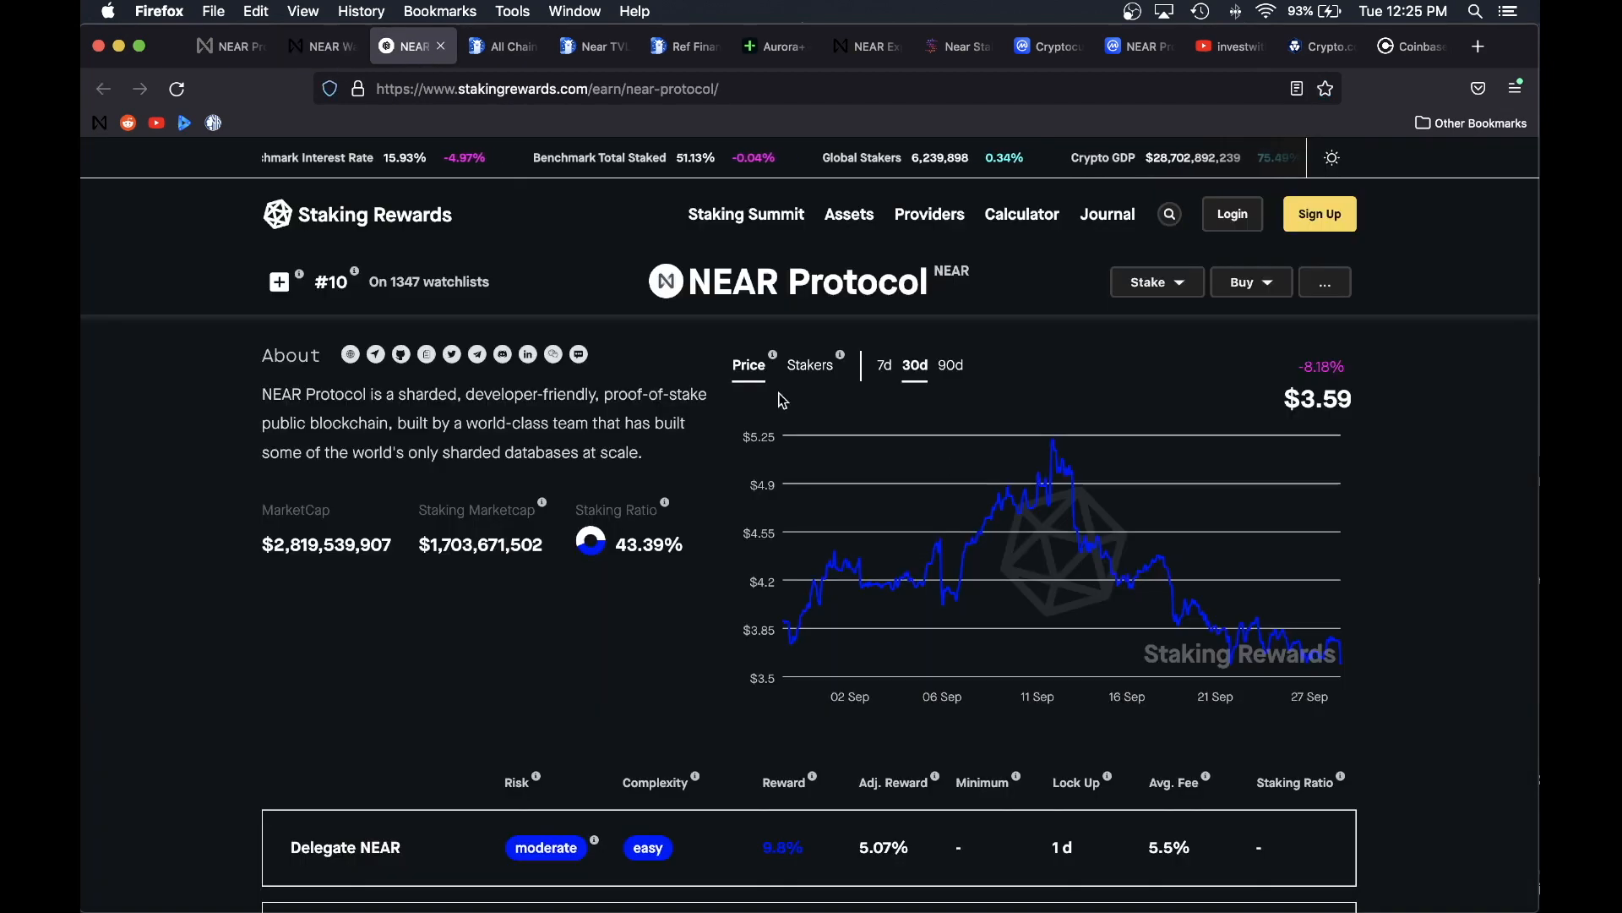
mouse_move(1403, 487)
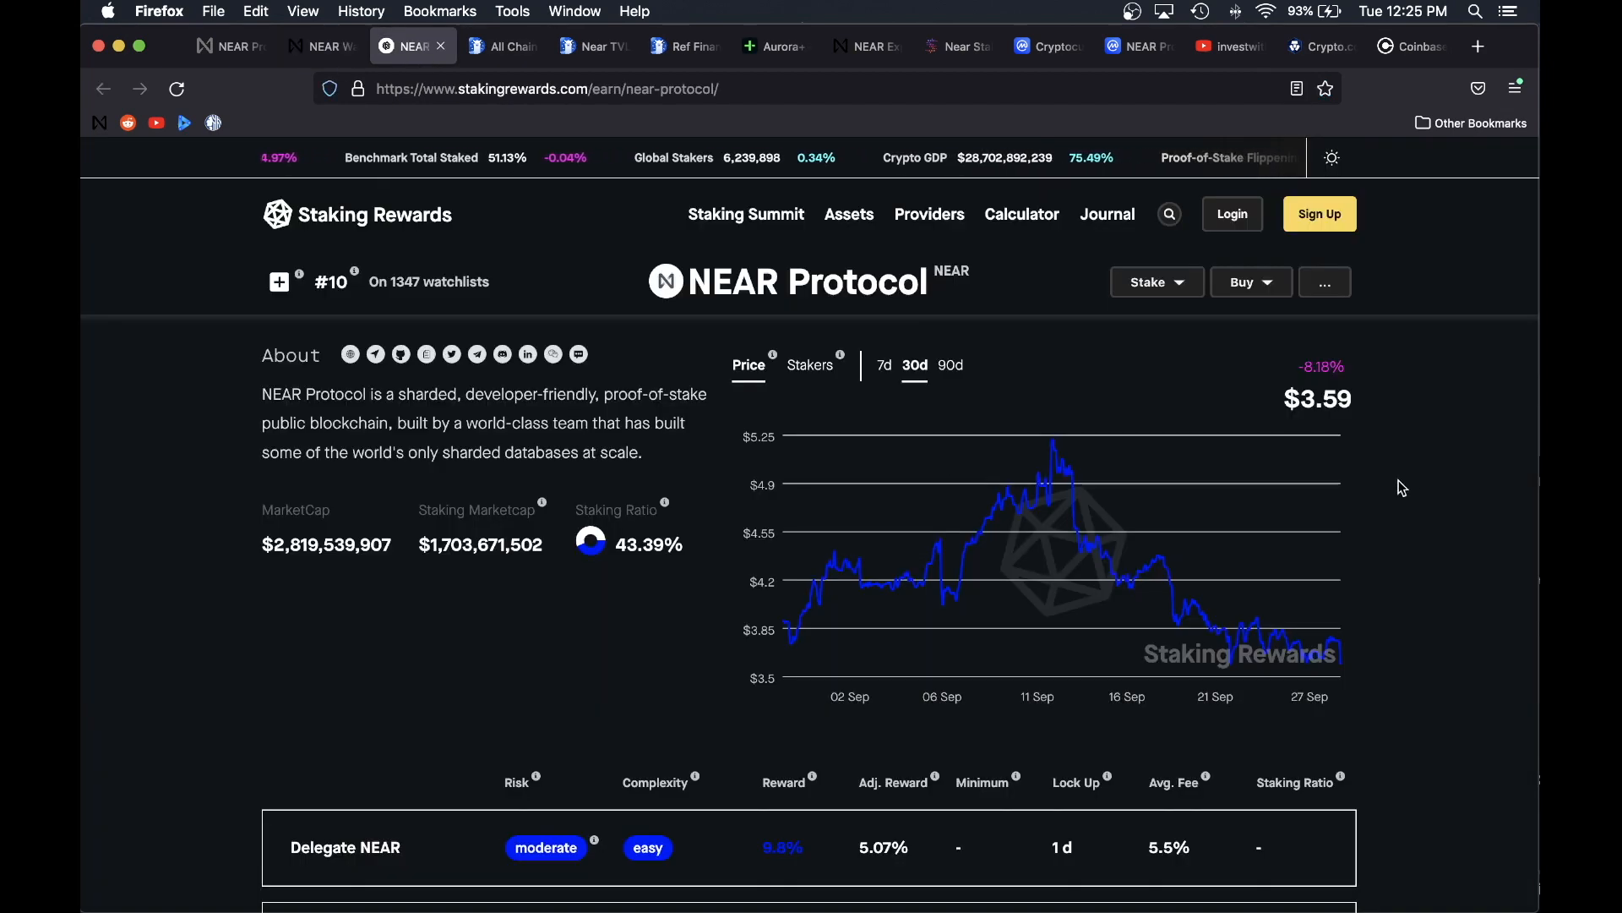
left_click(502, 45)
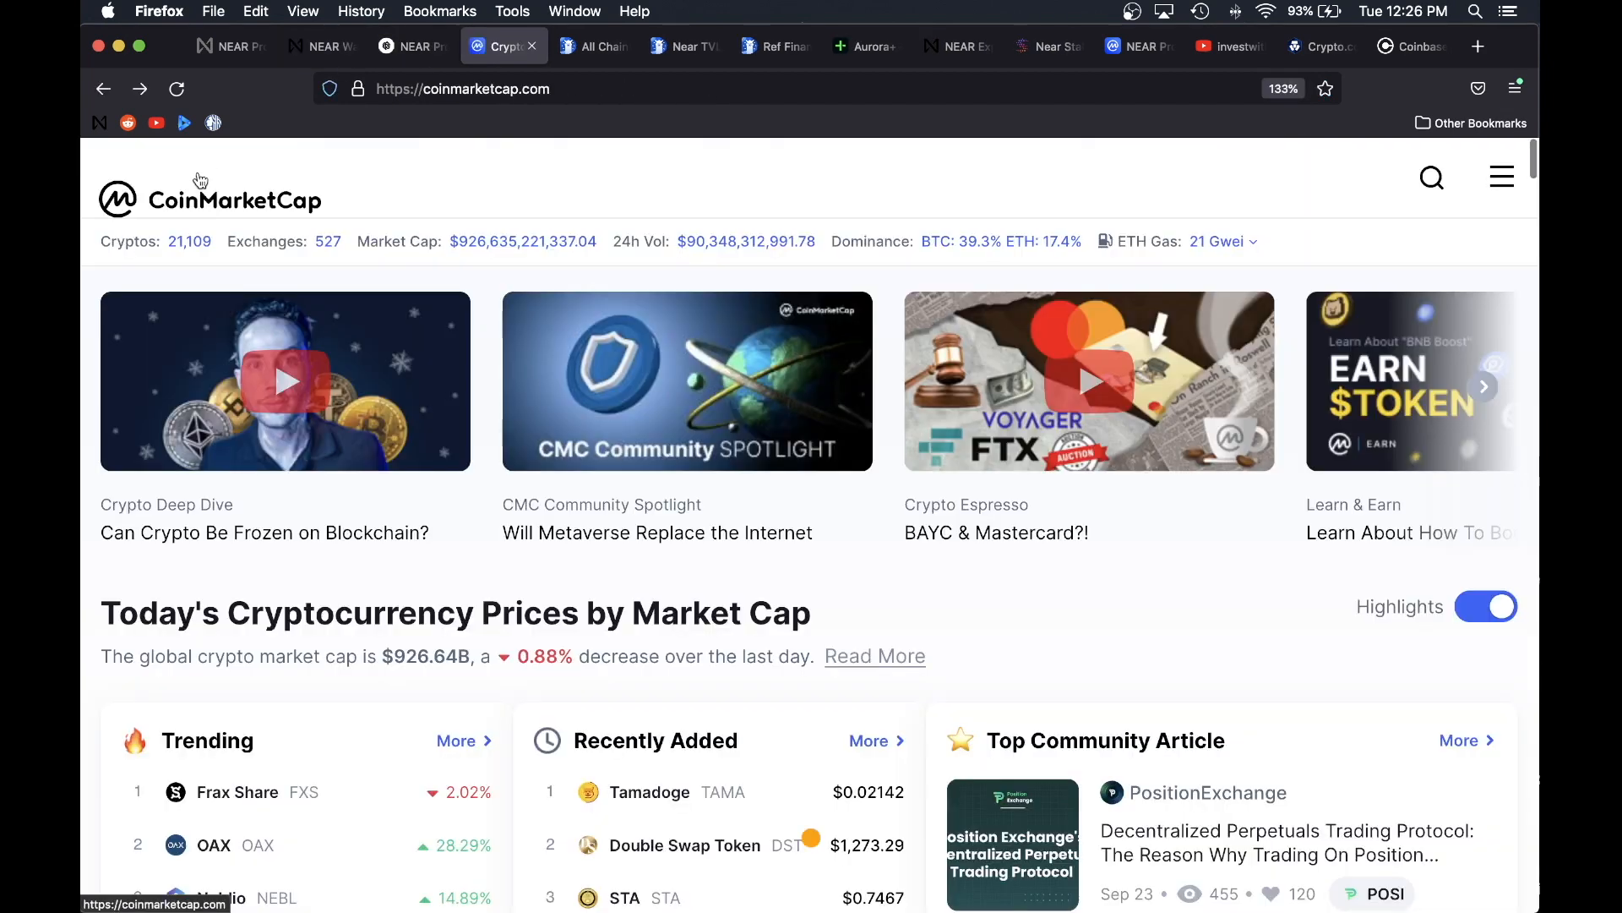
scroll("down", 3)
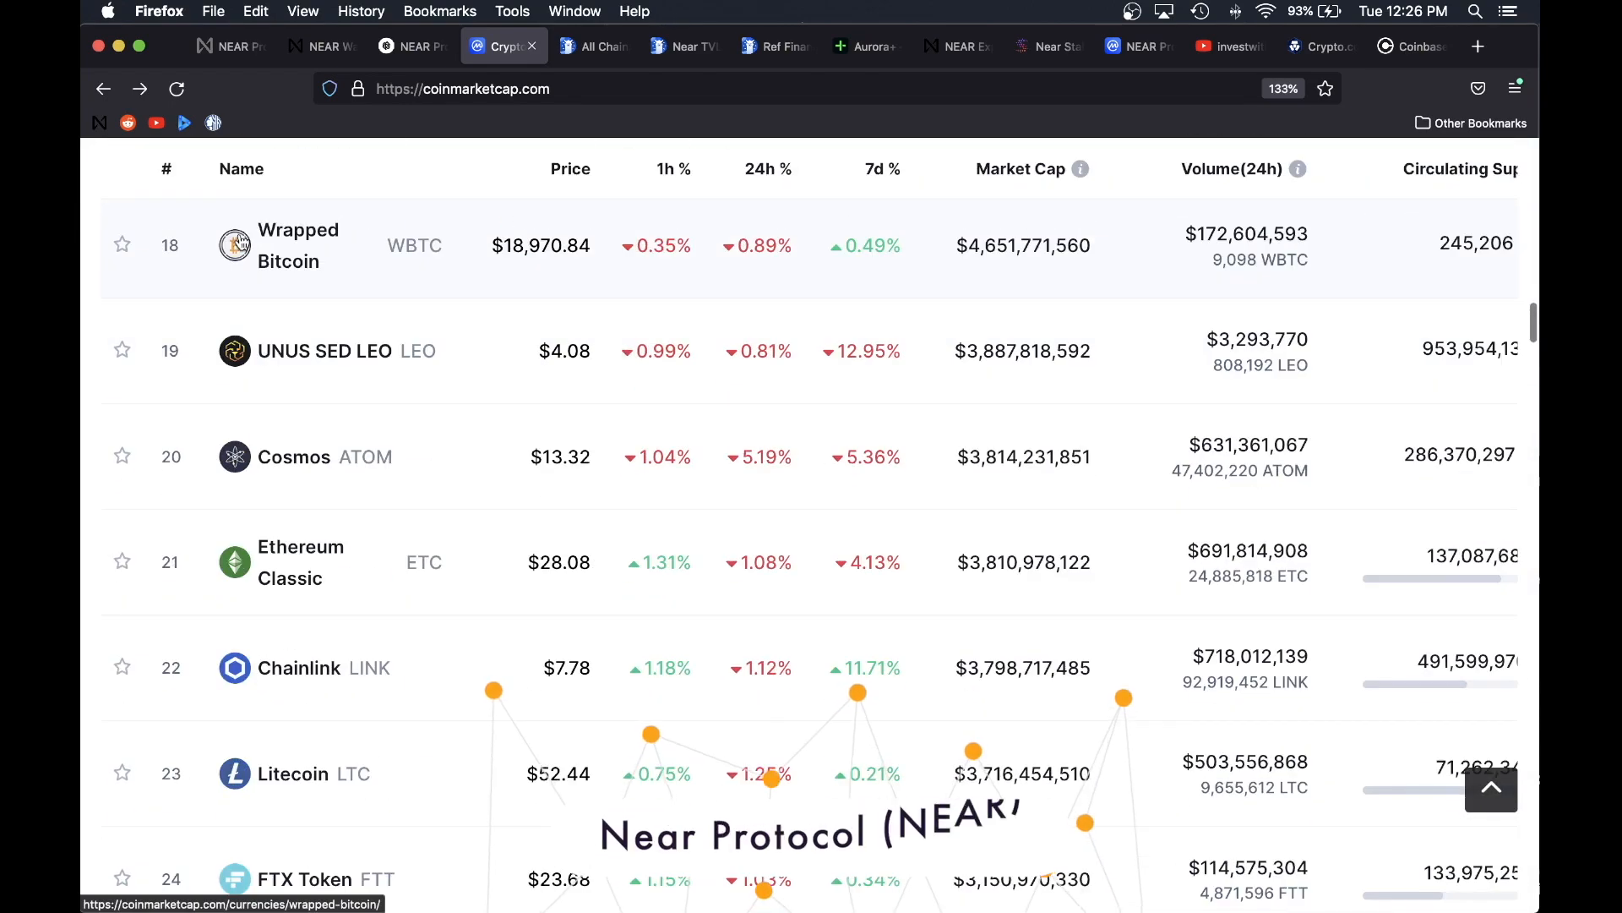
scroll("down", 3)
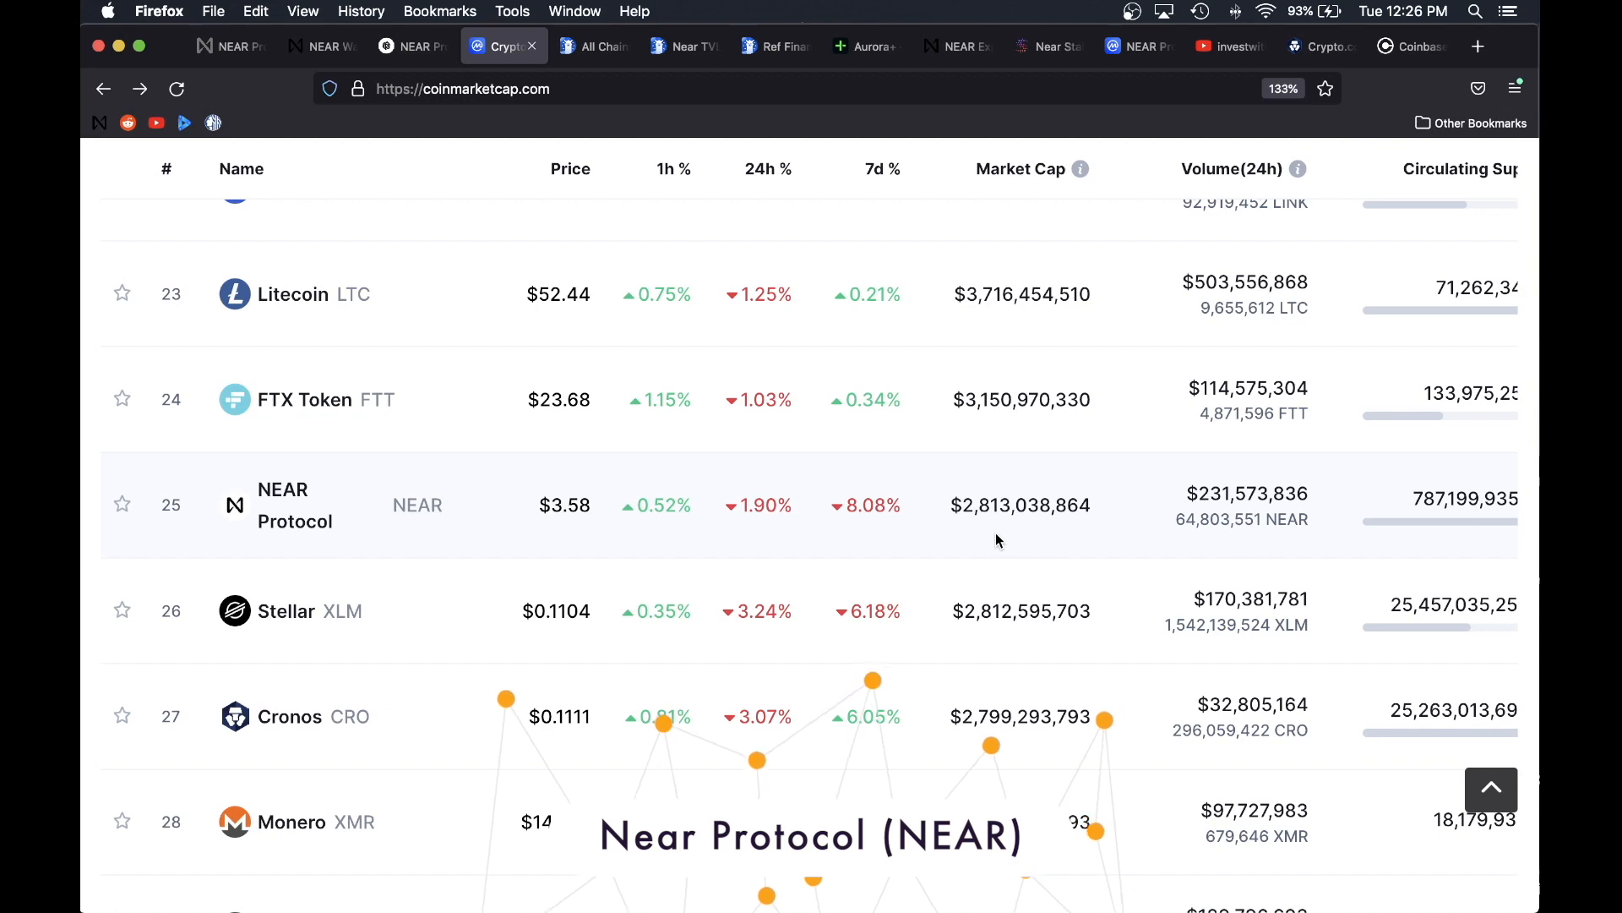
Step: Locate Near's $272.45m TVL in DefiLlama's chains ranking, then return to near.org
left_click(589, 46)
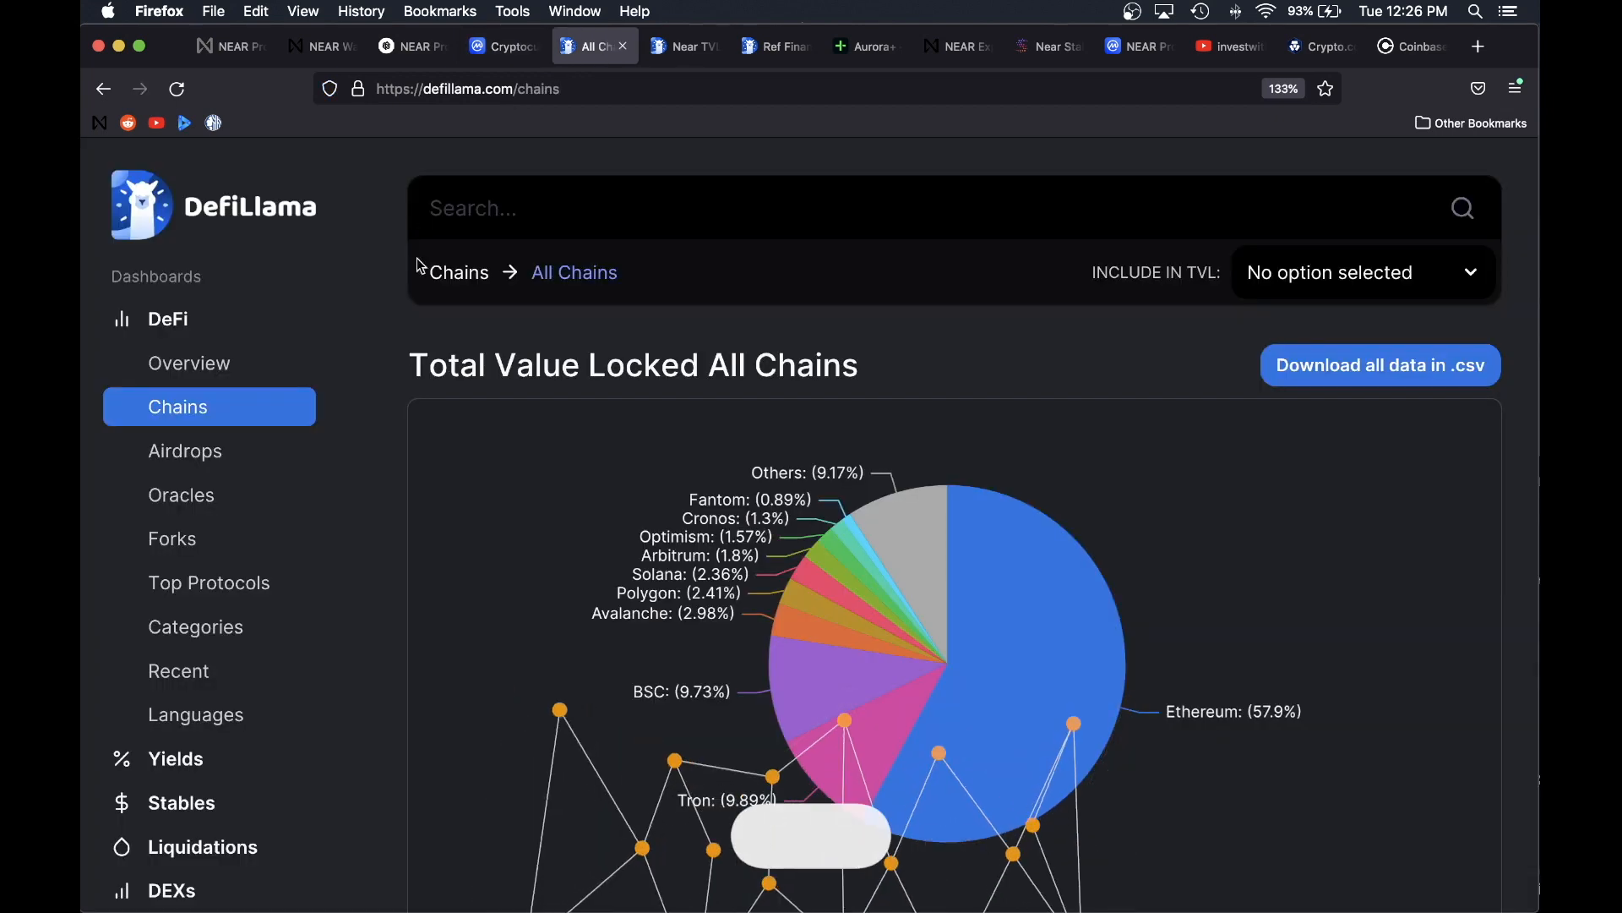
scroll("down", 3)
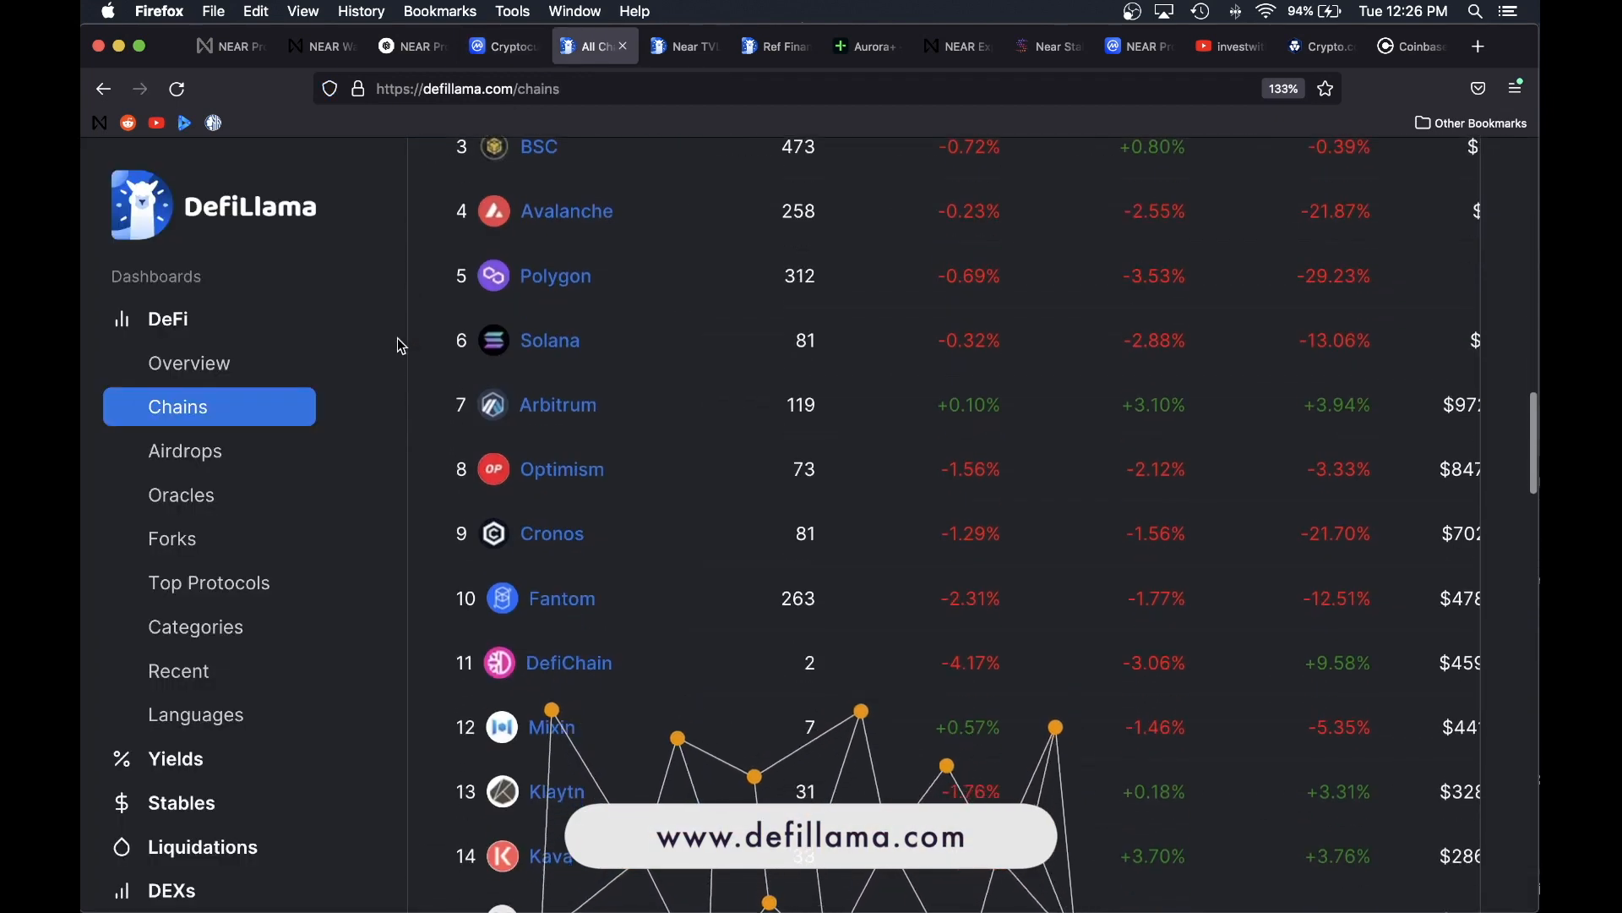
scroll("down", 3)
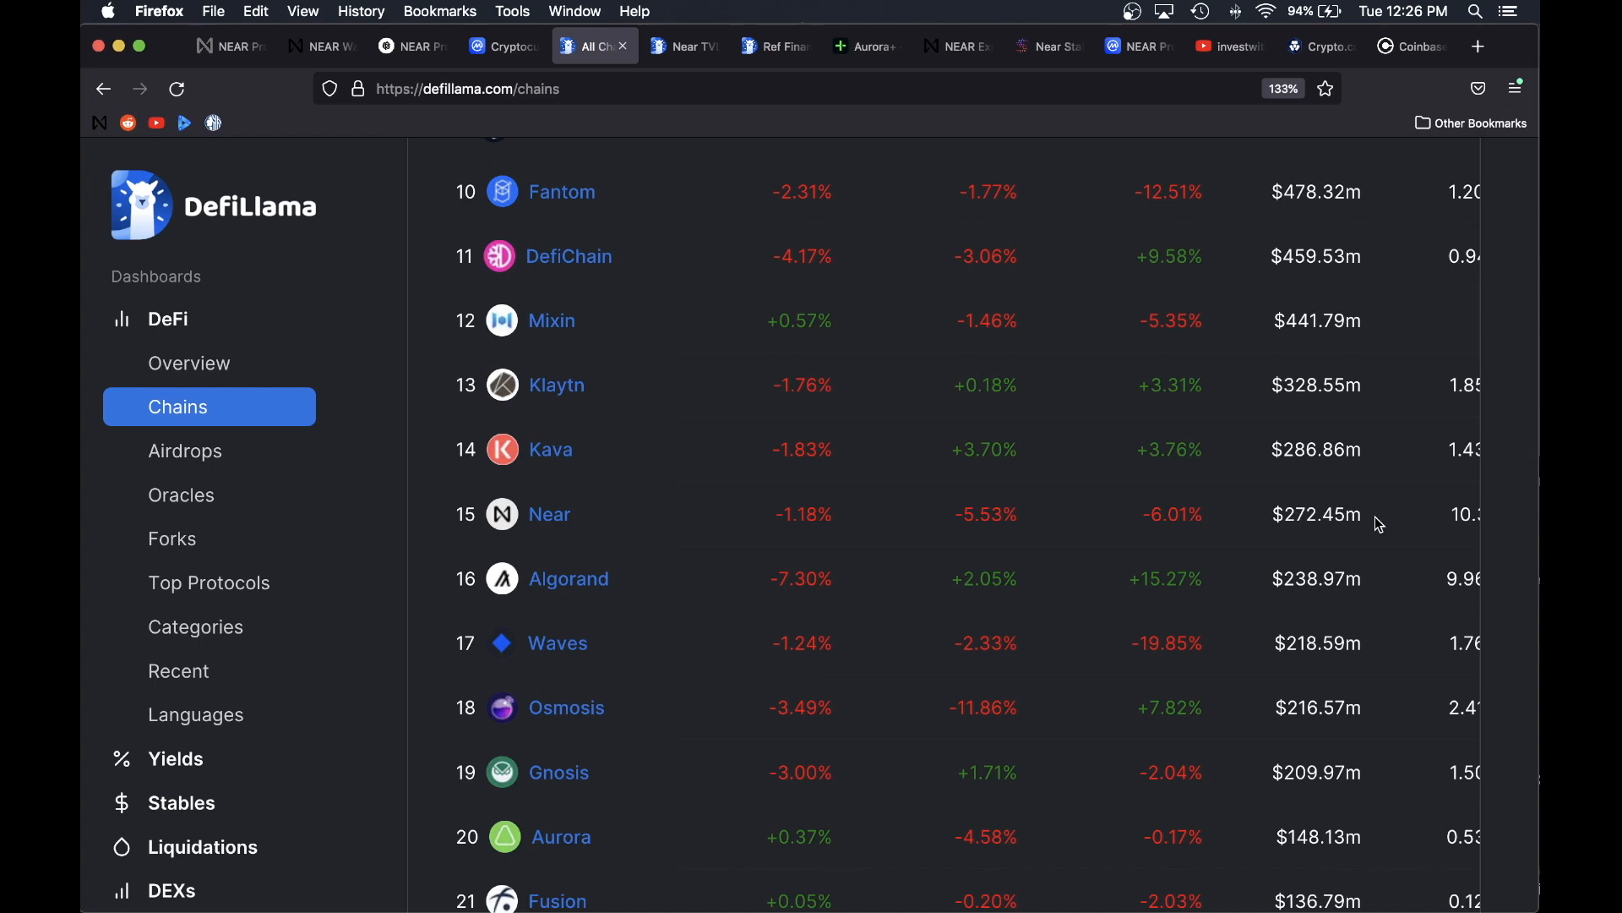
left_click(230, 45)
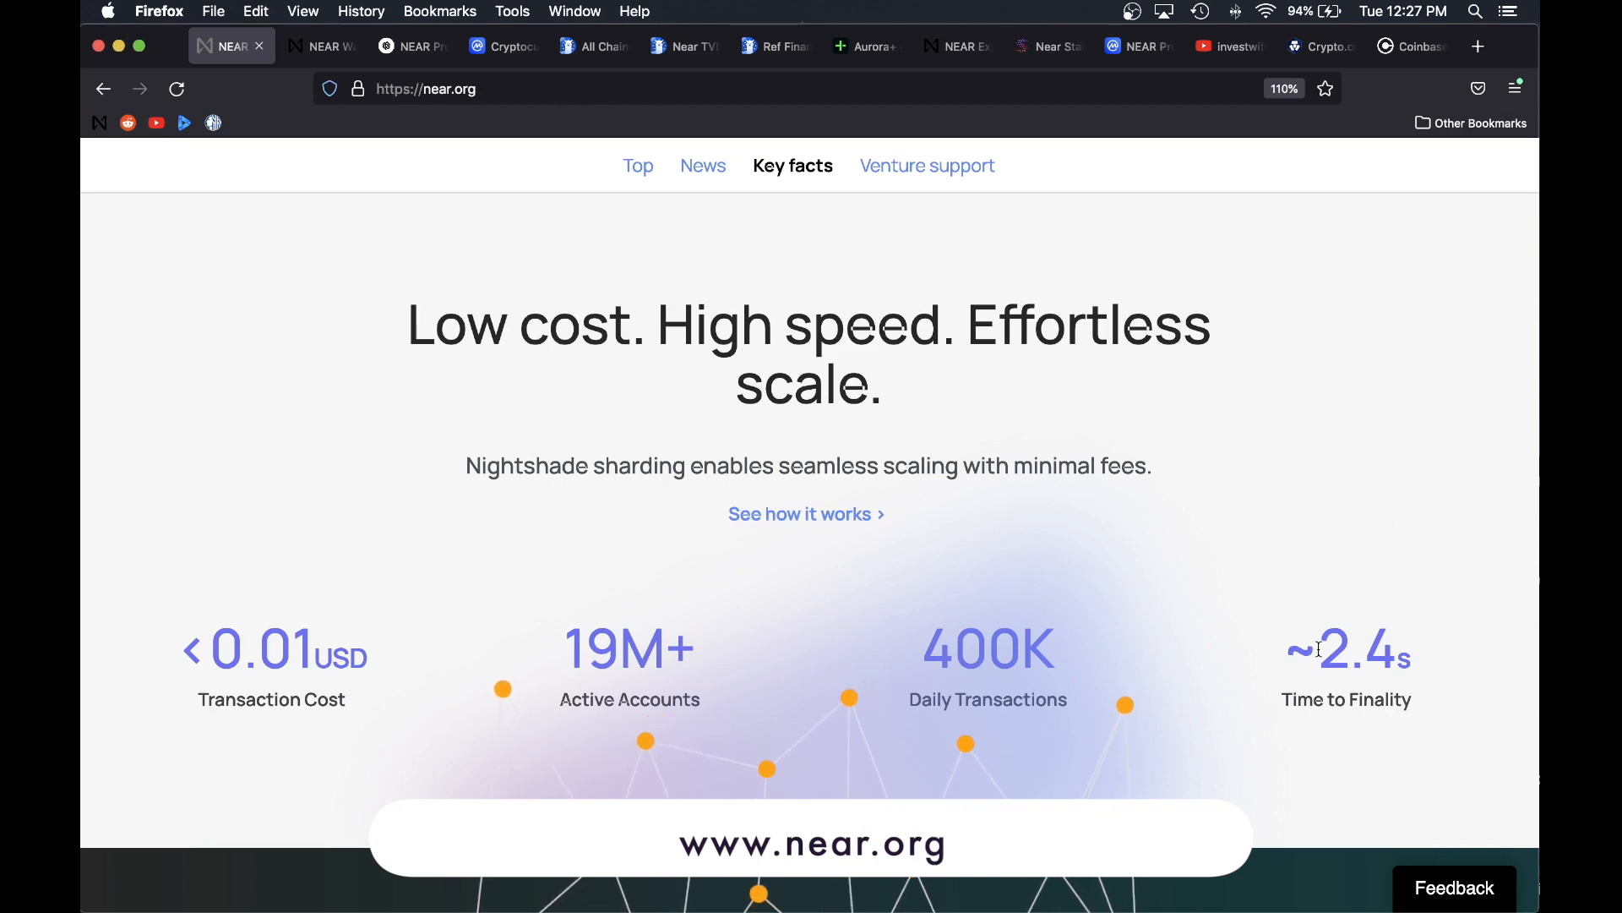
Step: Check Near's TVL rankings on DefiLlama, visit Ref Finance, then move to the Aurora+ signup page
left_click(677, 46)
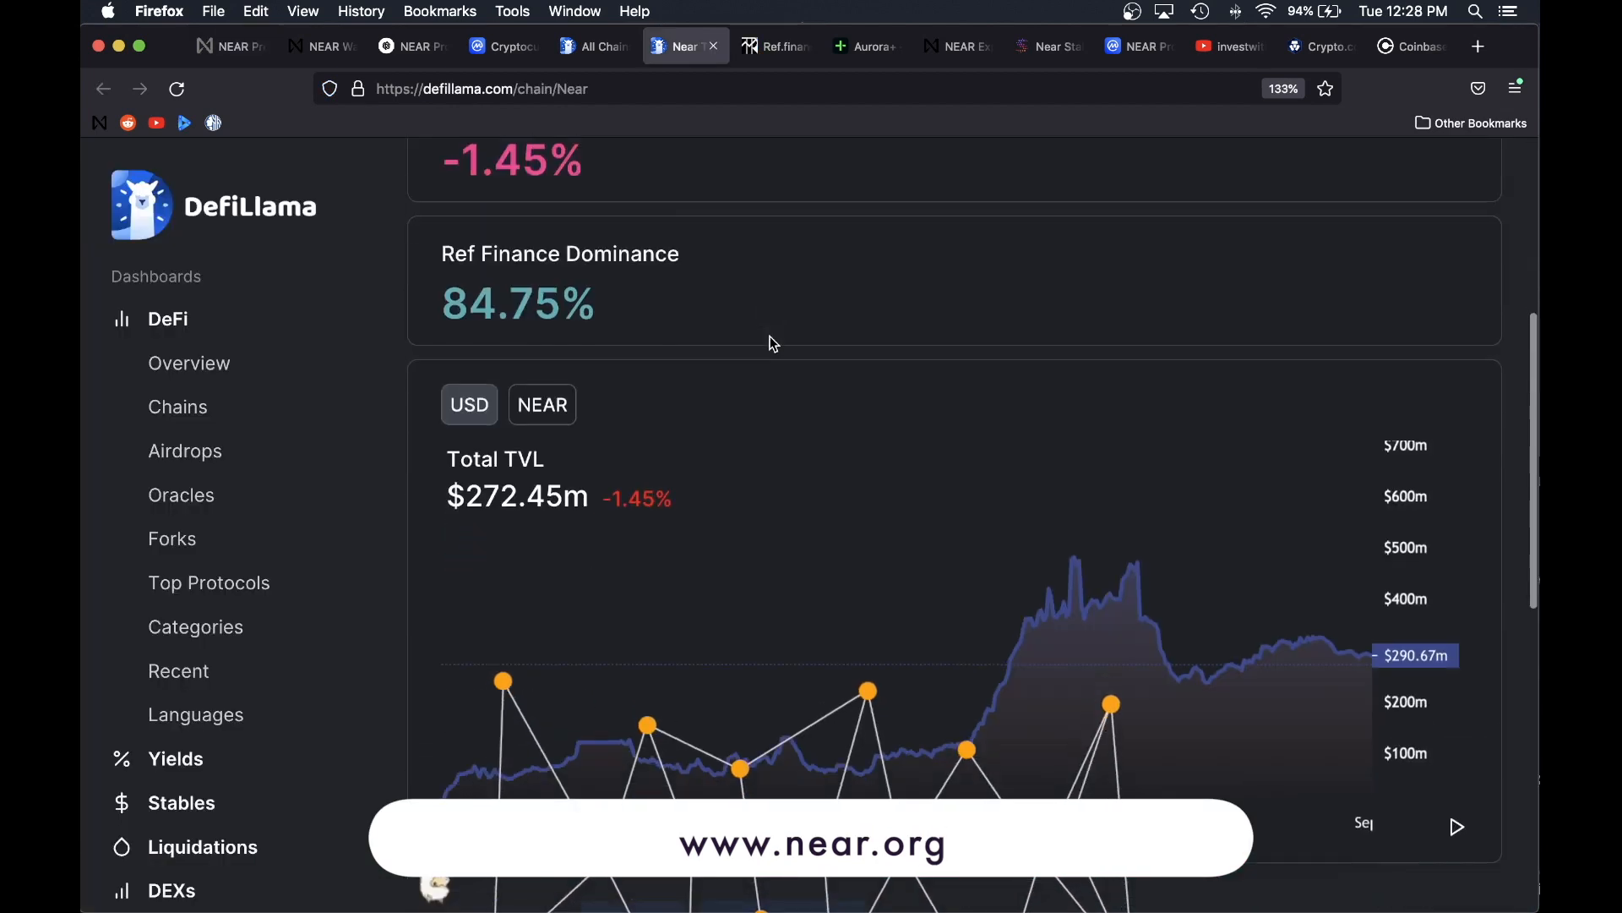
scroll("down", 3)
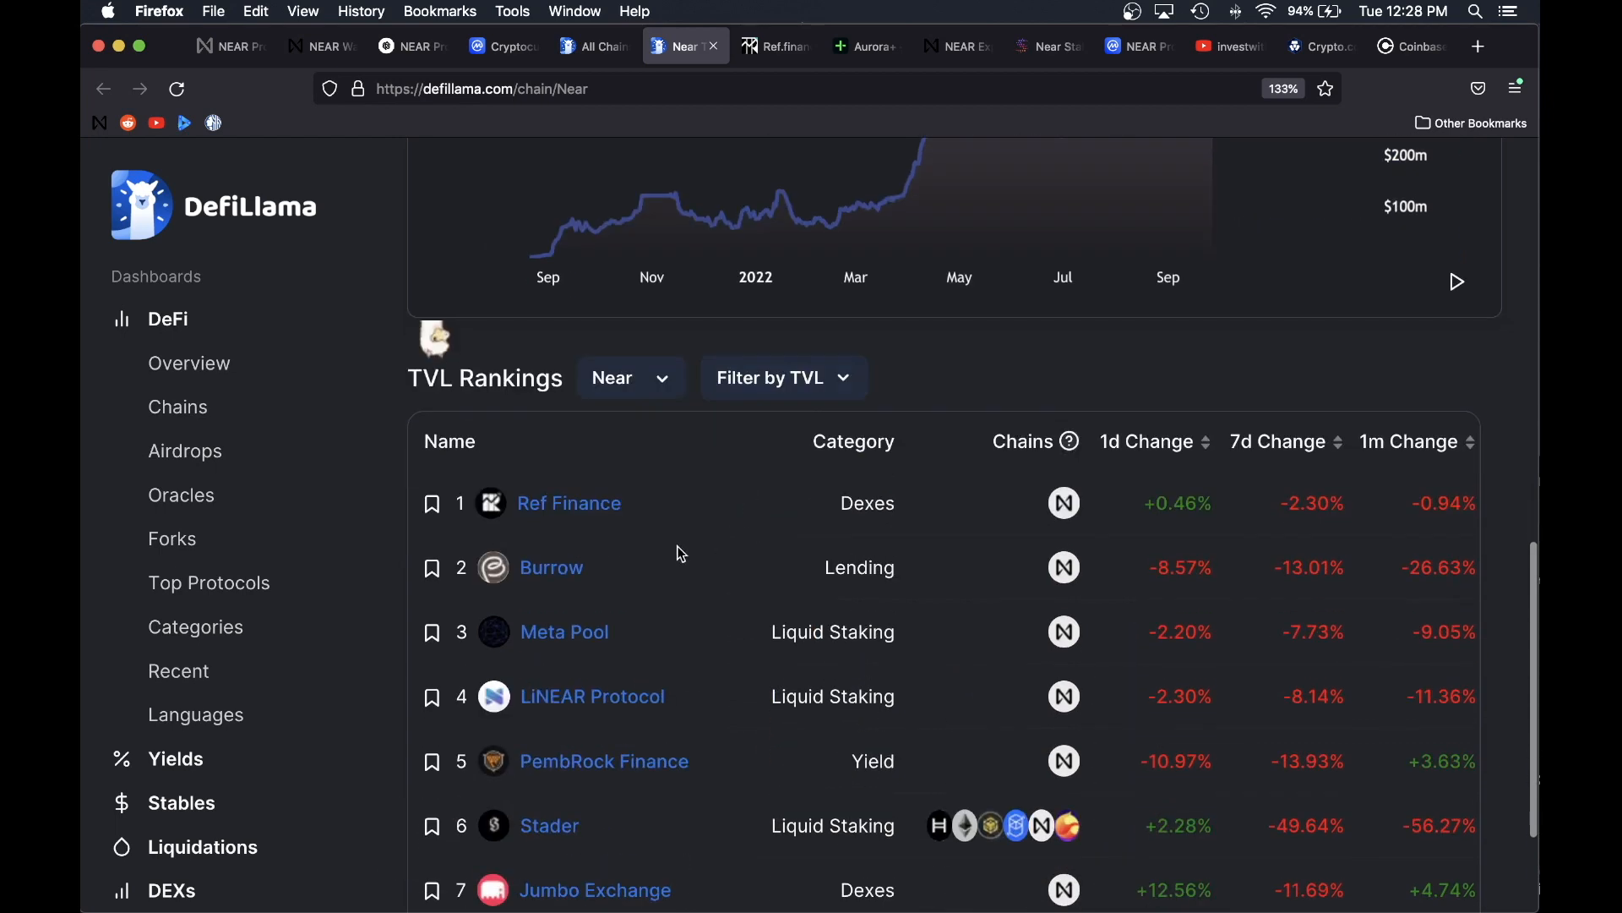
mouse_move(568, 504)
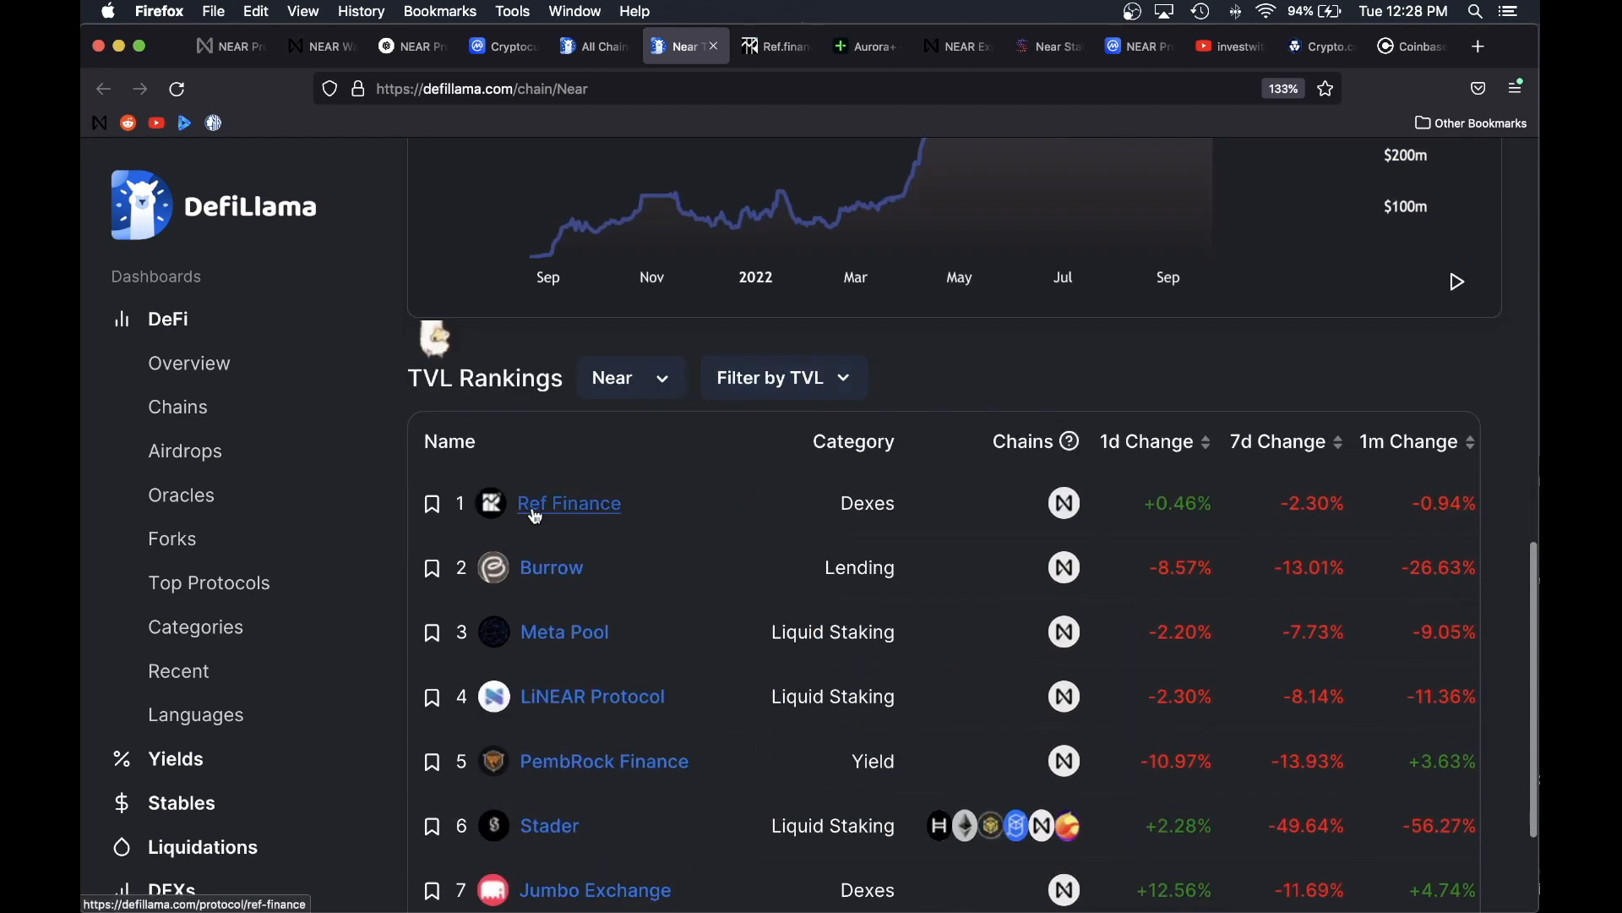
left_click(568, 503)
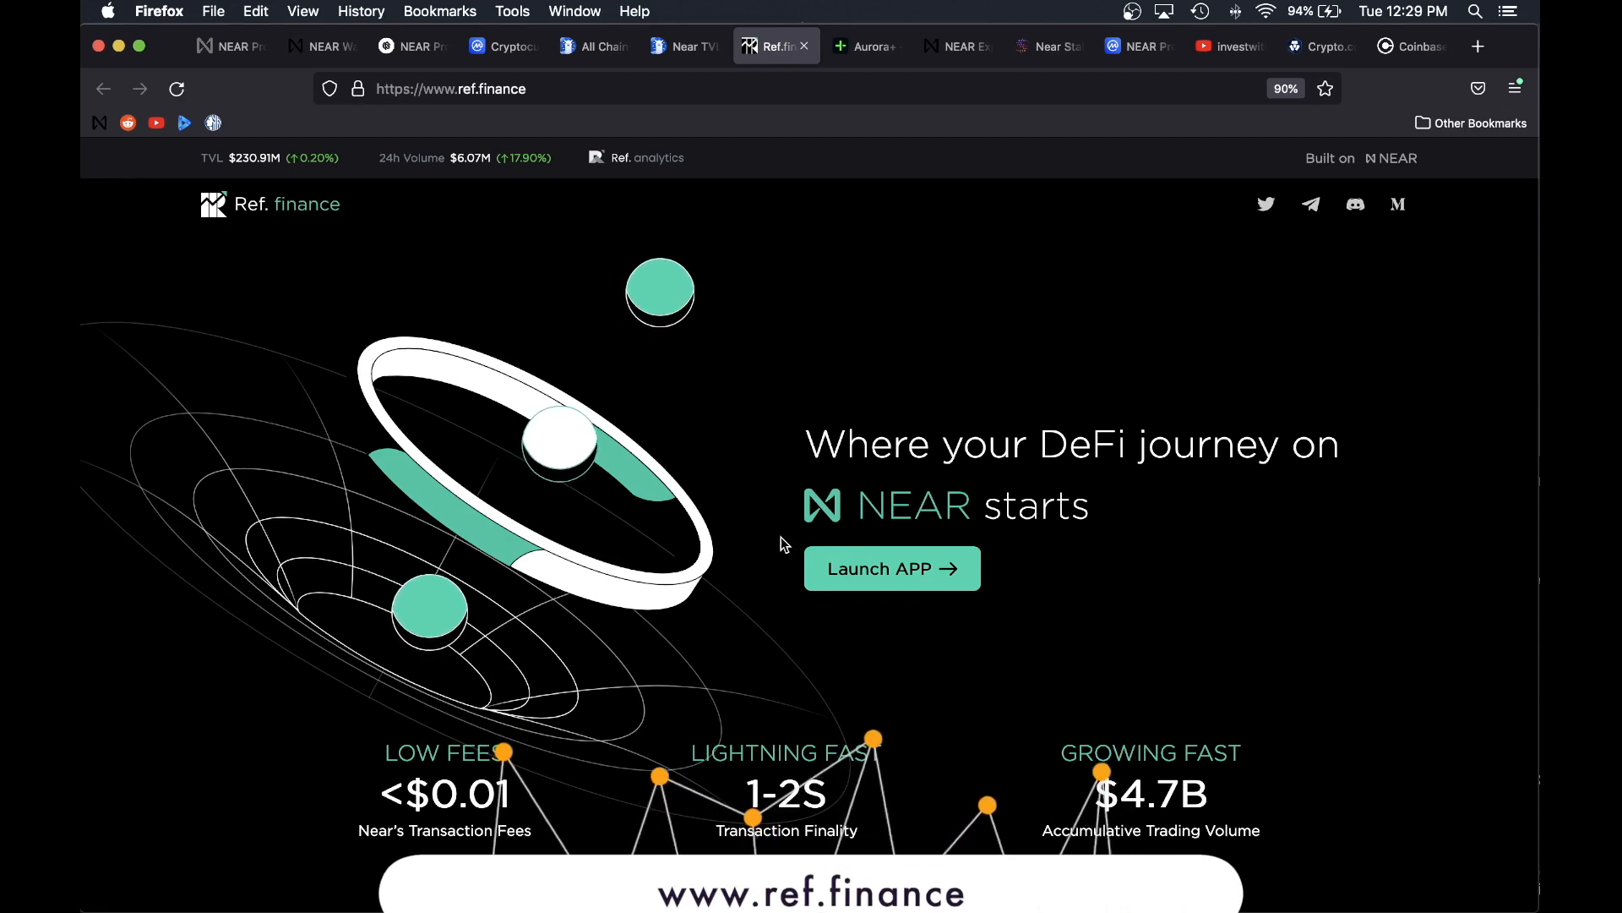
left_click(864, 46)
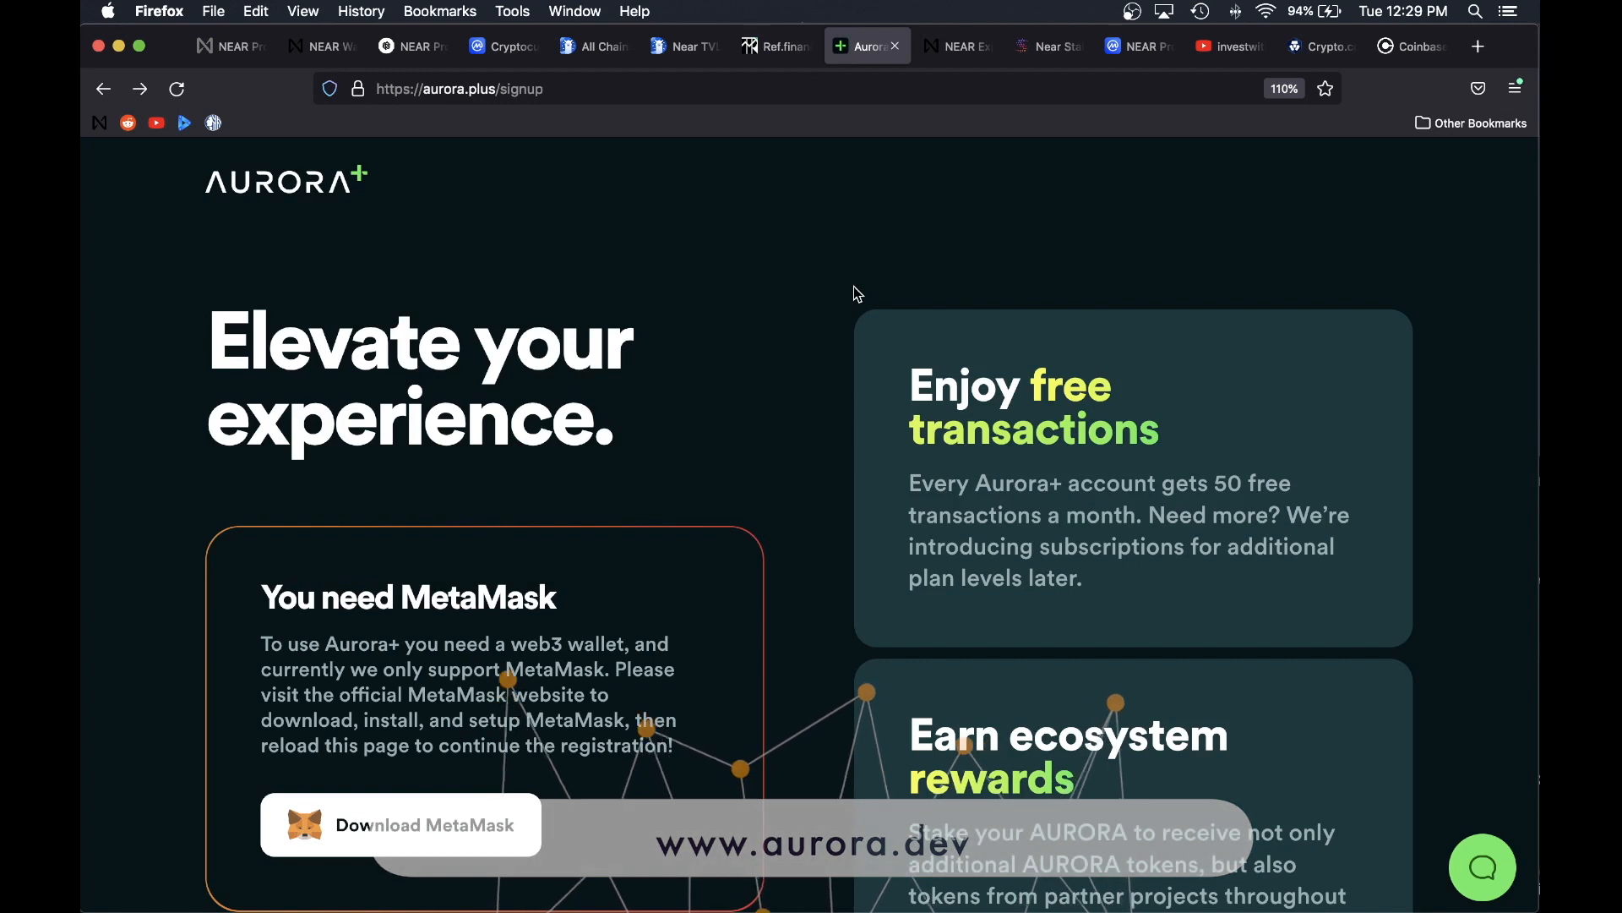
Step: View the NEAR Explorer validator nodes list, then the YouTube channel's videos
left_click(953, 46)
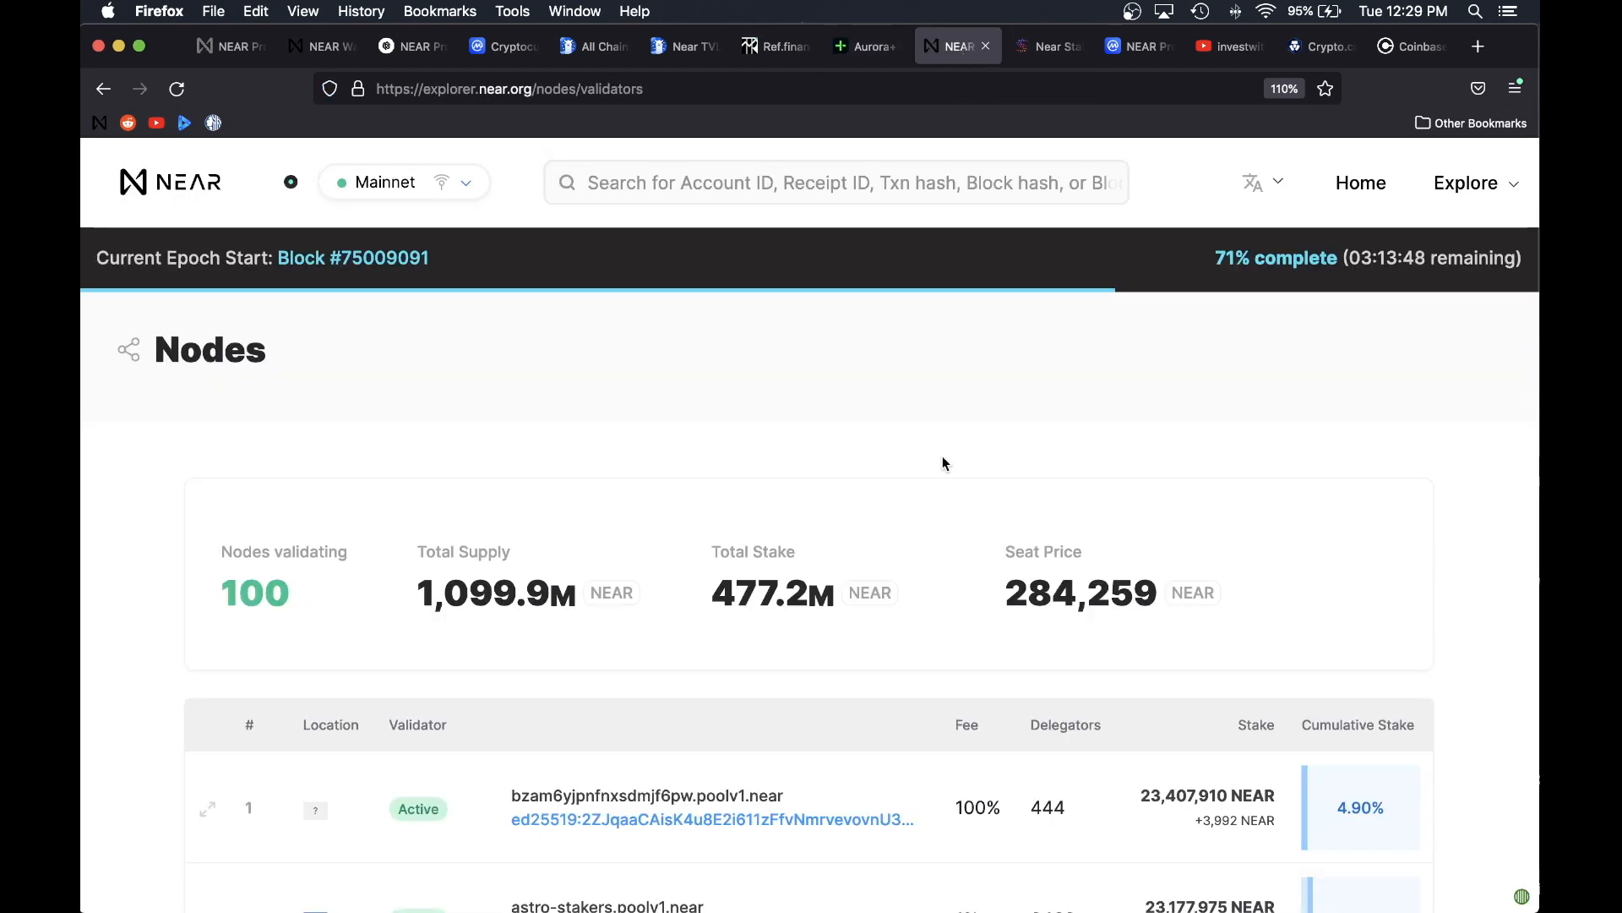
mouse_move(703, 414)
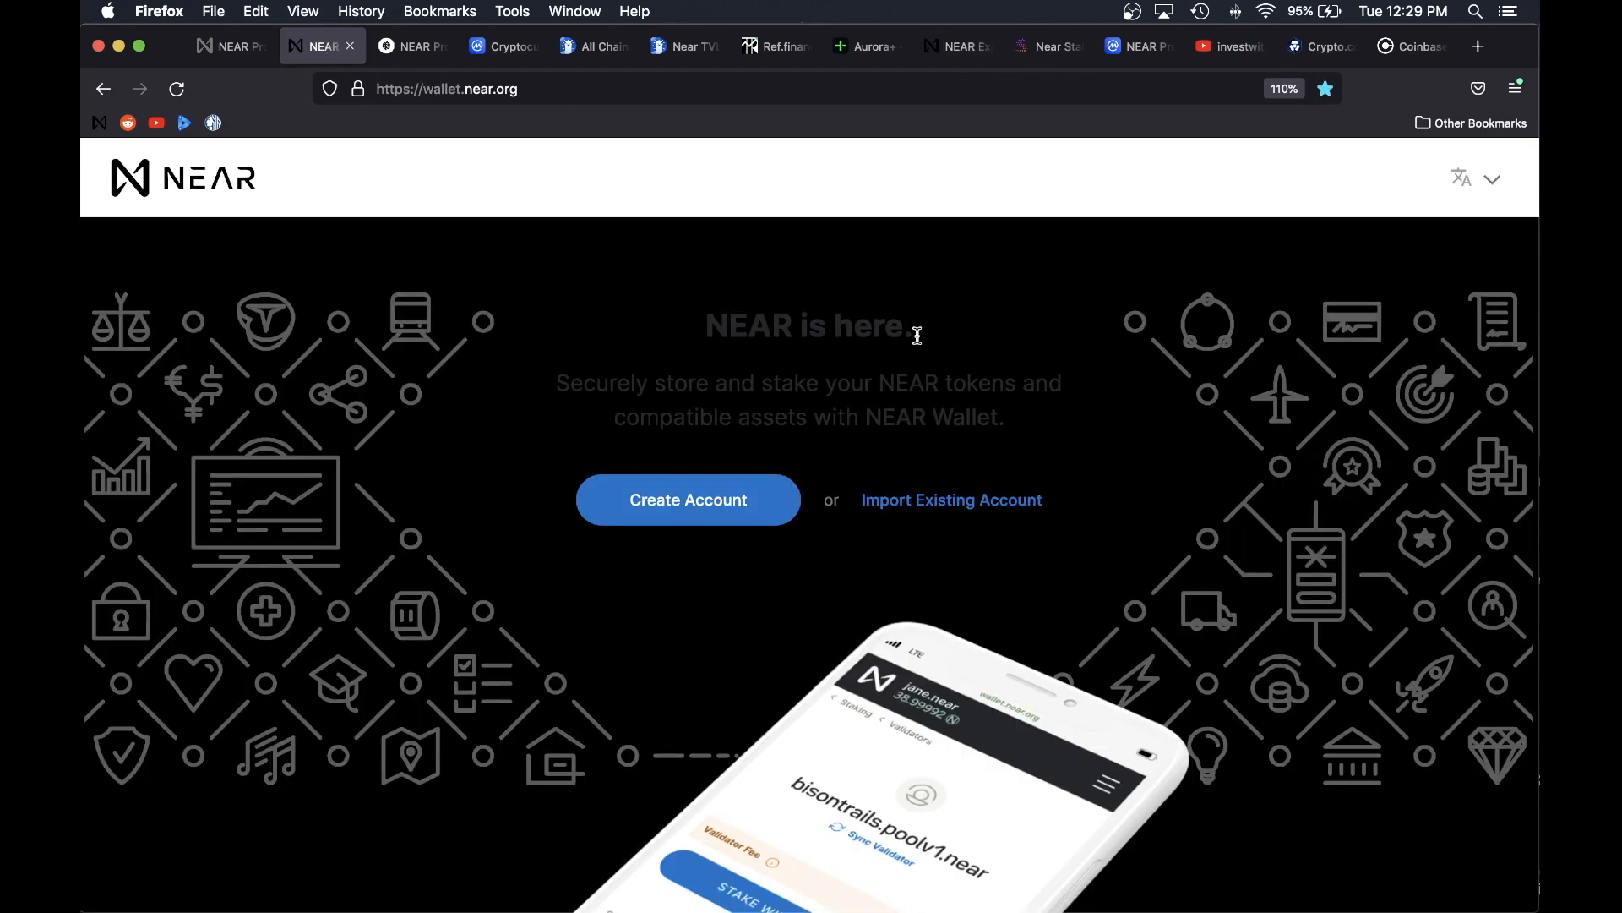
left_click(1220, 46)
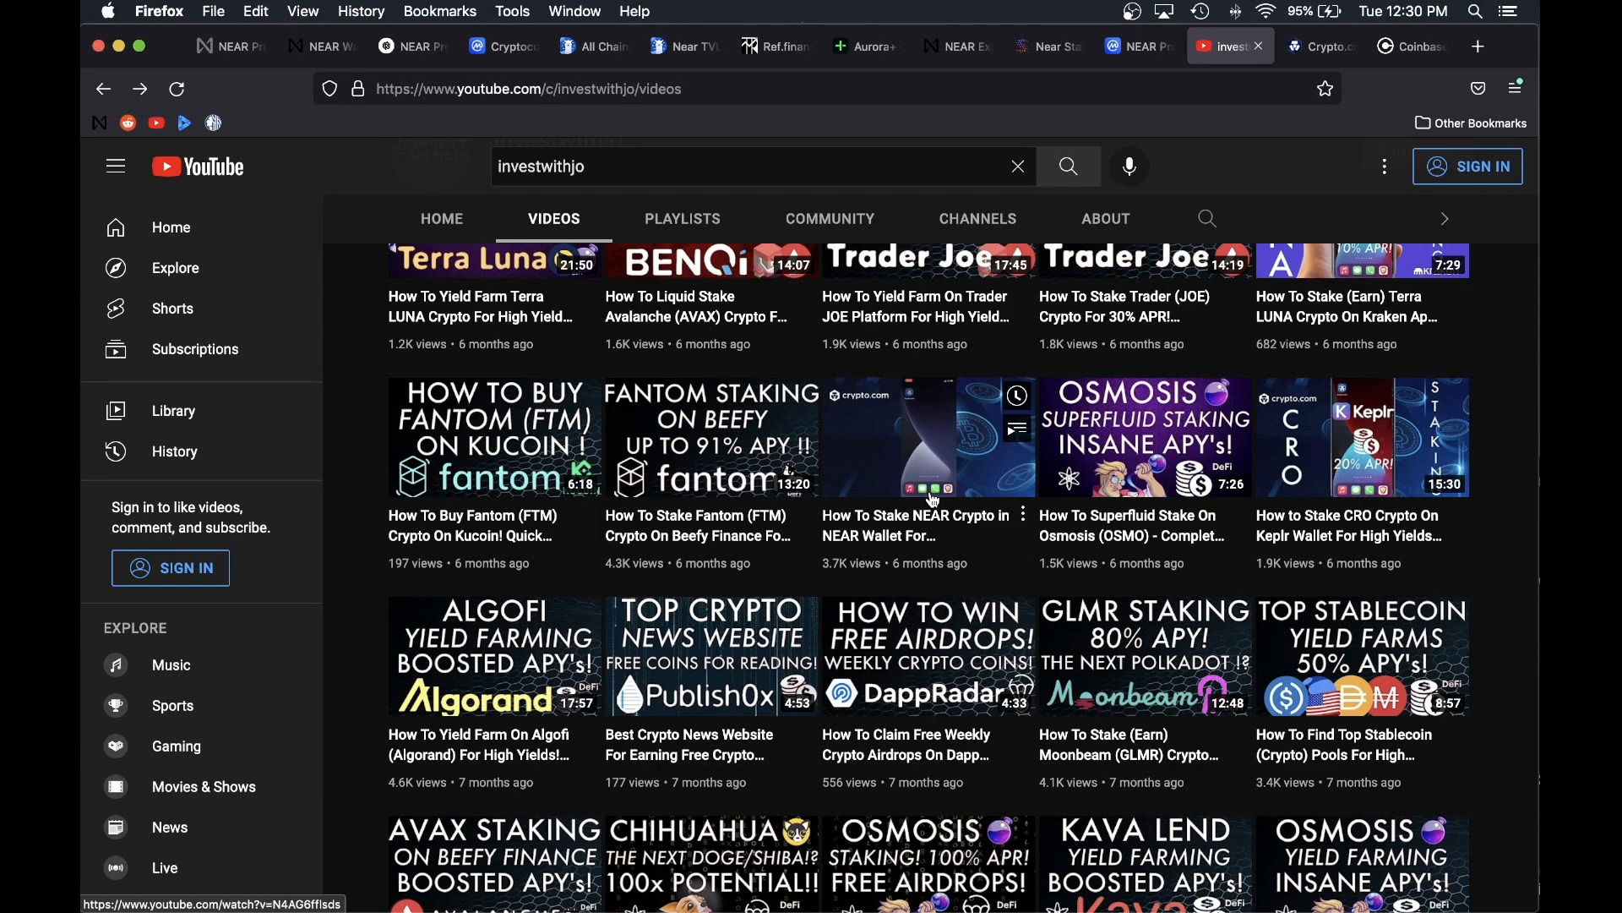
Step: Return to the NEAR Wallet start page and begin importing an existing account
left_click(323, 45)
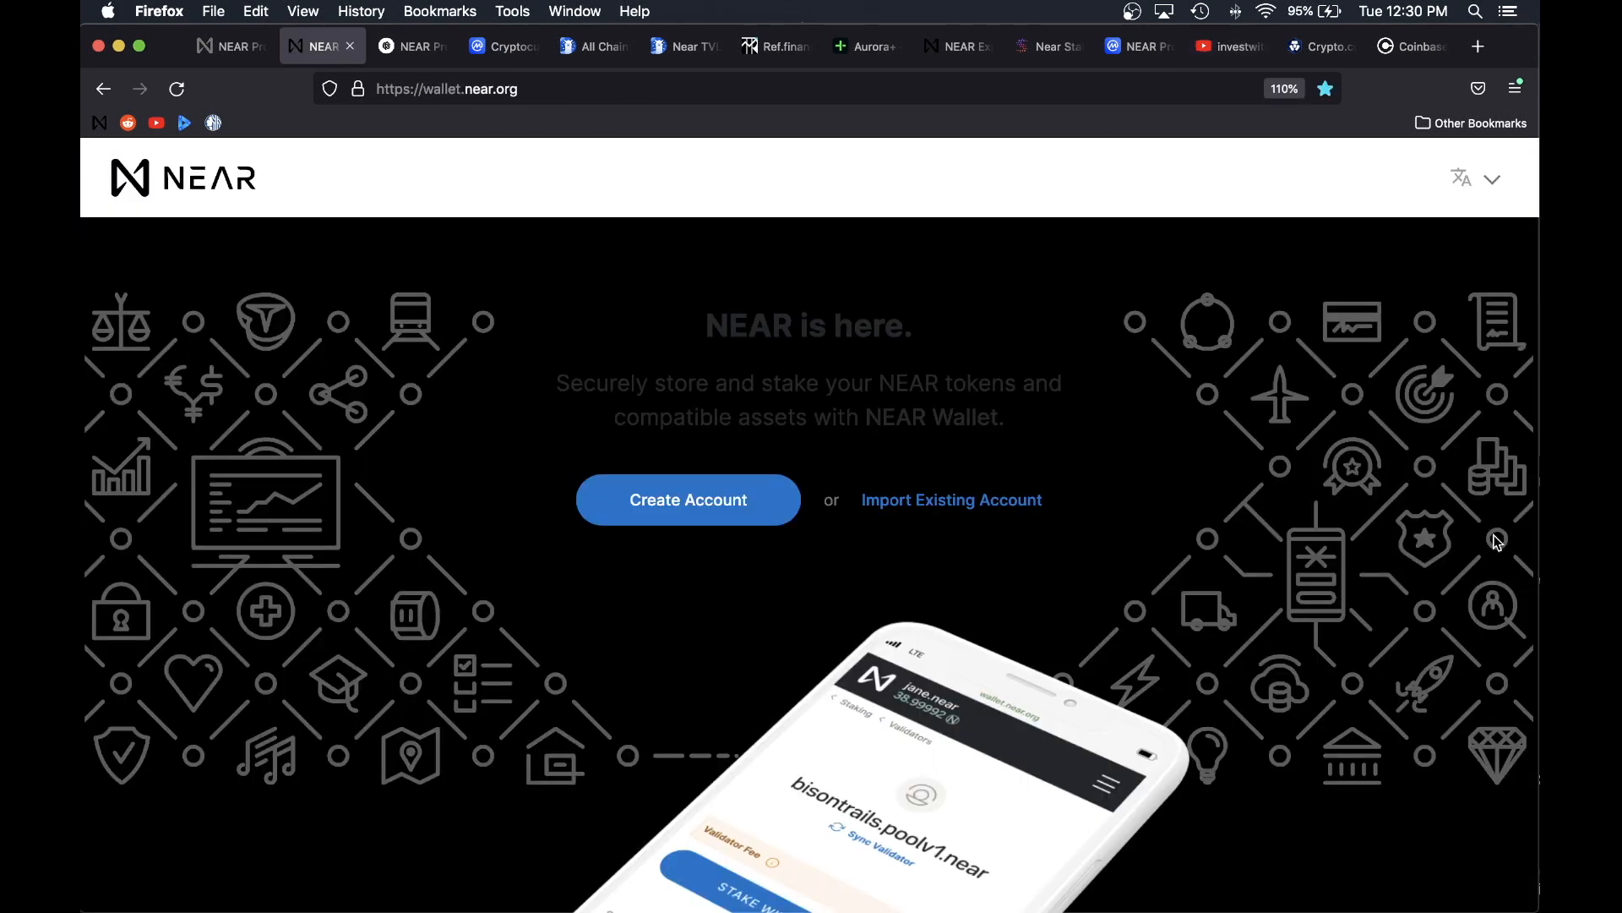
mouse_move(1283, 526)
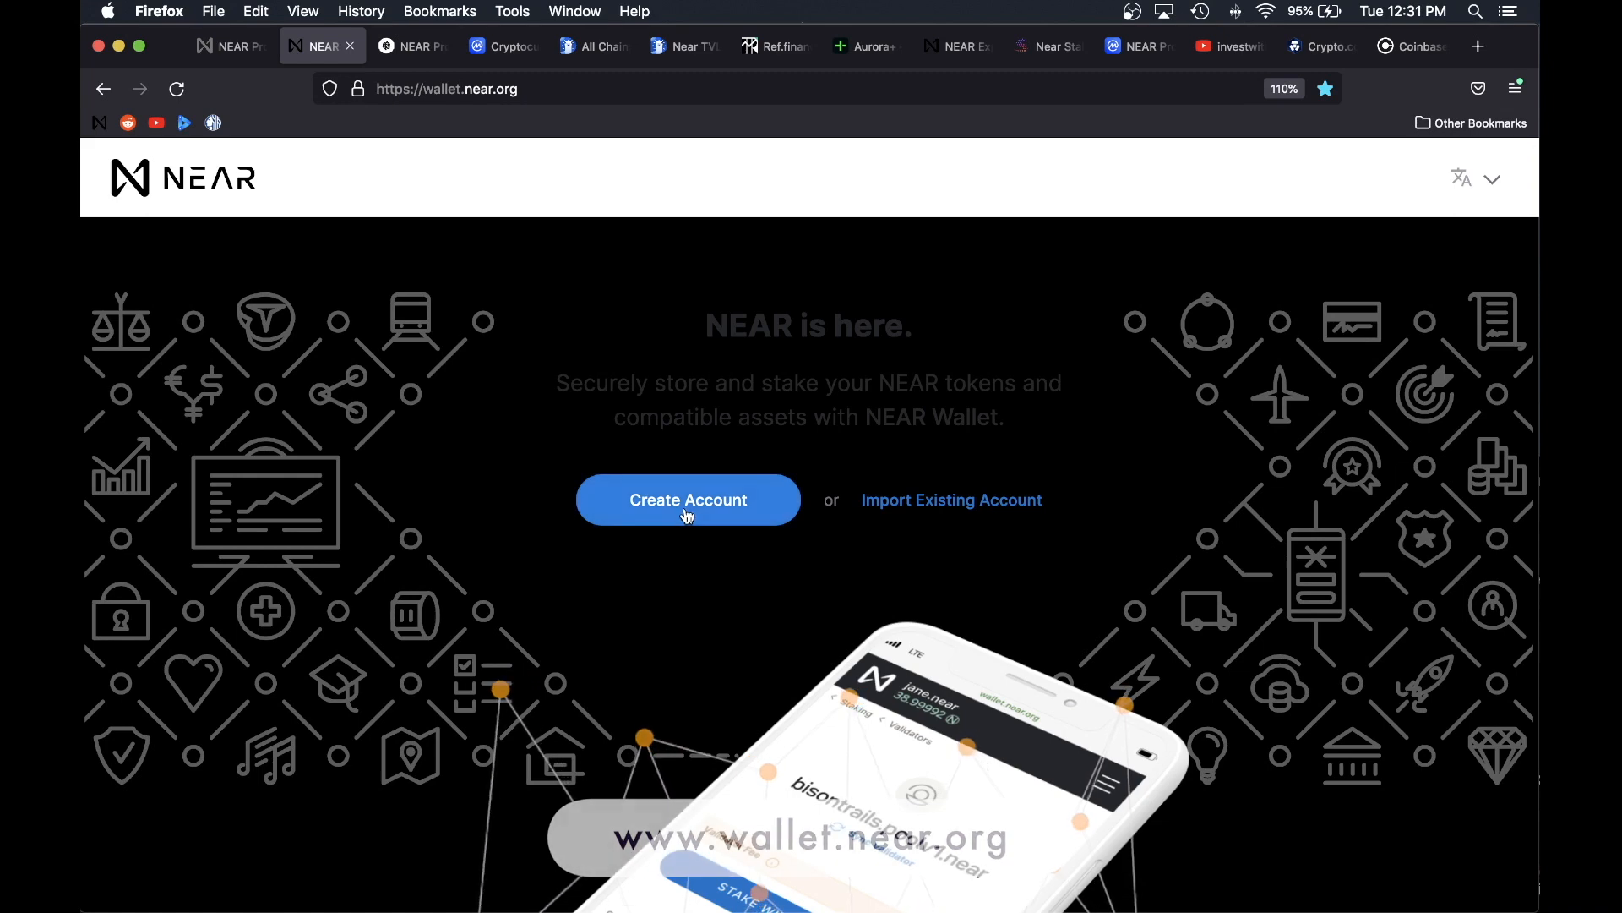
mouse_move(952, 500)
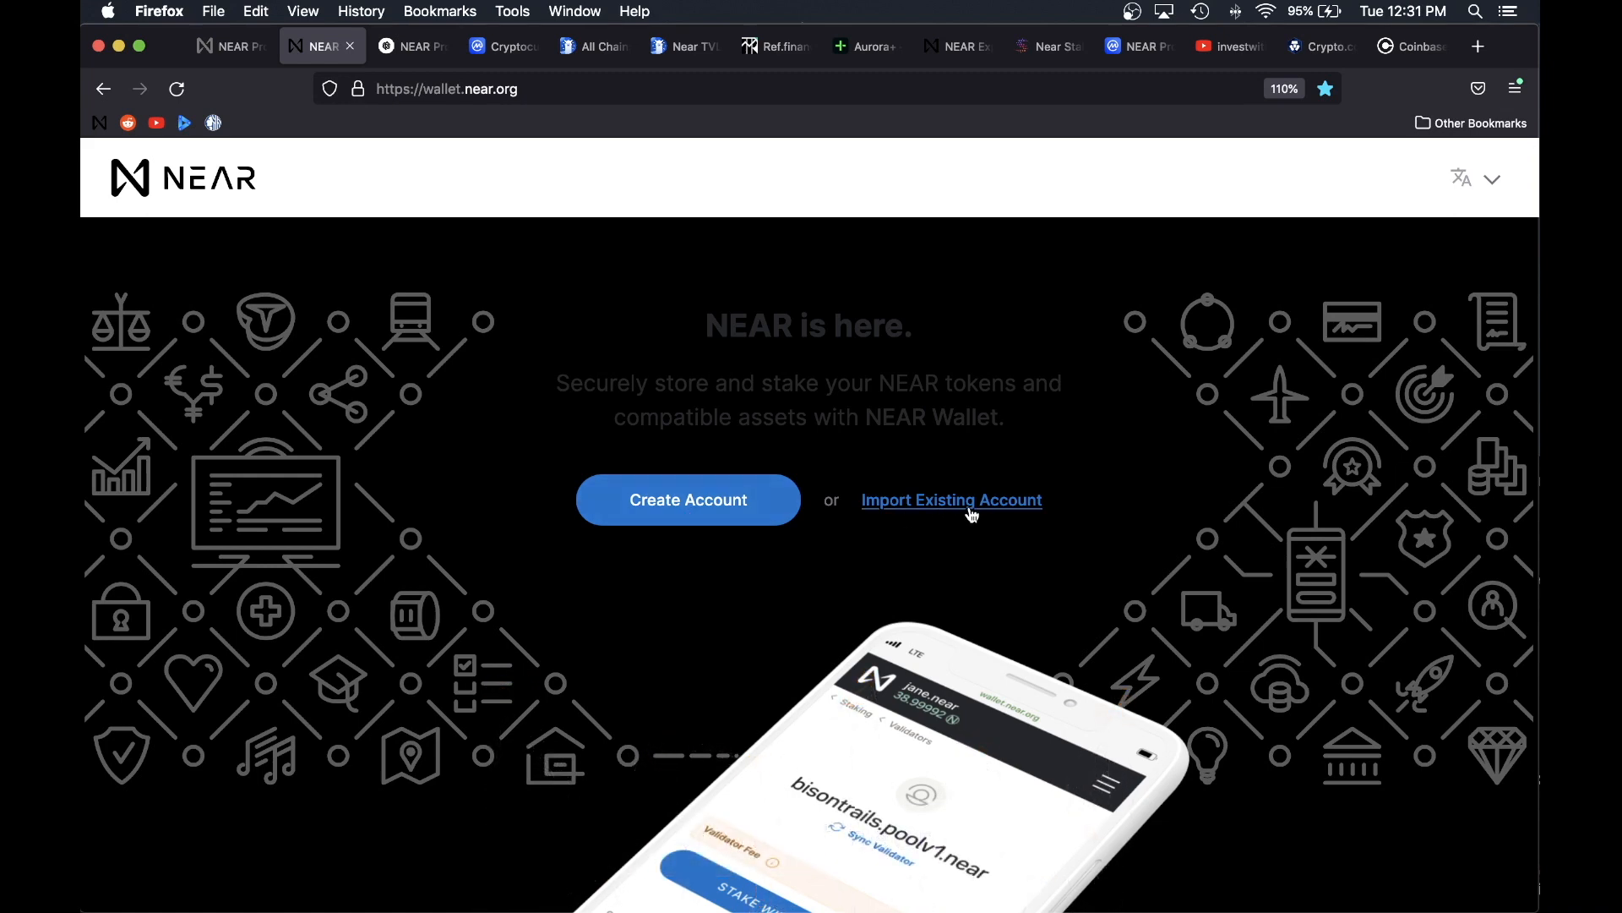
left_click(950, 500)
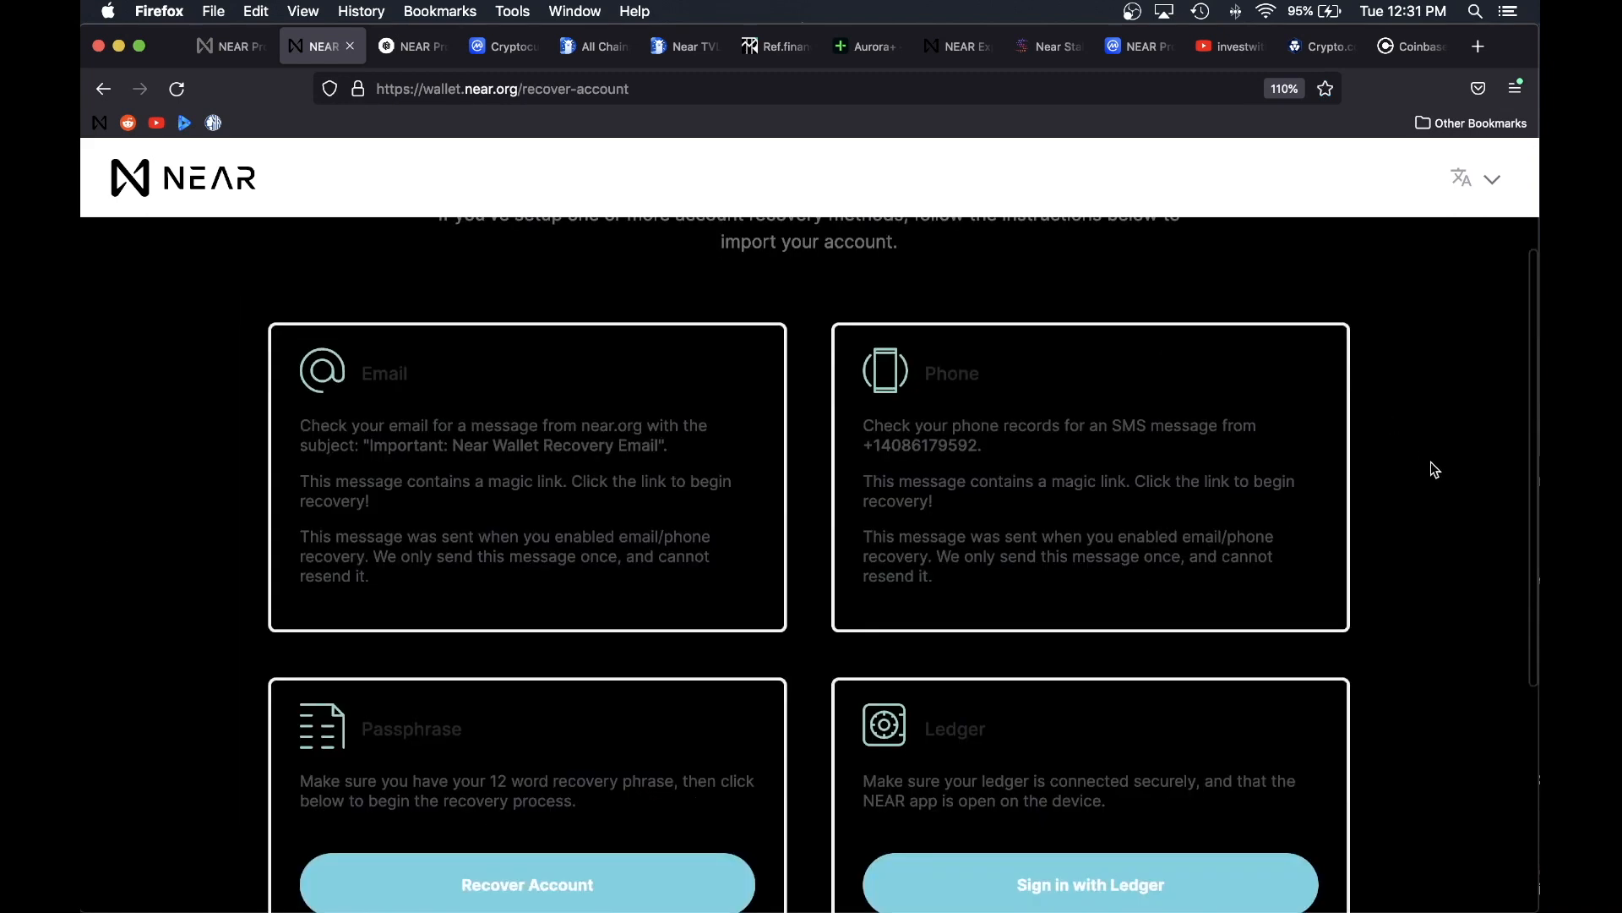
mouse_move(775, 556)
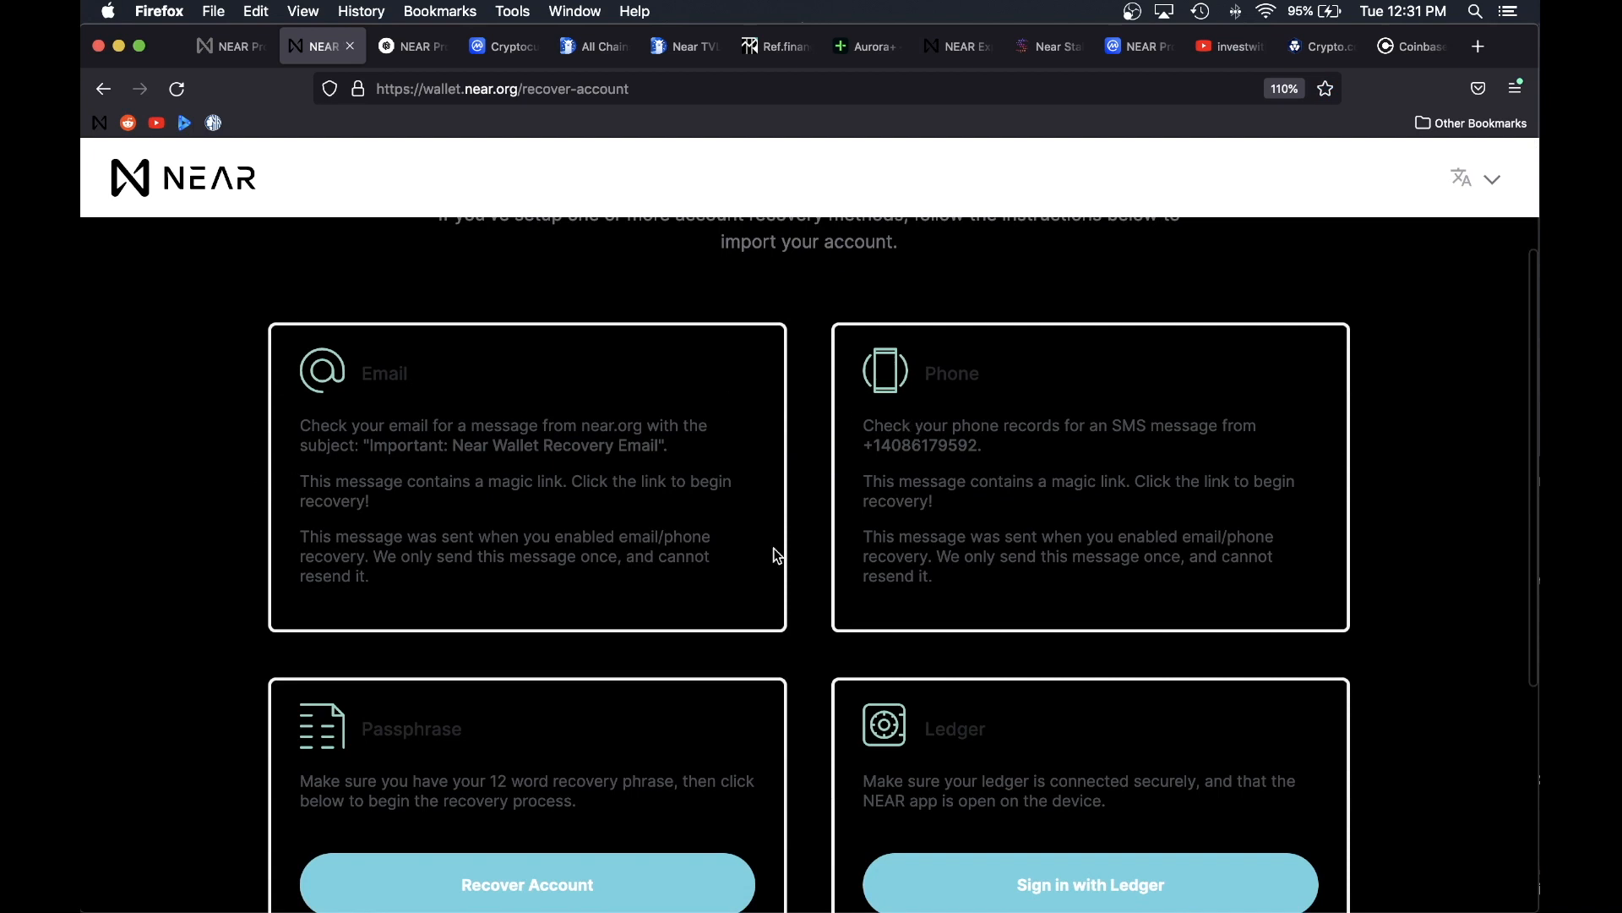
mouse_move(1151, 770)
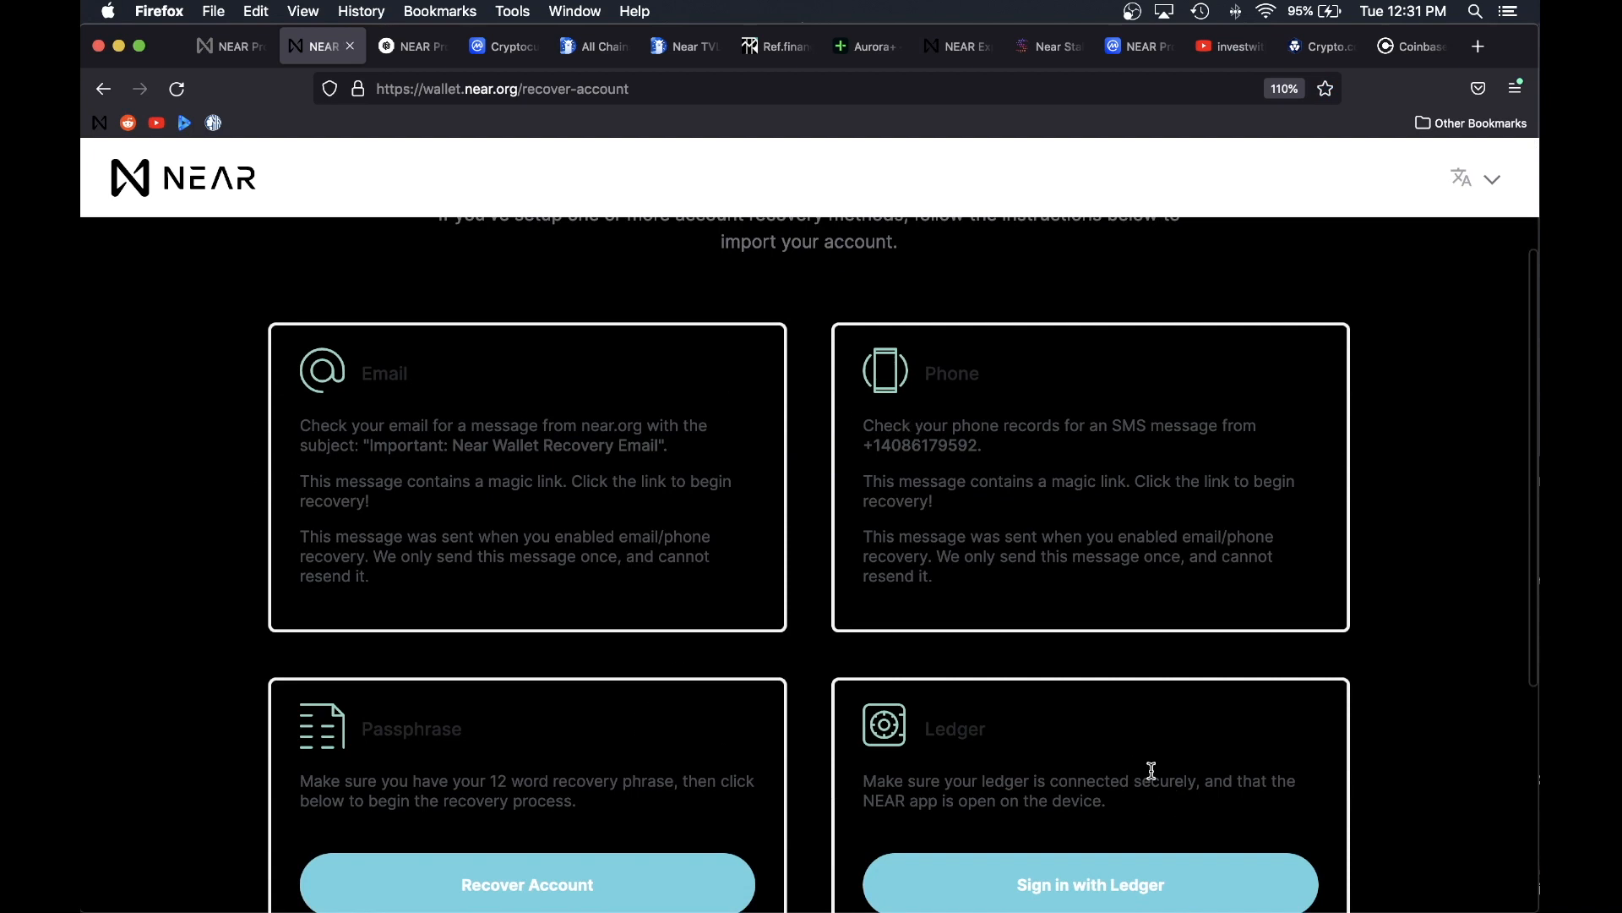
mouse_move(1119, 771)
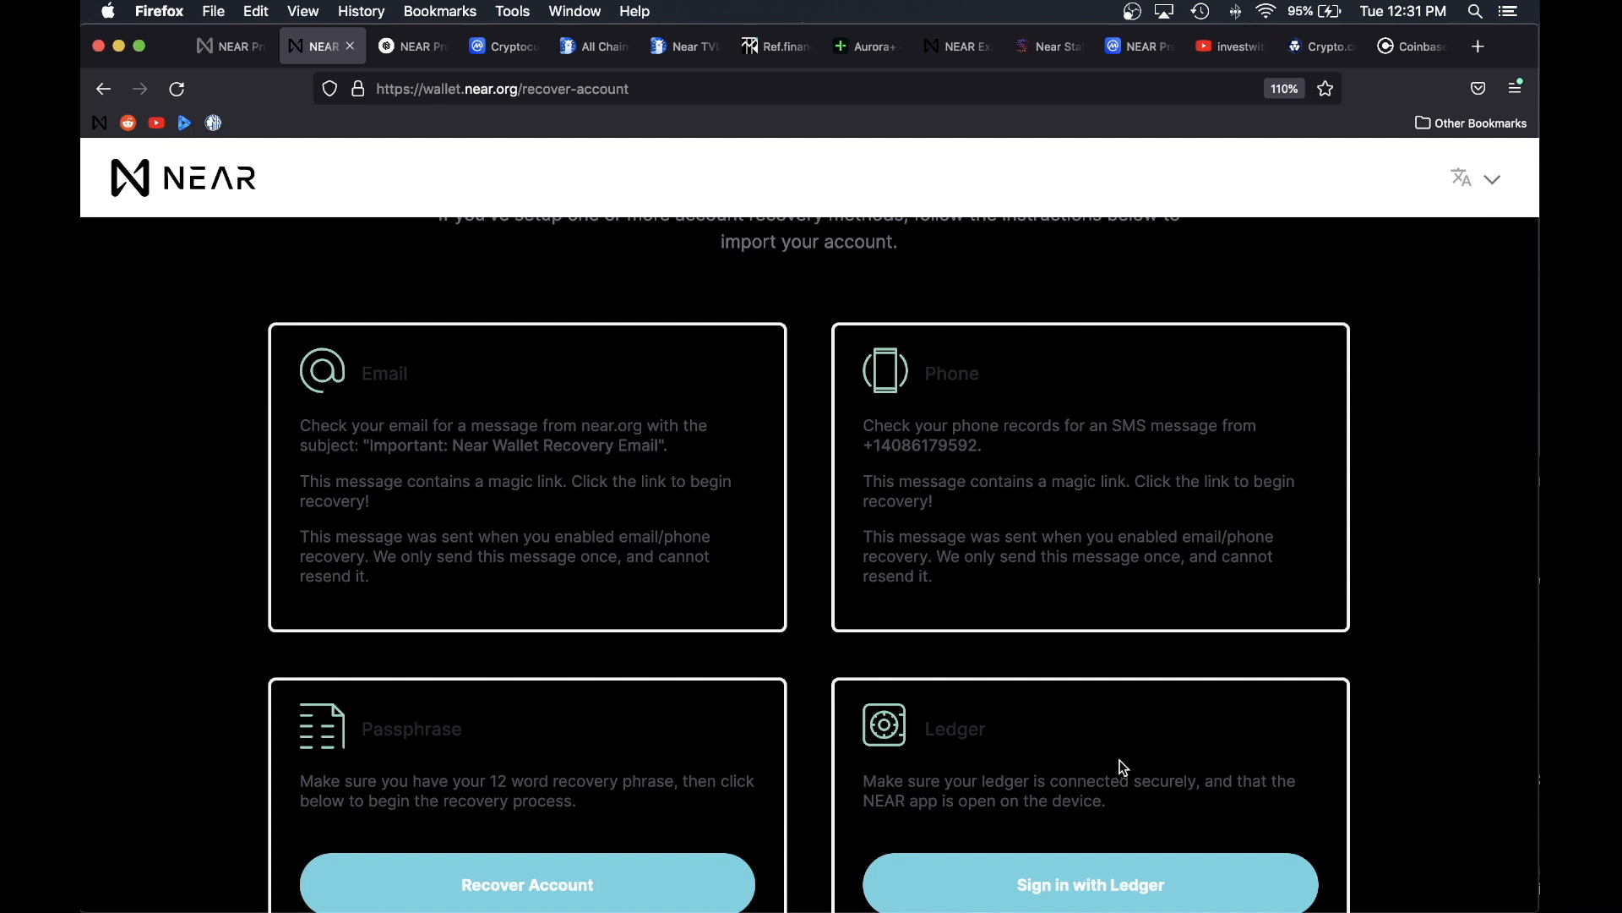
Step: Sign in with the Ledger device, authorize account access and enter the wallet dashboard
left_click(1090, 884)
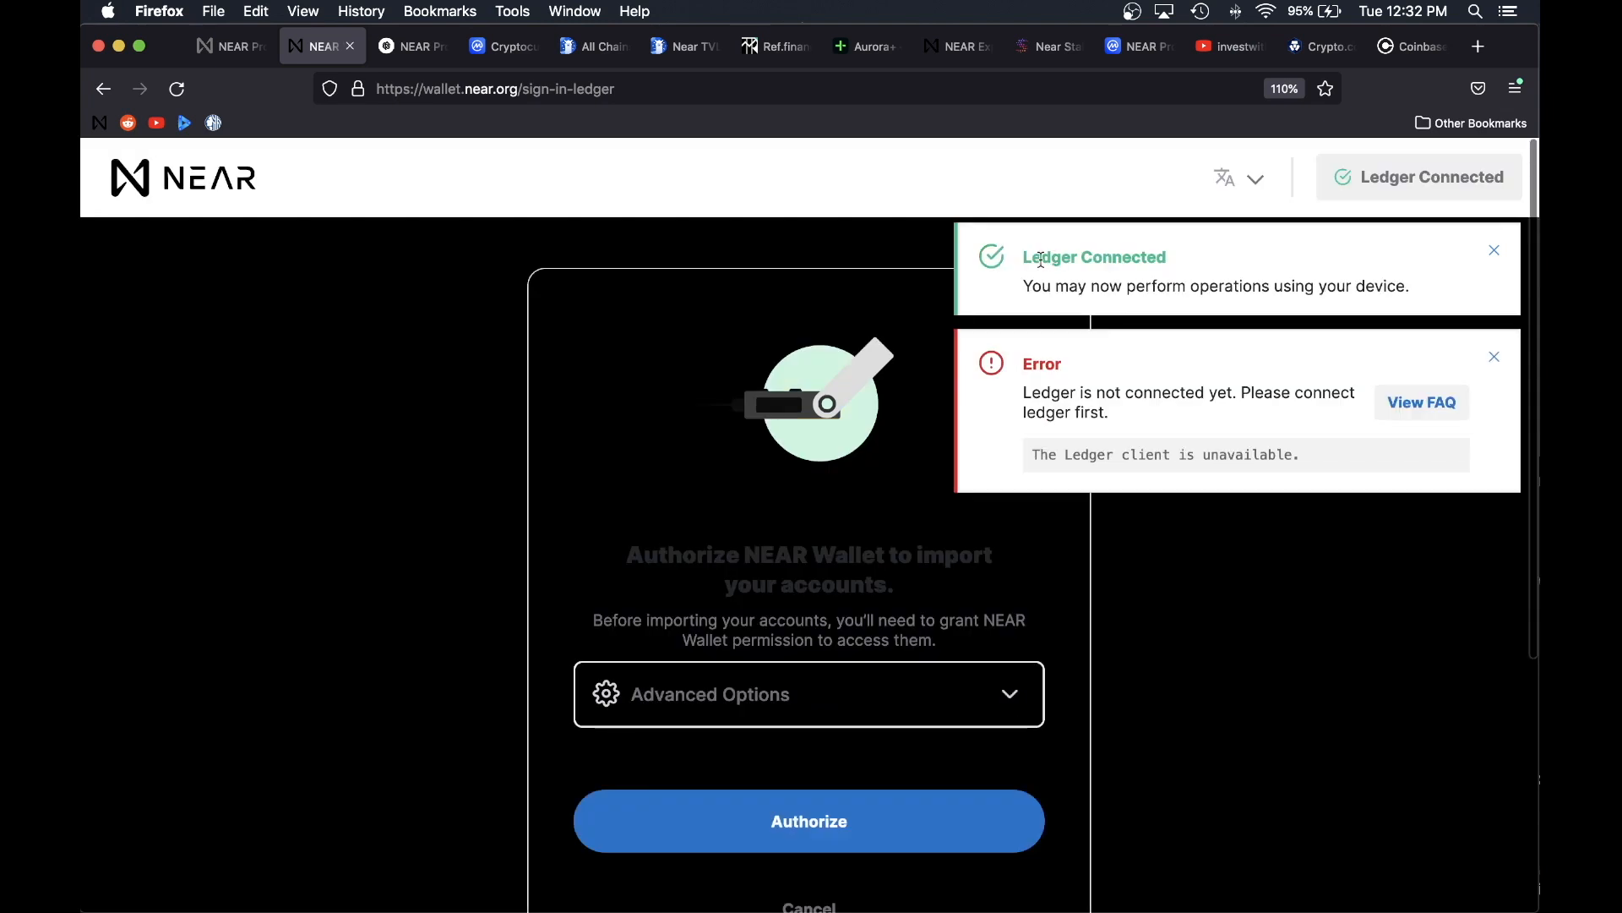
mouse_move(1175, 277)
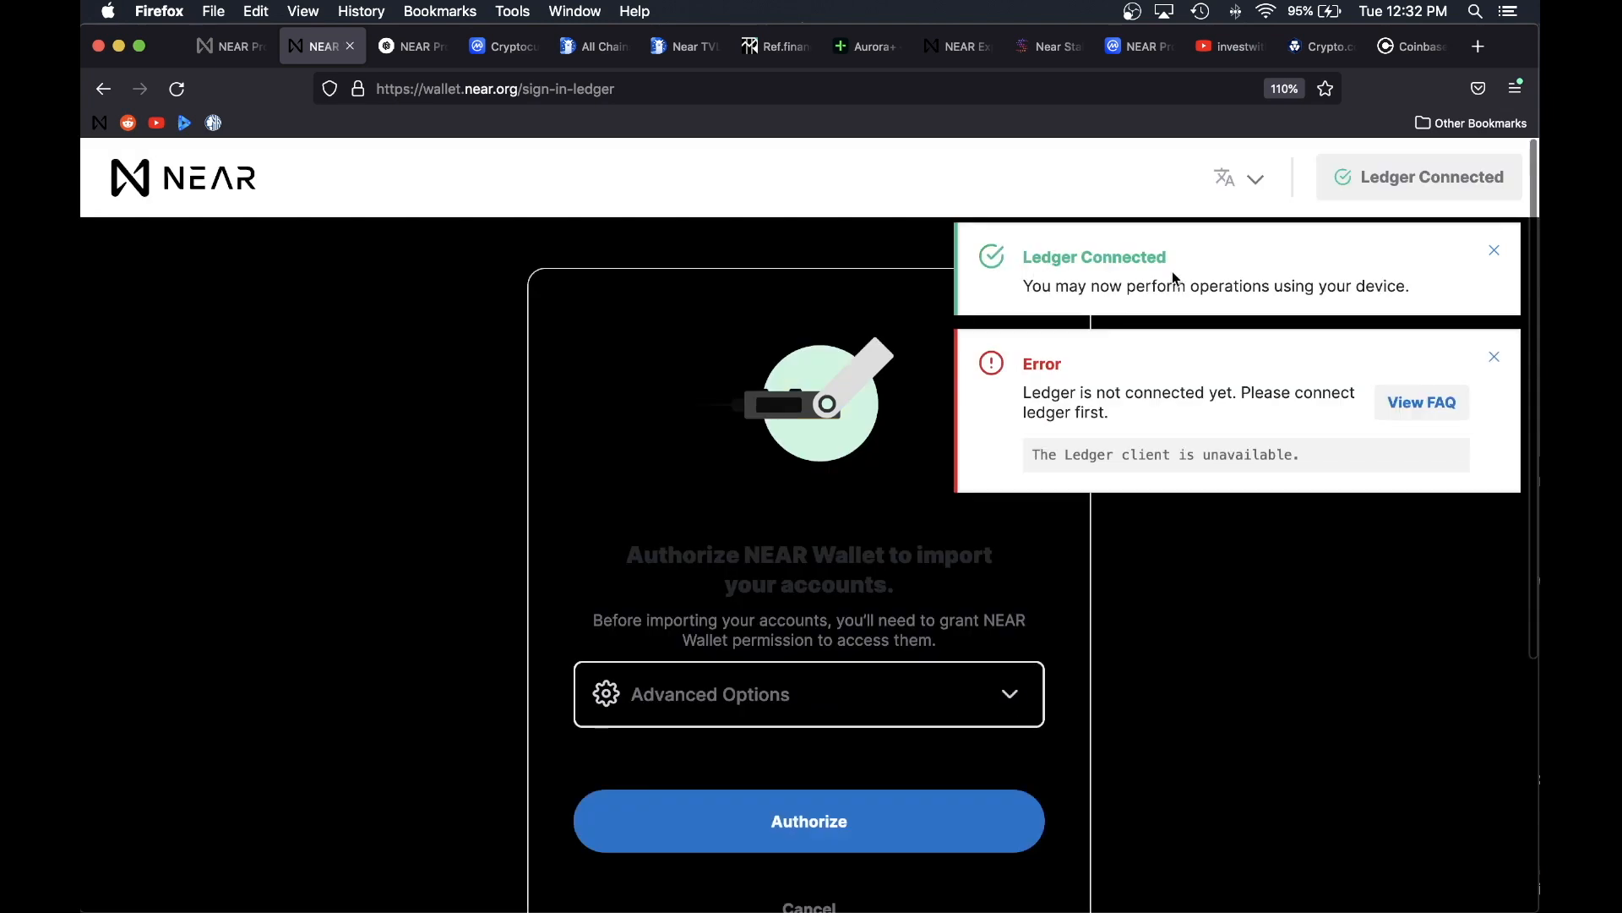
left_click(808, 822)
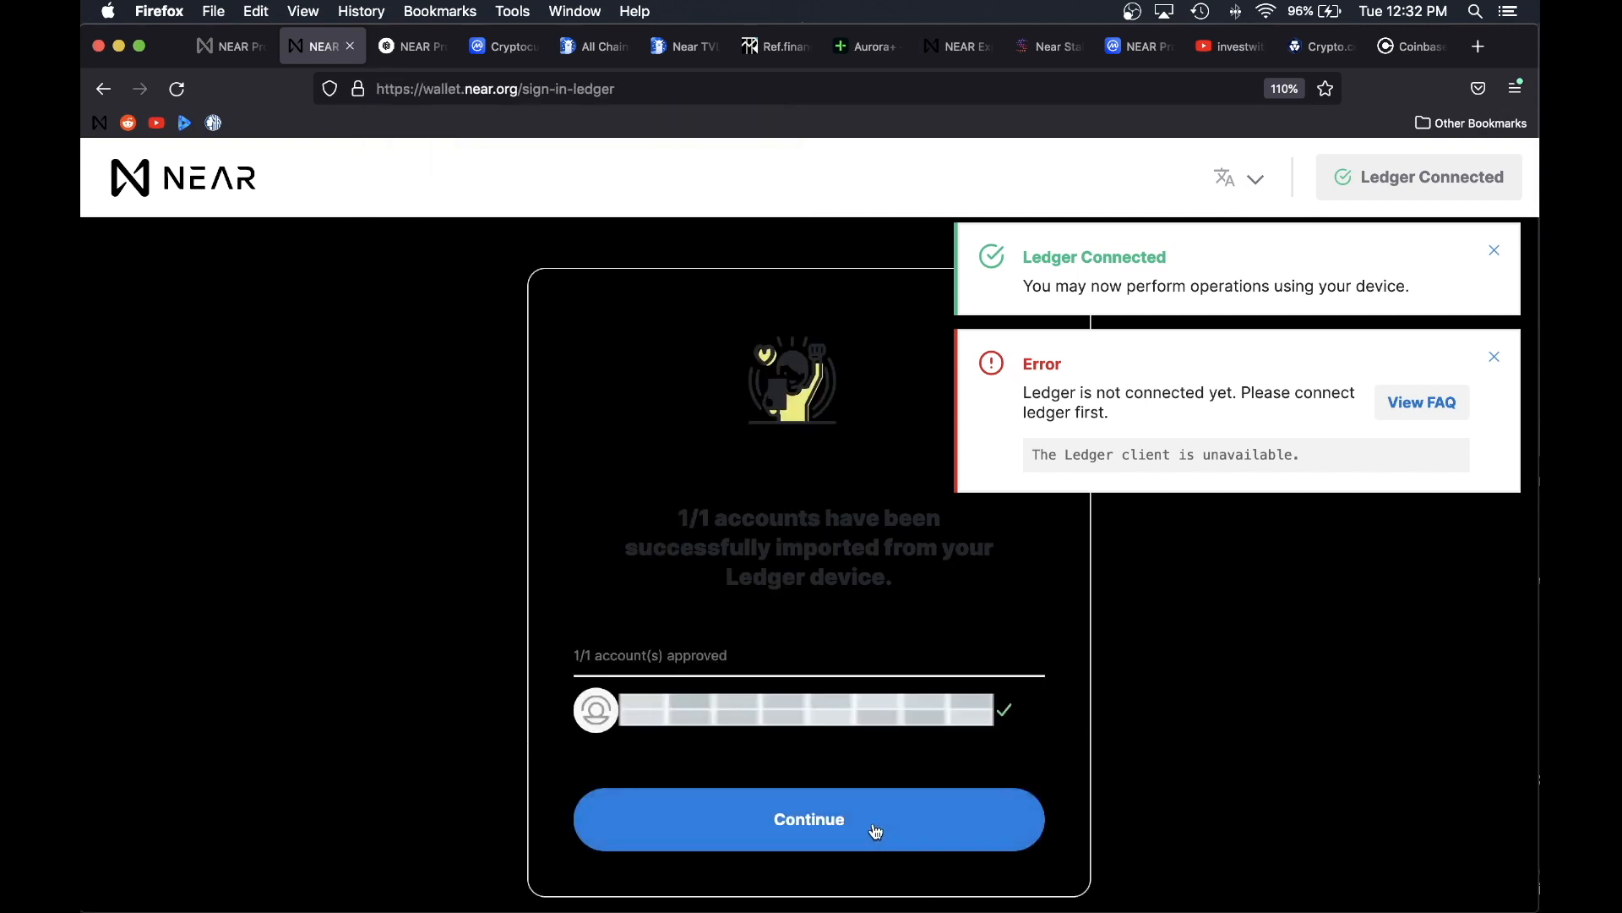
left_click(807, 818)
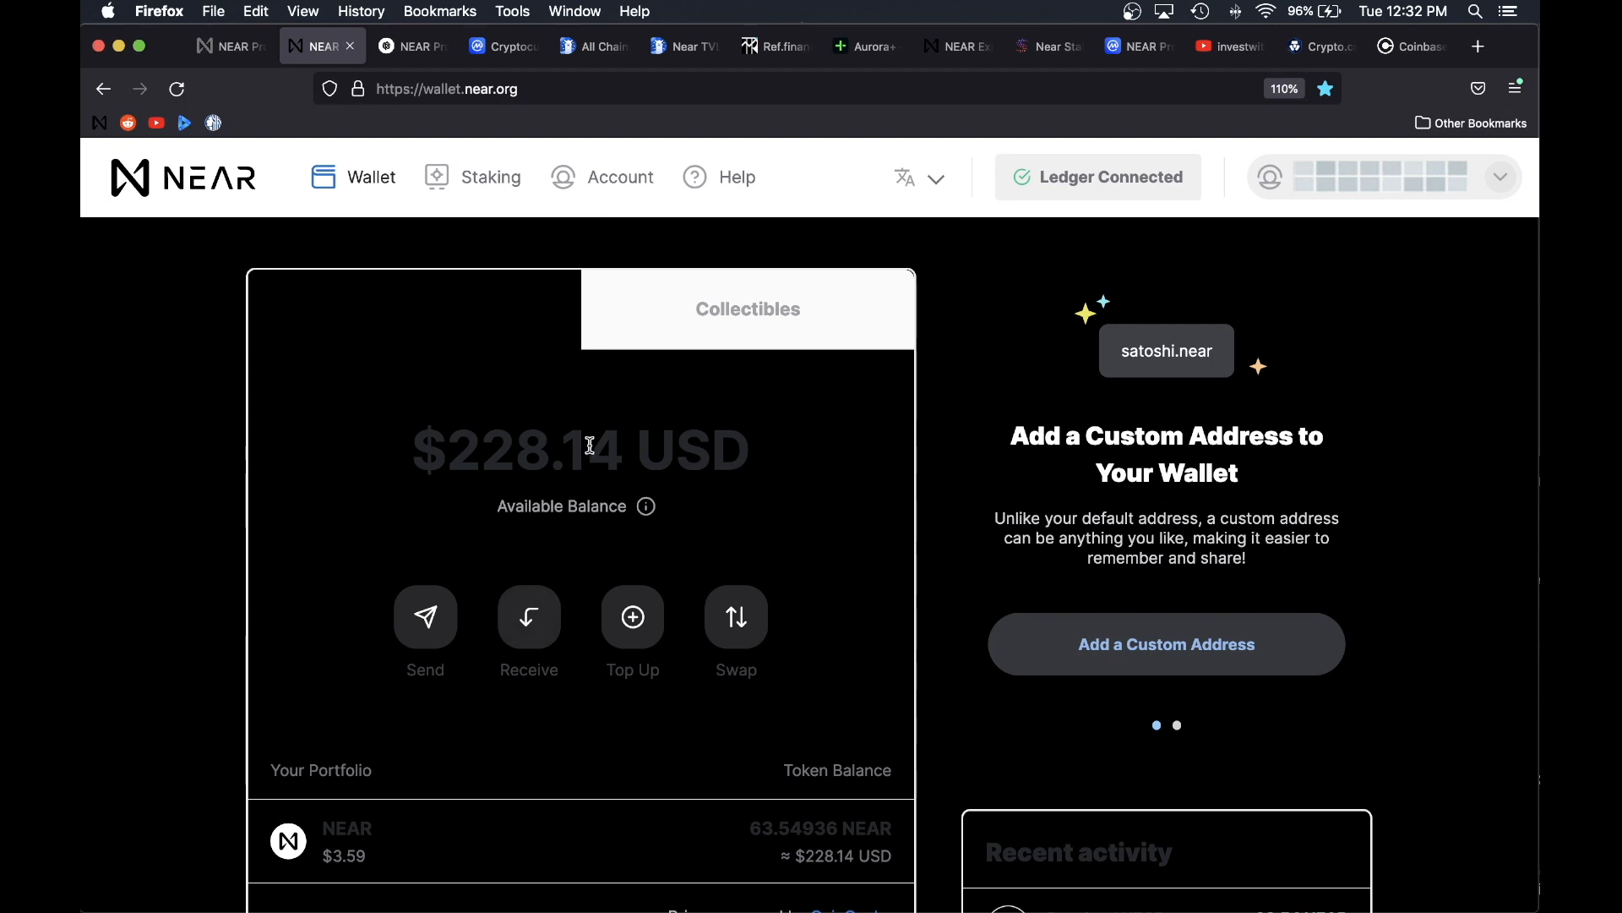
mouse_move(1289, 465)
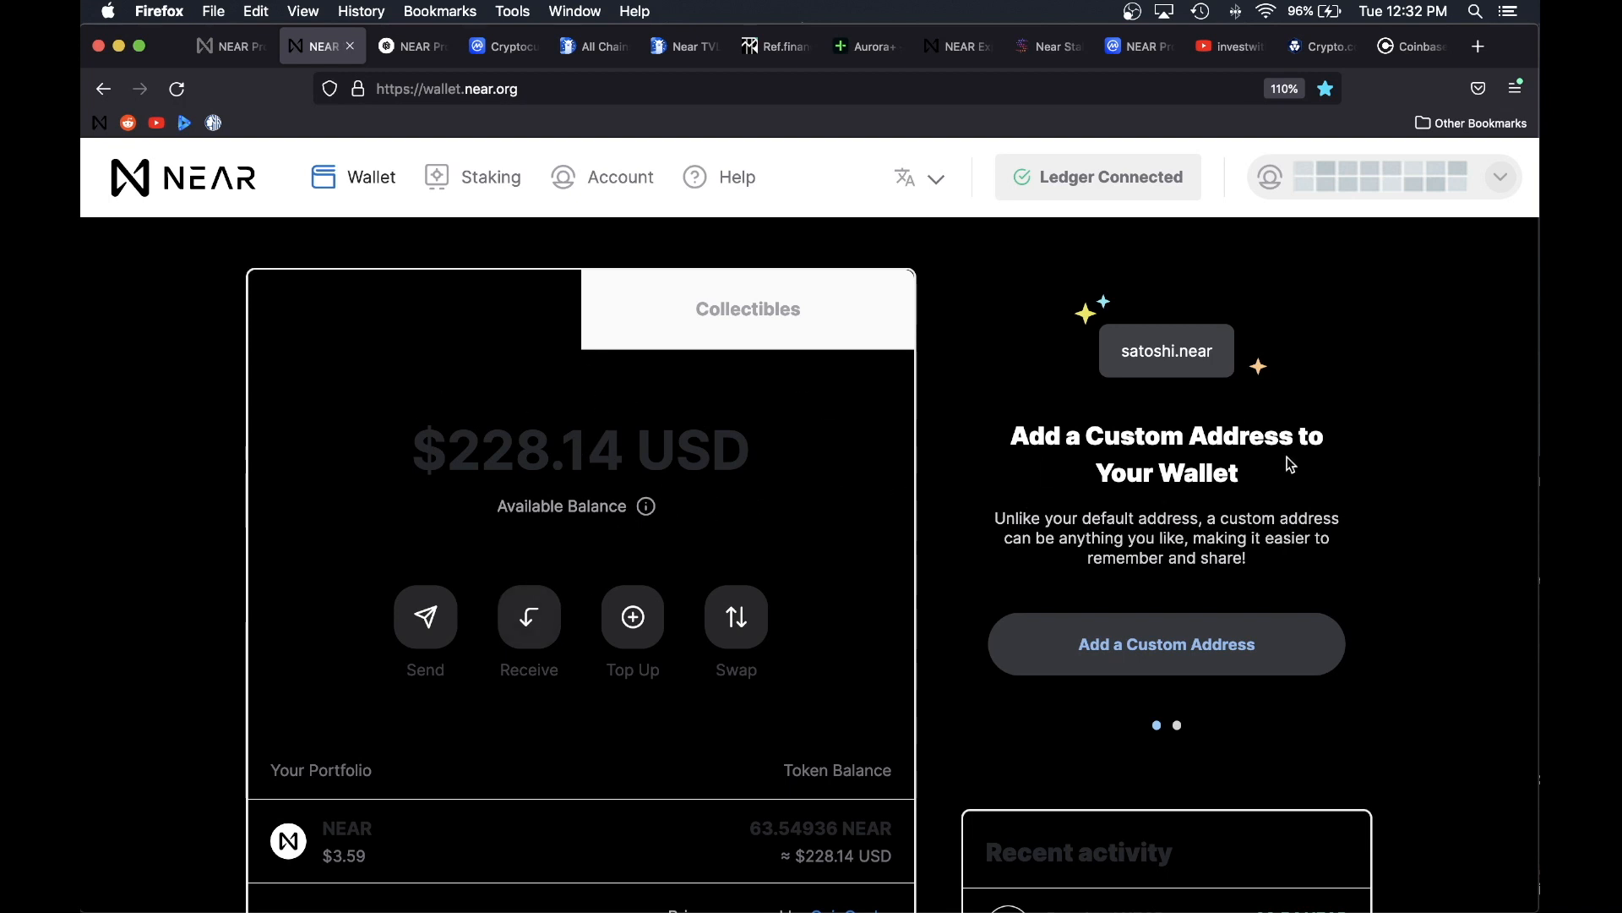
mouse_move(1208, 357)
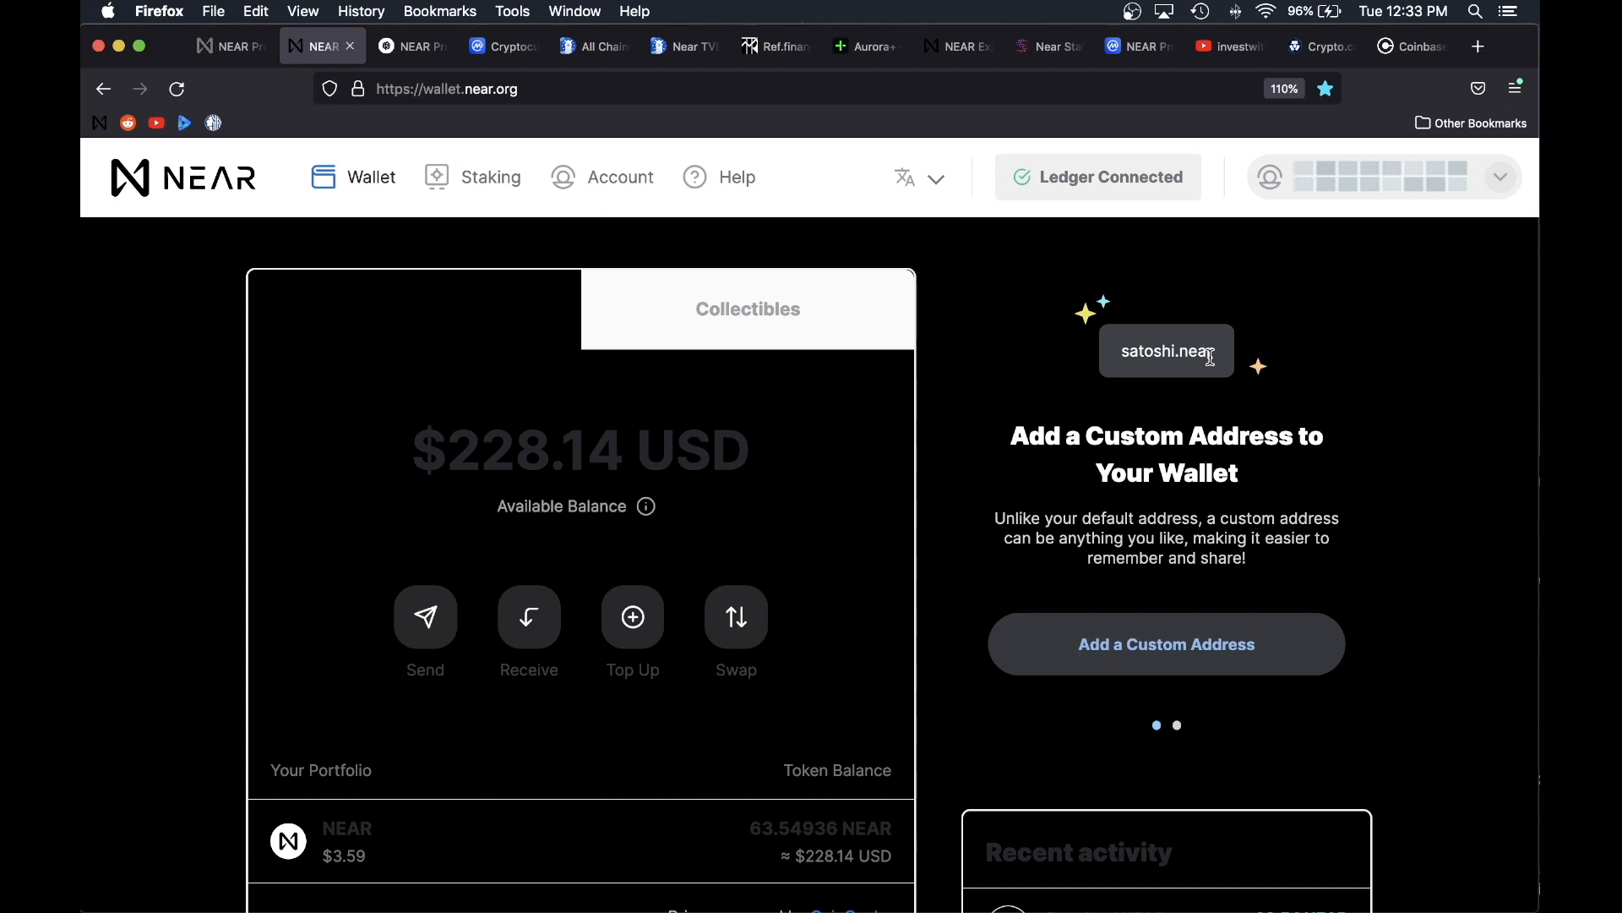
mouse_move(1162, 351)
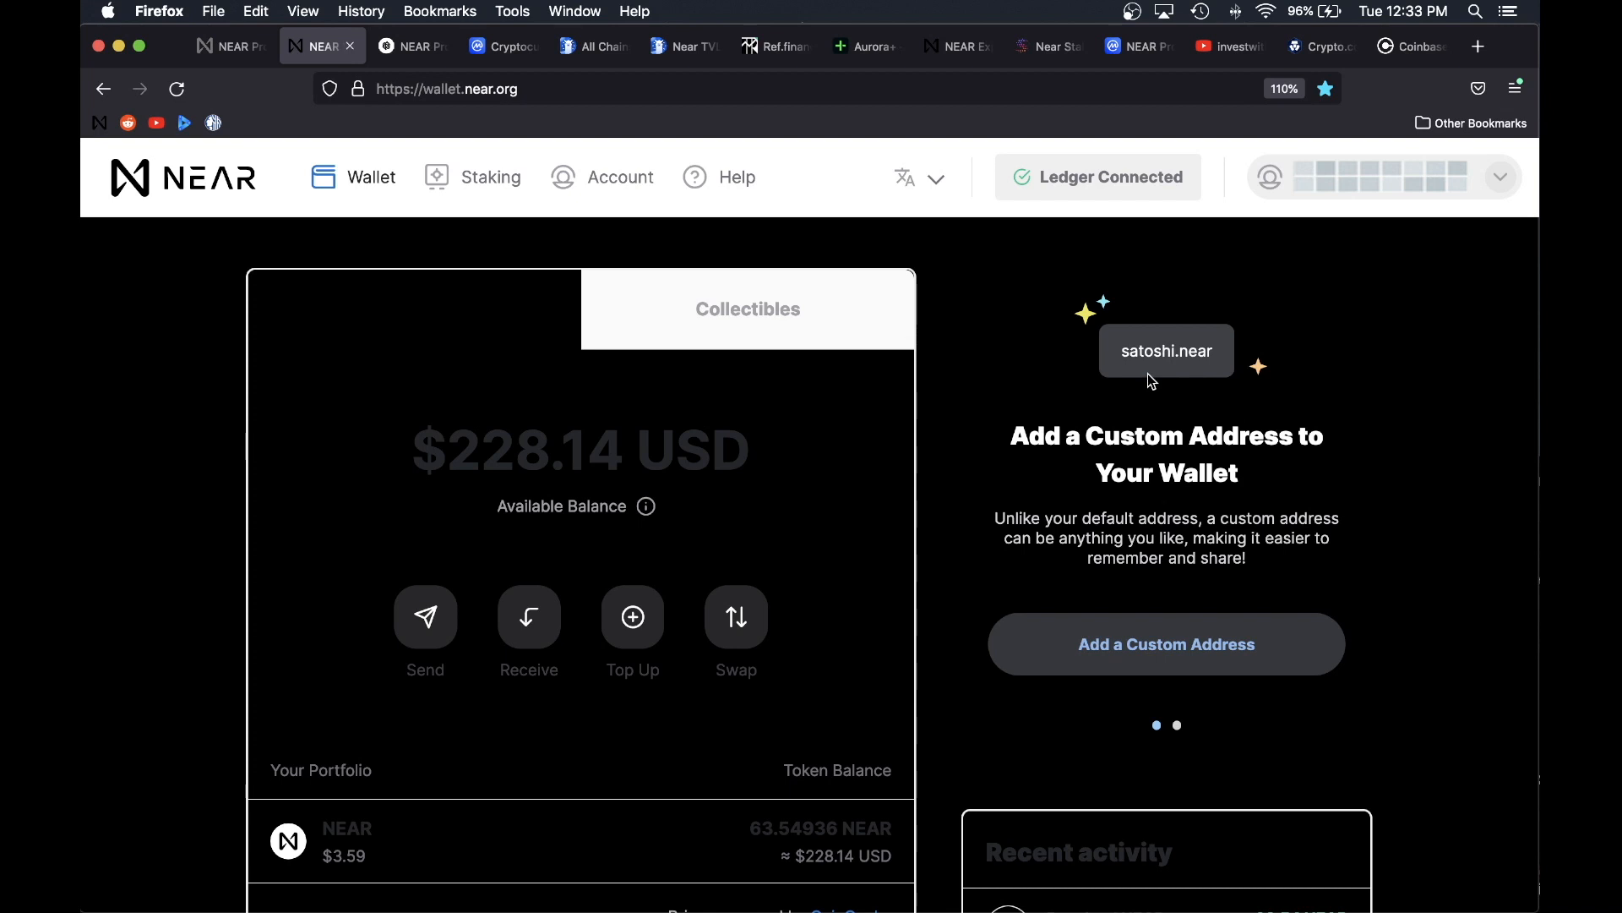
scroll("down", 3)
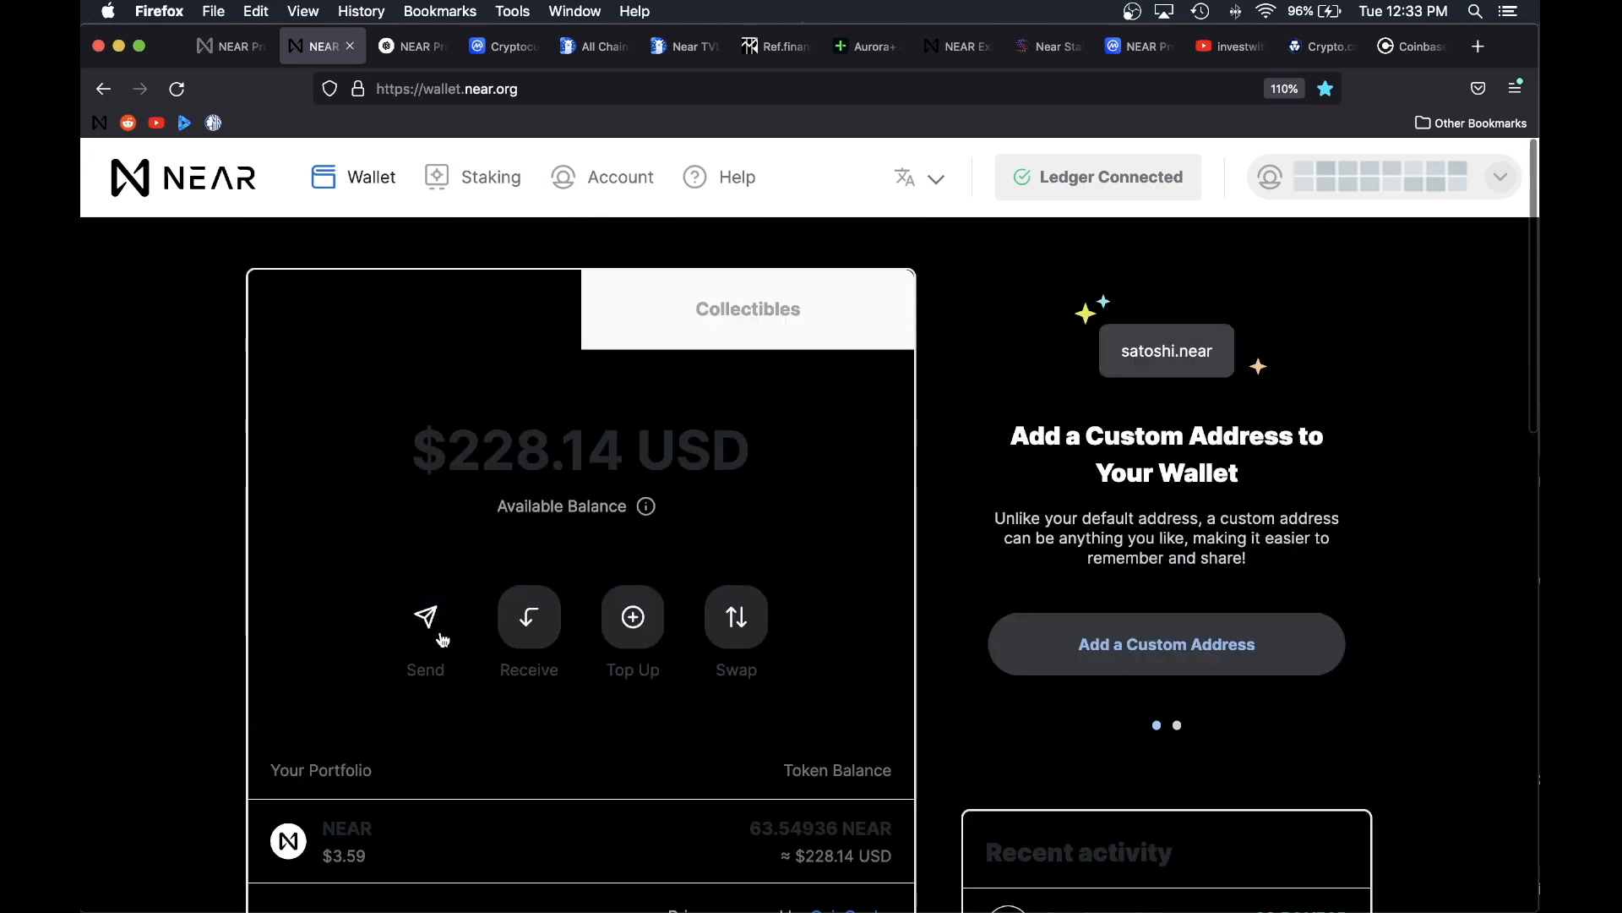
mouse_move(536, 656)
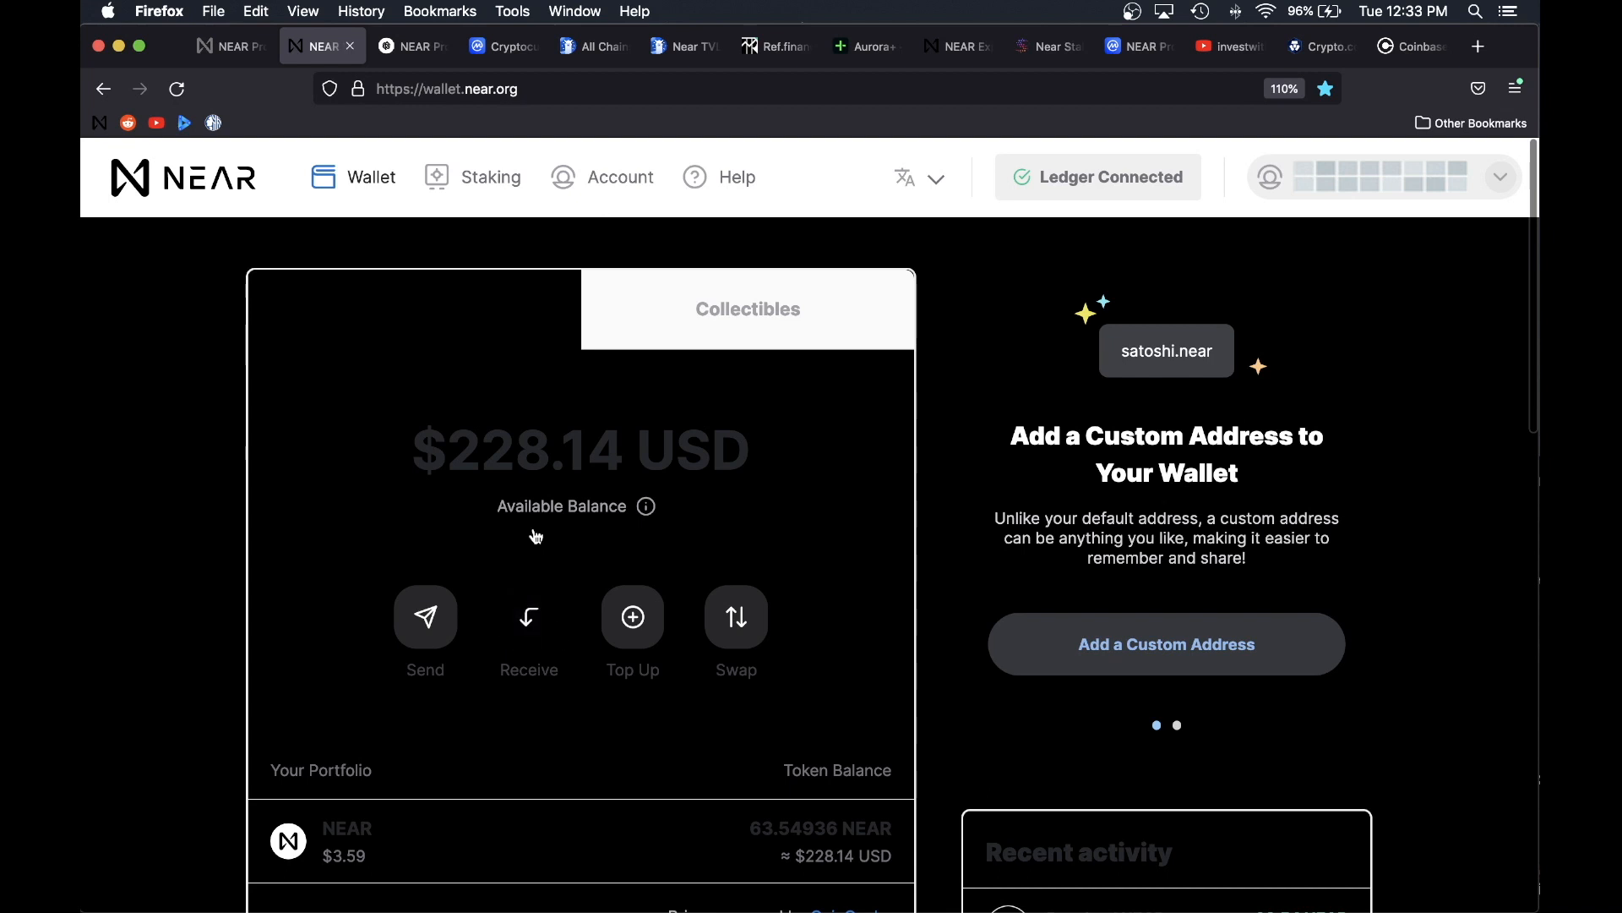
Step: Review the staking totals: 11.50924 NEAR staked with stakin.poolv1.near and 0.68924 NEAR rewards
left_click(488, 178)
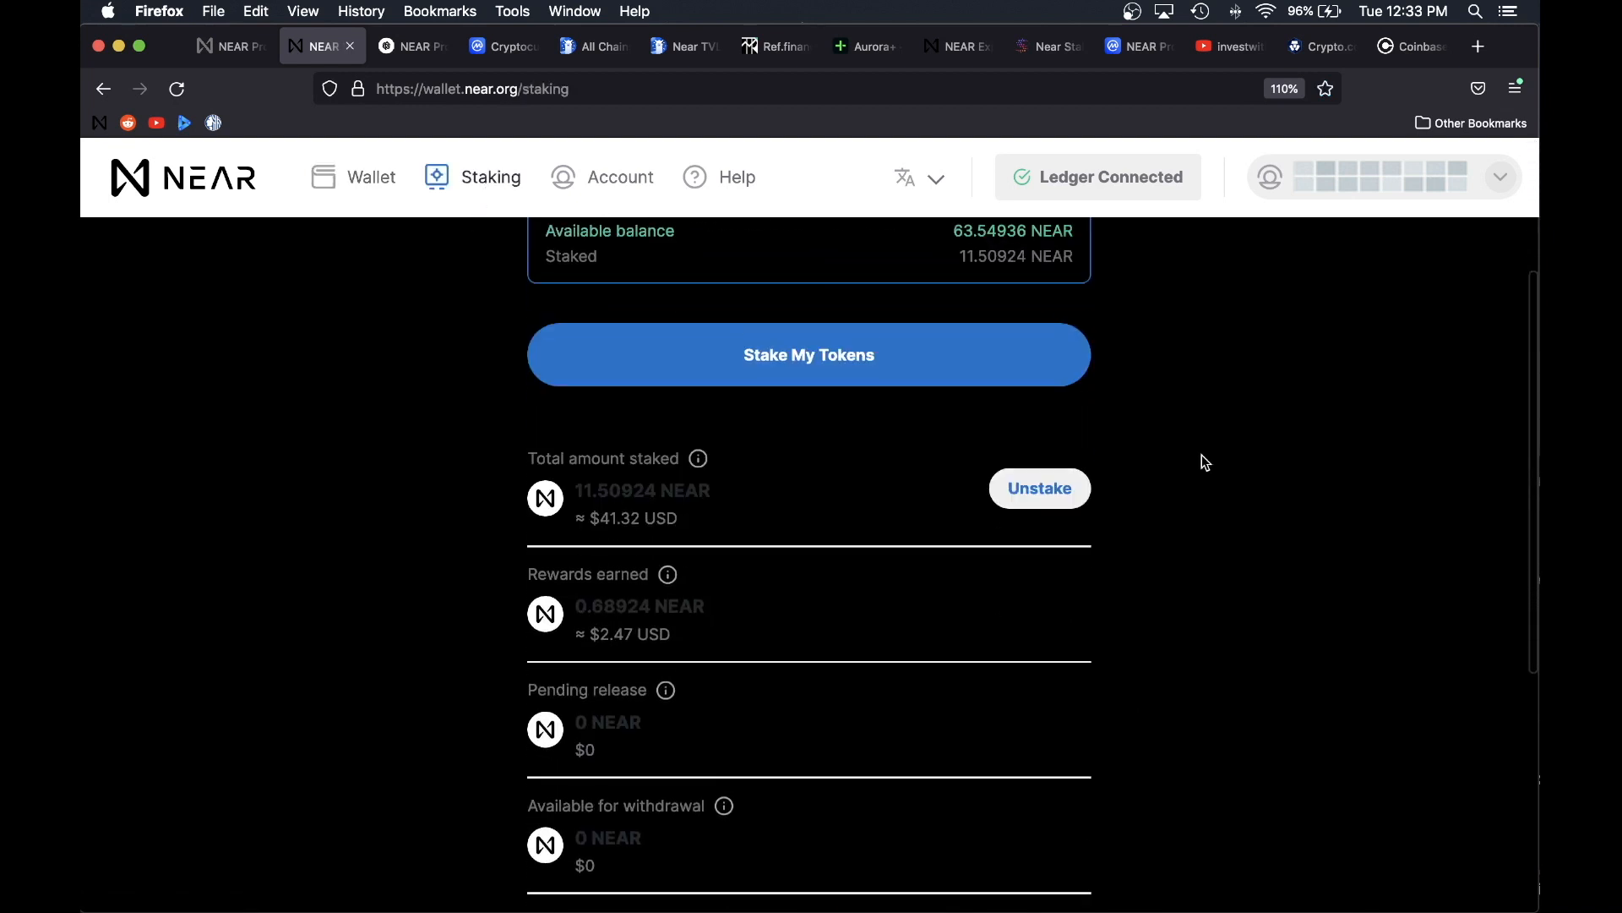
scroll("down", 3)
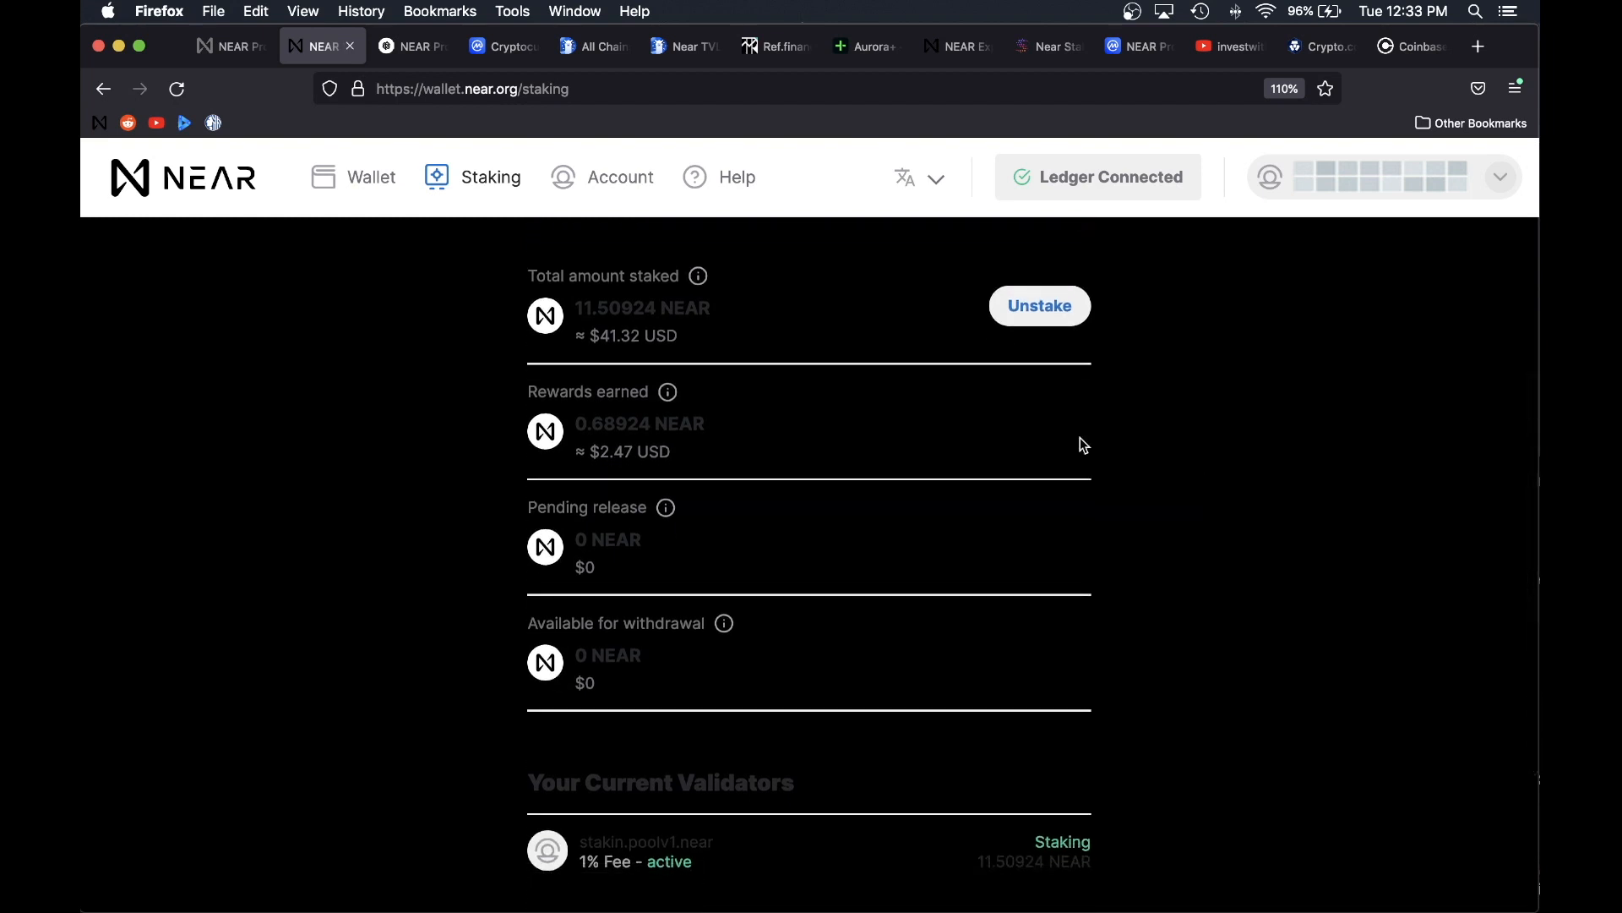
mouse_move(720, 660)
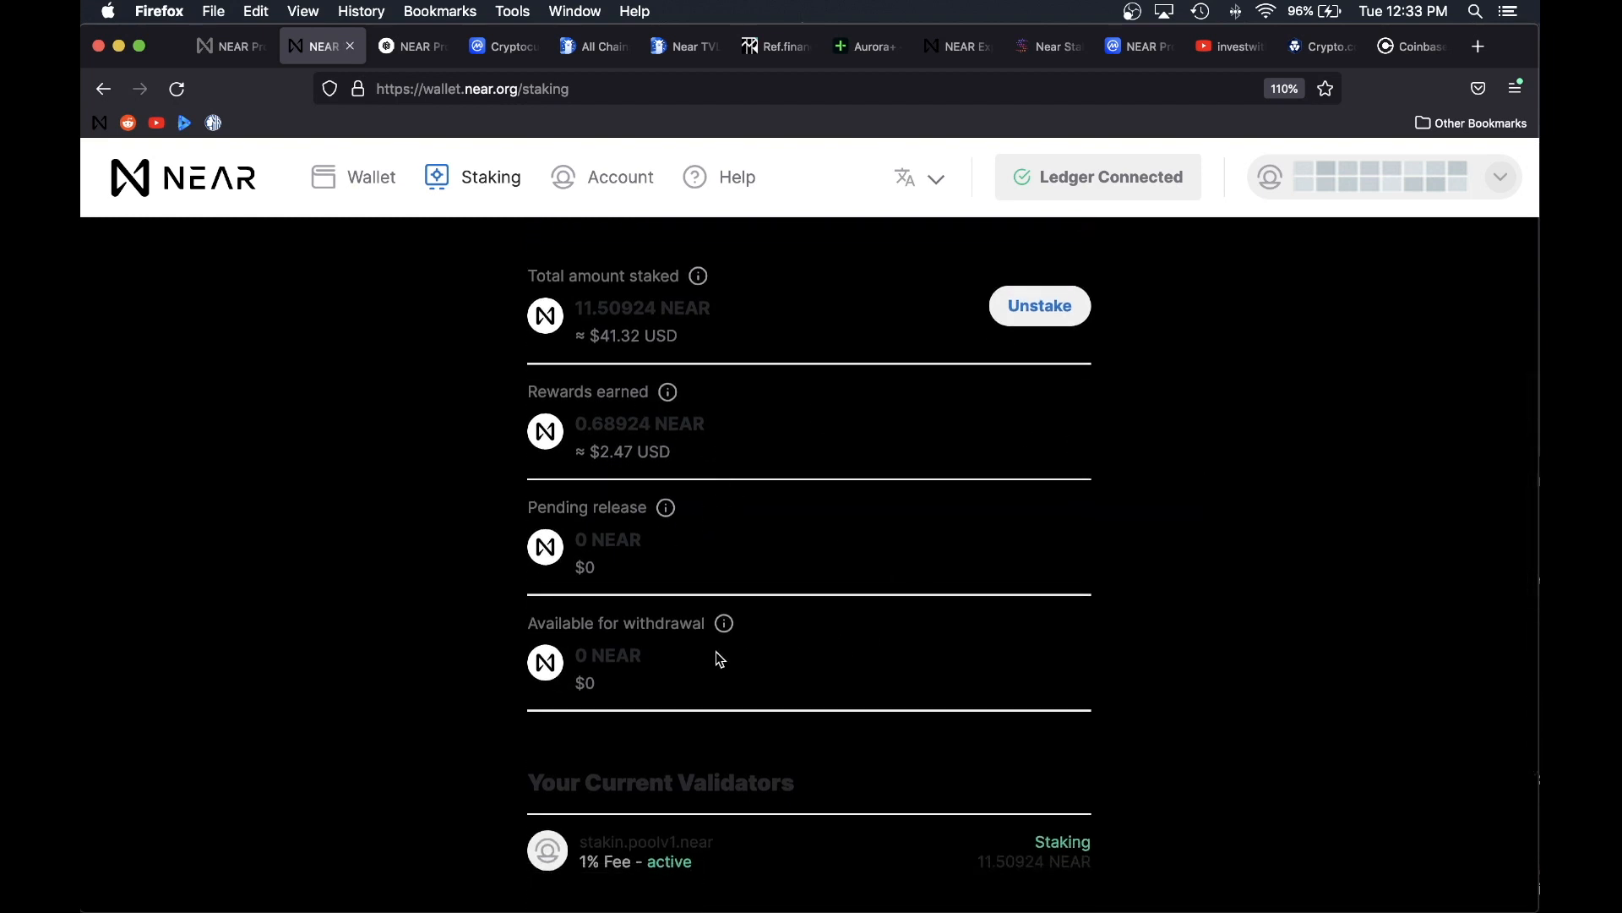
mouse_move(821, 326)
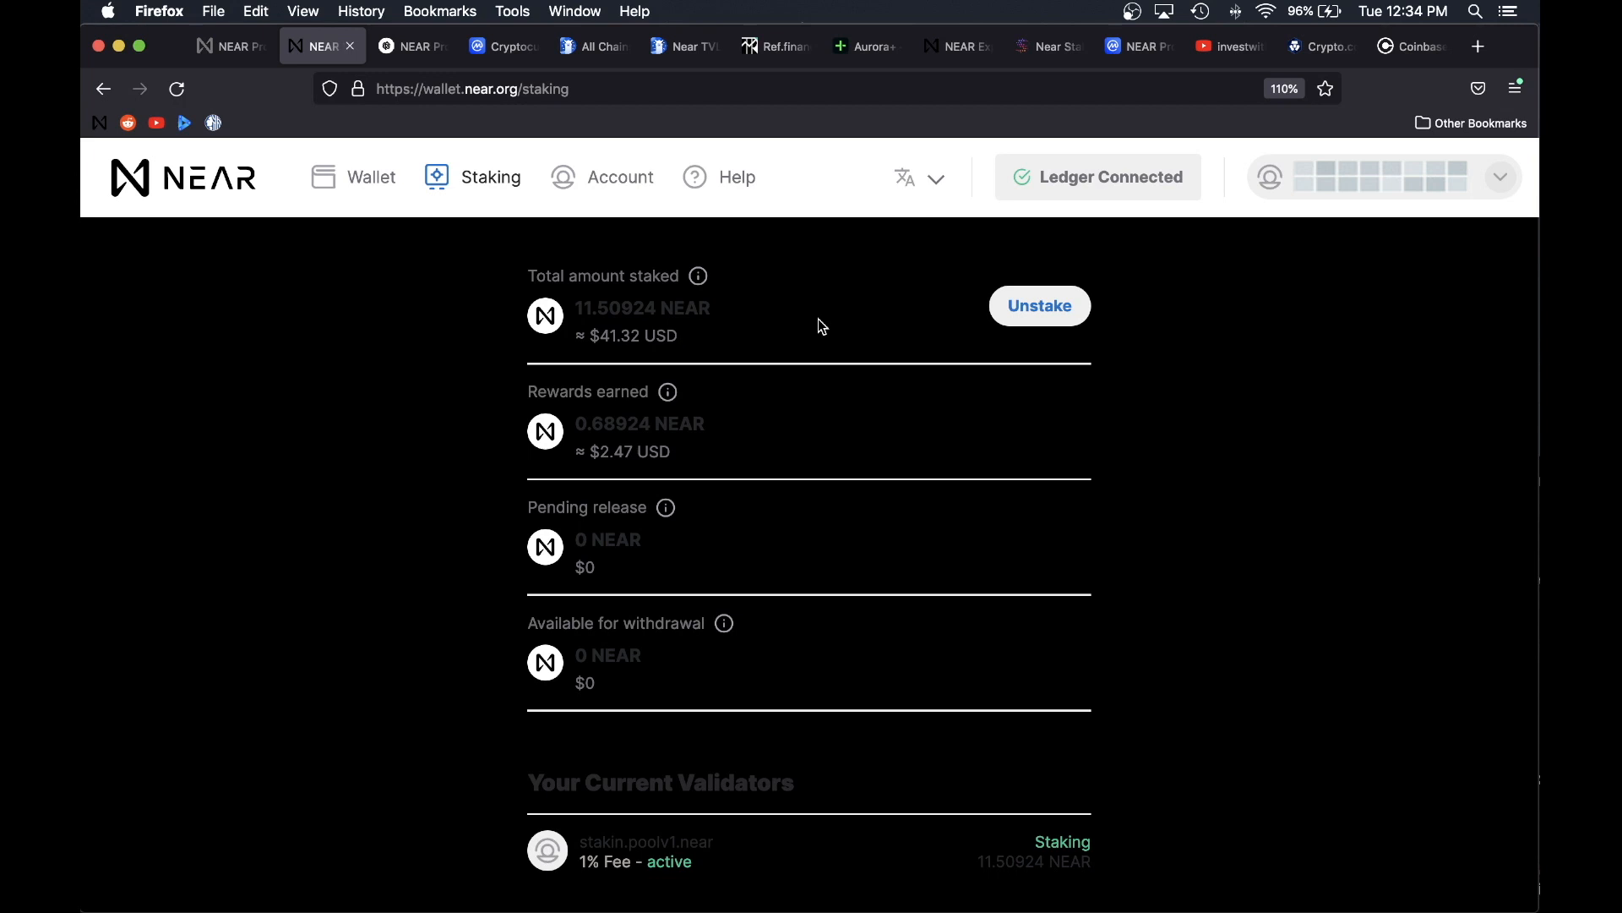
scroll("down", 3)
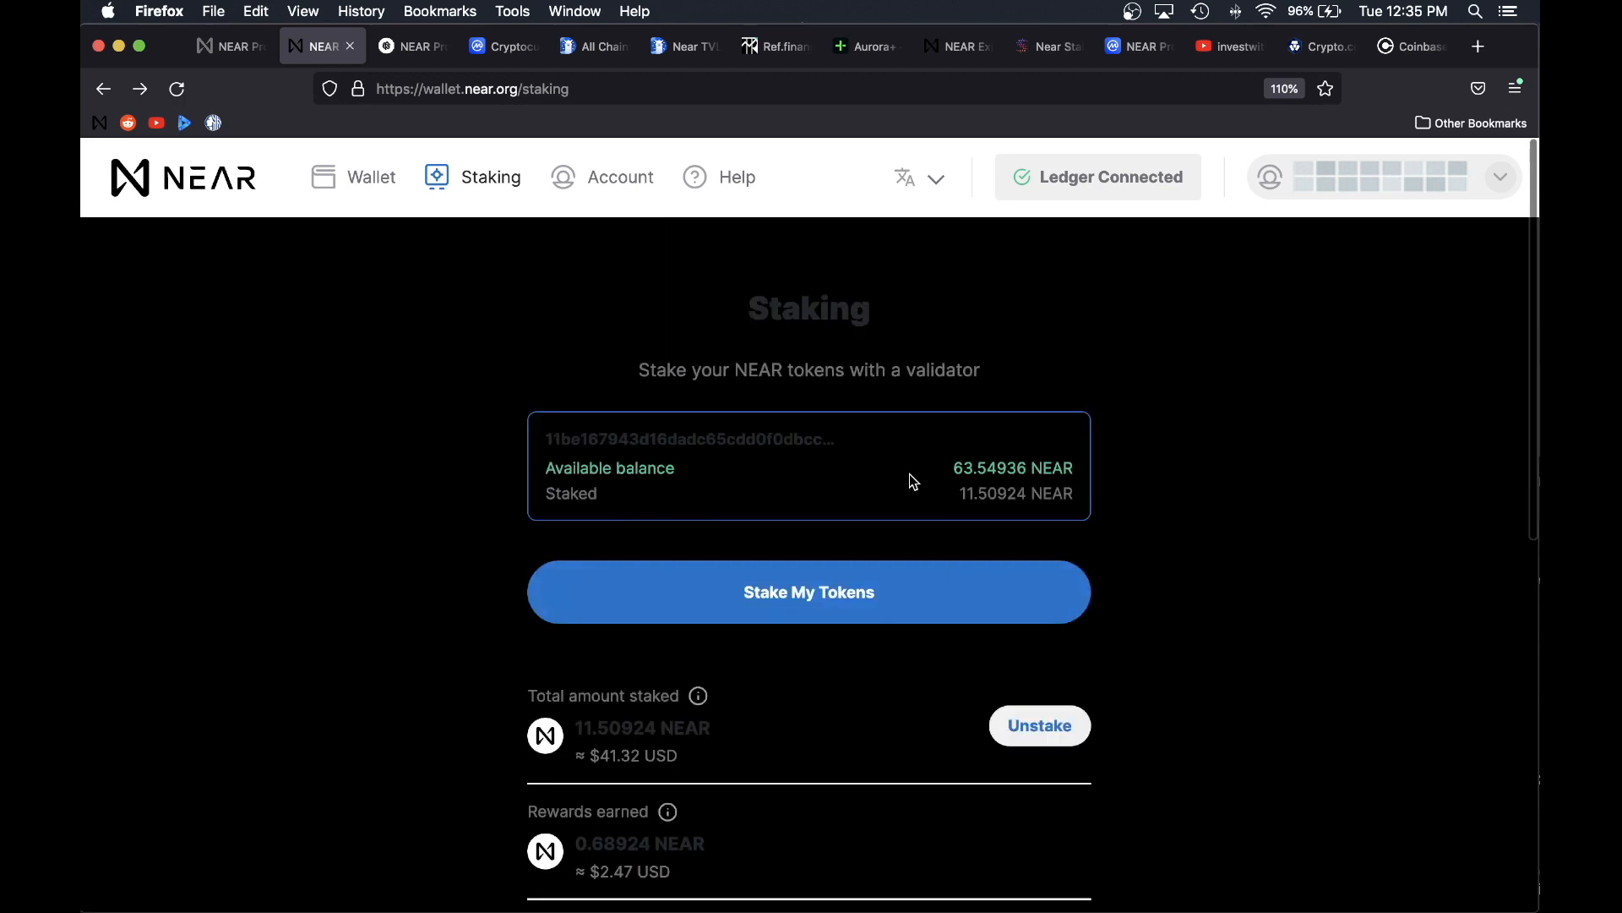
Step: Select the 63.54936 NEAR available balance, then switch to the crypto.com page
double_click(1012, 466)
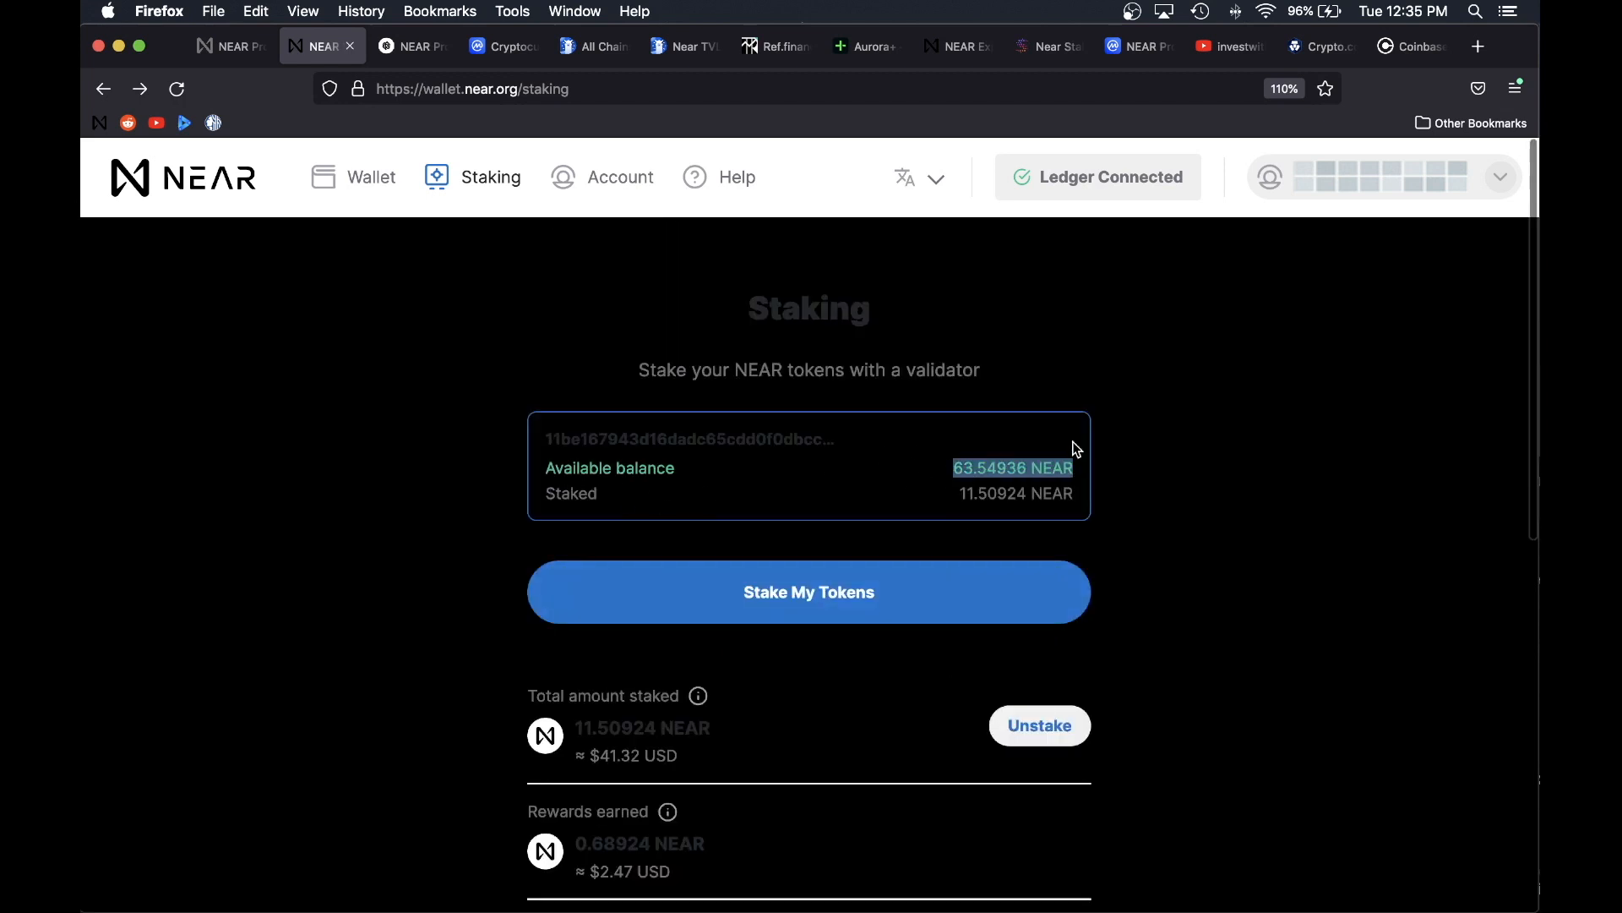
left_click(1321, 46)
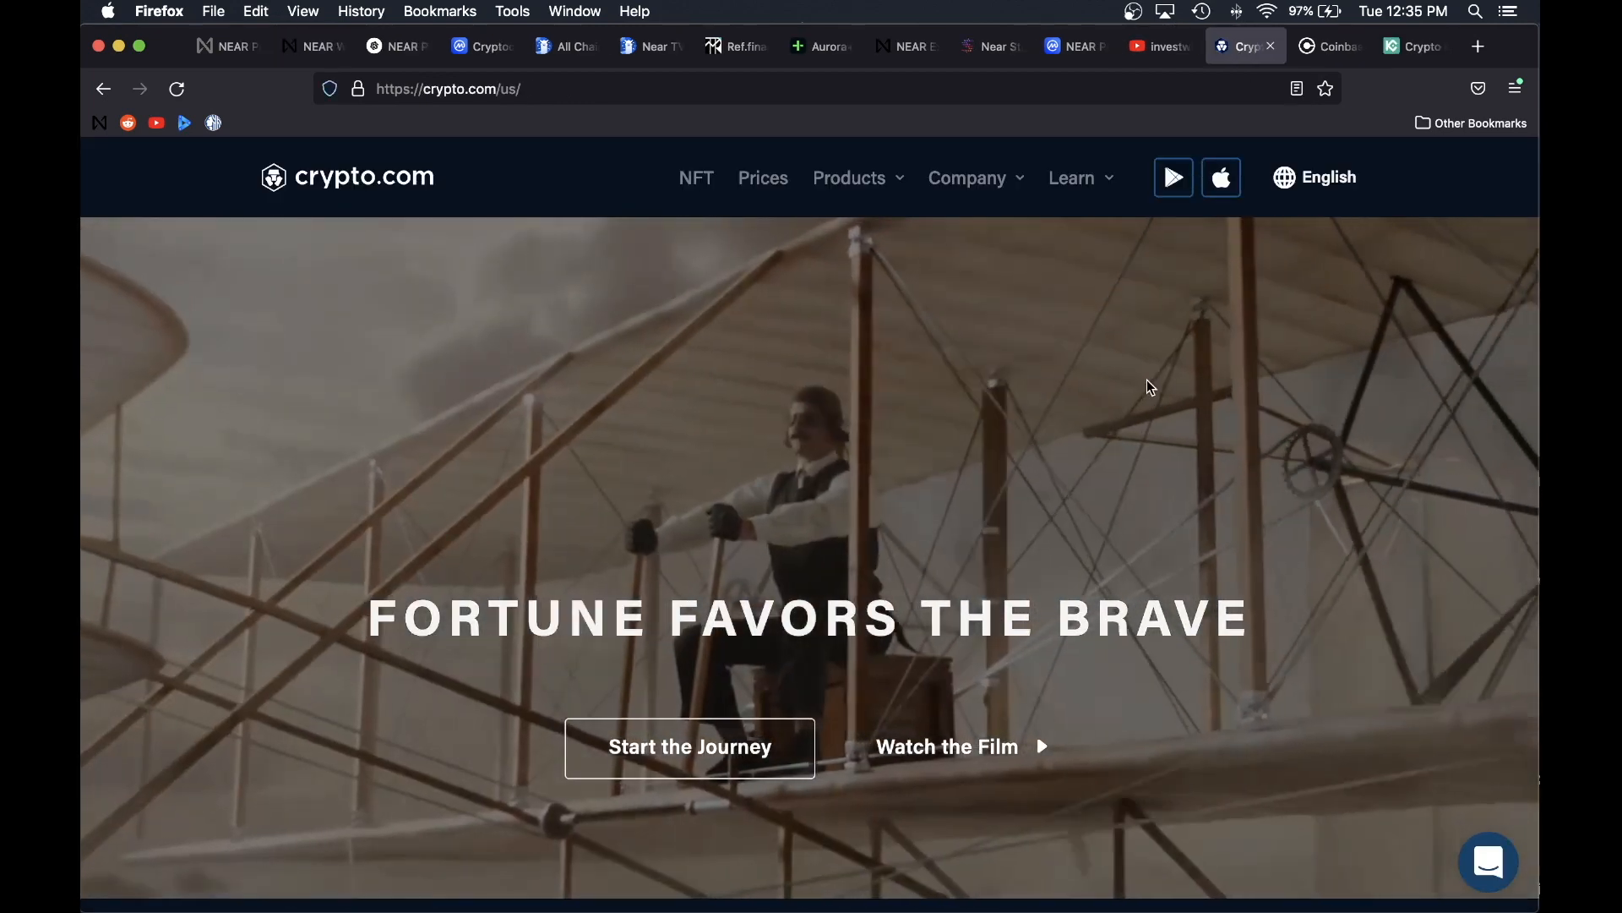
Step: Start a NEAR withdrawal in Coinbase Pro, then go back to the NEAR Wallet staking page
left_click(1328, 46)
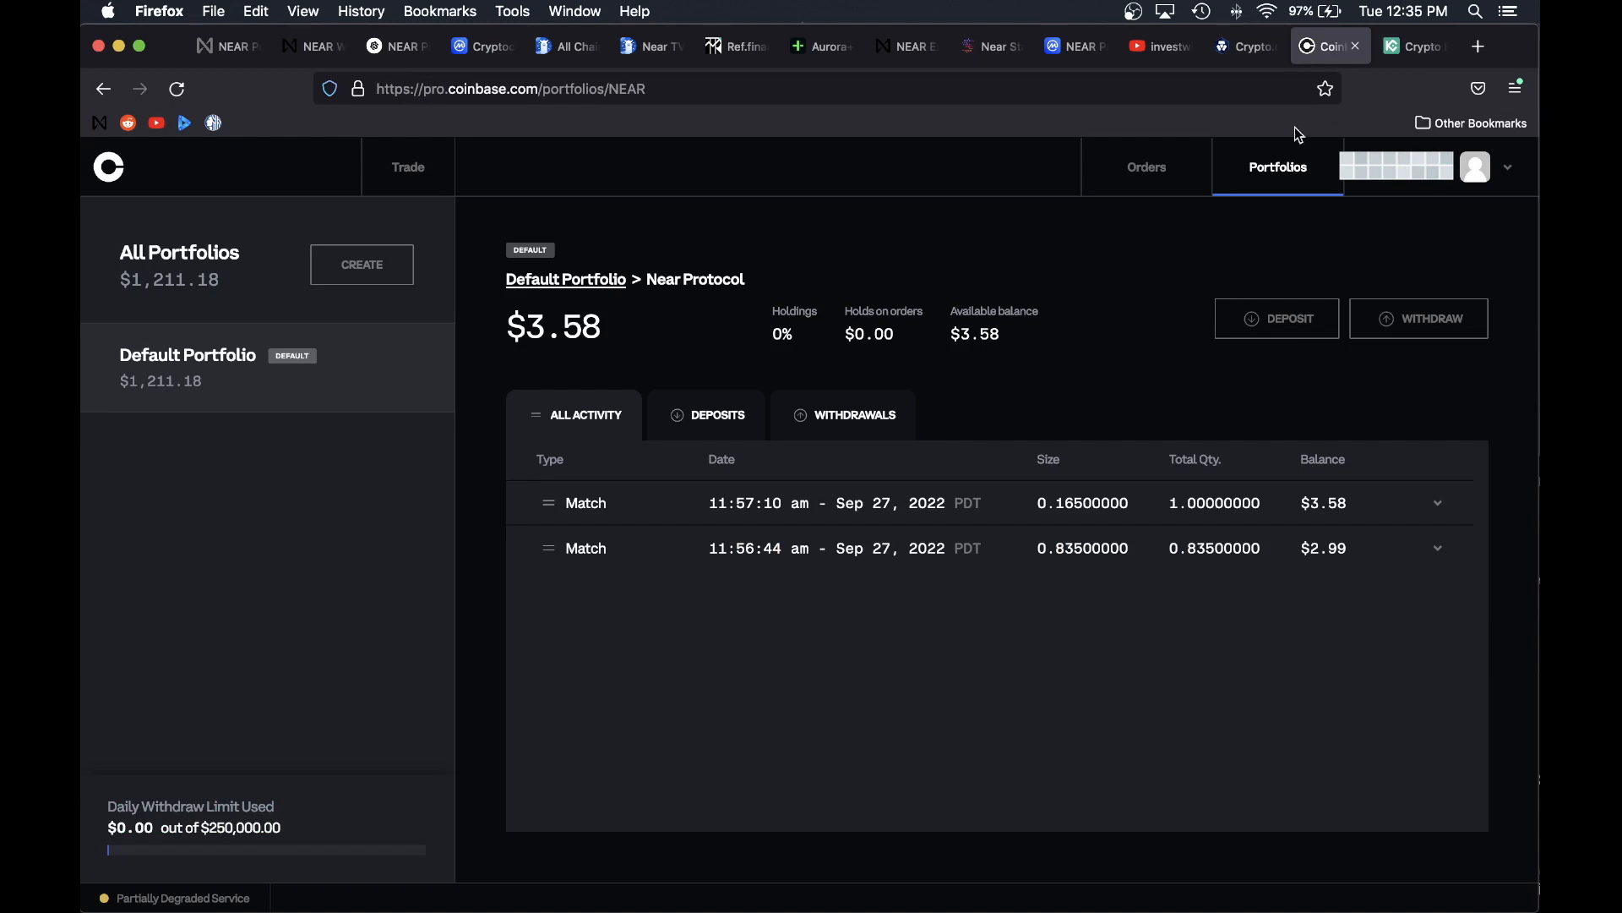
mouse_move(748, 249)
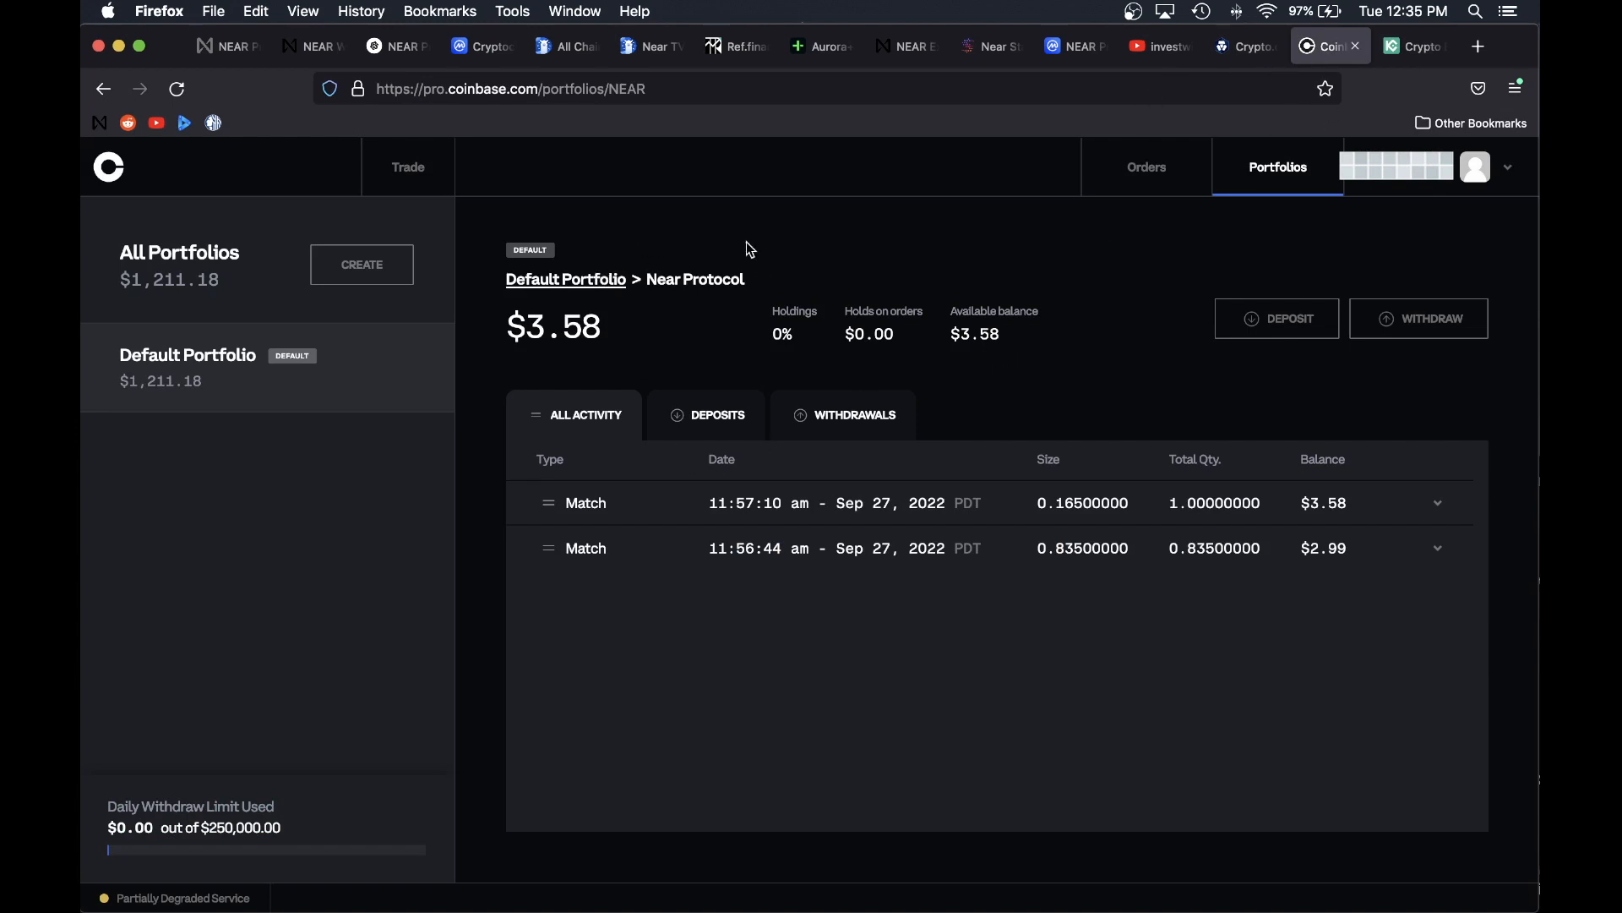
mouse_move(1426, 338)
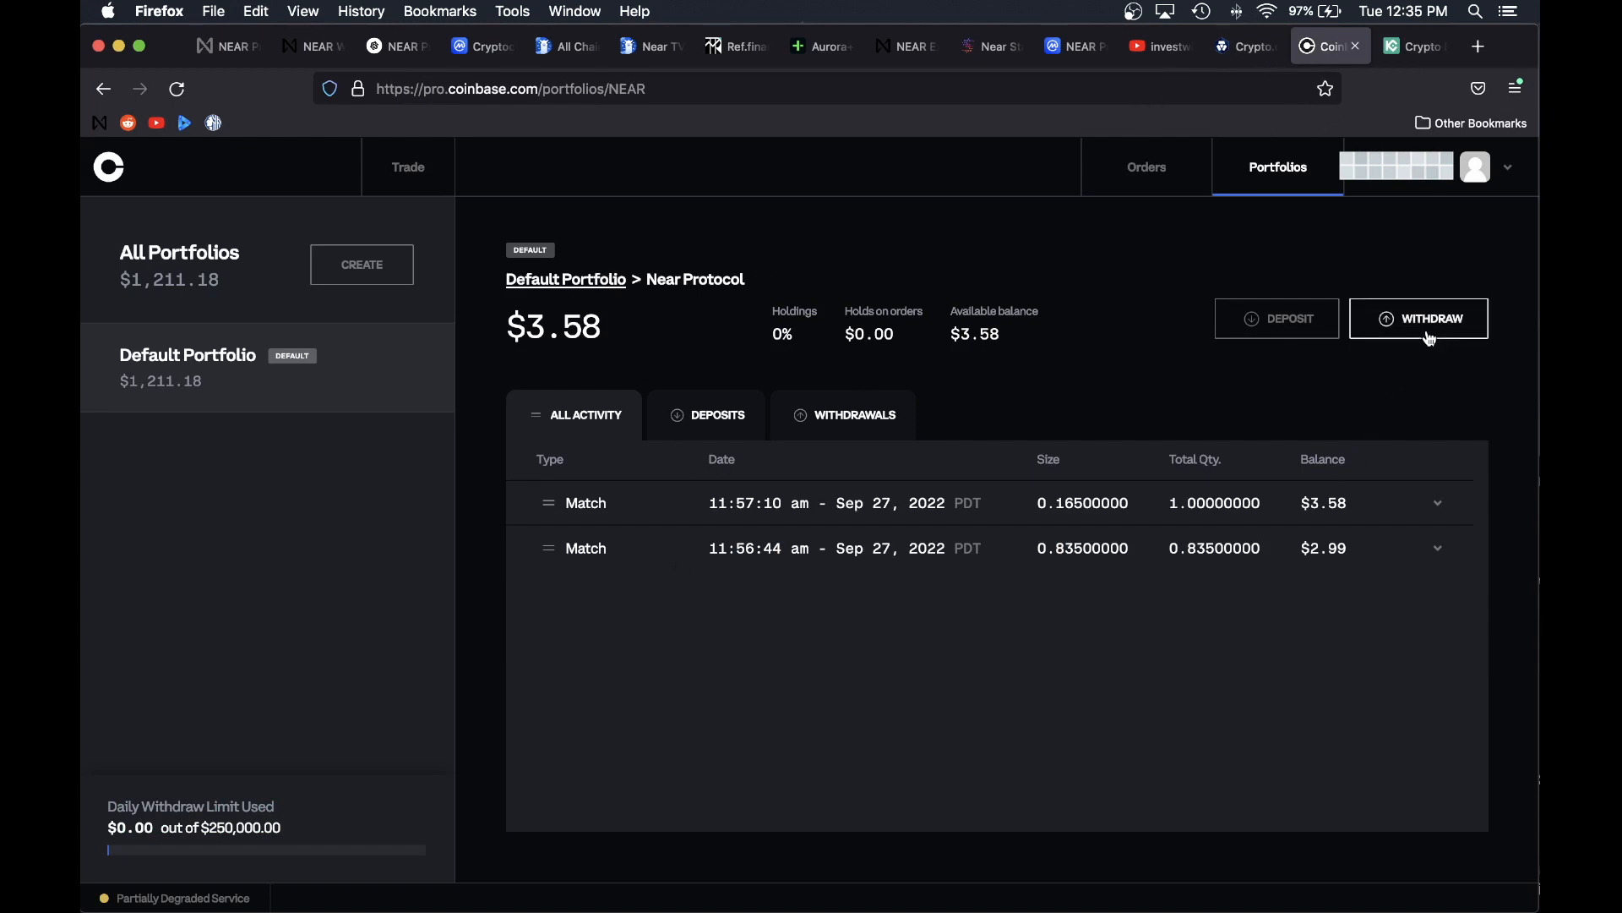
left_click(1418, 318)
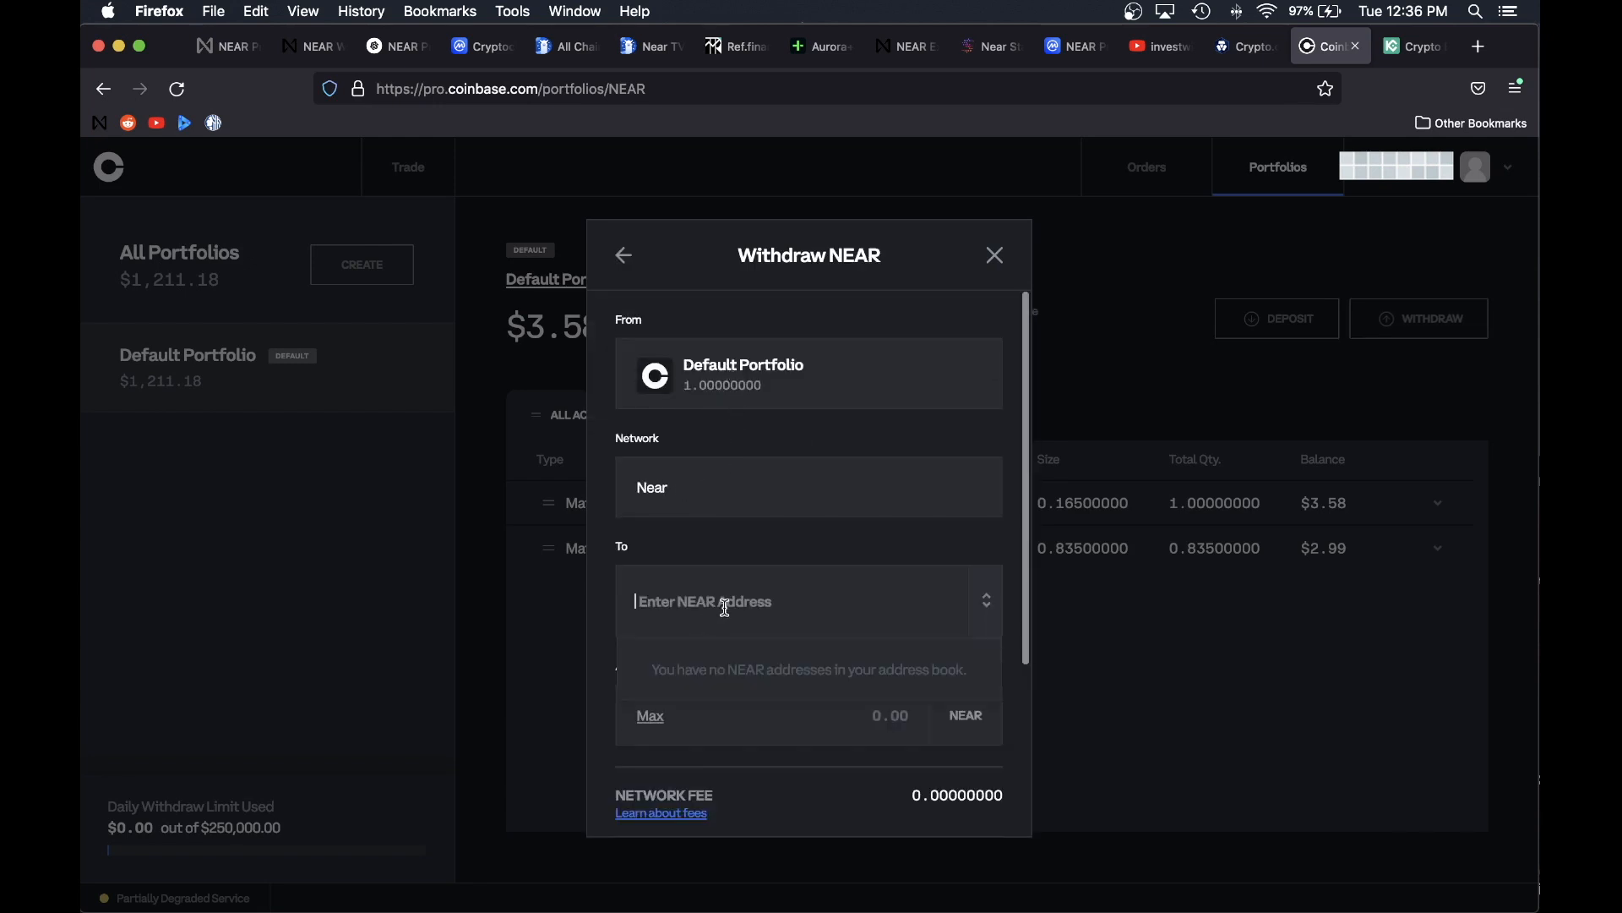
left_click(311, 46)
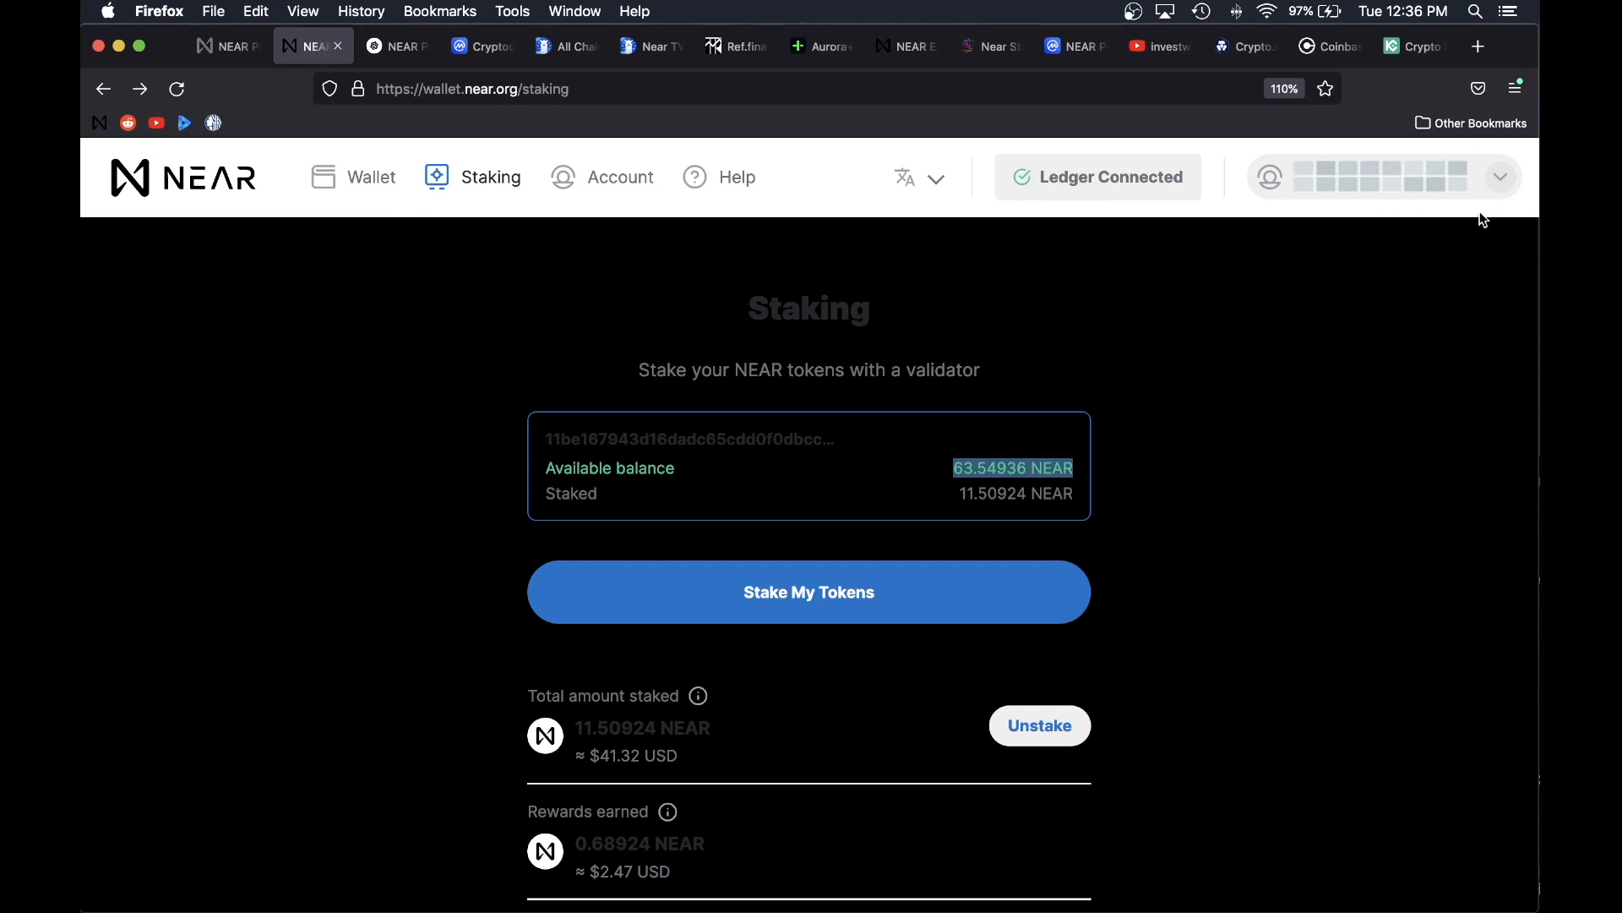
left_click(1330, 46)
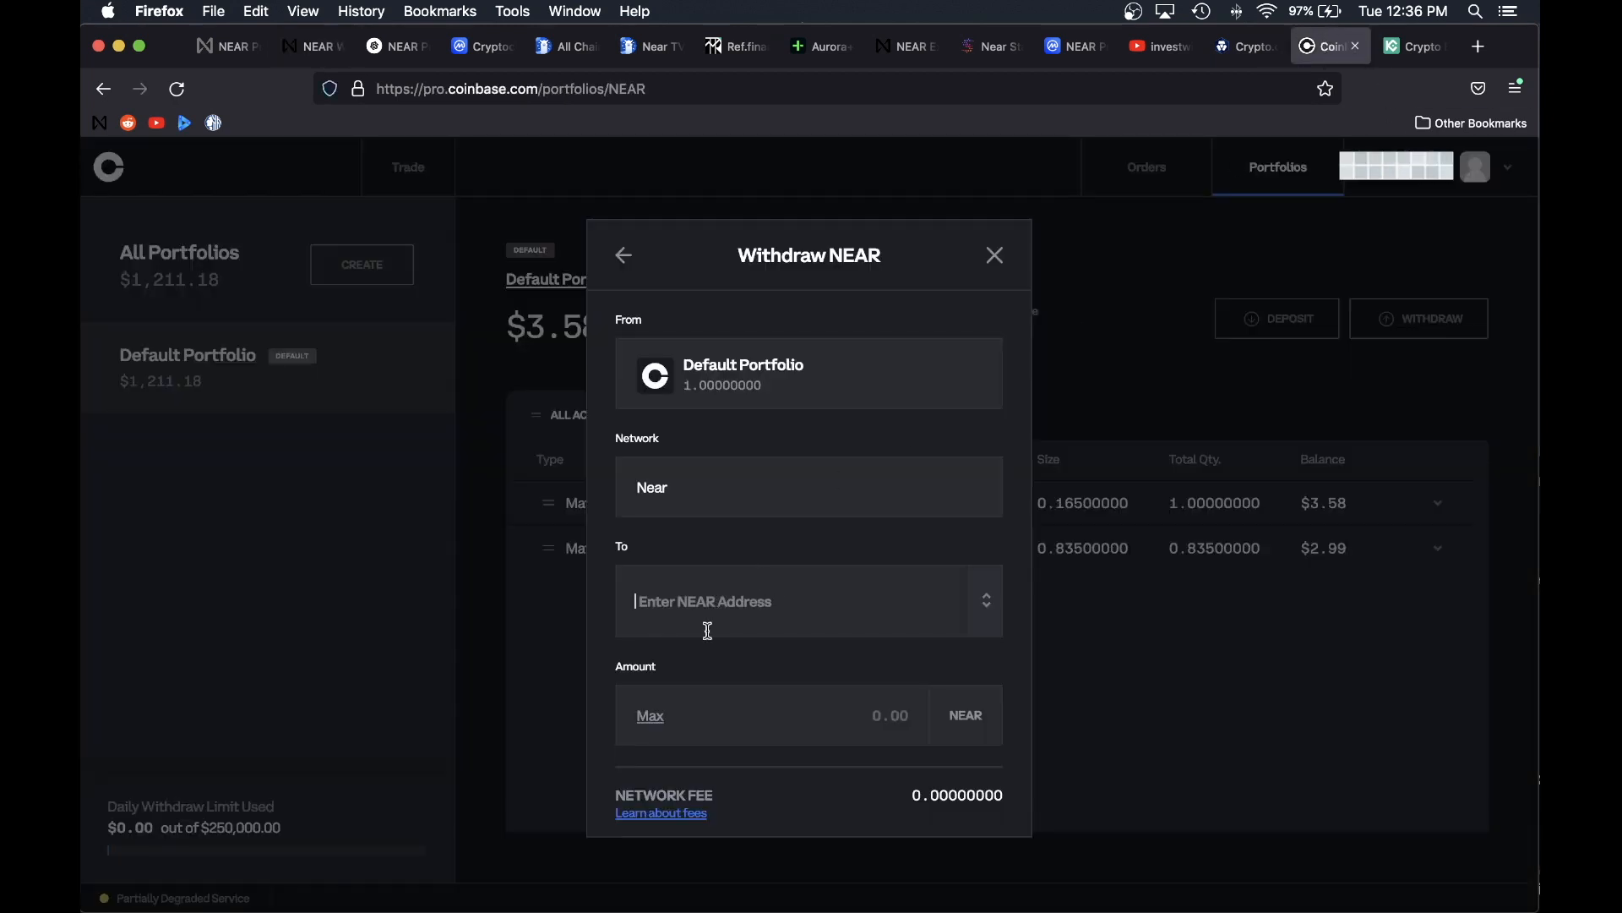
left_click(311, 46)
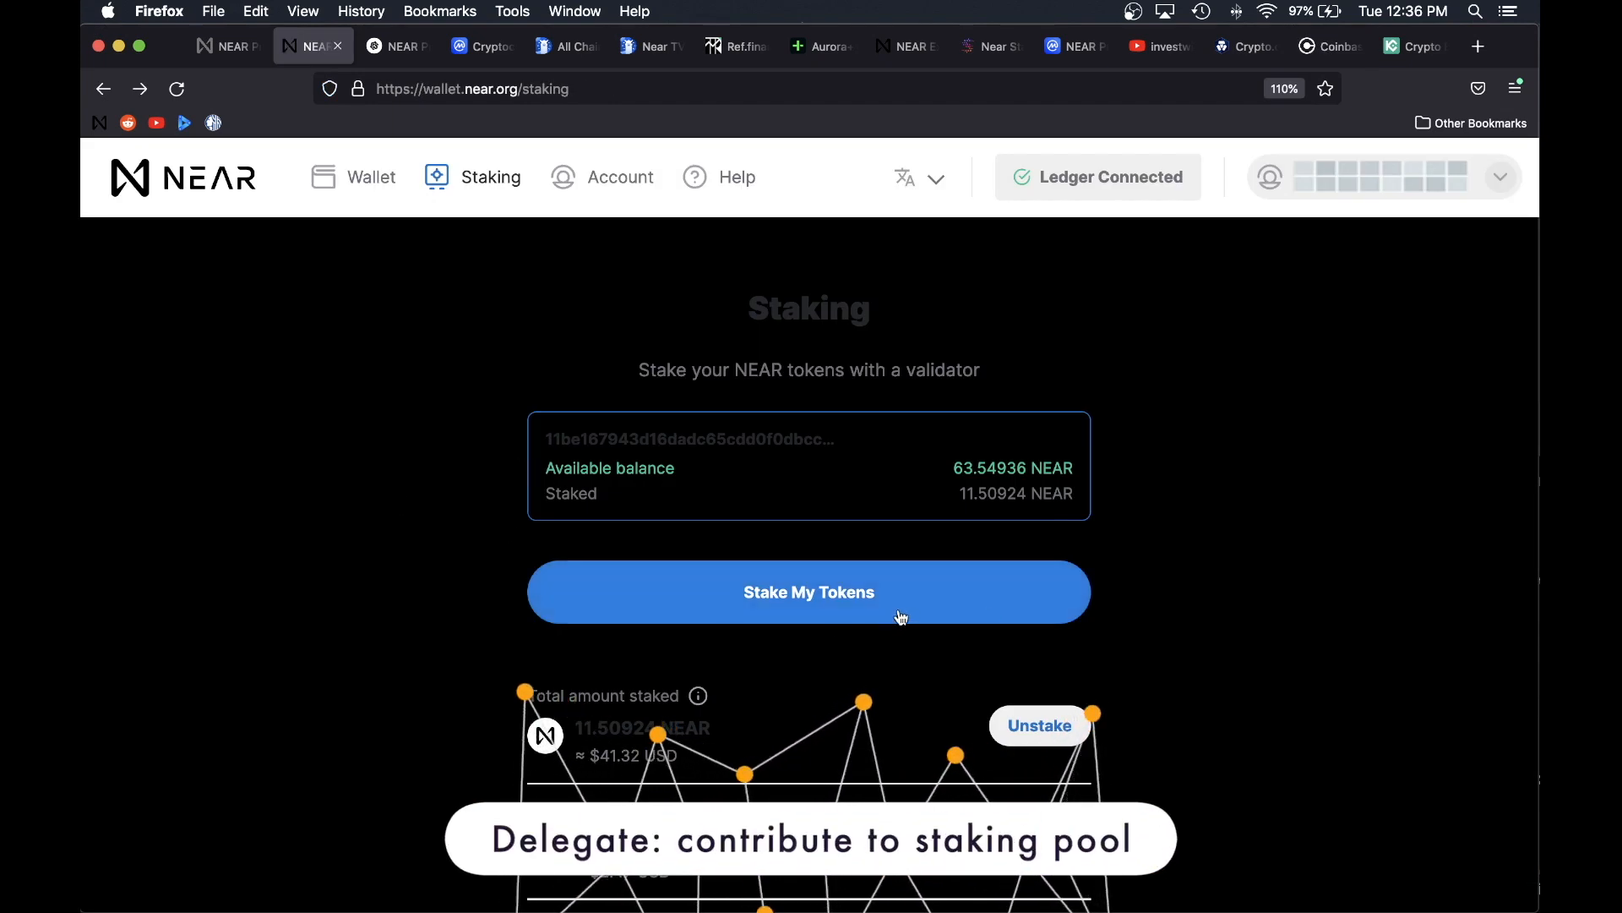
Step: Start staking via Stake My Tokens to reach validator selection, then view the NEAR Explorer validators list
left_click(808, 592)
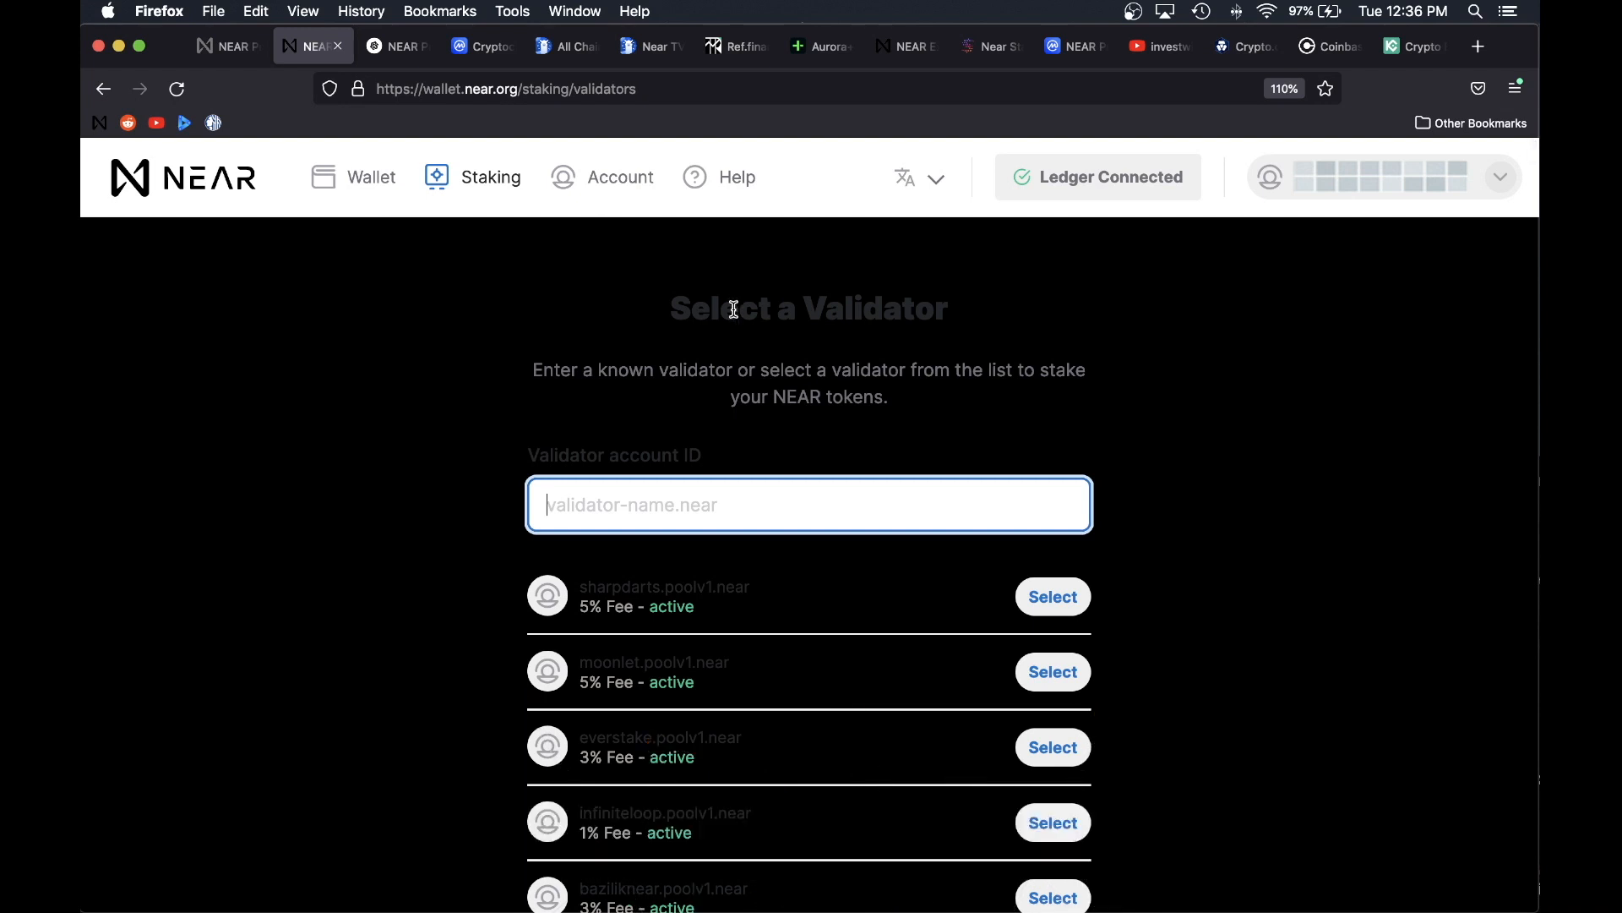
mouse_move(1356, 406)
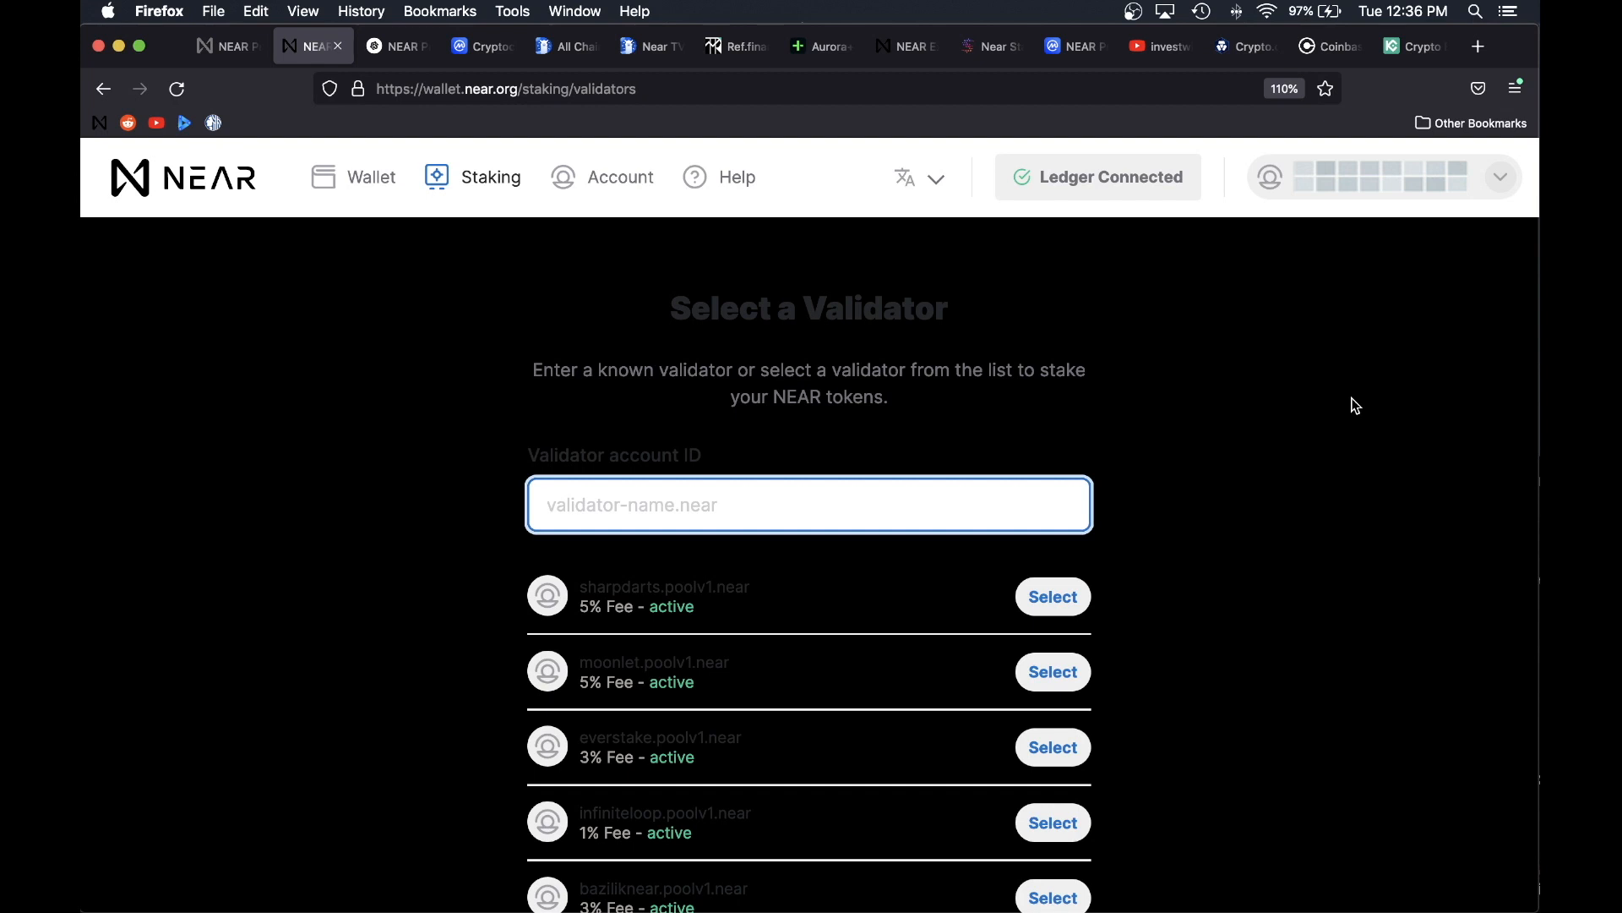
left_click(808, 504)
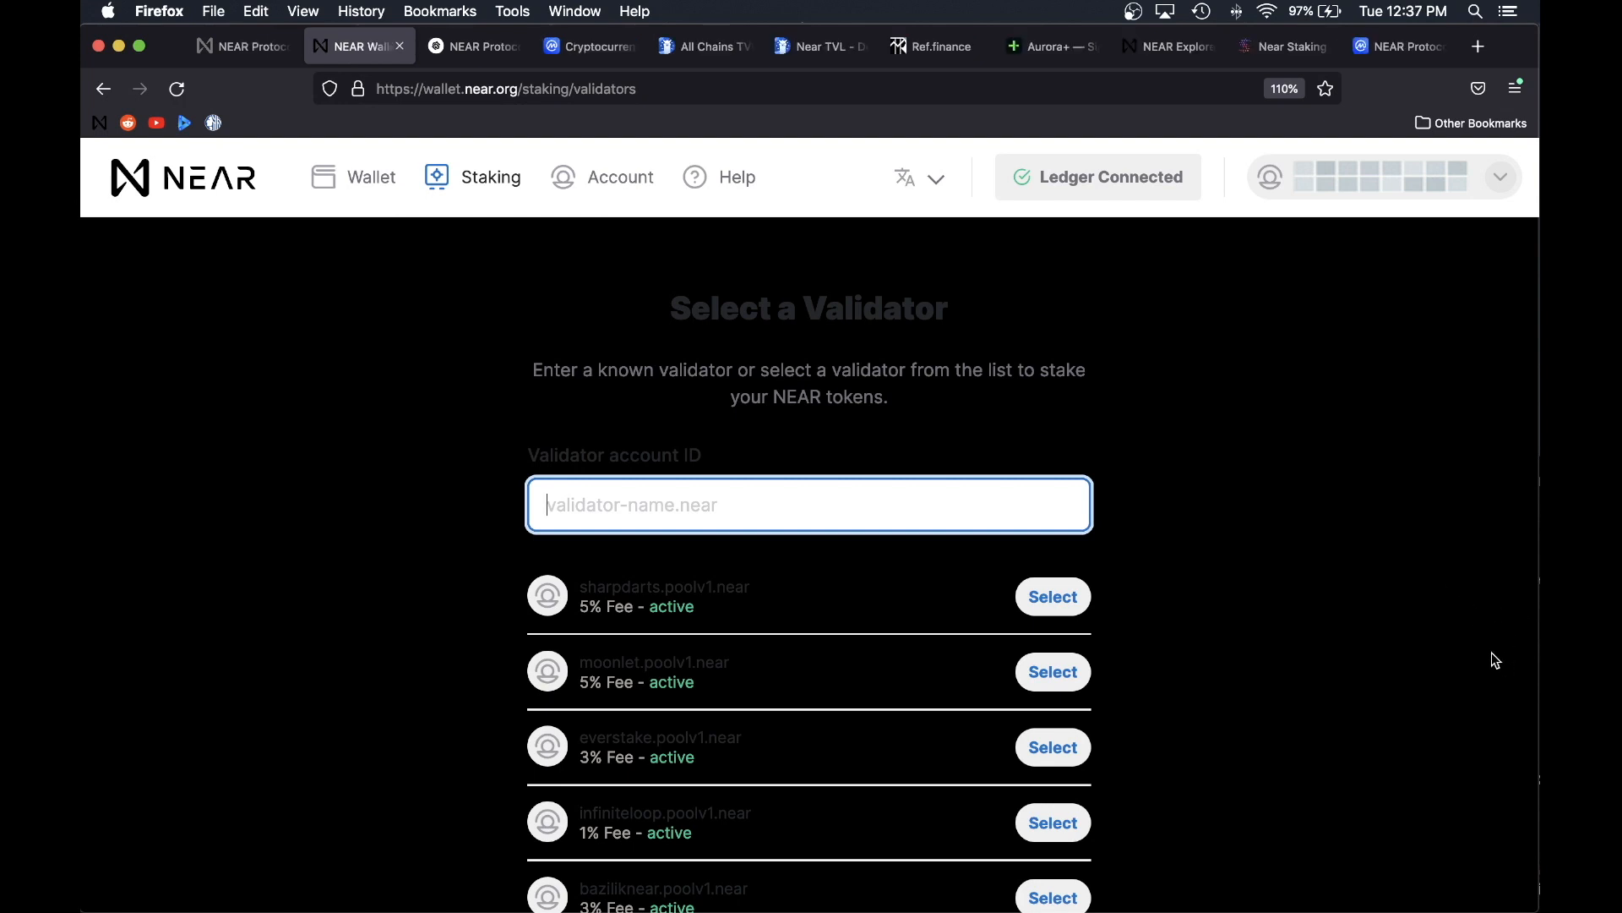
mouse_move(1416, 600)
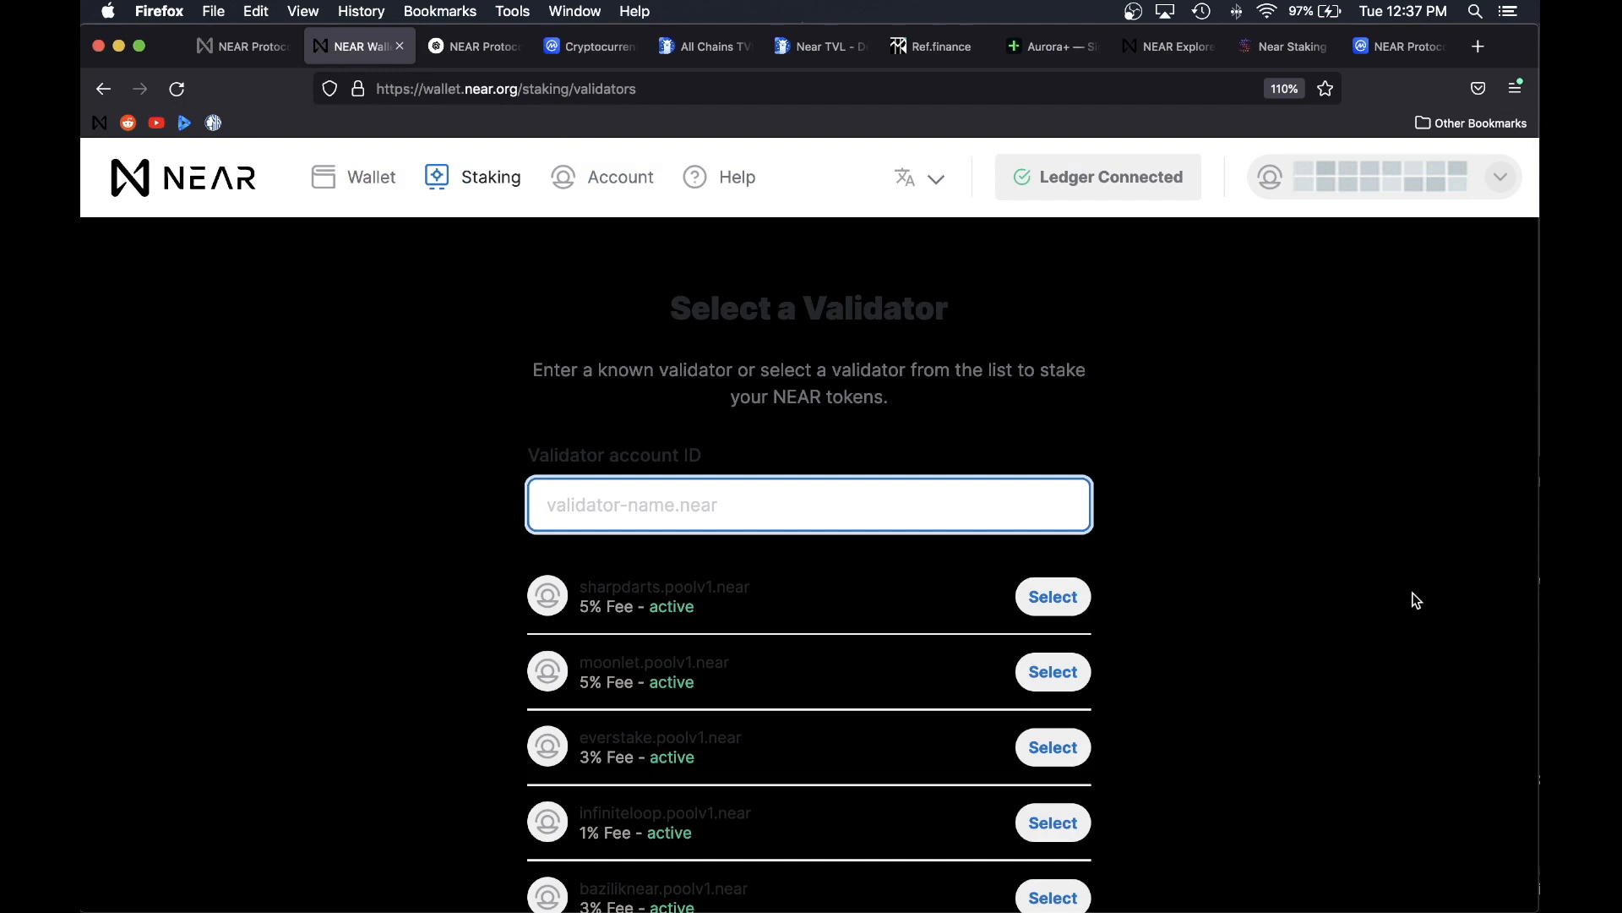
left_click(1168, 46)
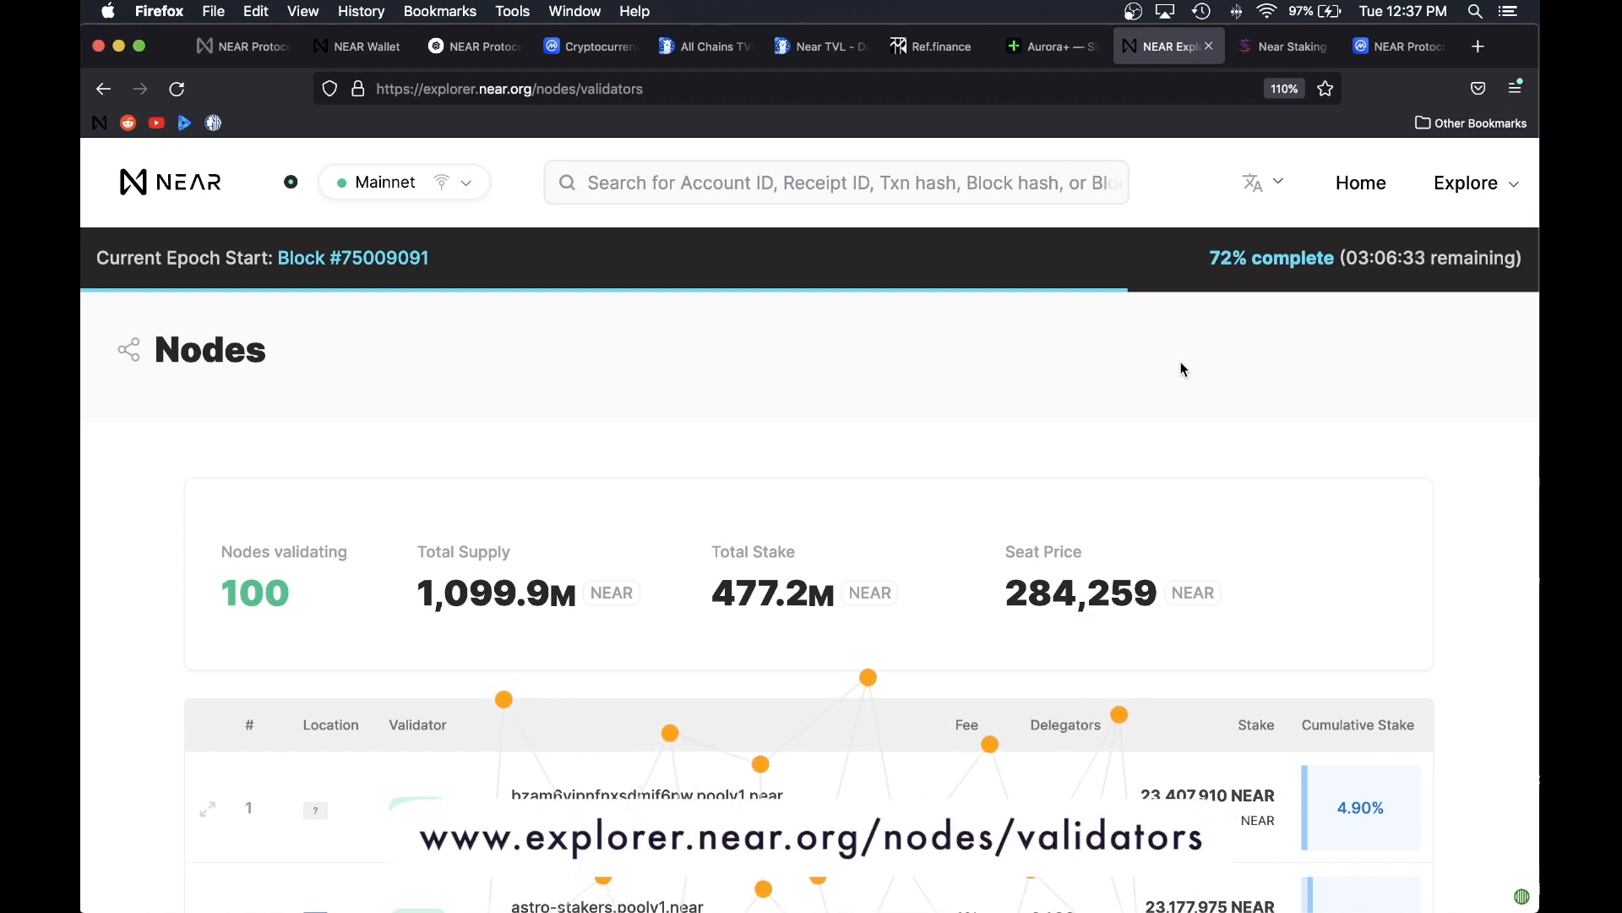
mouse_move(380, 182)
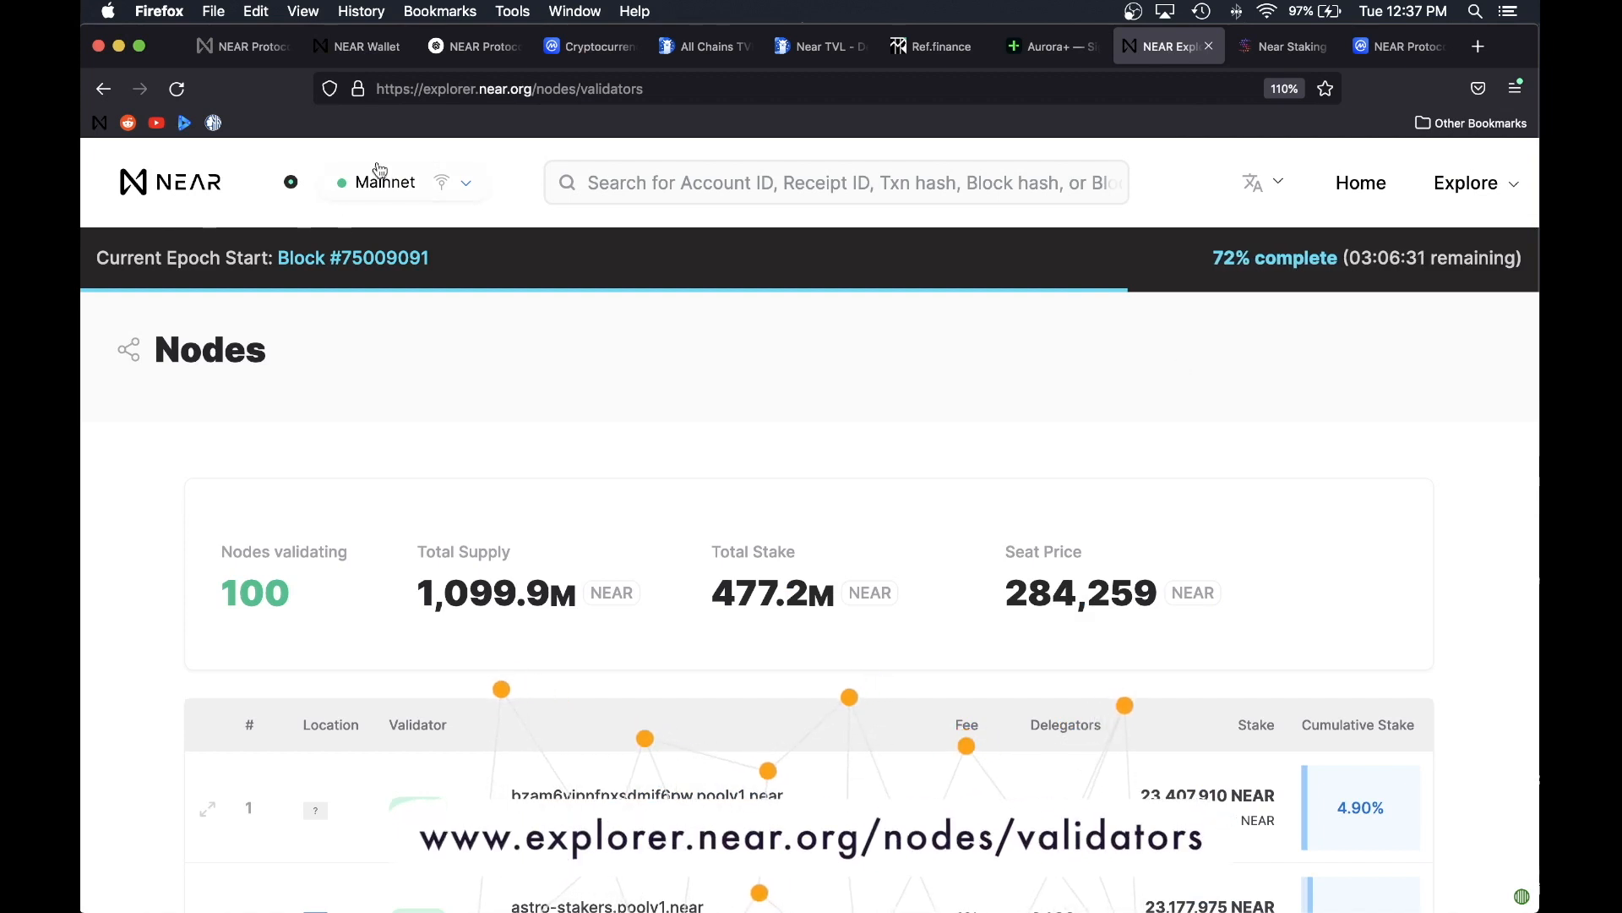
Step: Scroll the NEAR Explorer validator table to reveal nodes 3 through 9, including aurora.pool.near
scroll("down", 3)
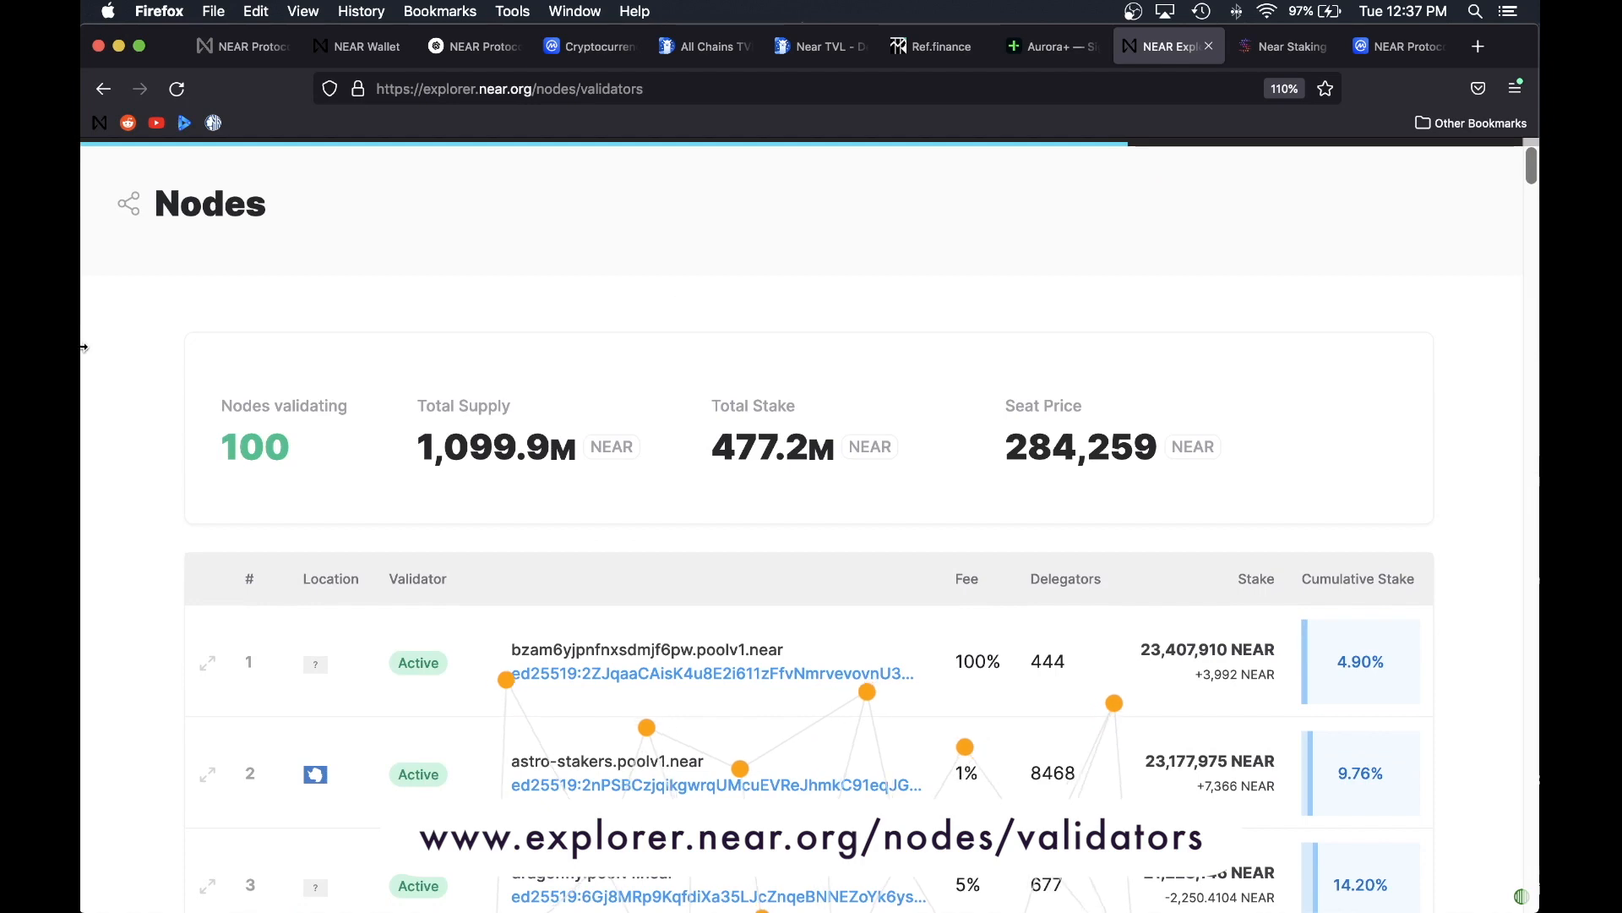
scroll("down", 3)
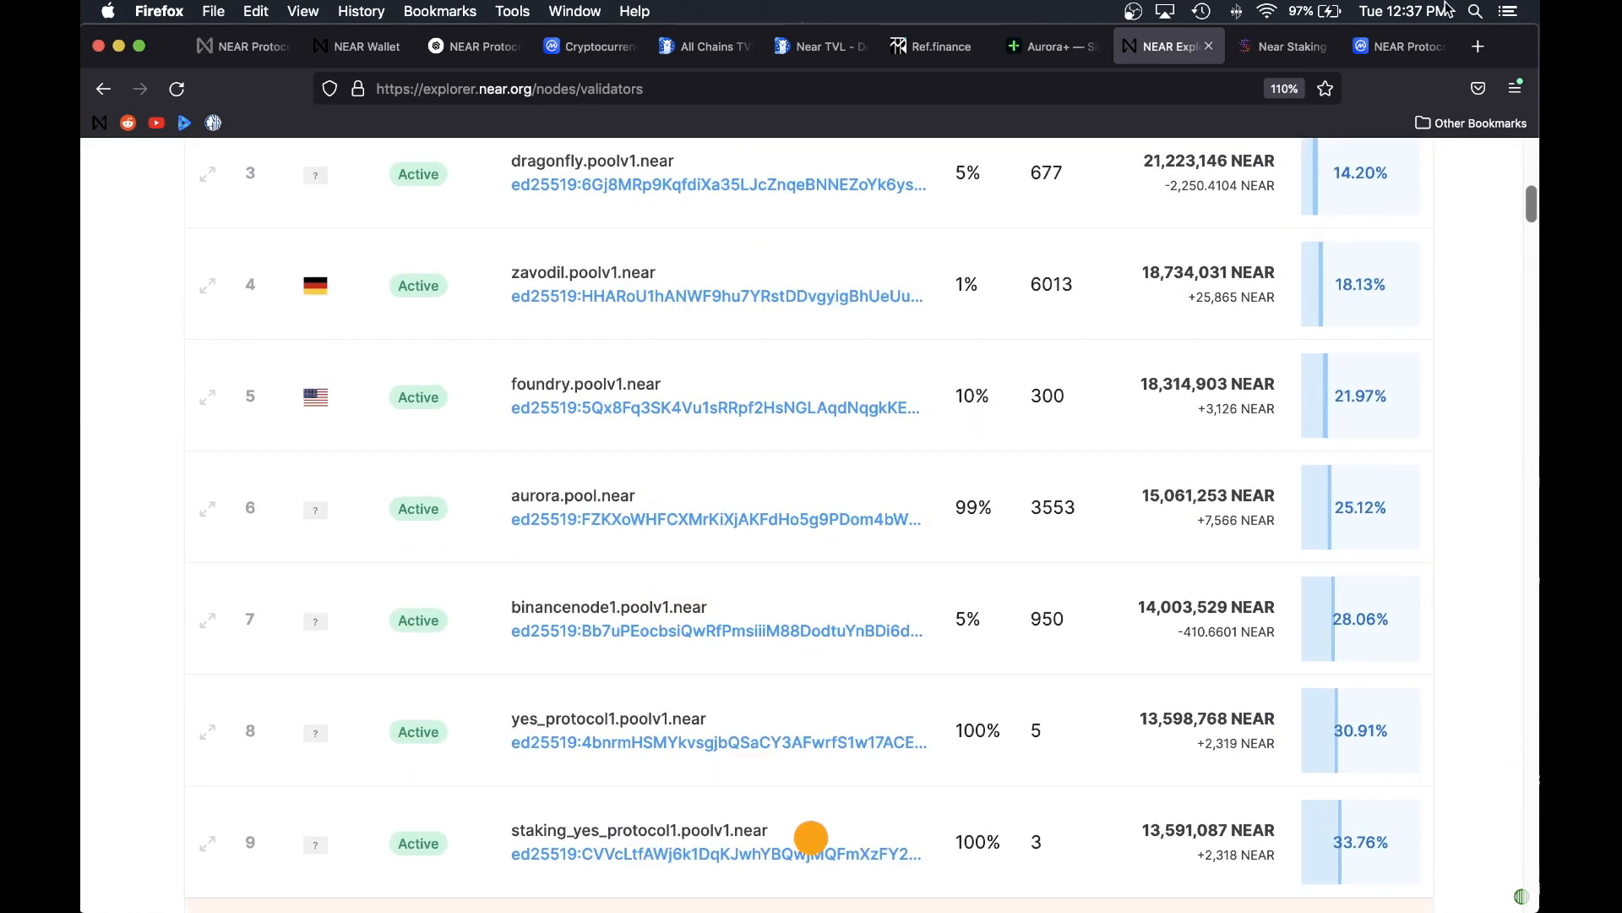
Step: On near-staking.com, sort the validator table by the Fee column
left_click(1283, 45)
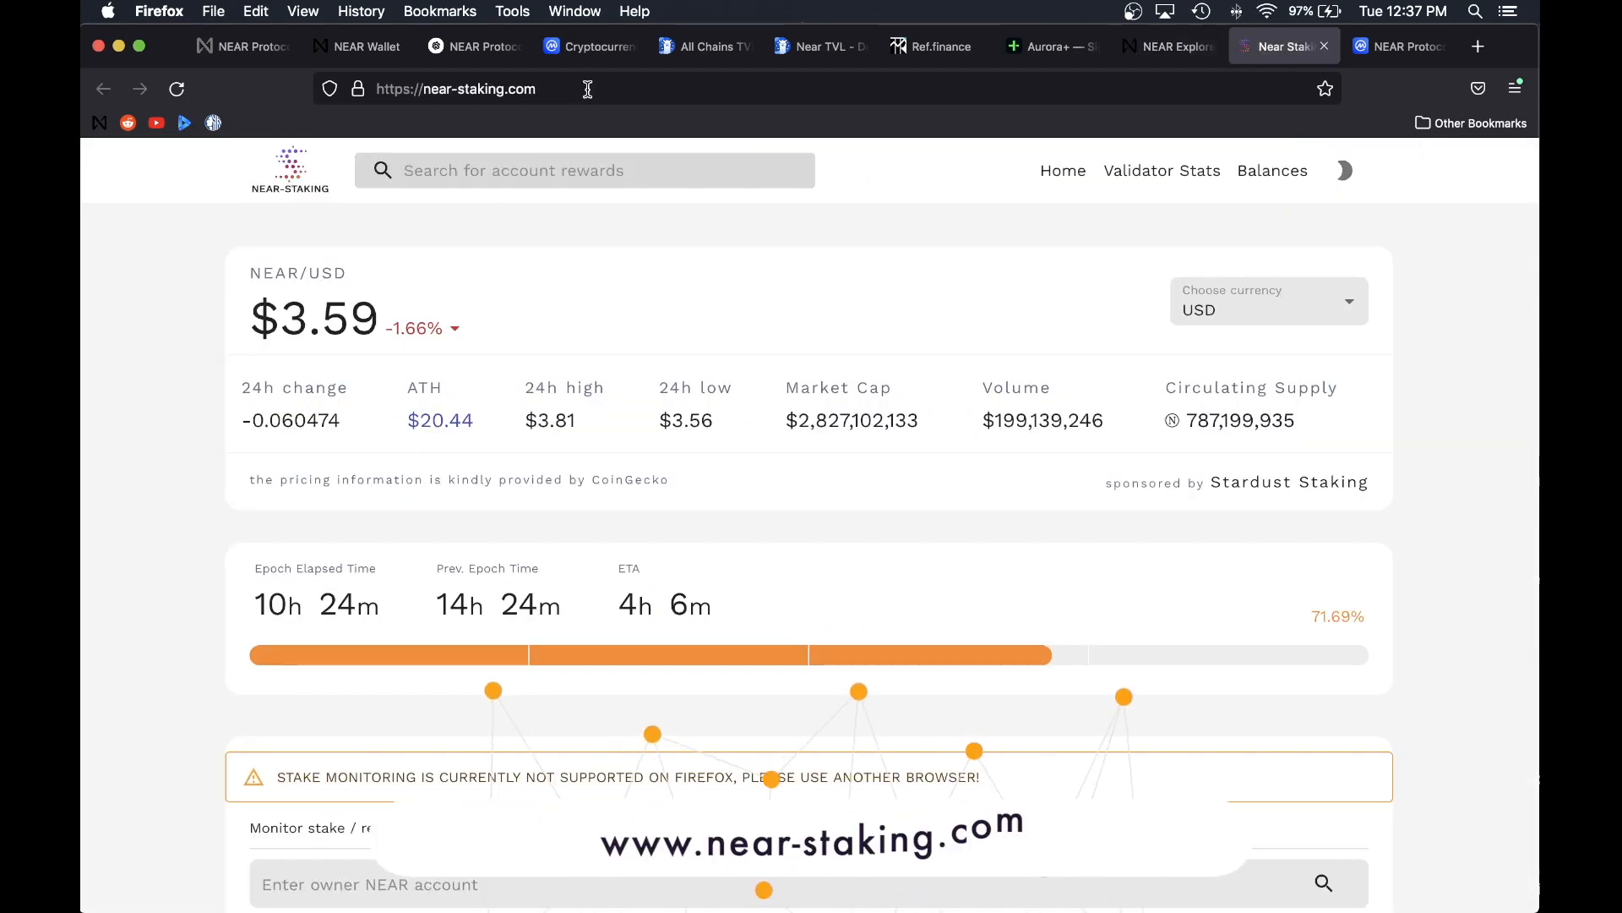
scroll("down", 3)
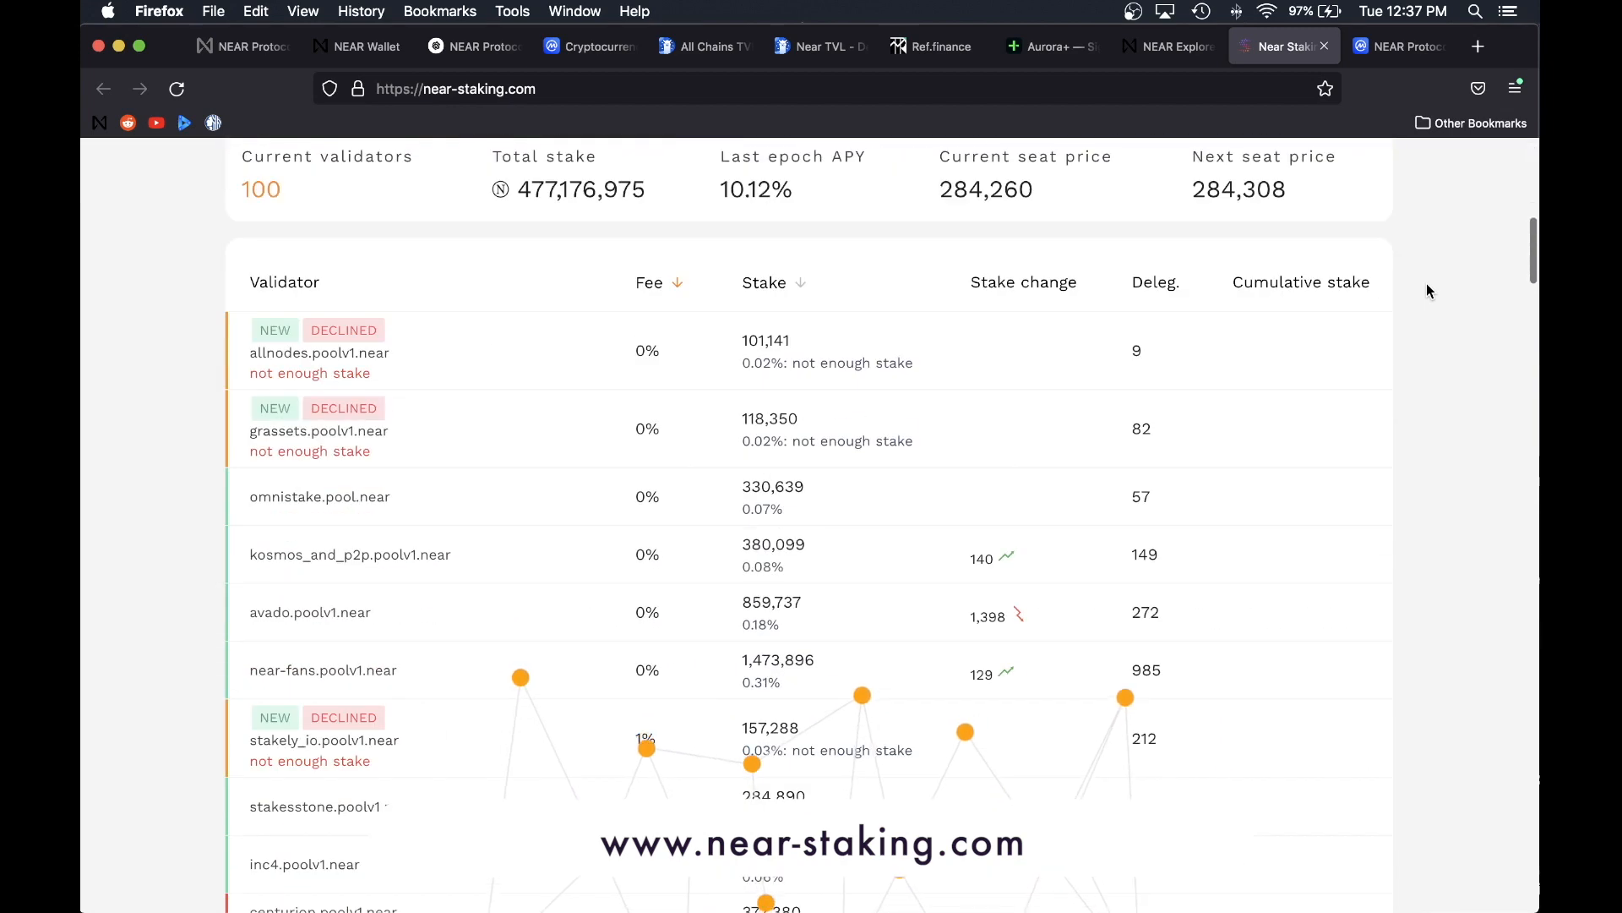
scroll("down", 3)
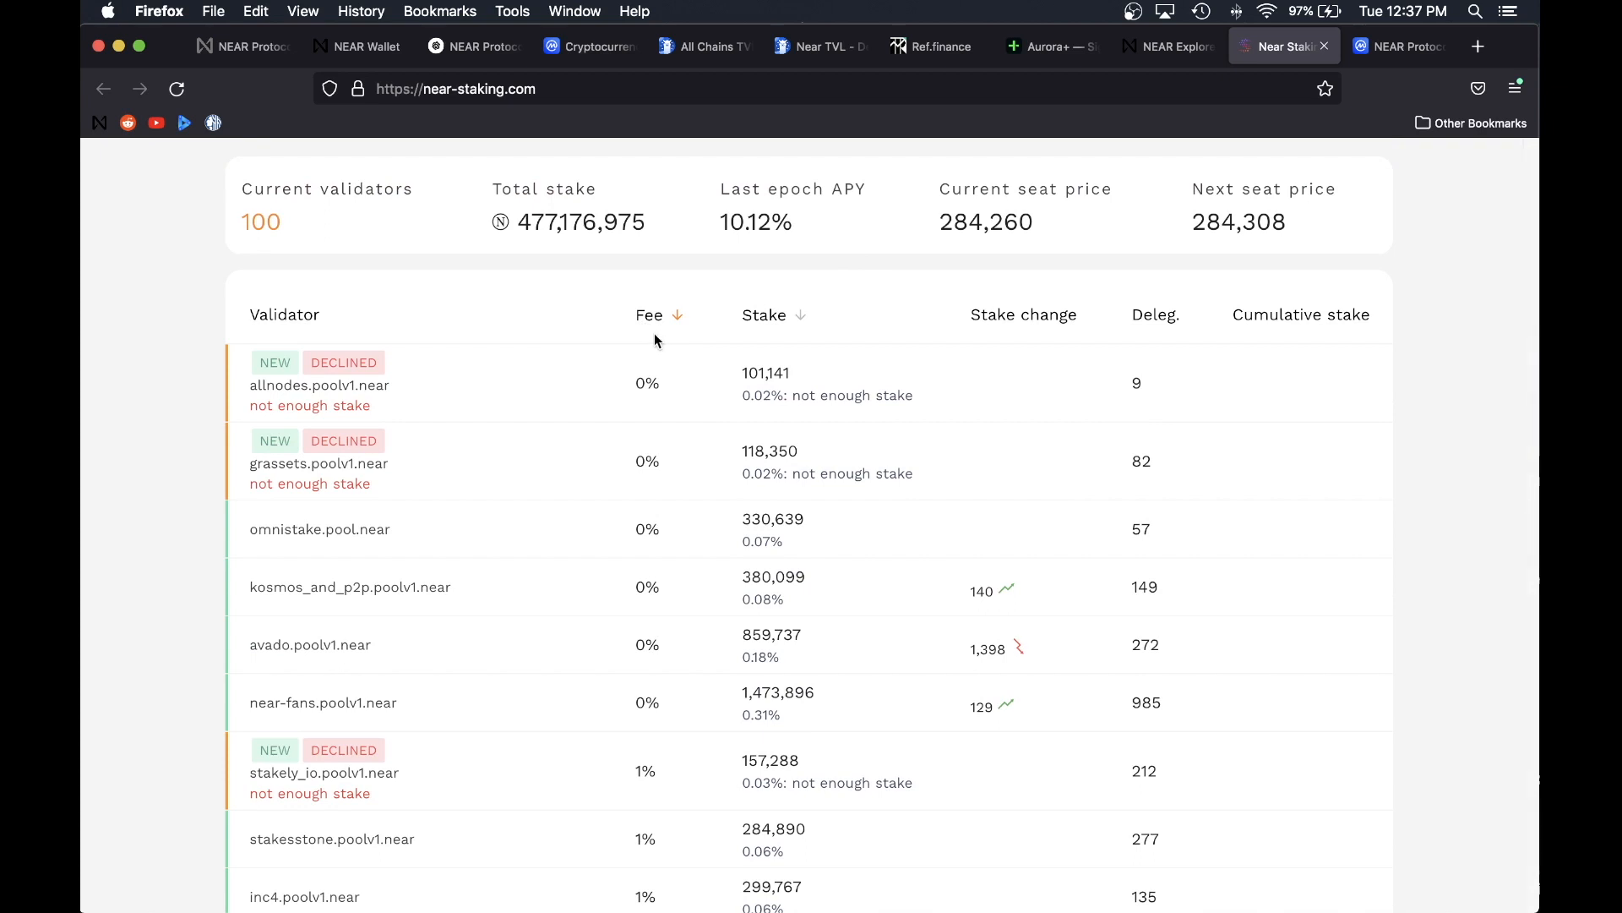
mouse_move(836, 321)
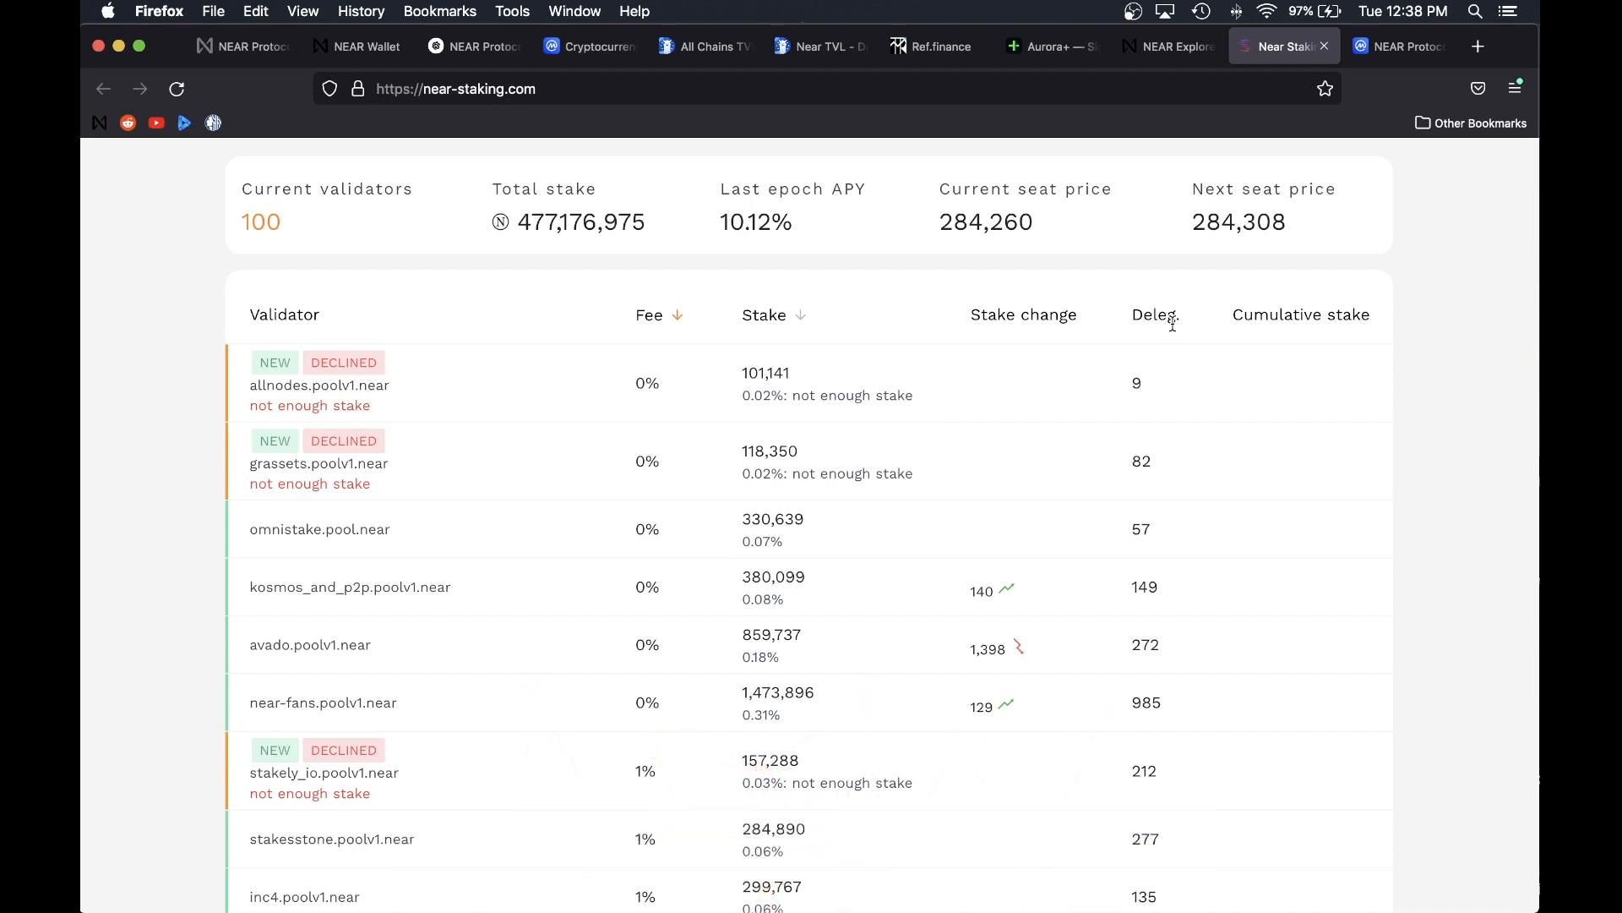
mouse_move(644, 326)
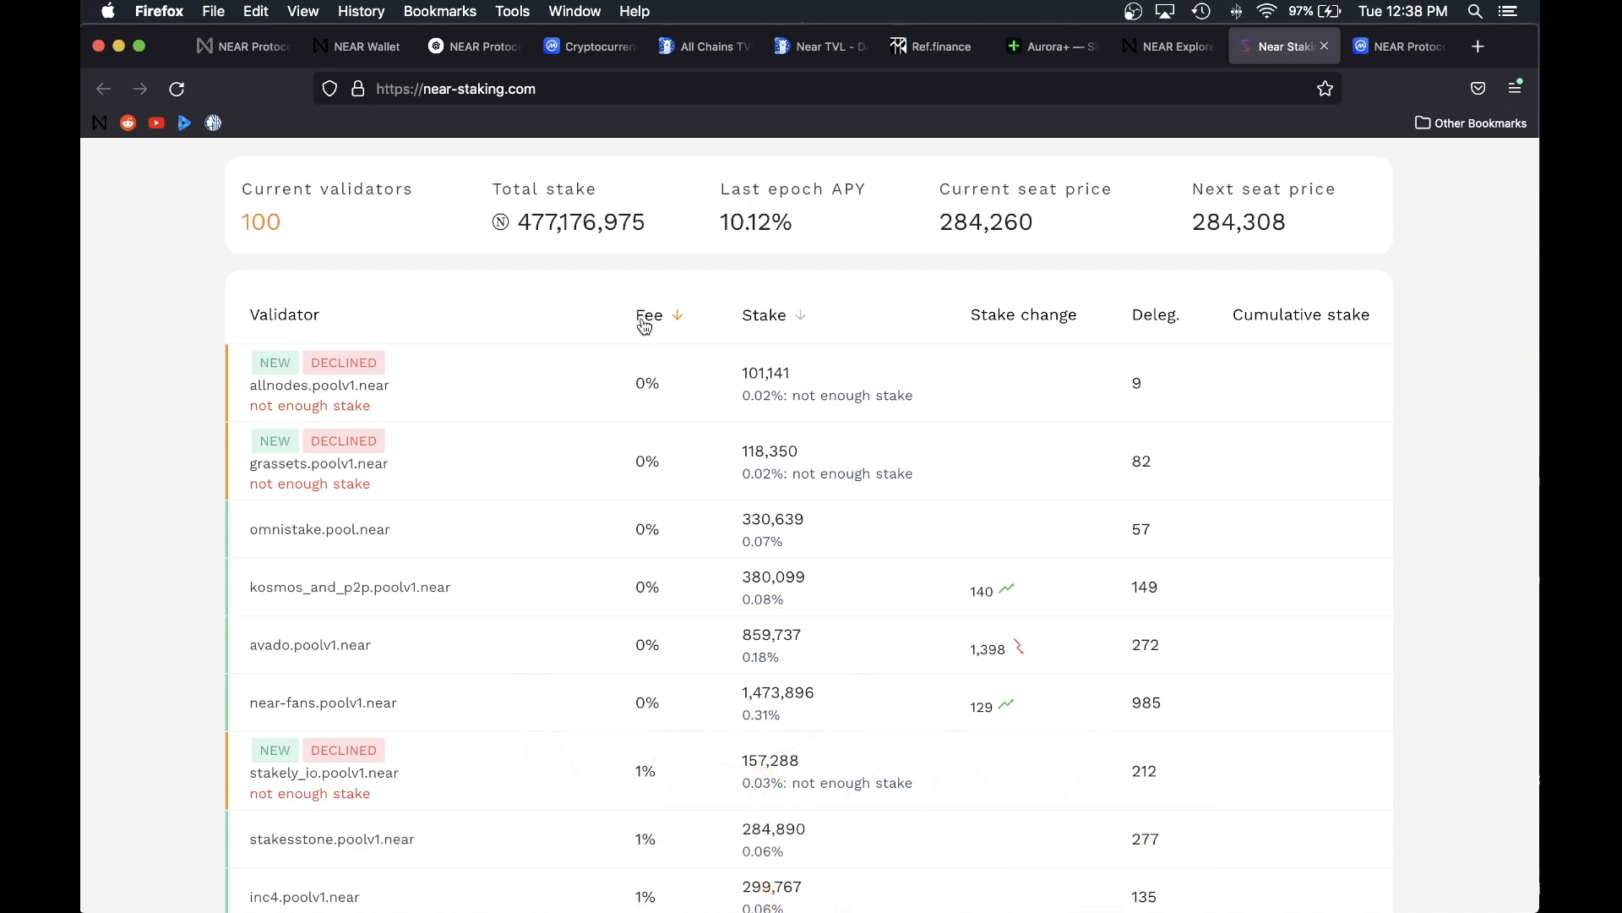
left_click(649, 315)
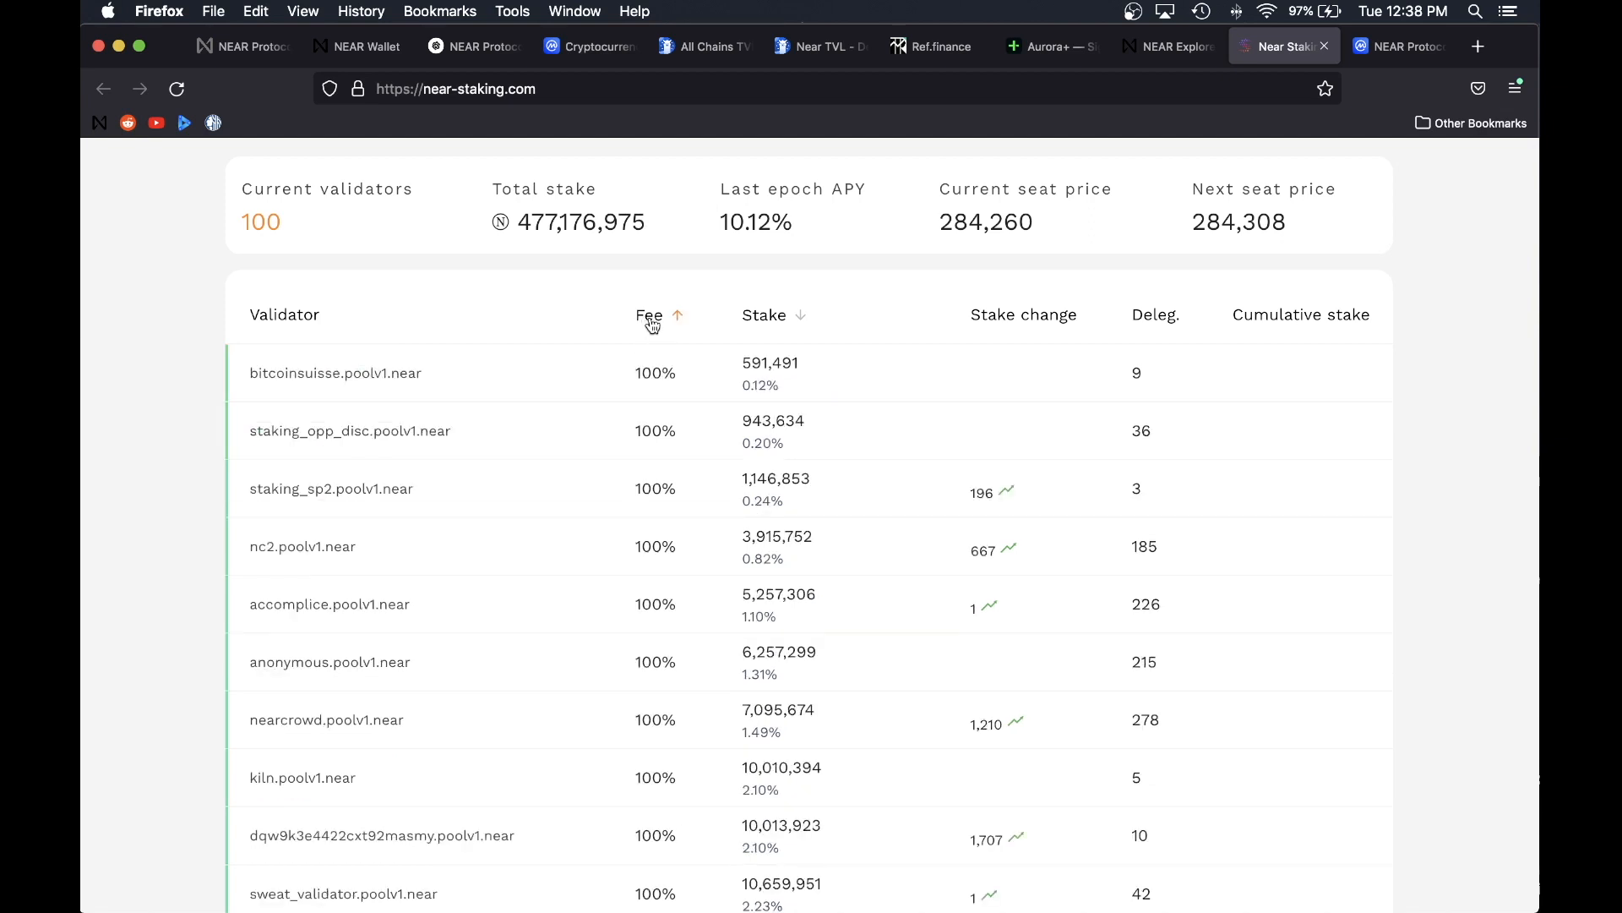
mouse_move(629, 725)
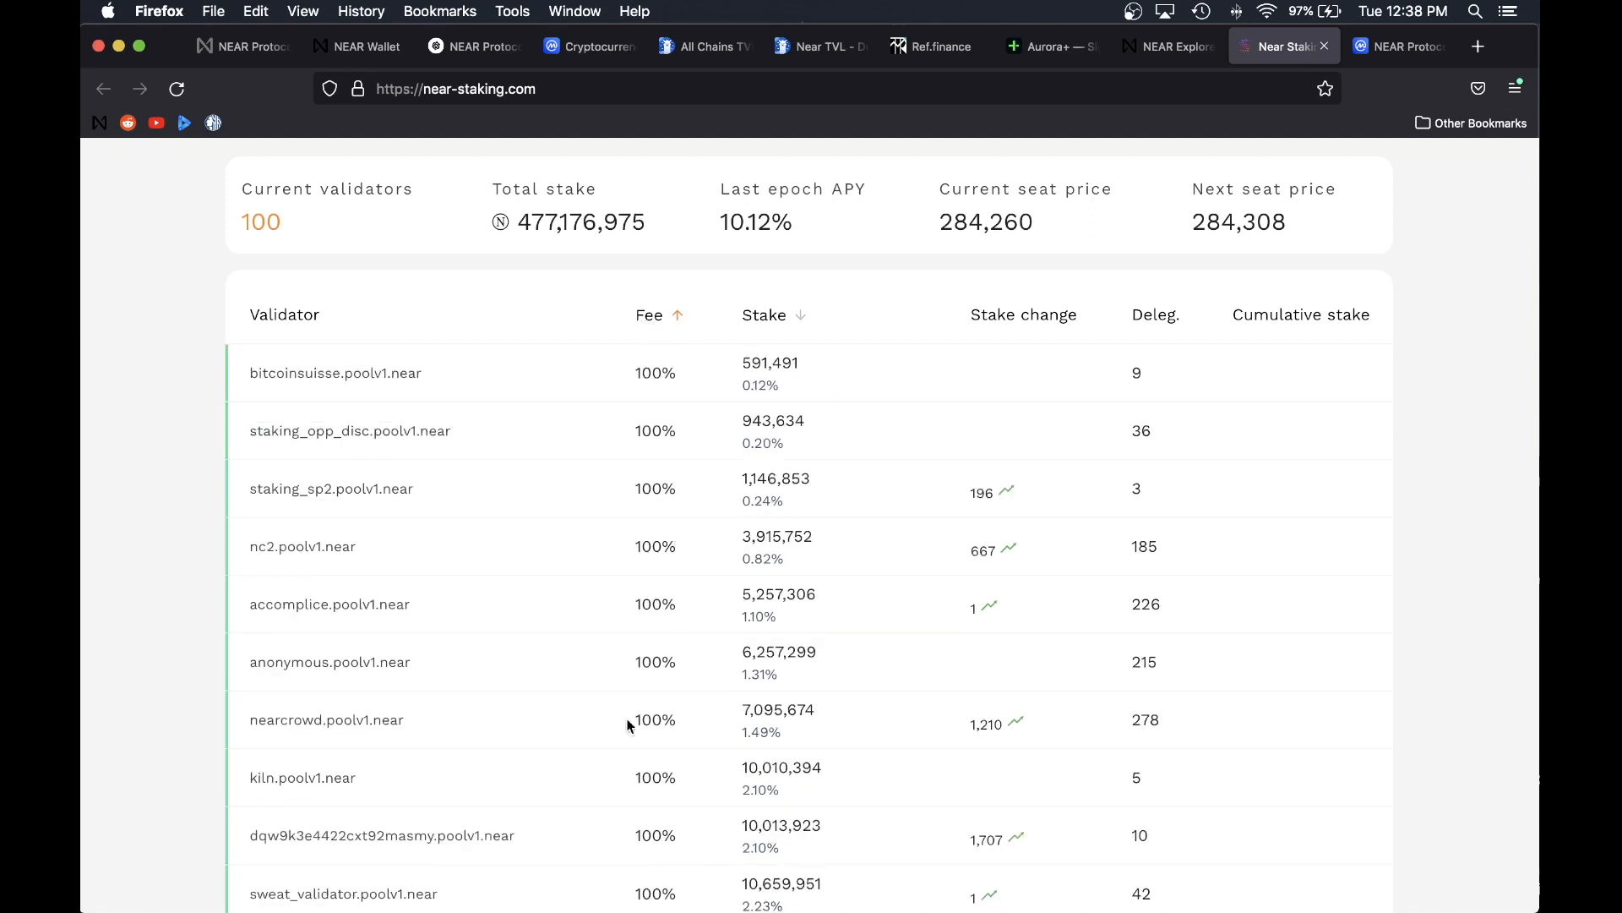
mouse_move(642, 395)
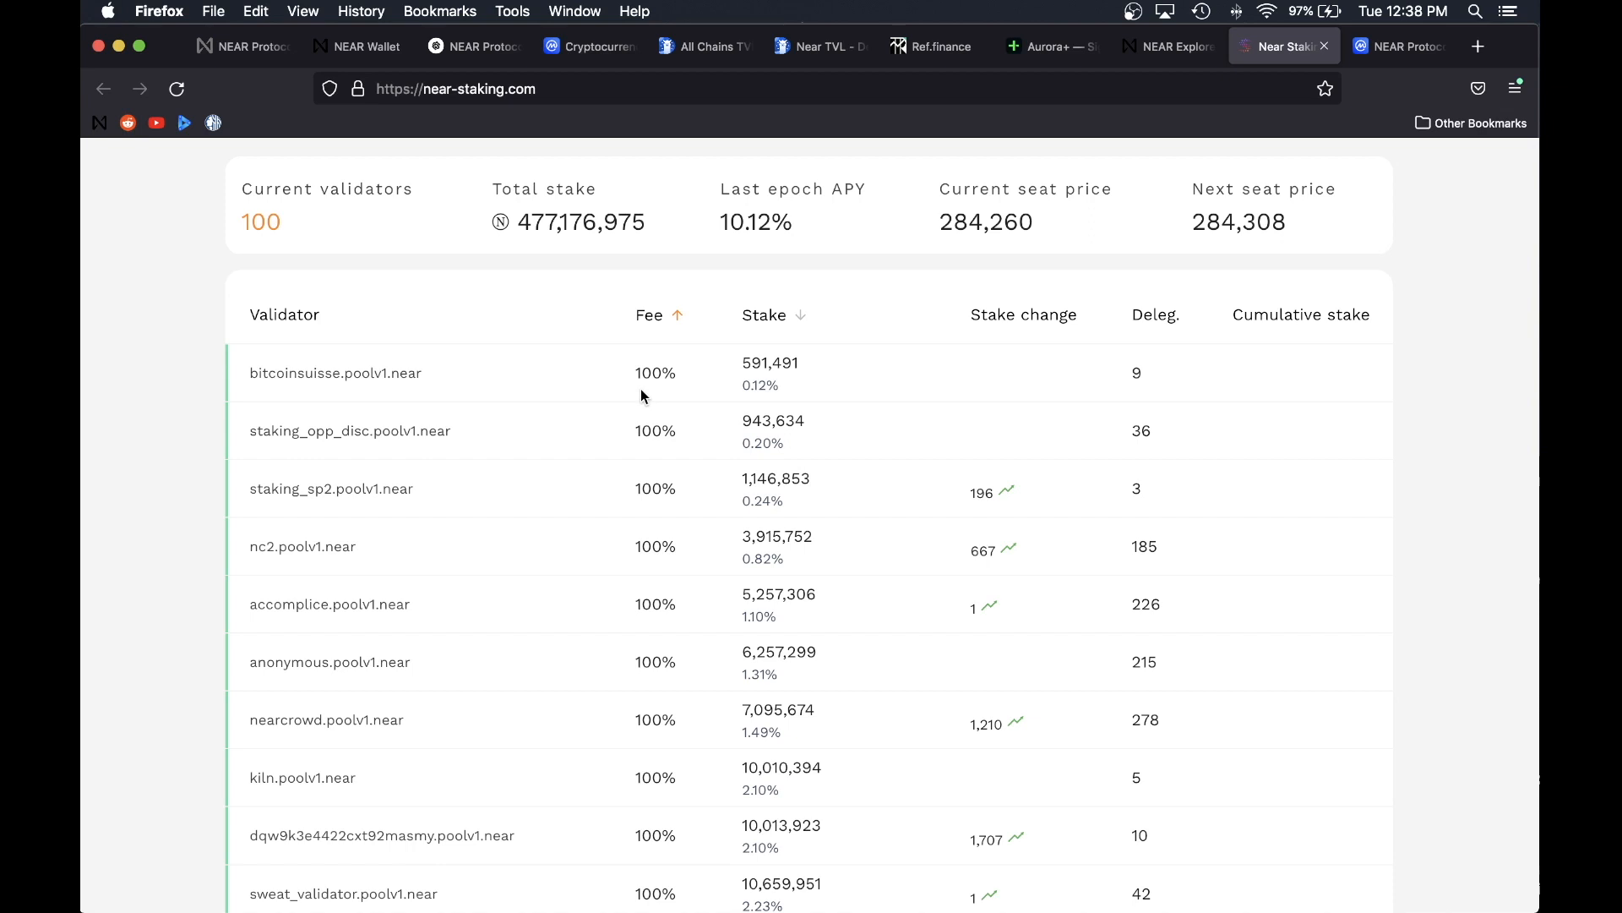
mouse_move(303, 377)
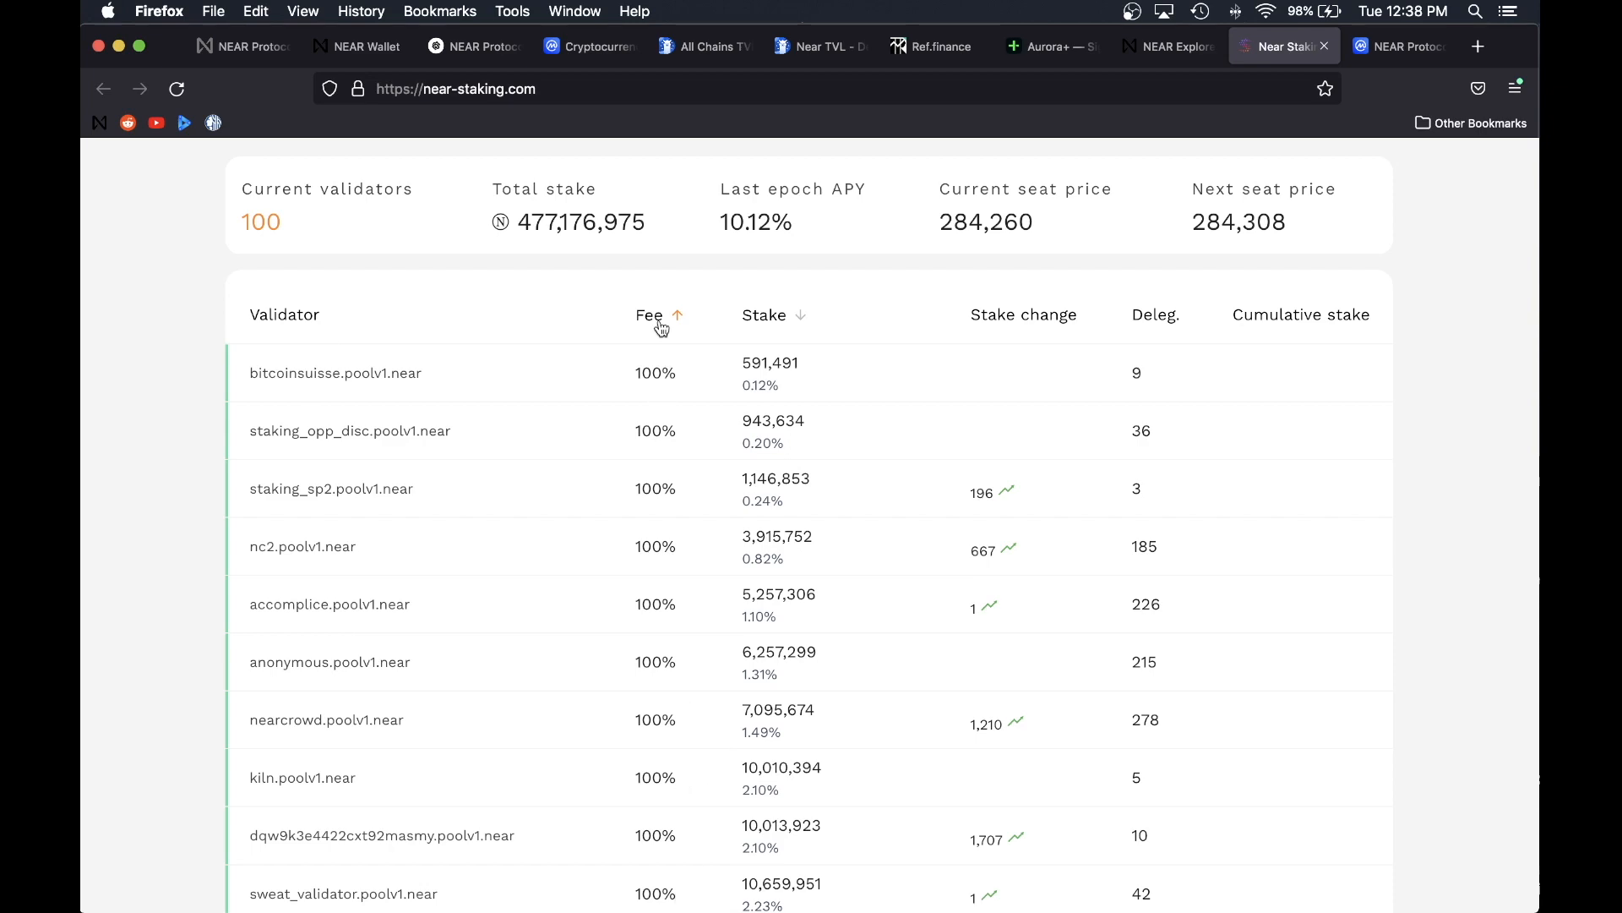
Step: Review the 1% fee pools such as epic.poolv1.near, then return to the wallet's validator selection
scroll("down", 3)
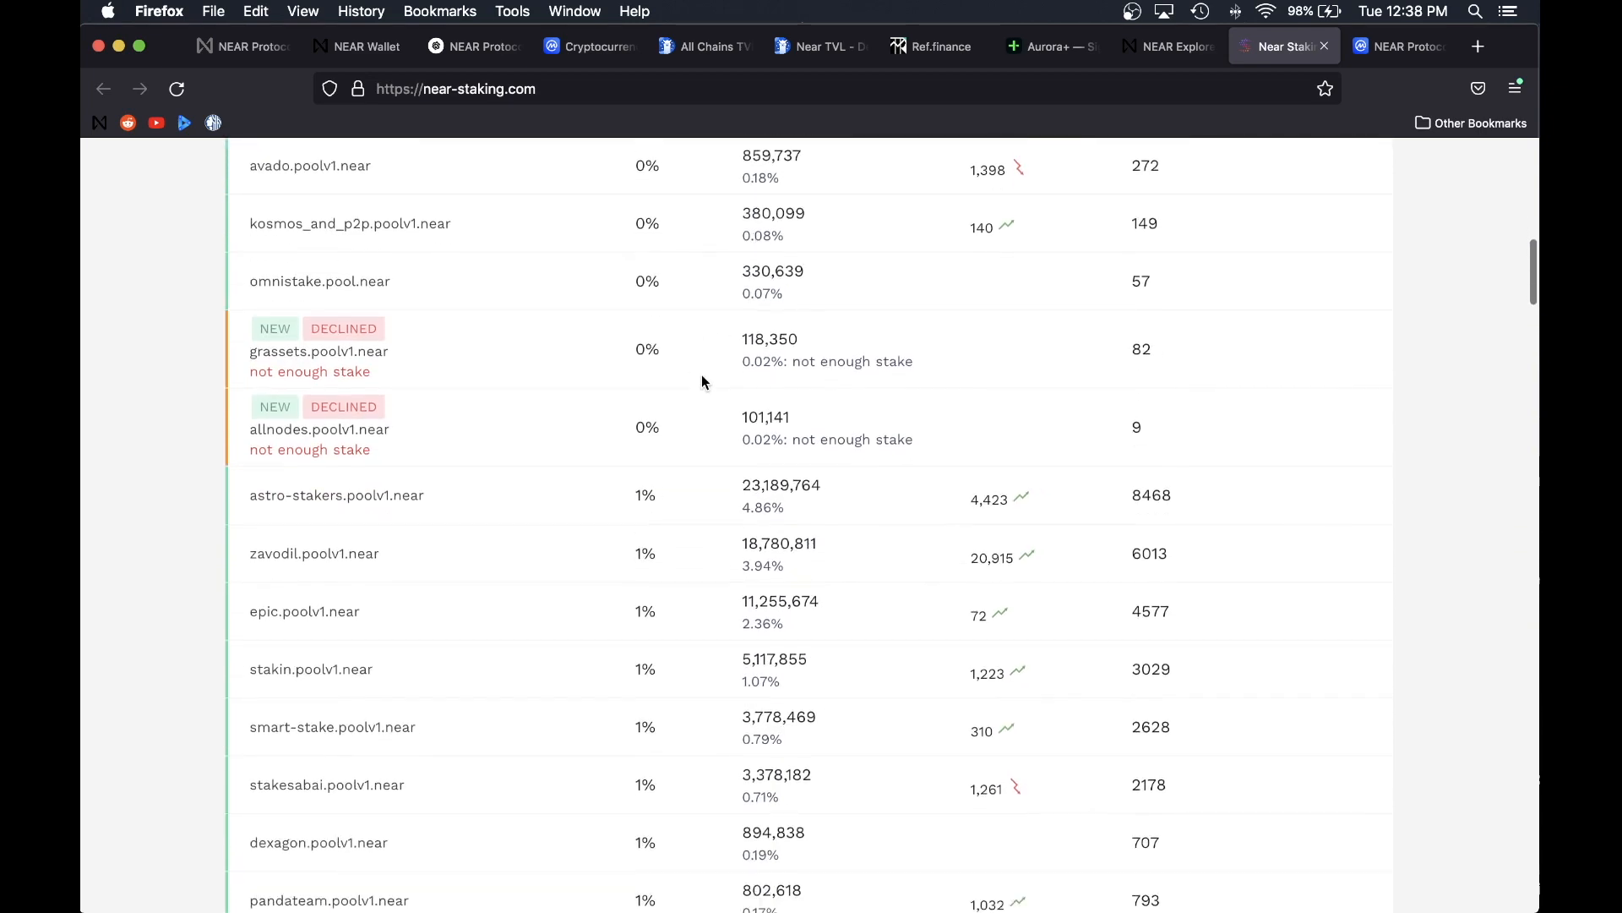
scroll("down", 3)
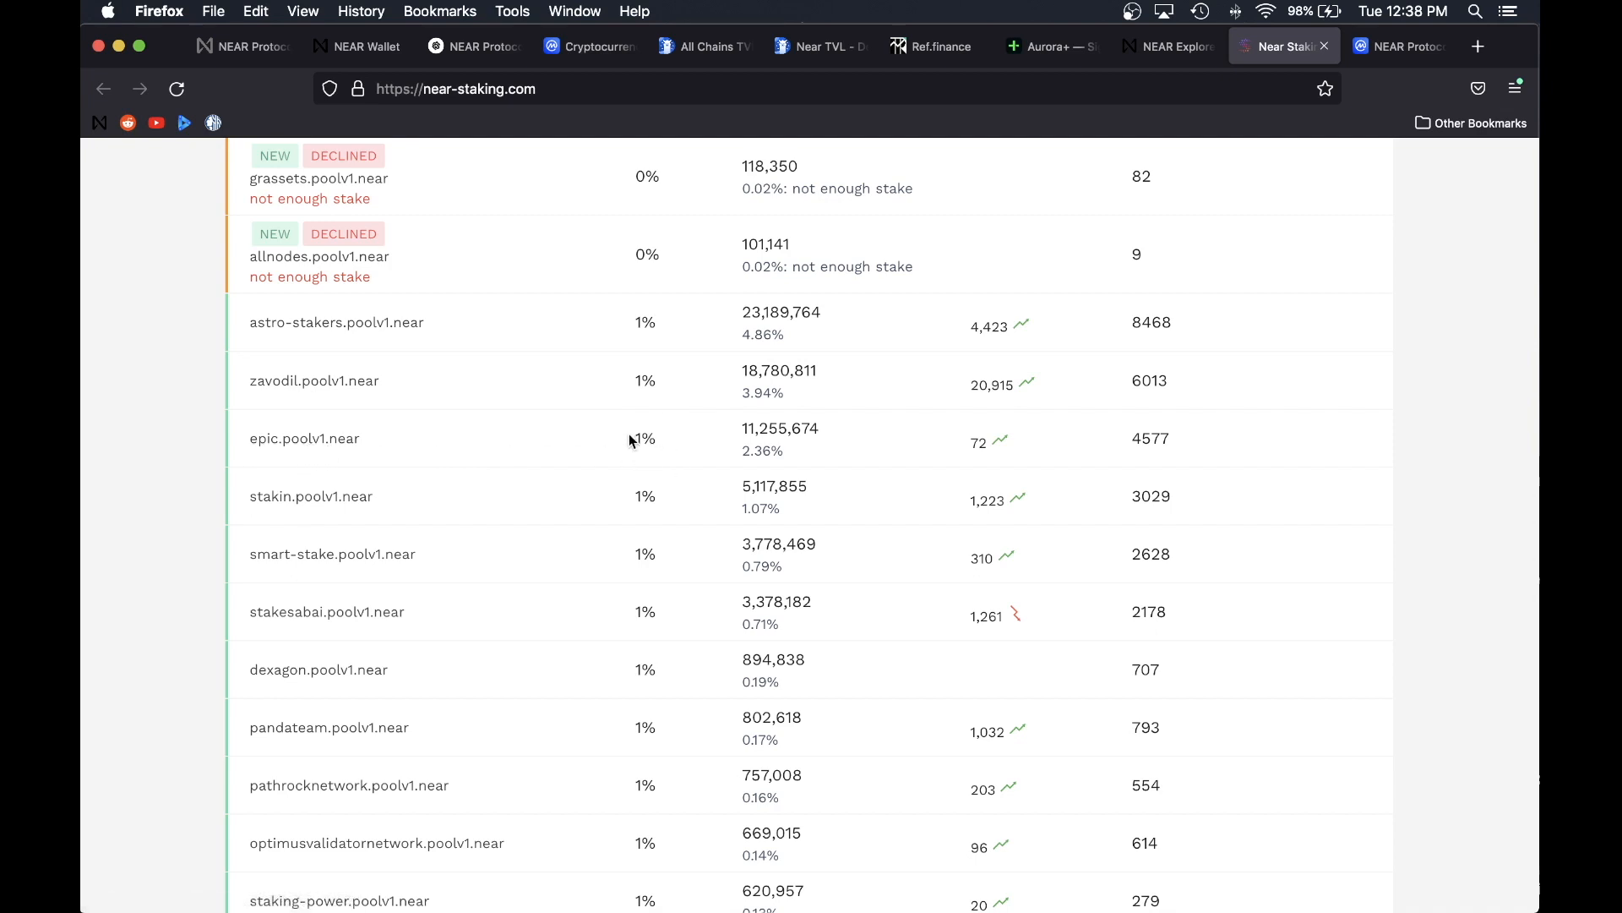
mouse_move(766, 436)
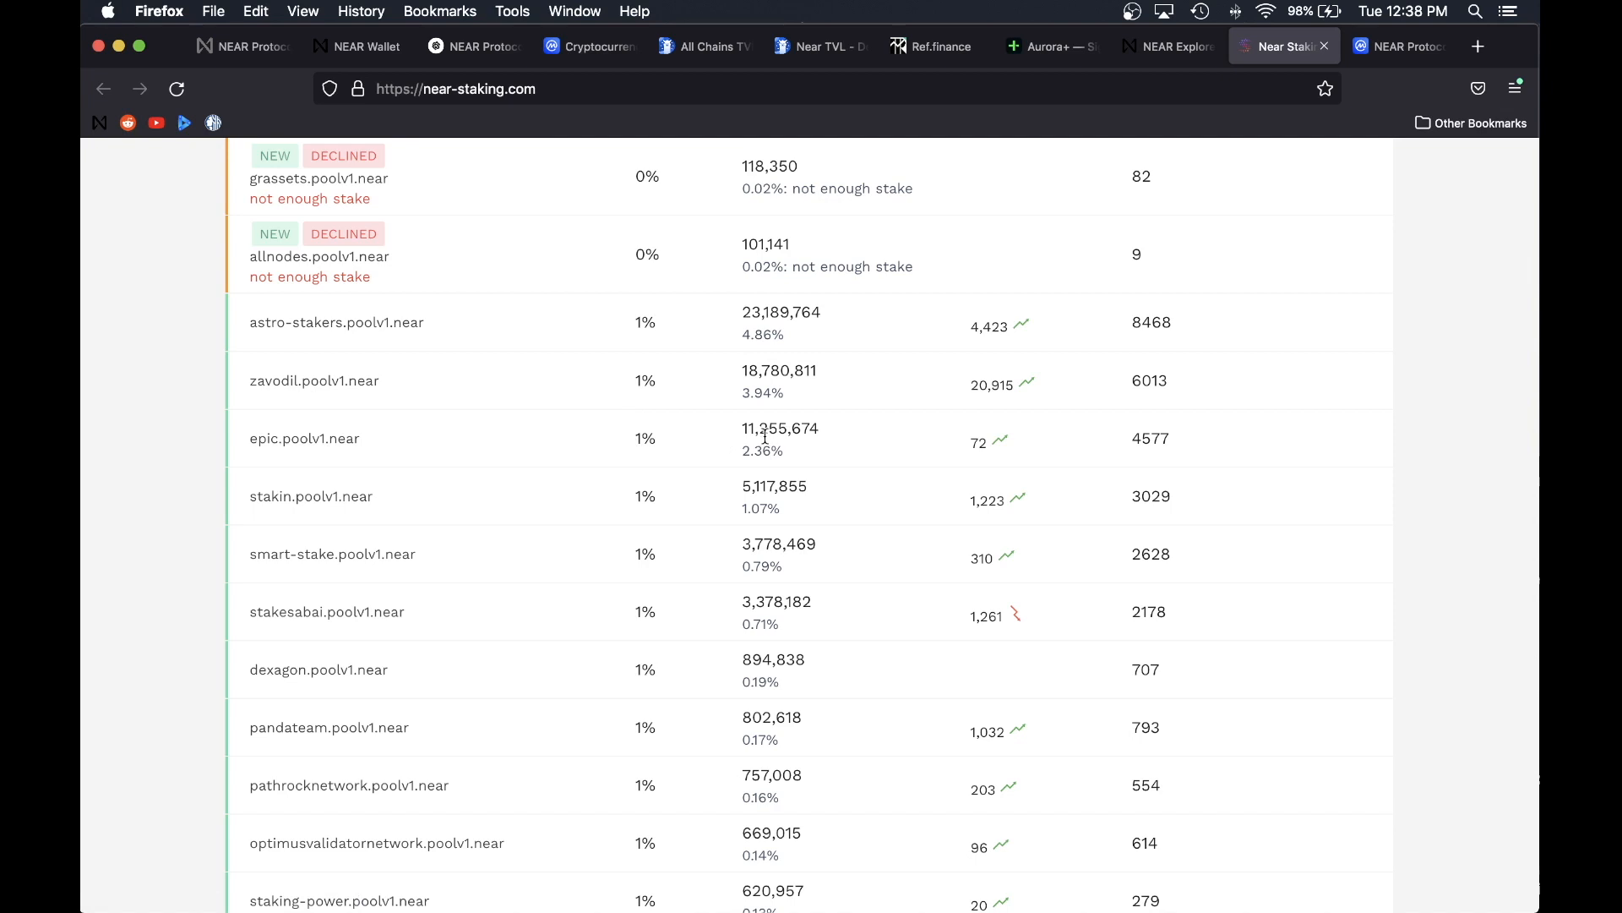
mouse_move(1175, 456)
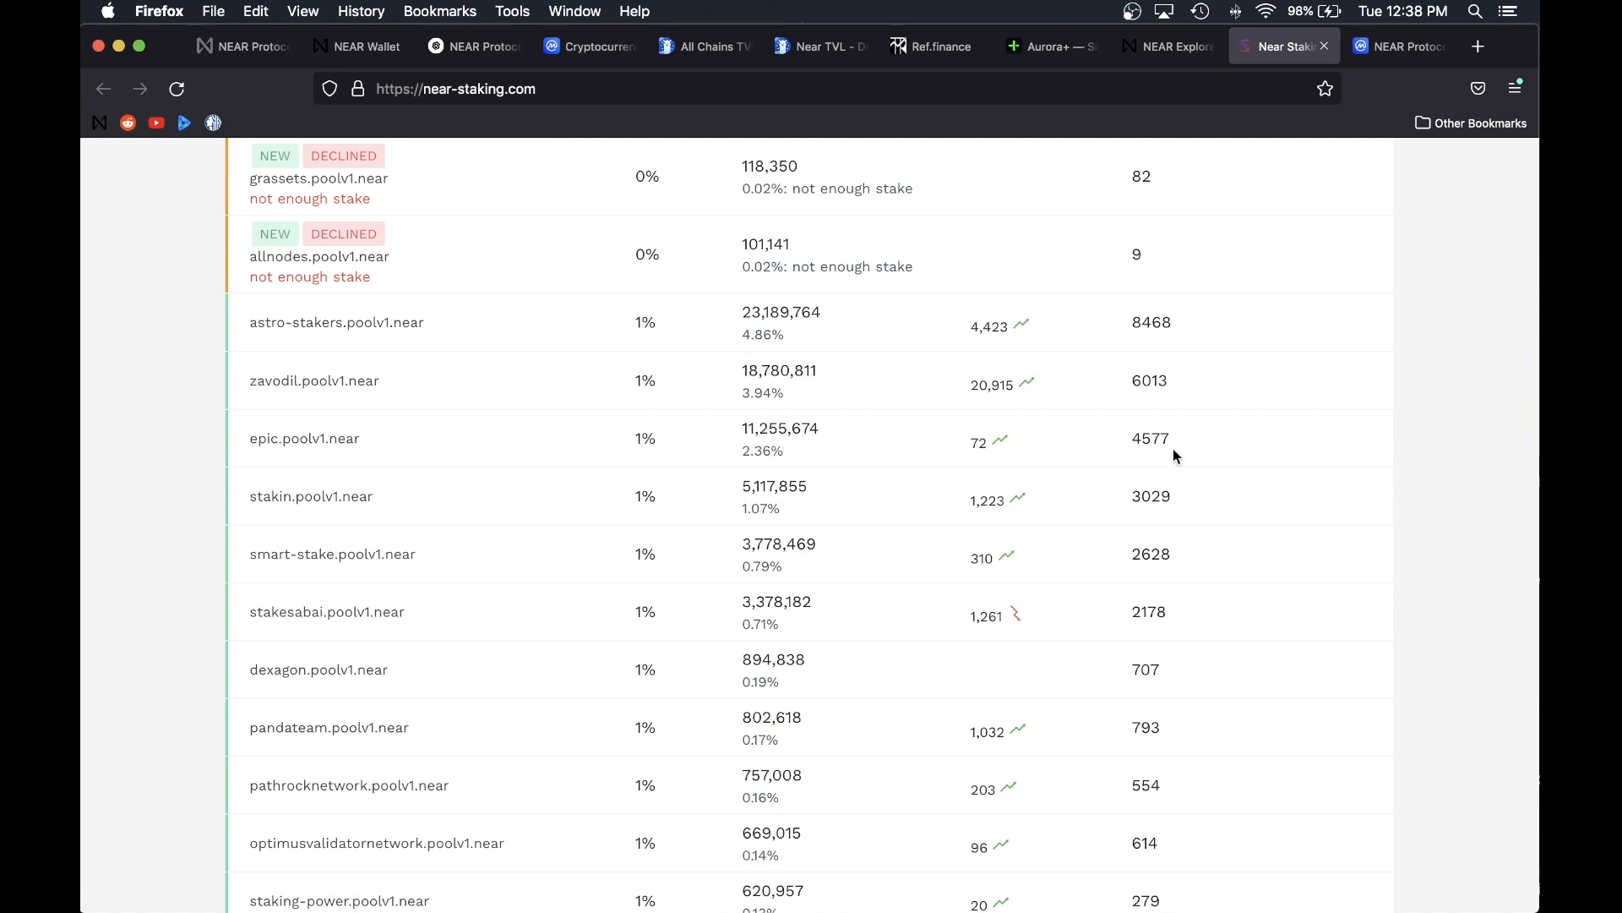
mouse_move(769, 428)
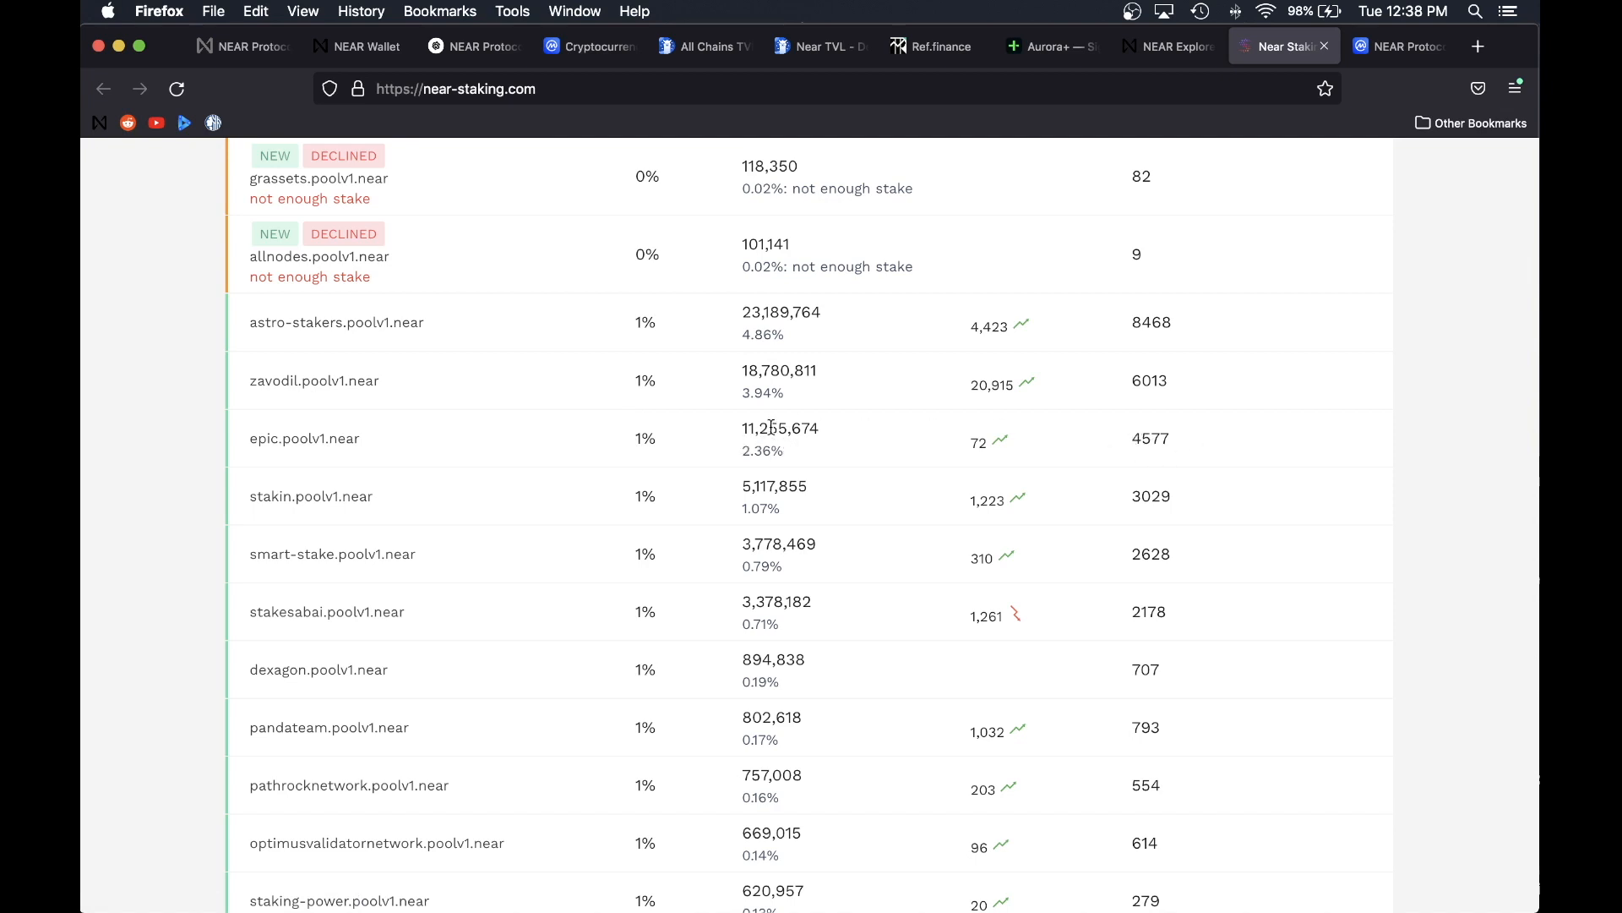
mouse_move(402, 383)
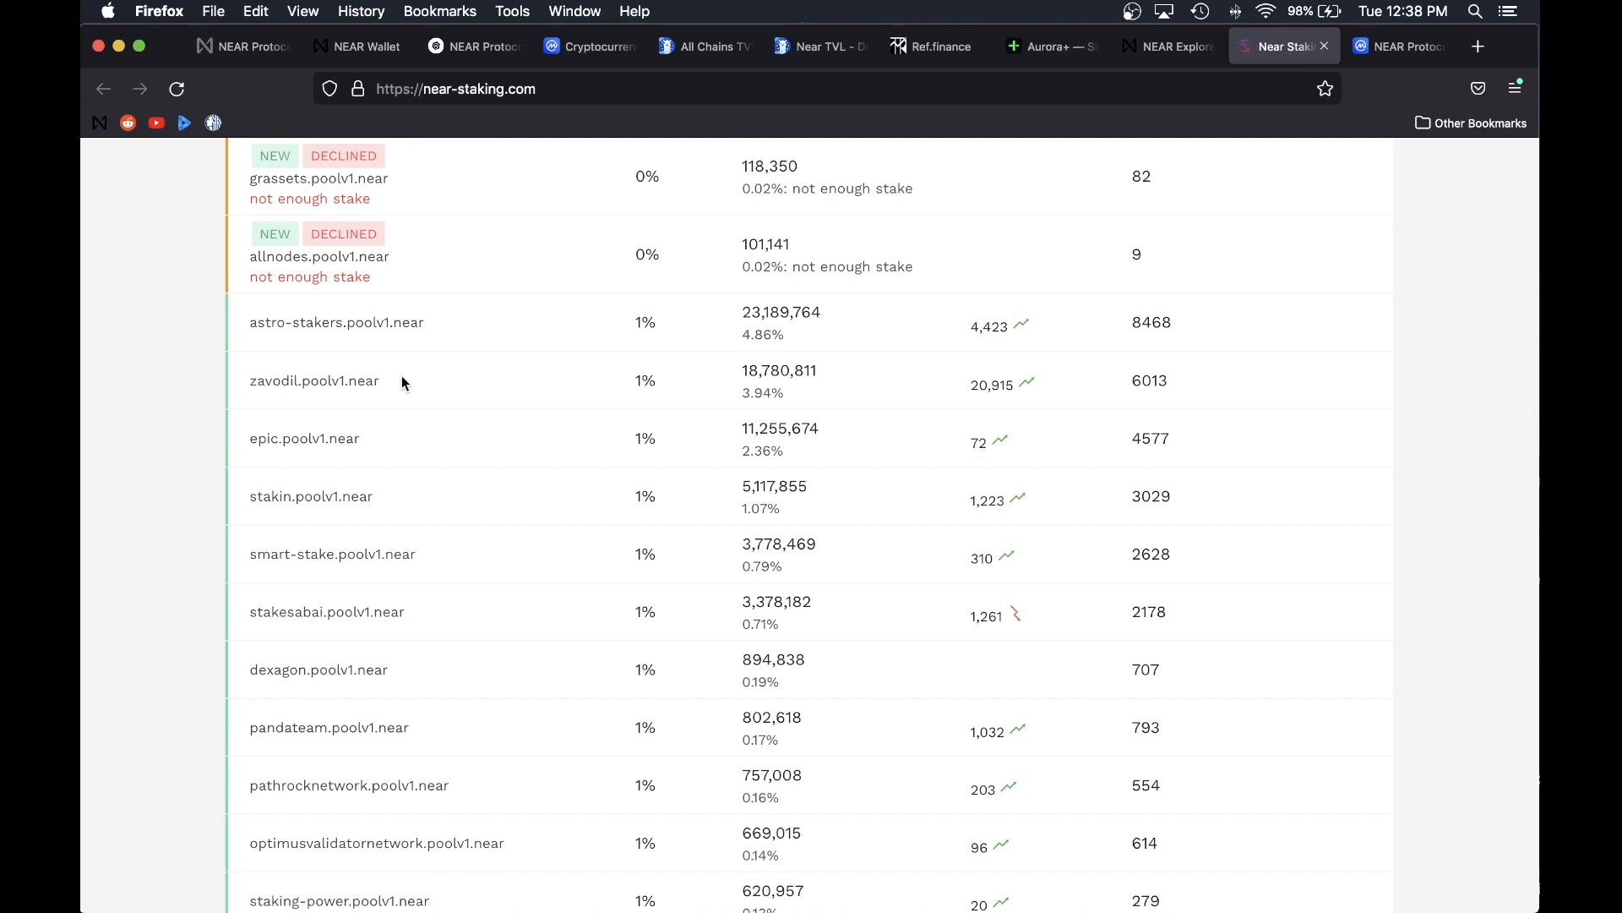
mouse_move(326, 509)
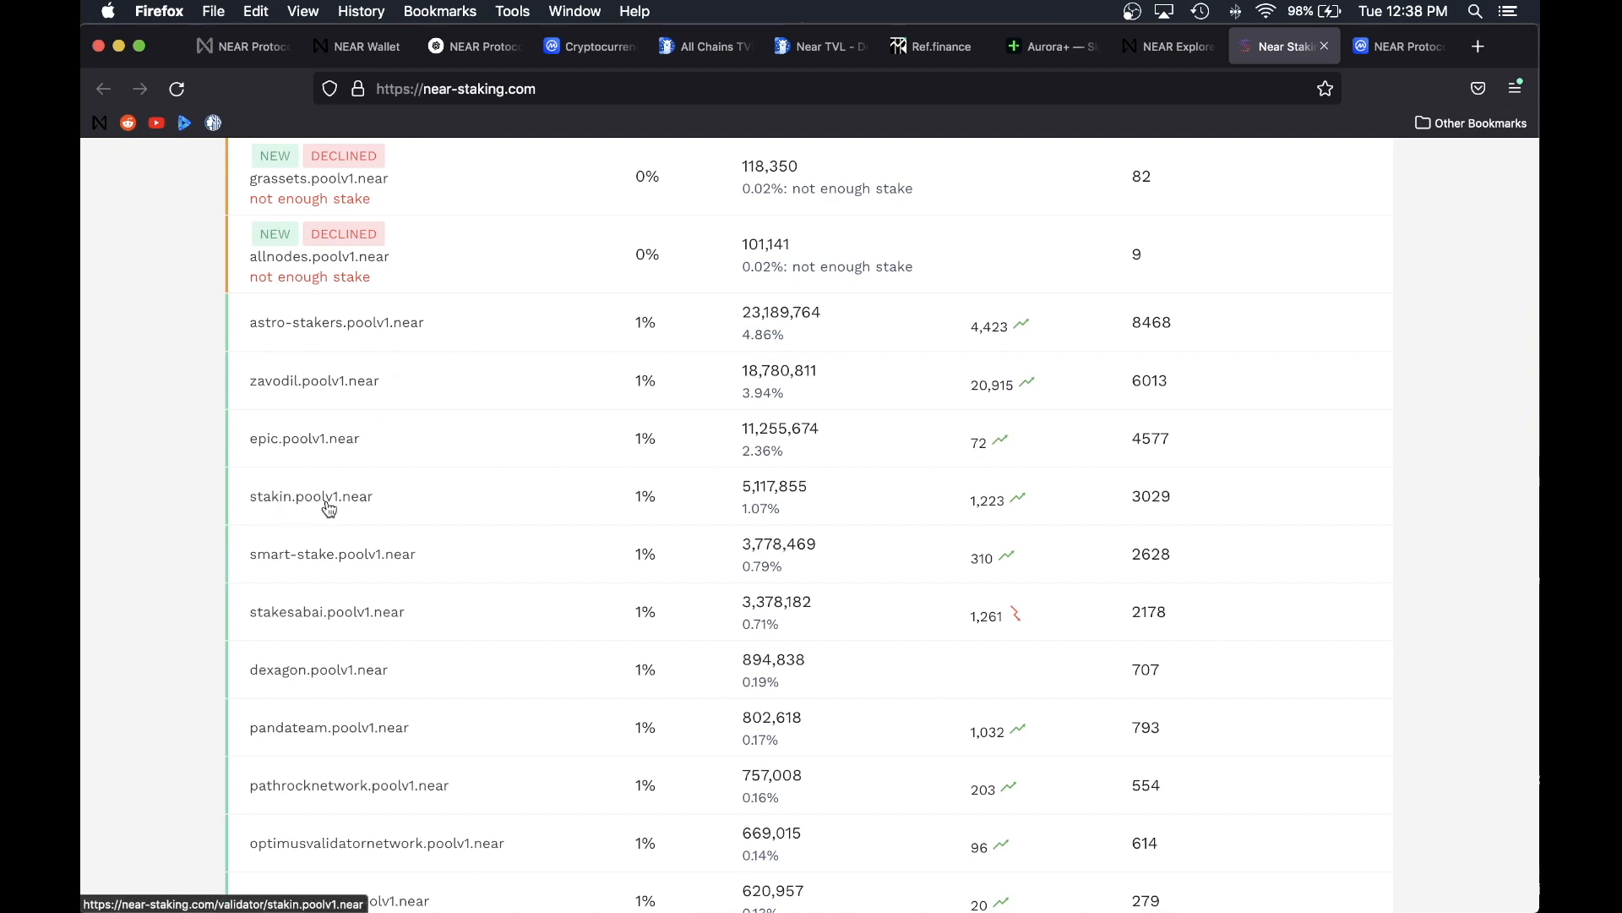
mouse_move(297, 510)
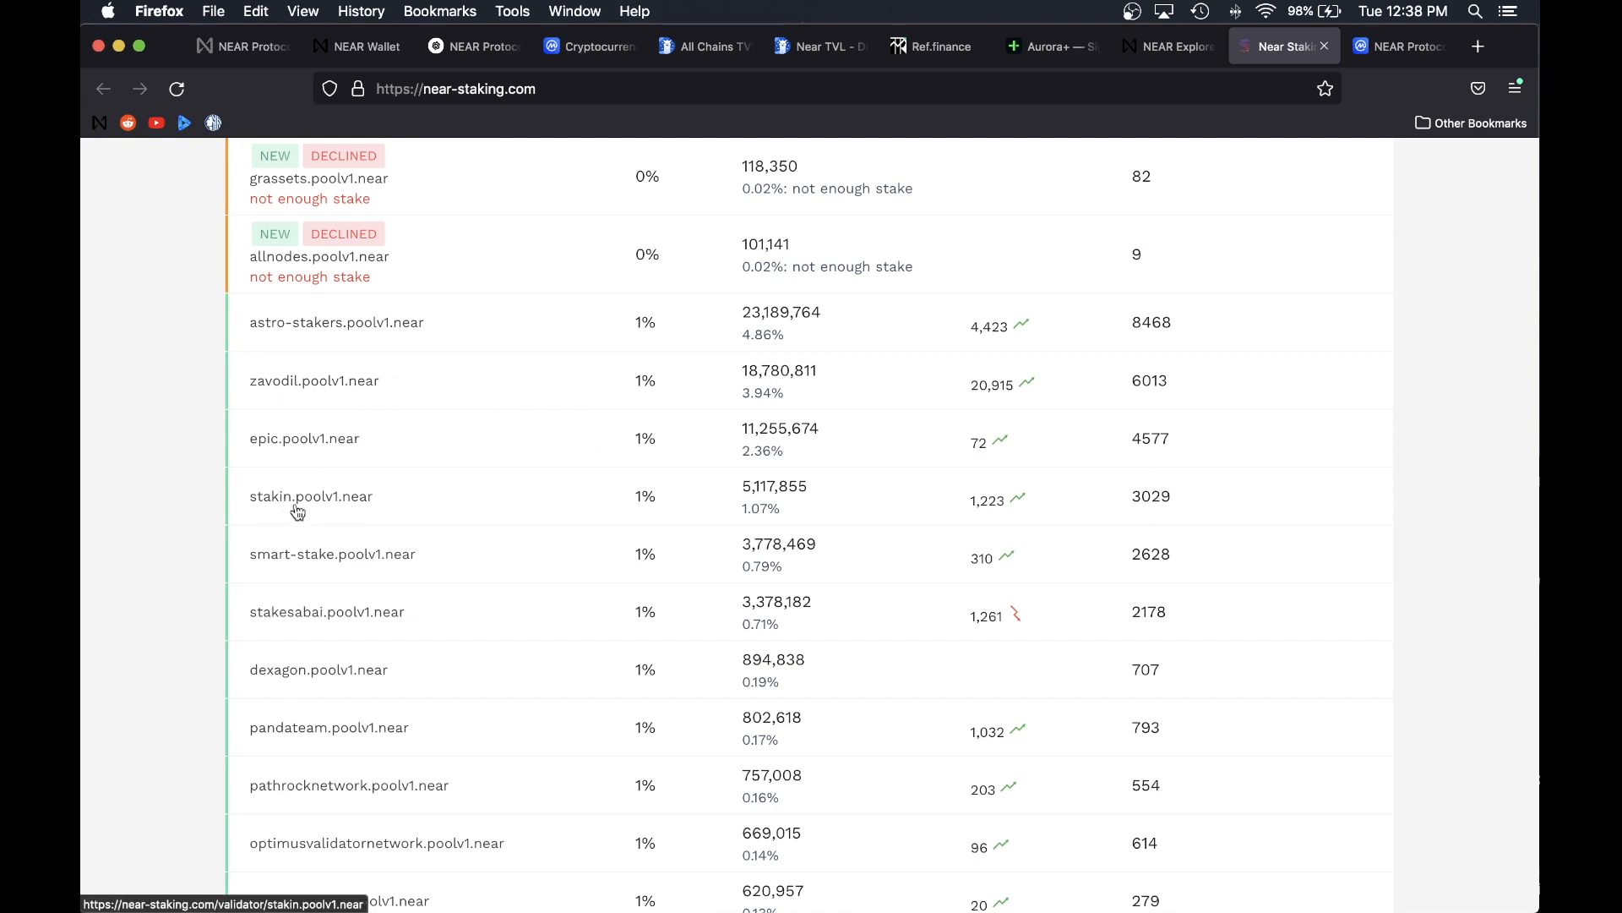
mouse_move(615, 506)
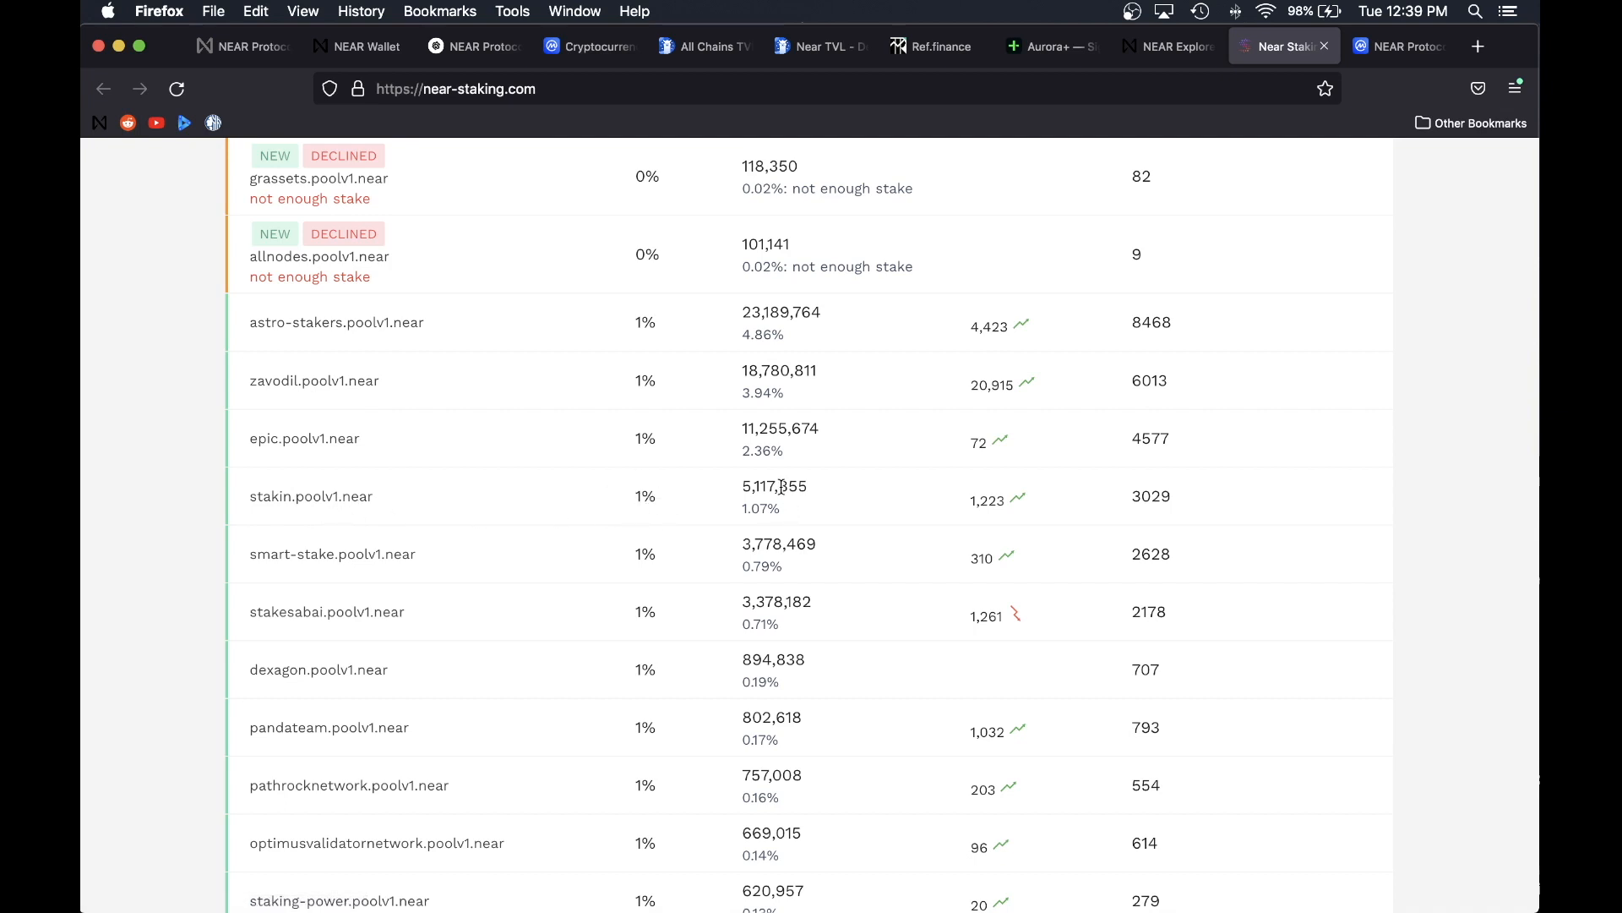
mouse_move(776, 495)
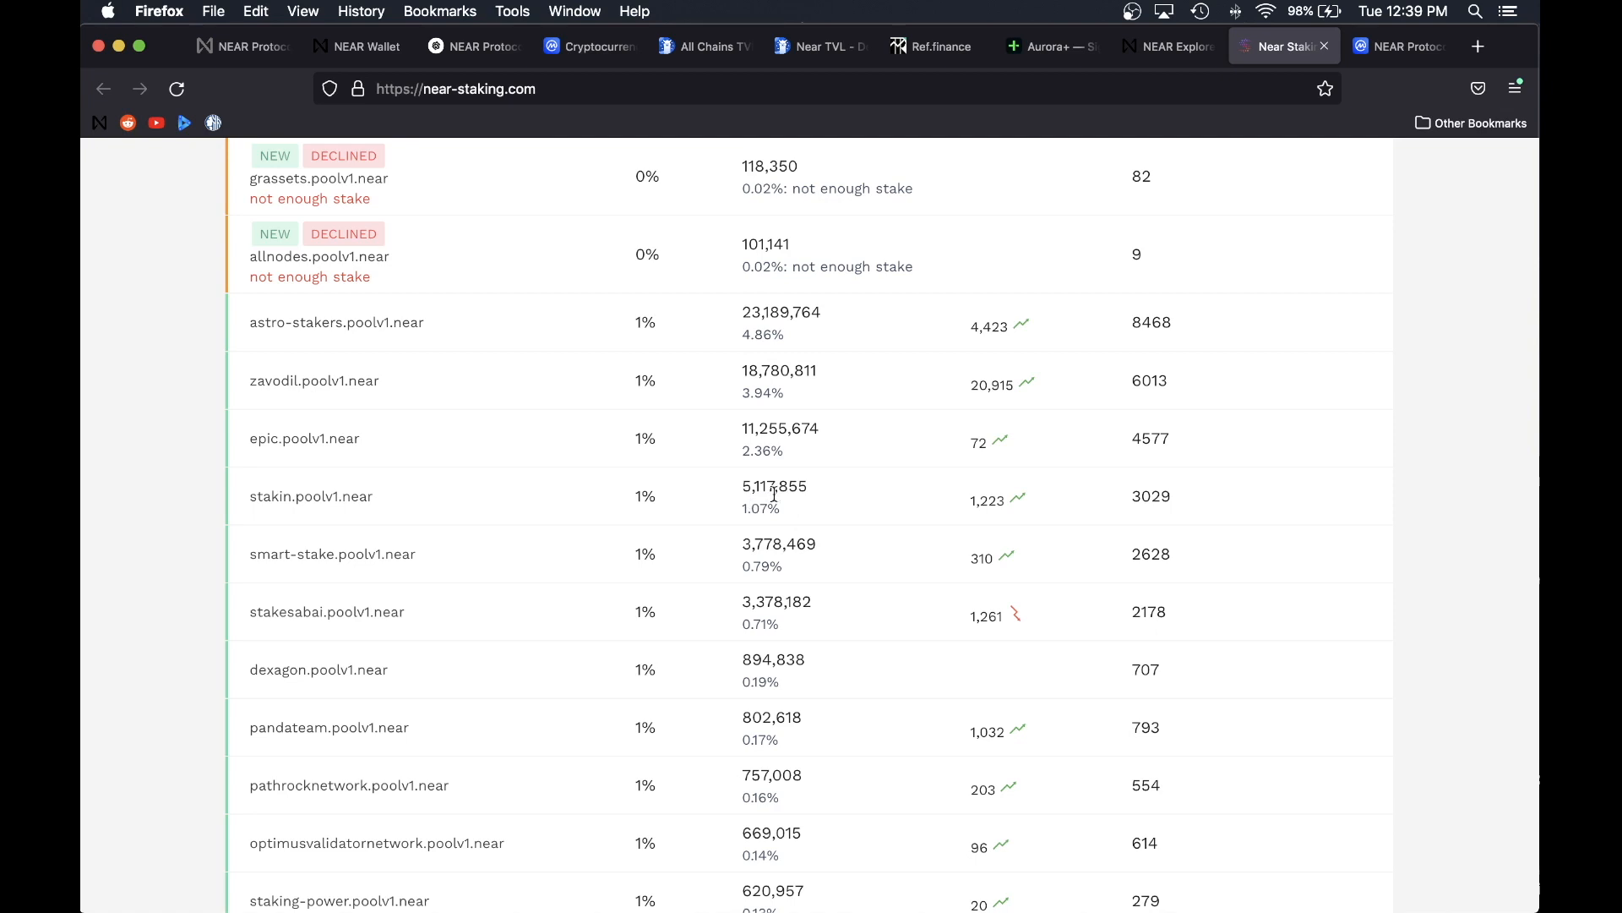
scroll("down", 3)
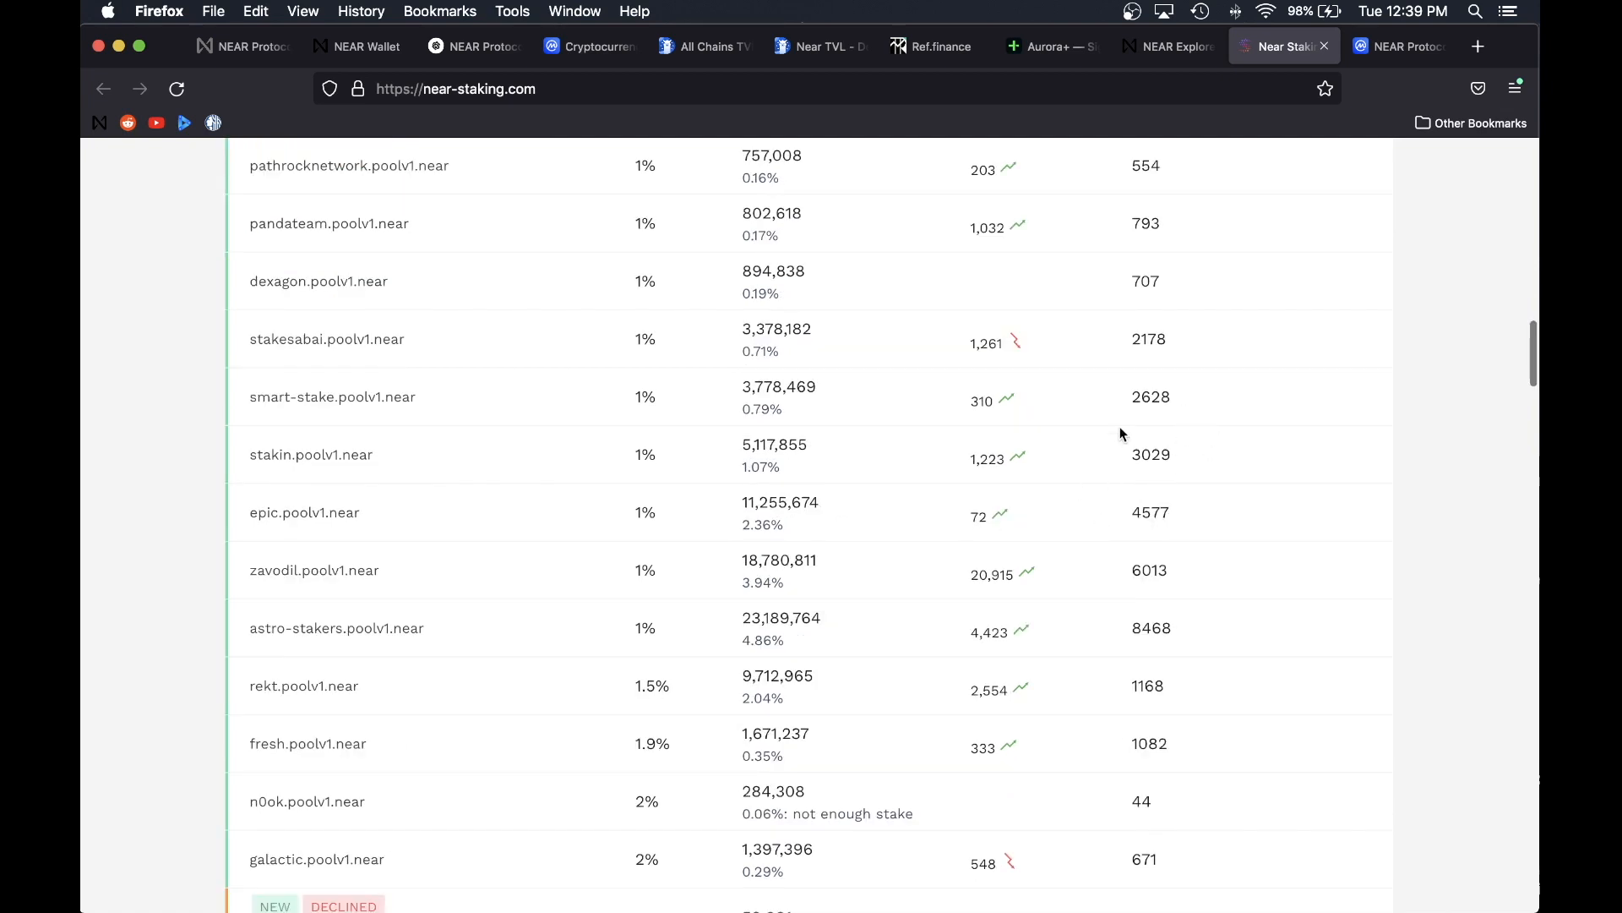
mouse_move(321, 450)
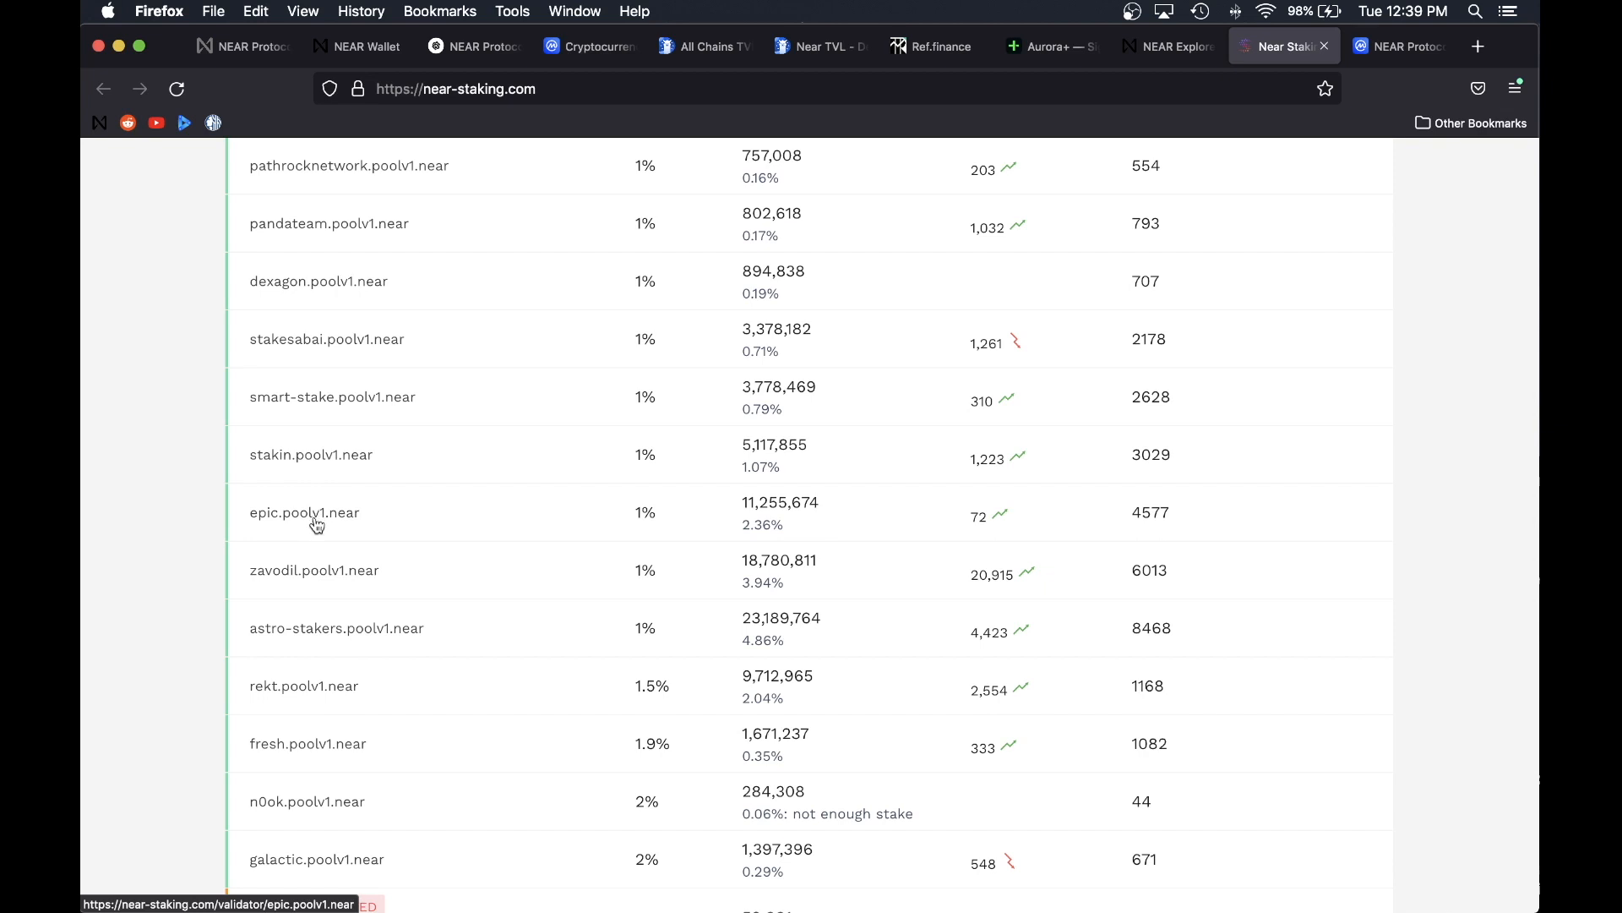
mouse_move(294, 528)
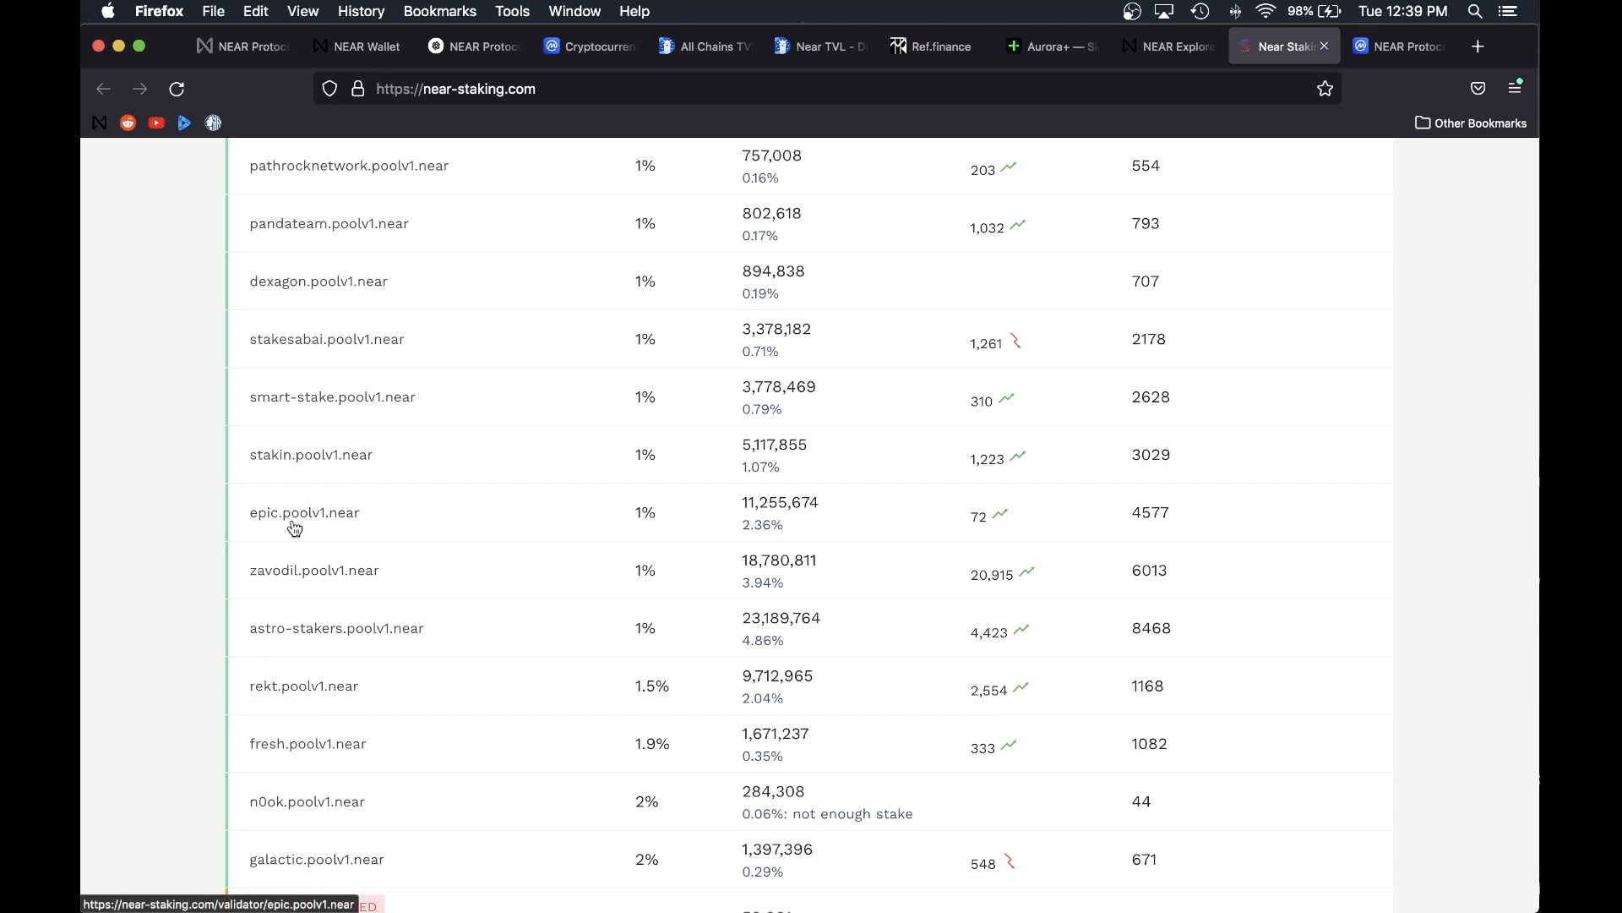
mouse_move(444, 510)
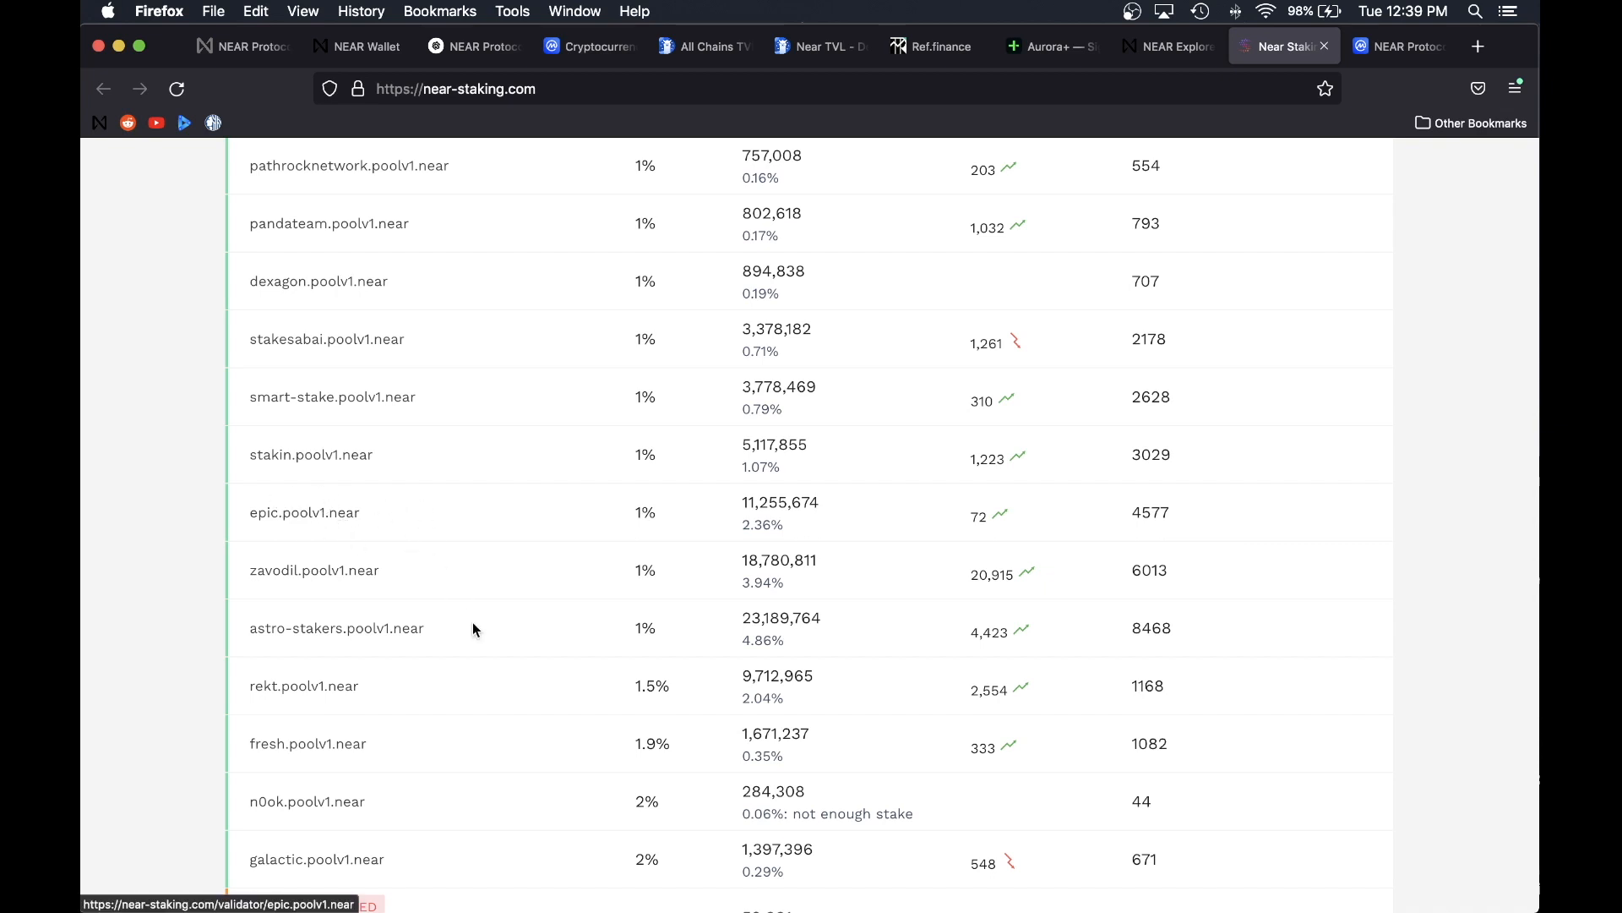
left_click(357, 46)
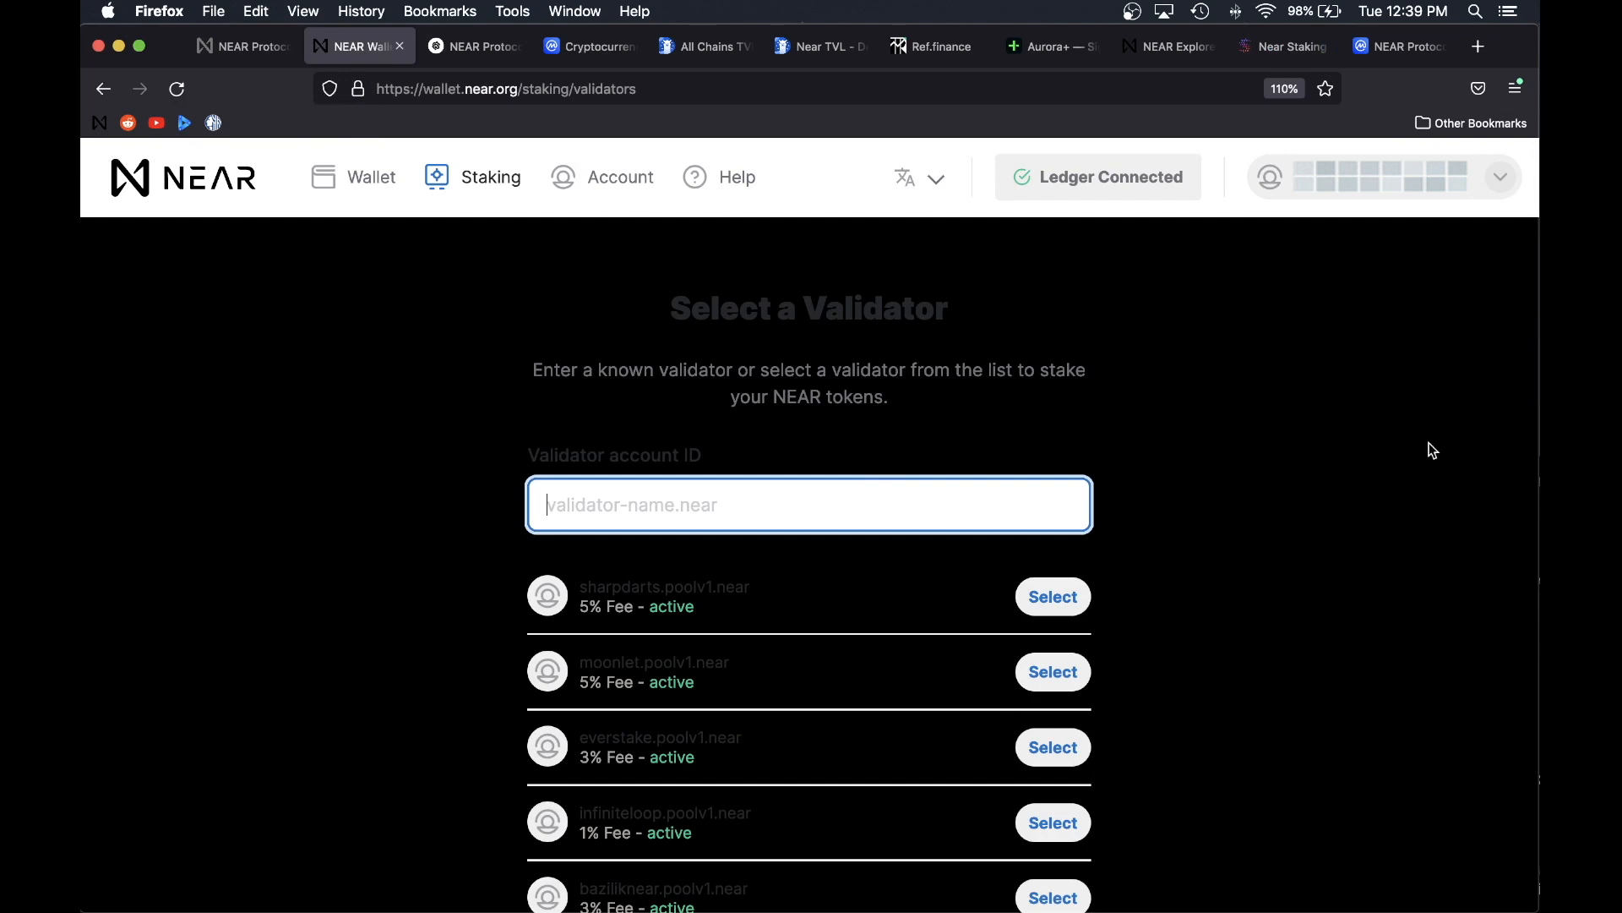
Step: Search the validator list for 'epic' and select epic.poolv1.near with its 1% fee
scroll("down", 3)
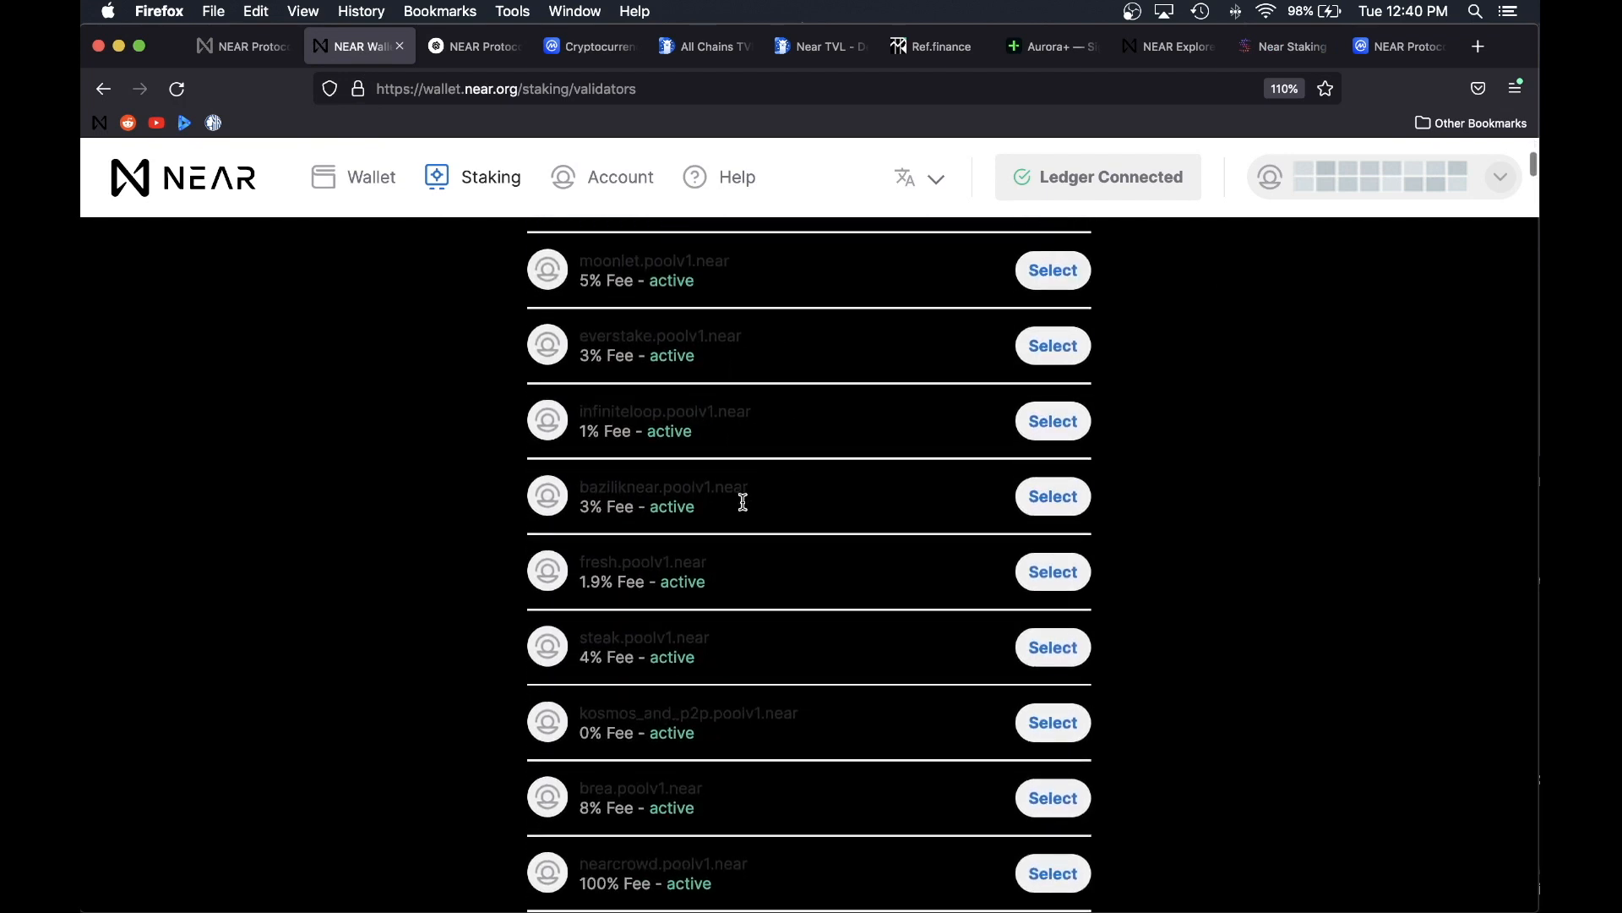
scroll("down", 3)
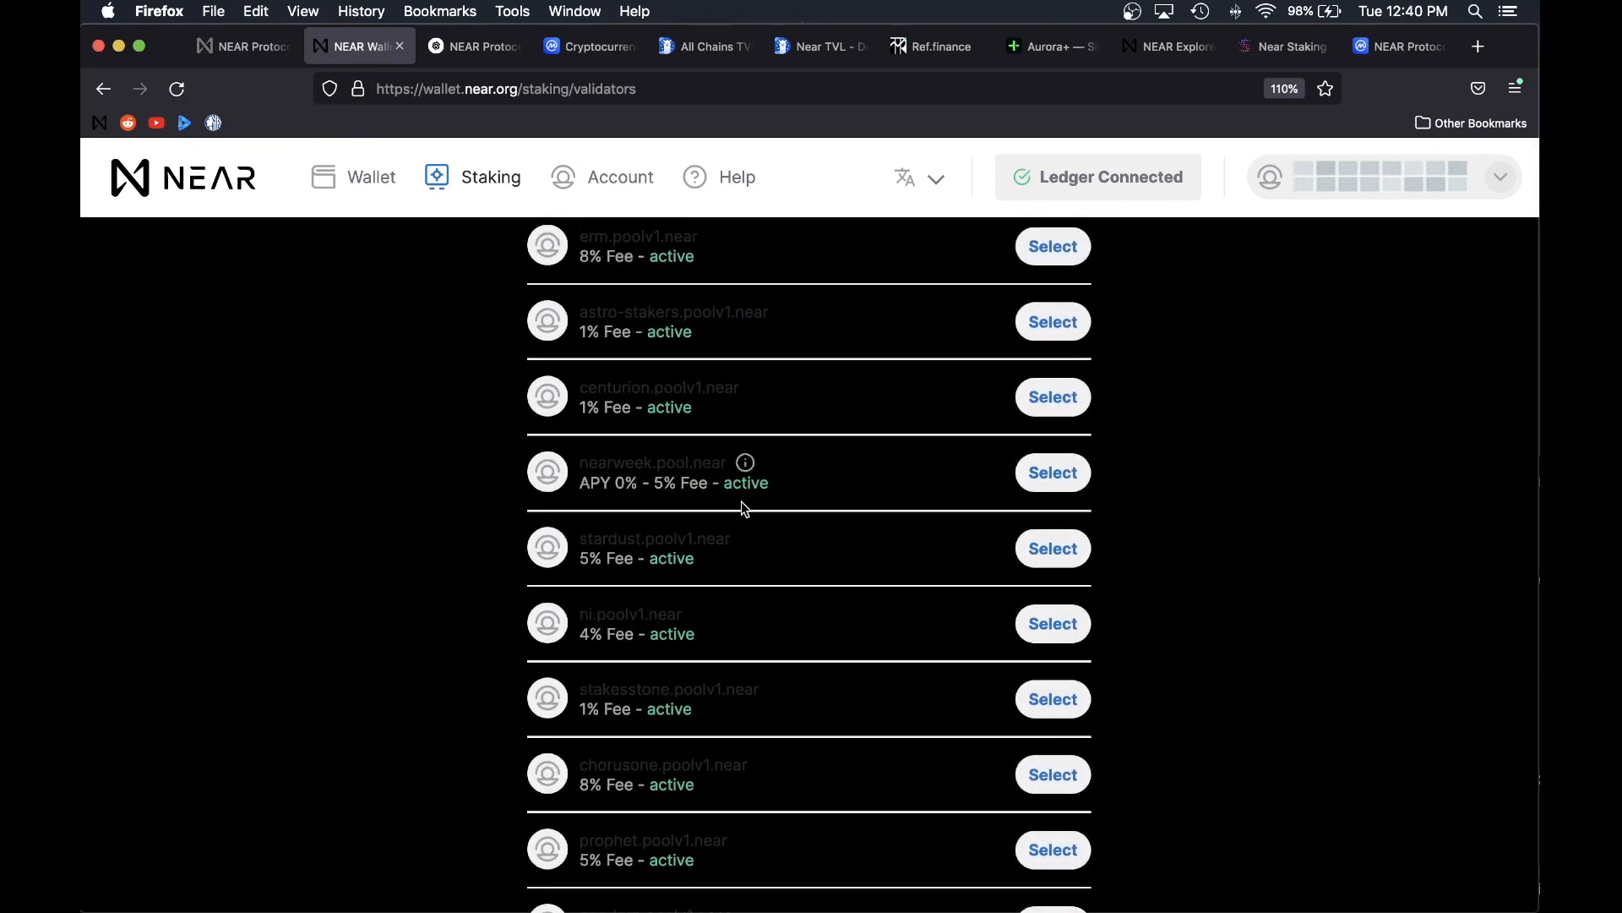
scroll("down", 3)
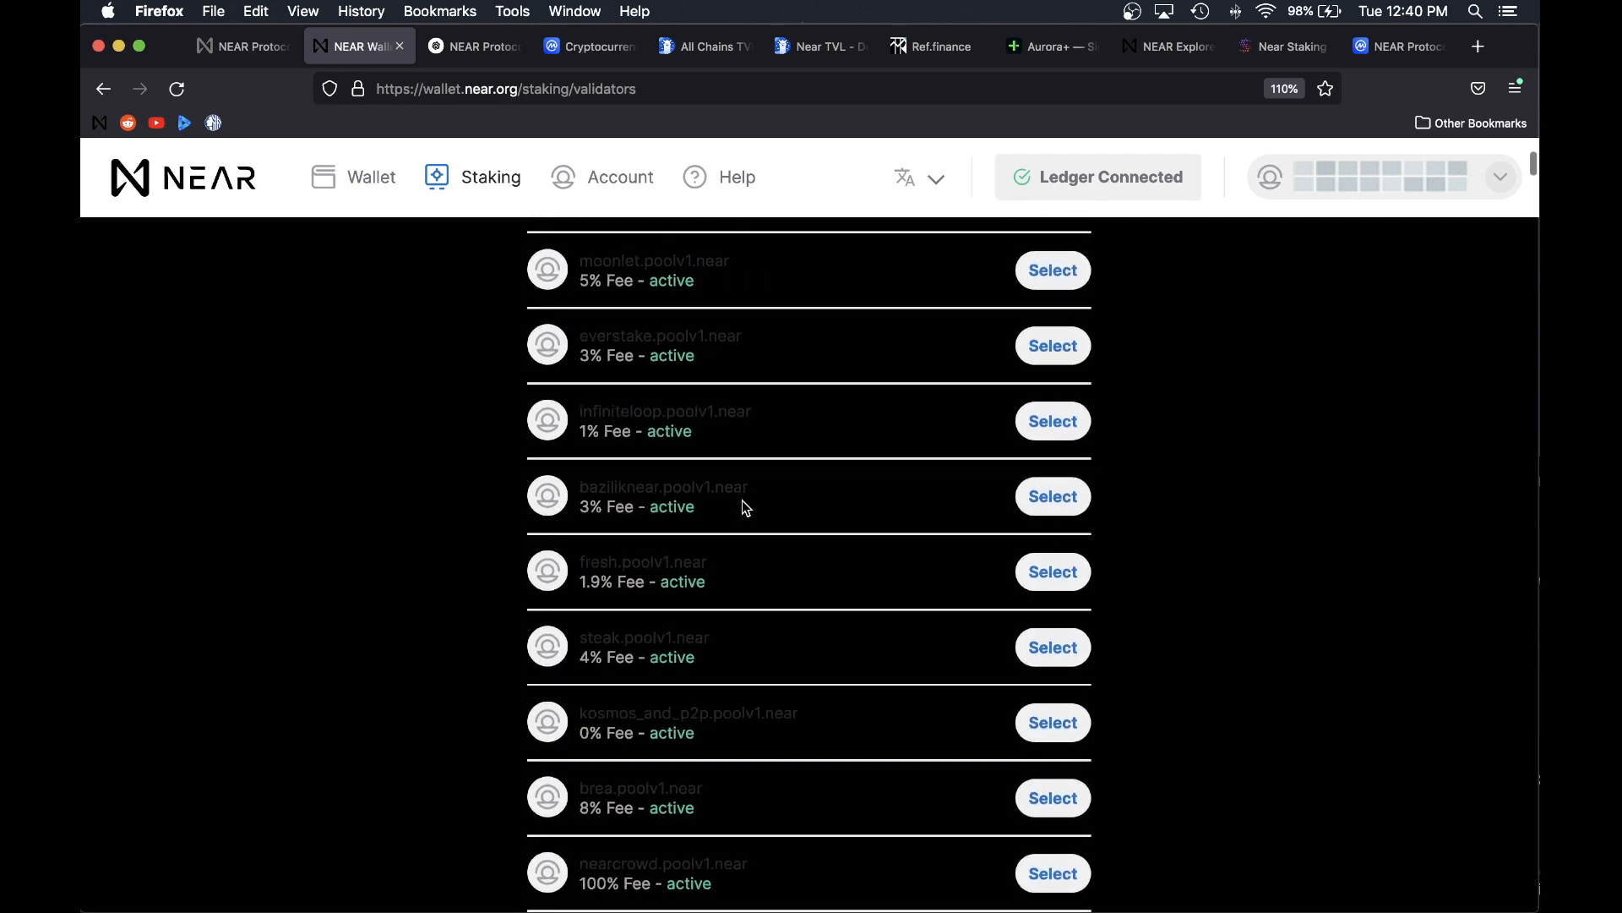
scroll("up", 3)
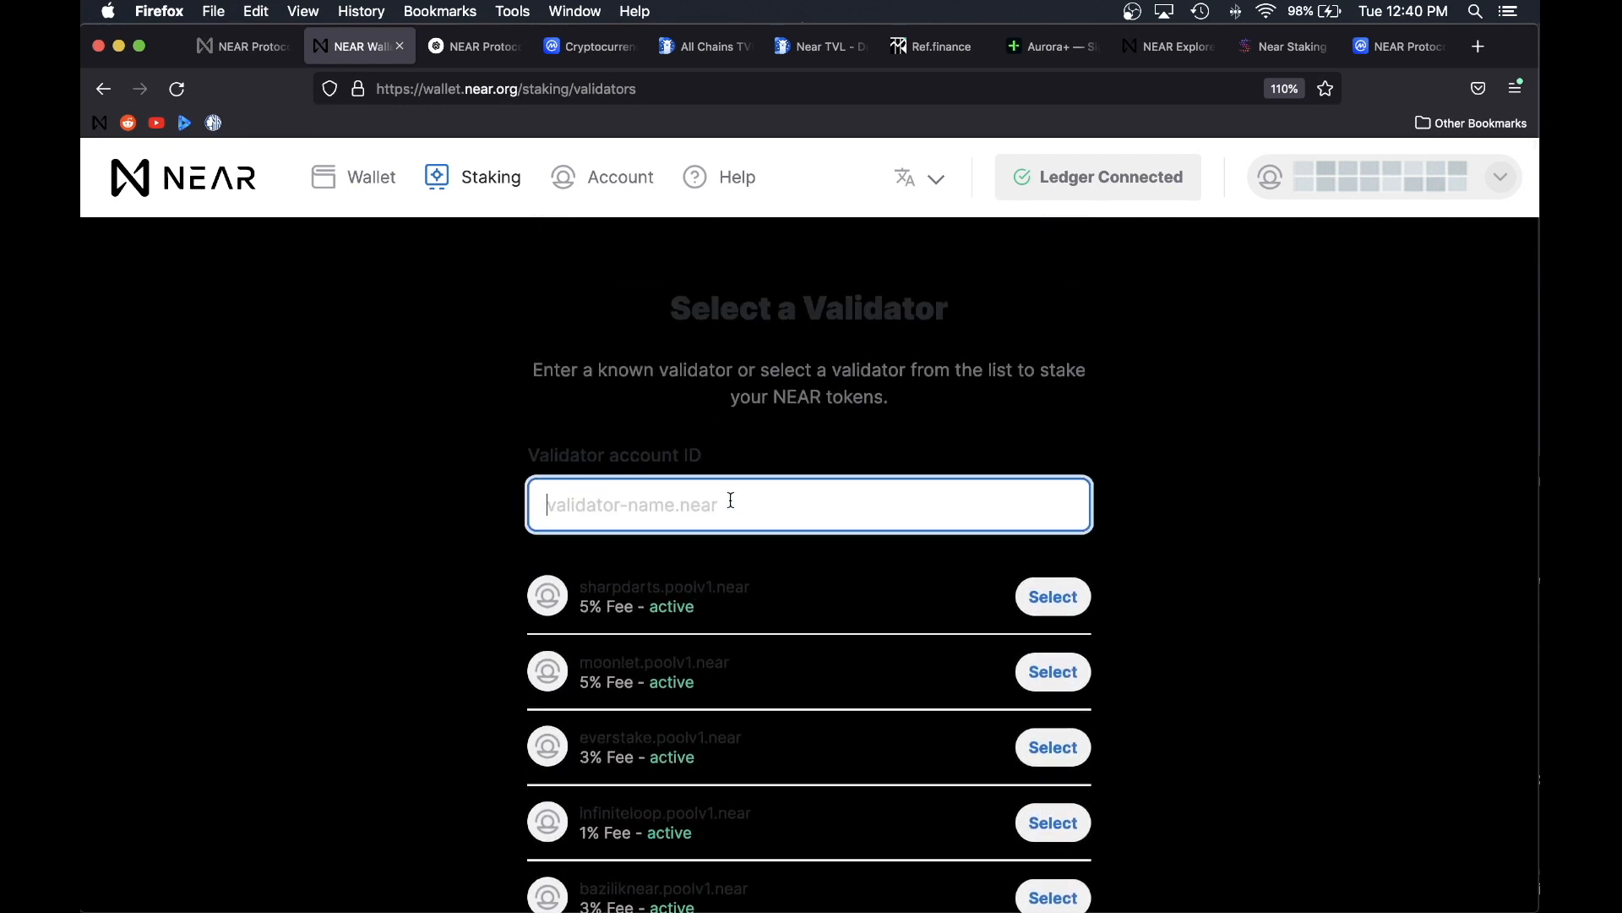
type("epic")
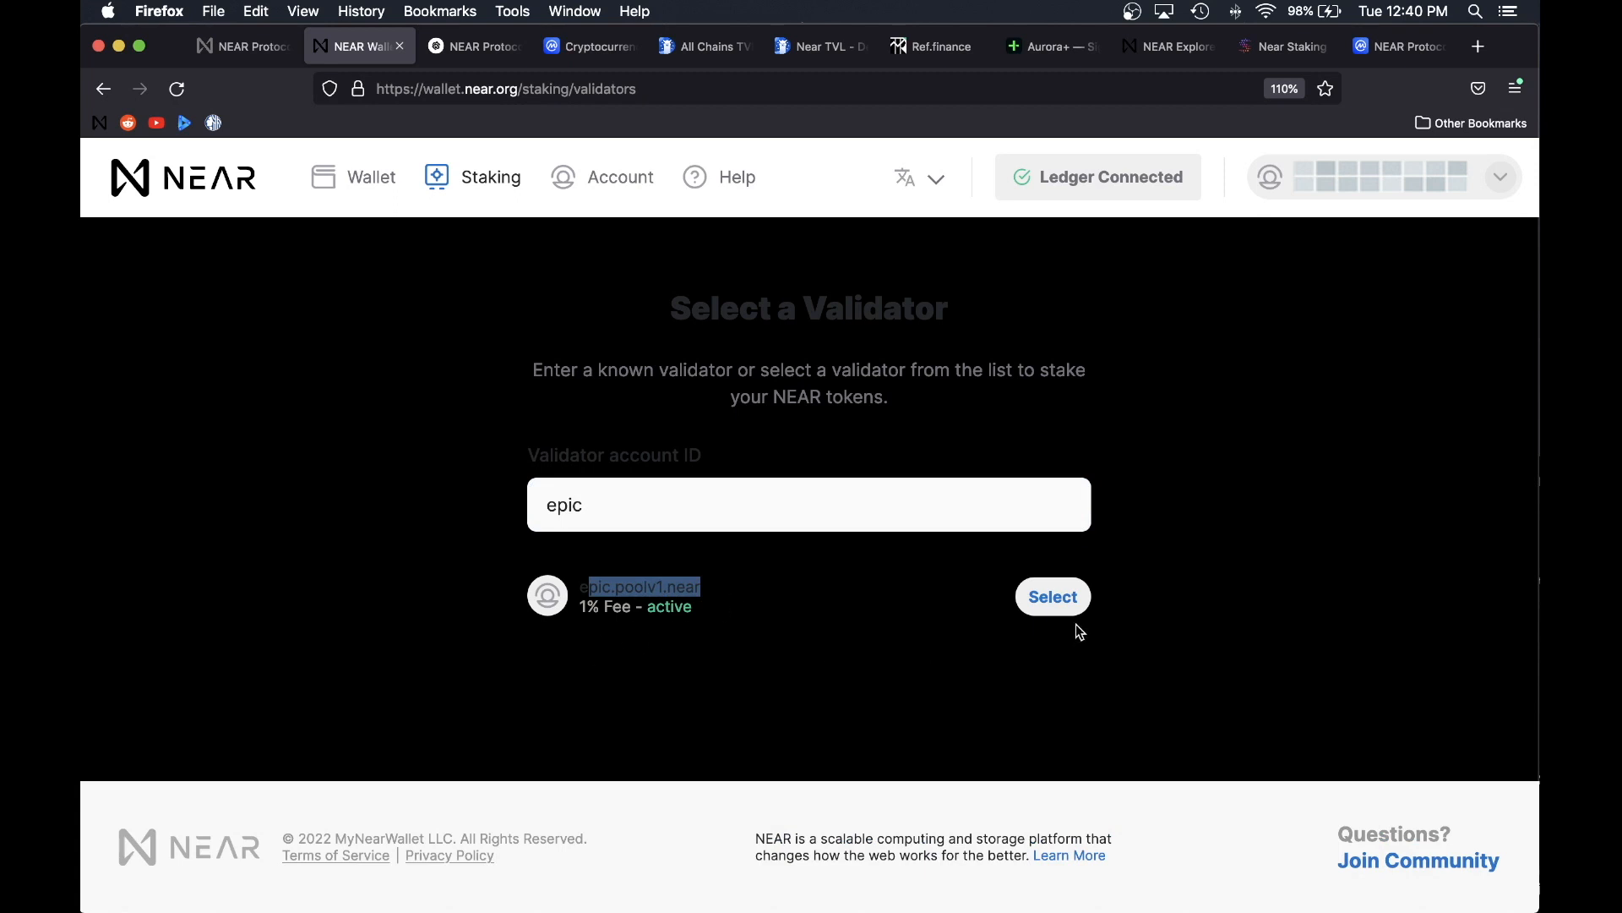
left_click(1051, 596)
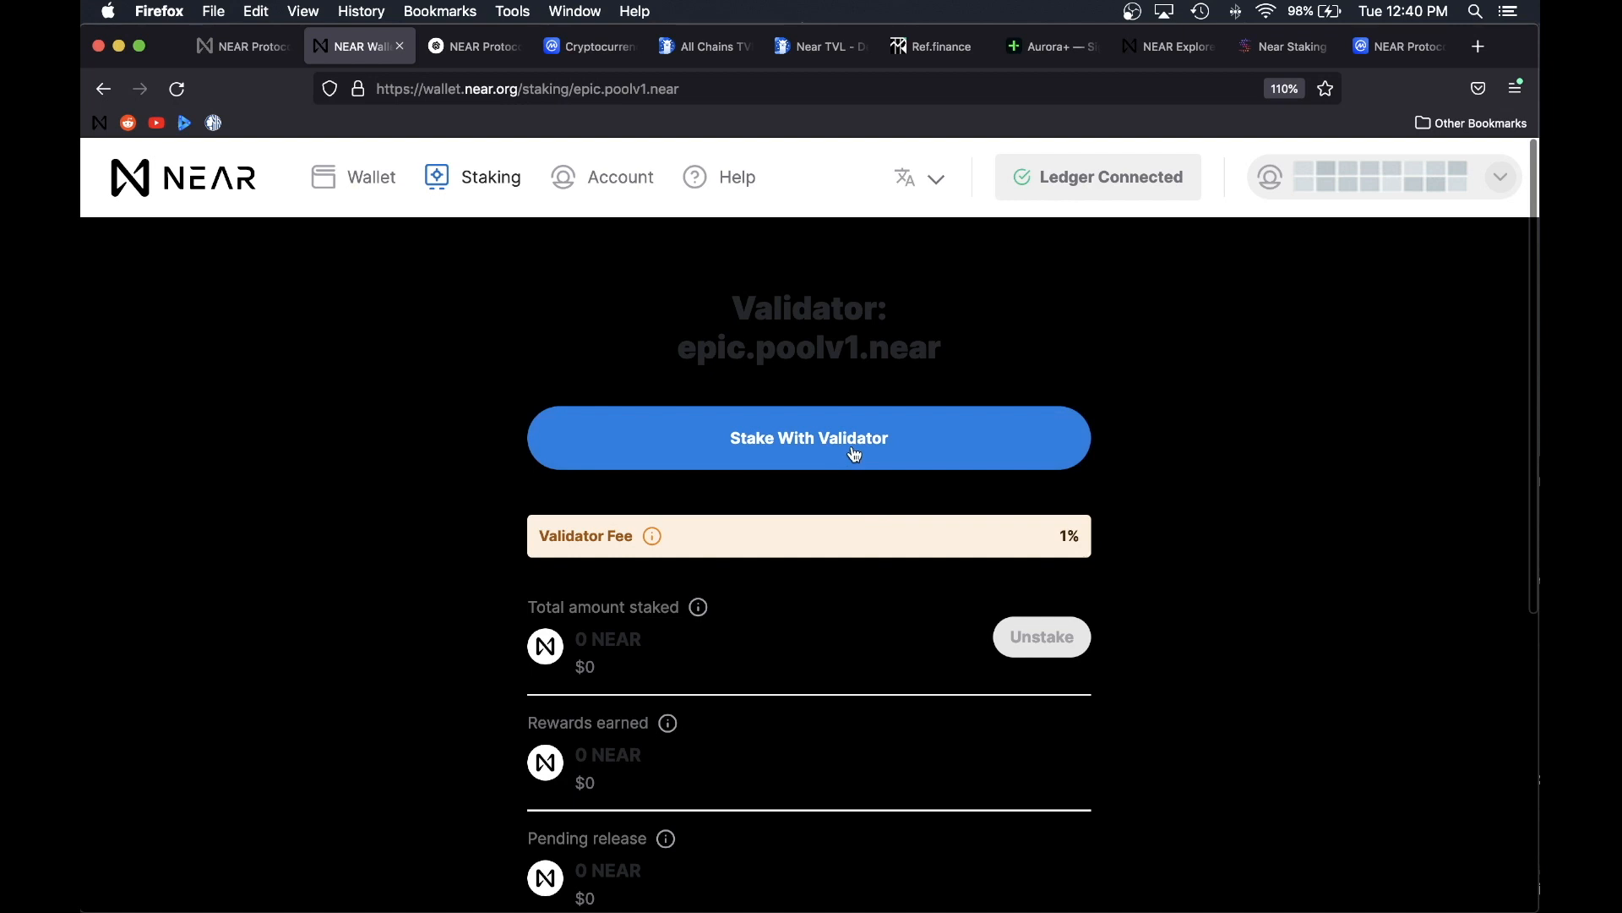
Step: Stake 63 NEAR with epic.poolv1.near, trimming the max amount, and confirm the delegation
left_click(809, 436)
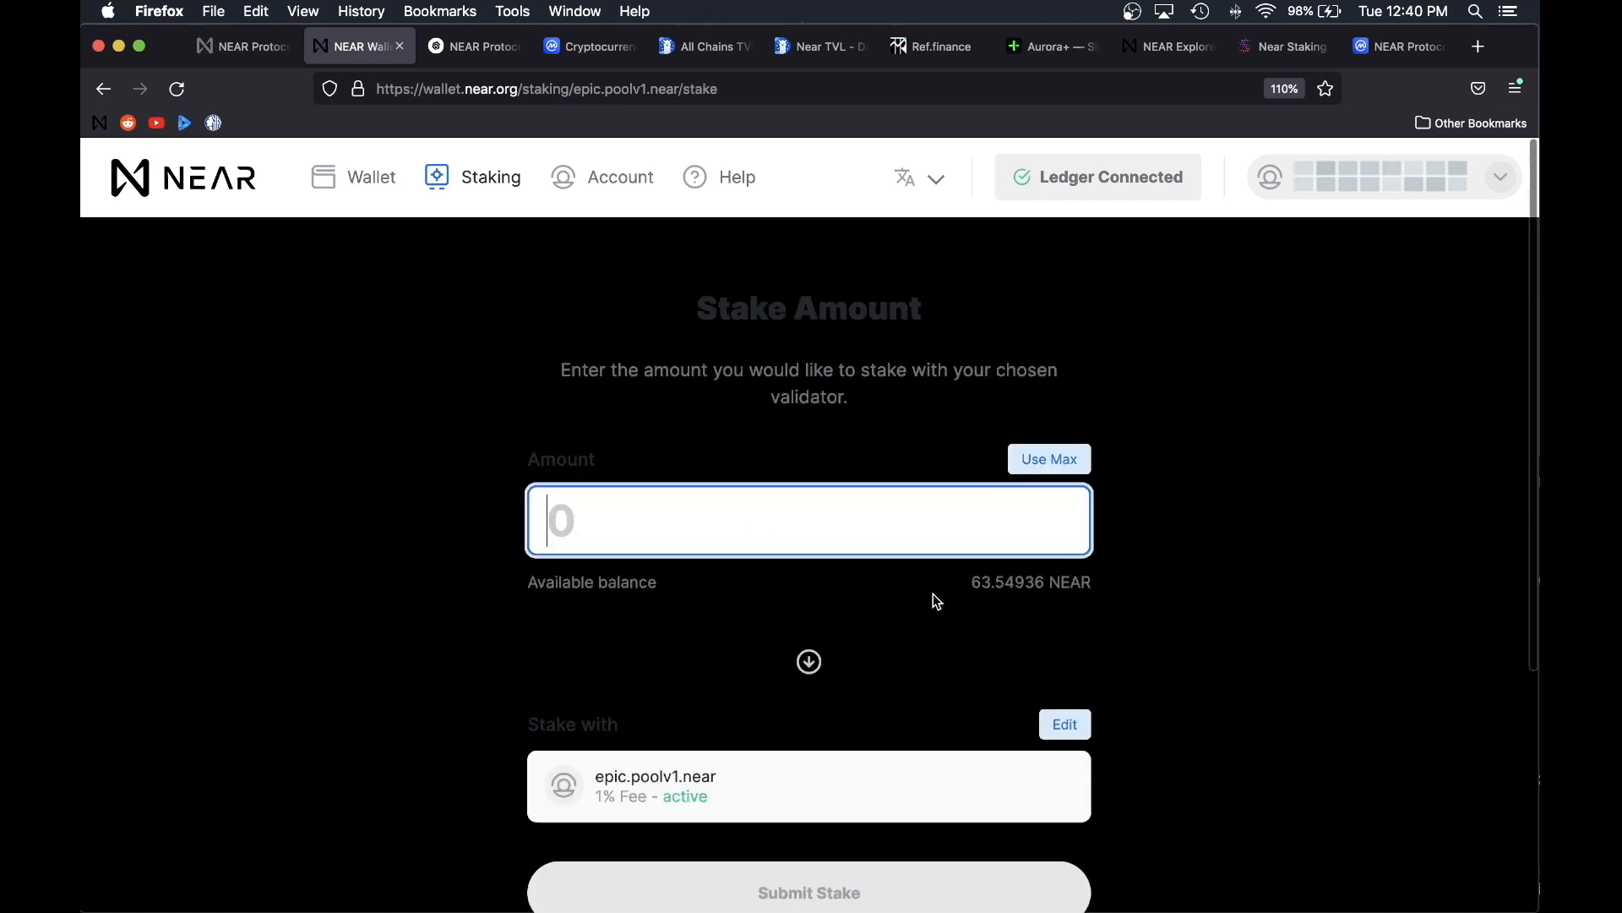
mouse_move(1006, 605)
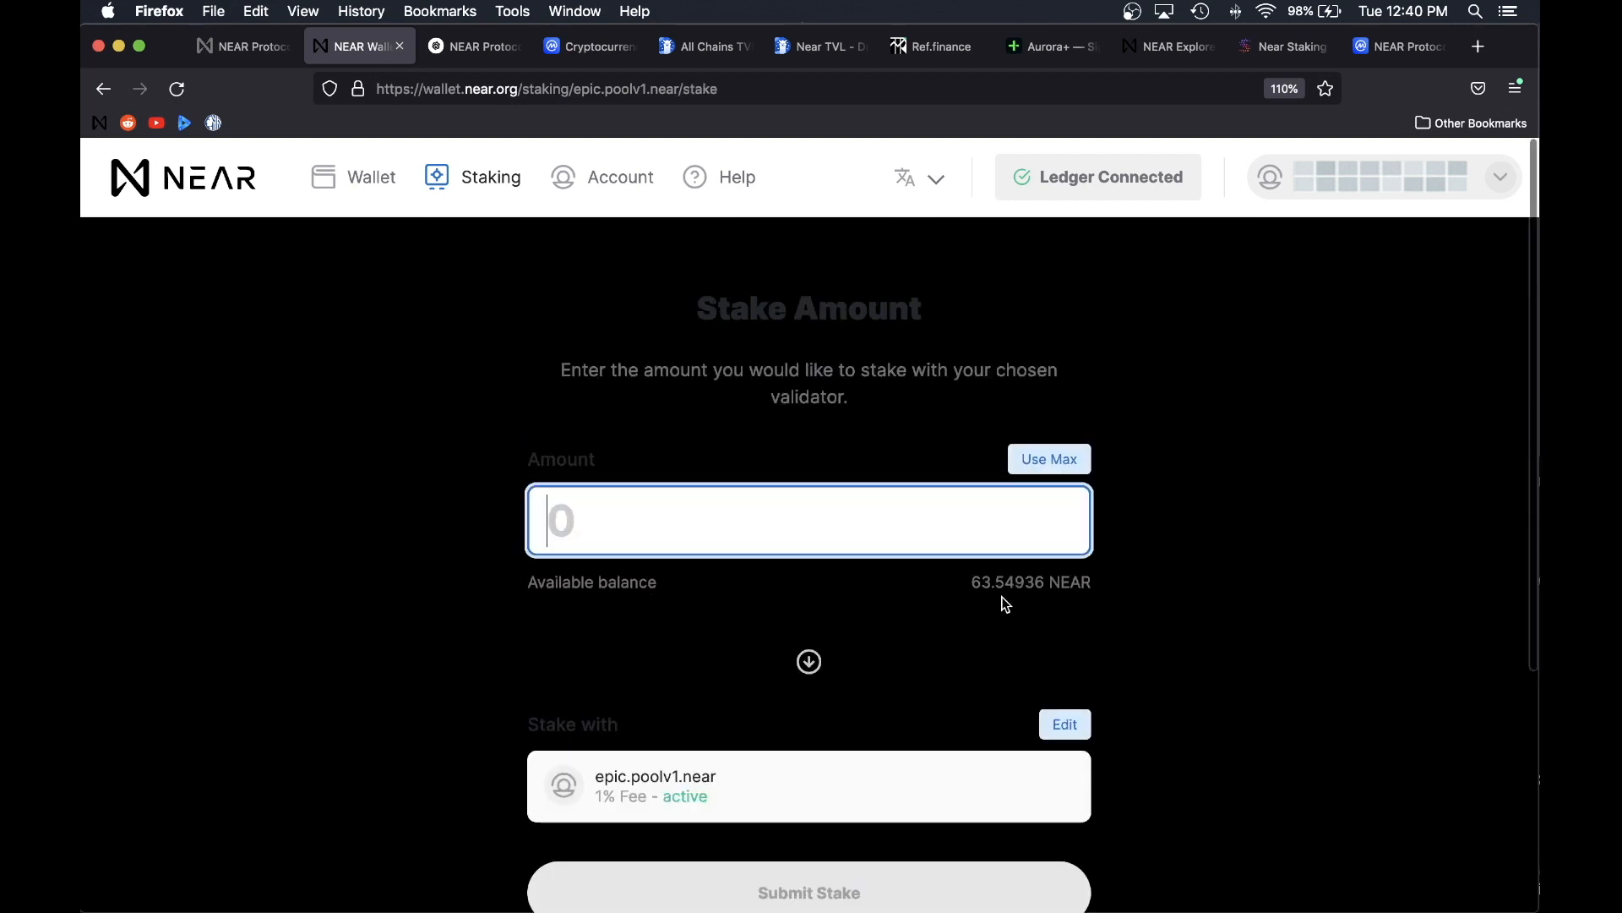
mouse_move(1053, 483)
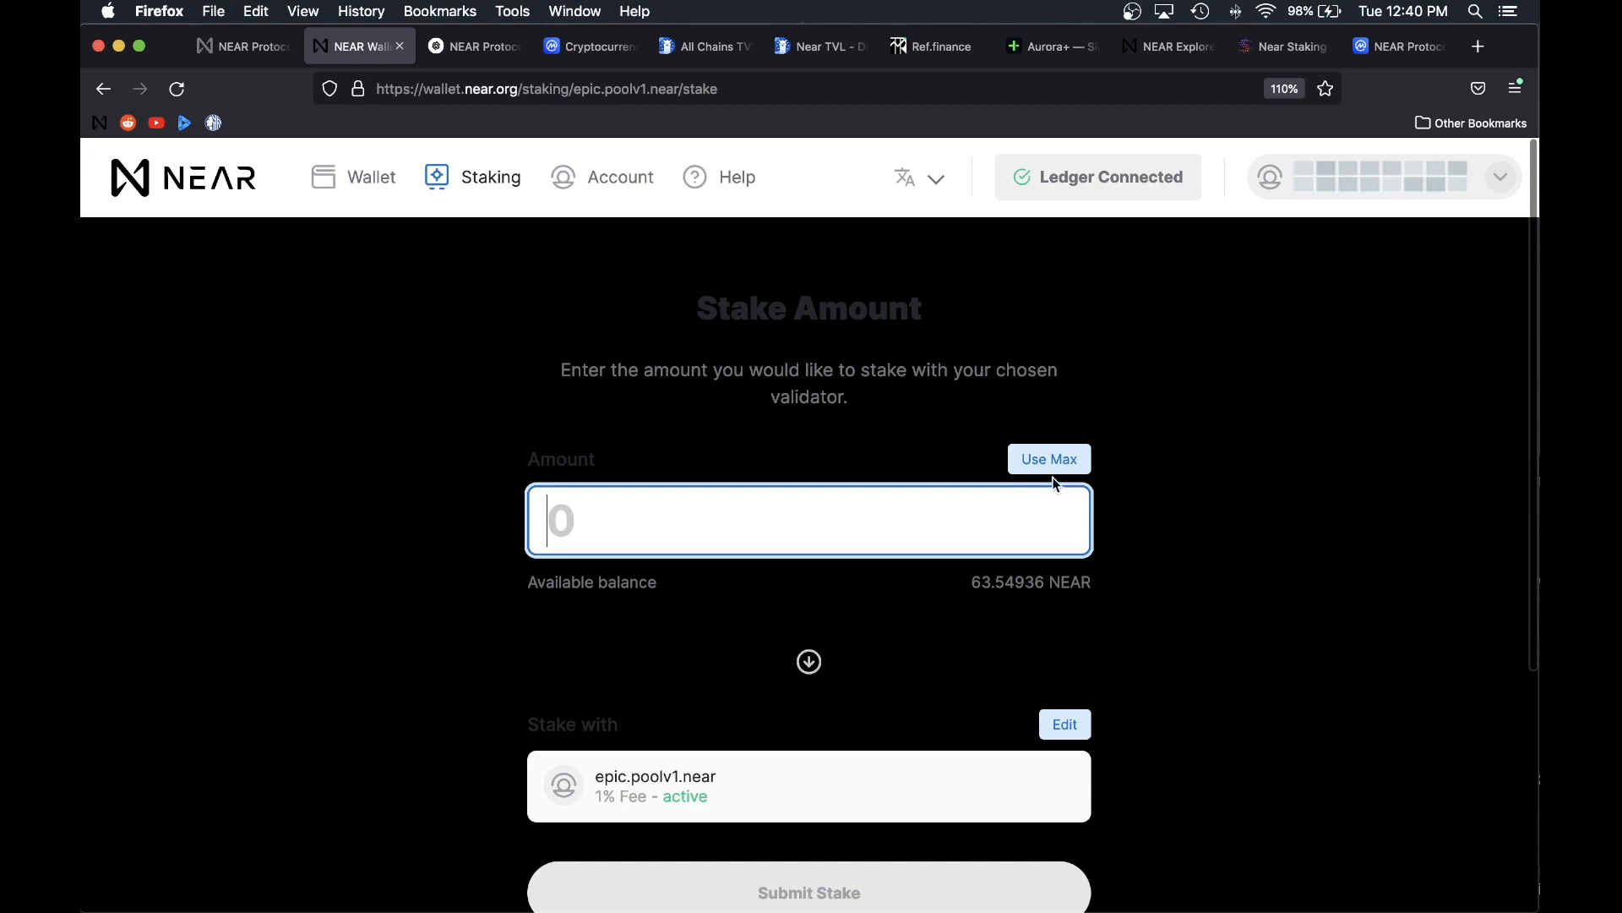
left_click(1048, 458)
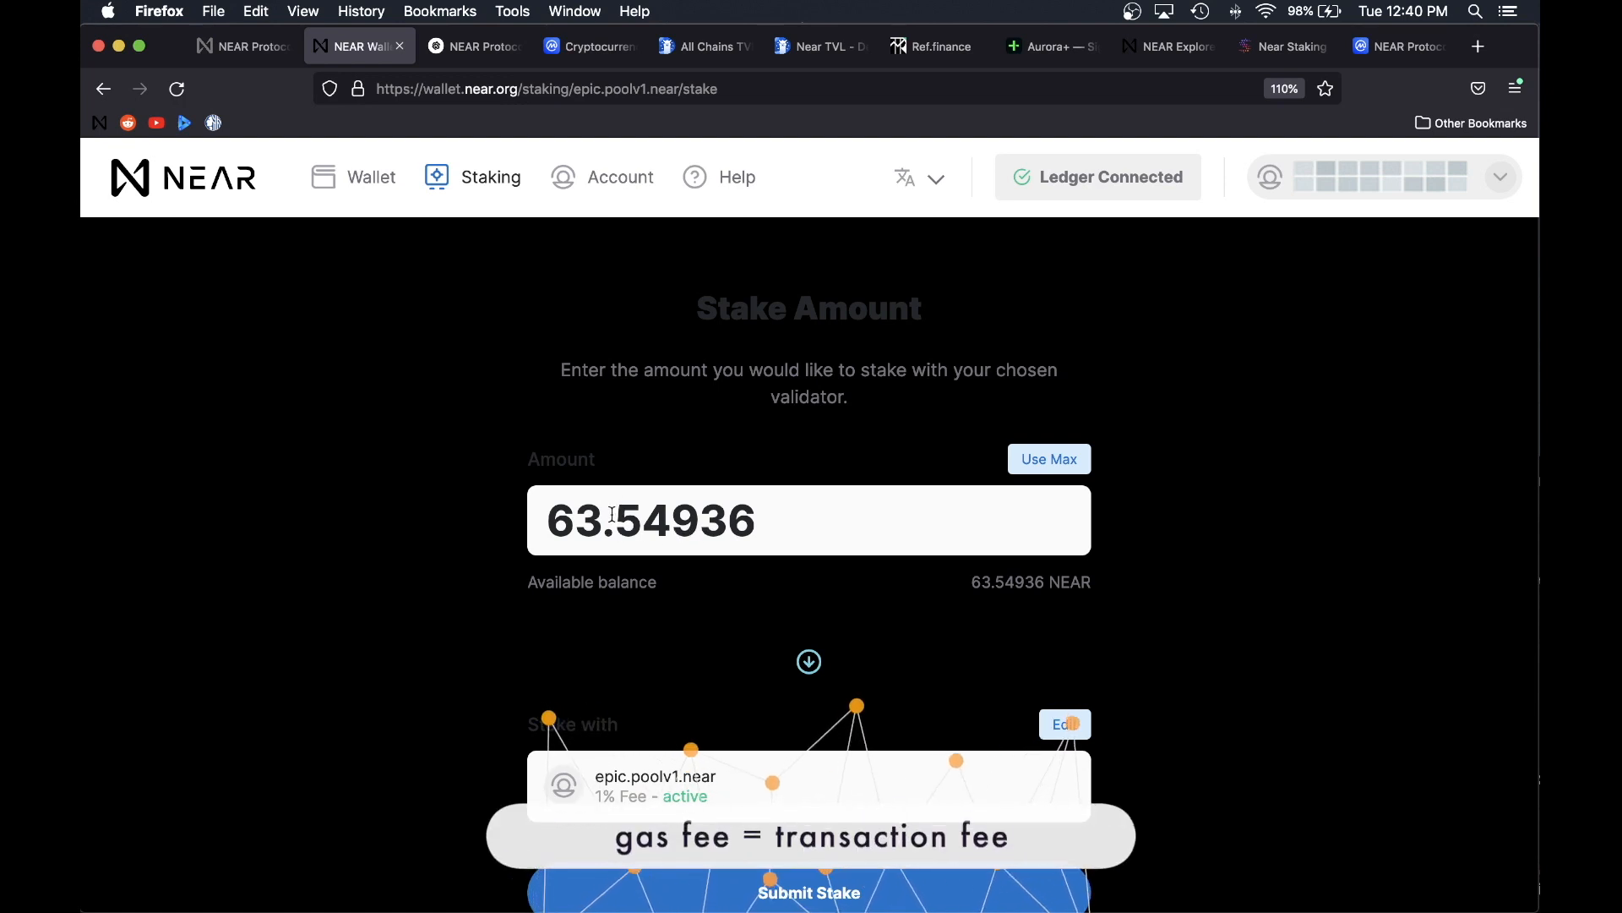
double_click(649, 521)
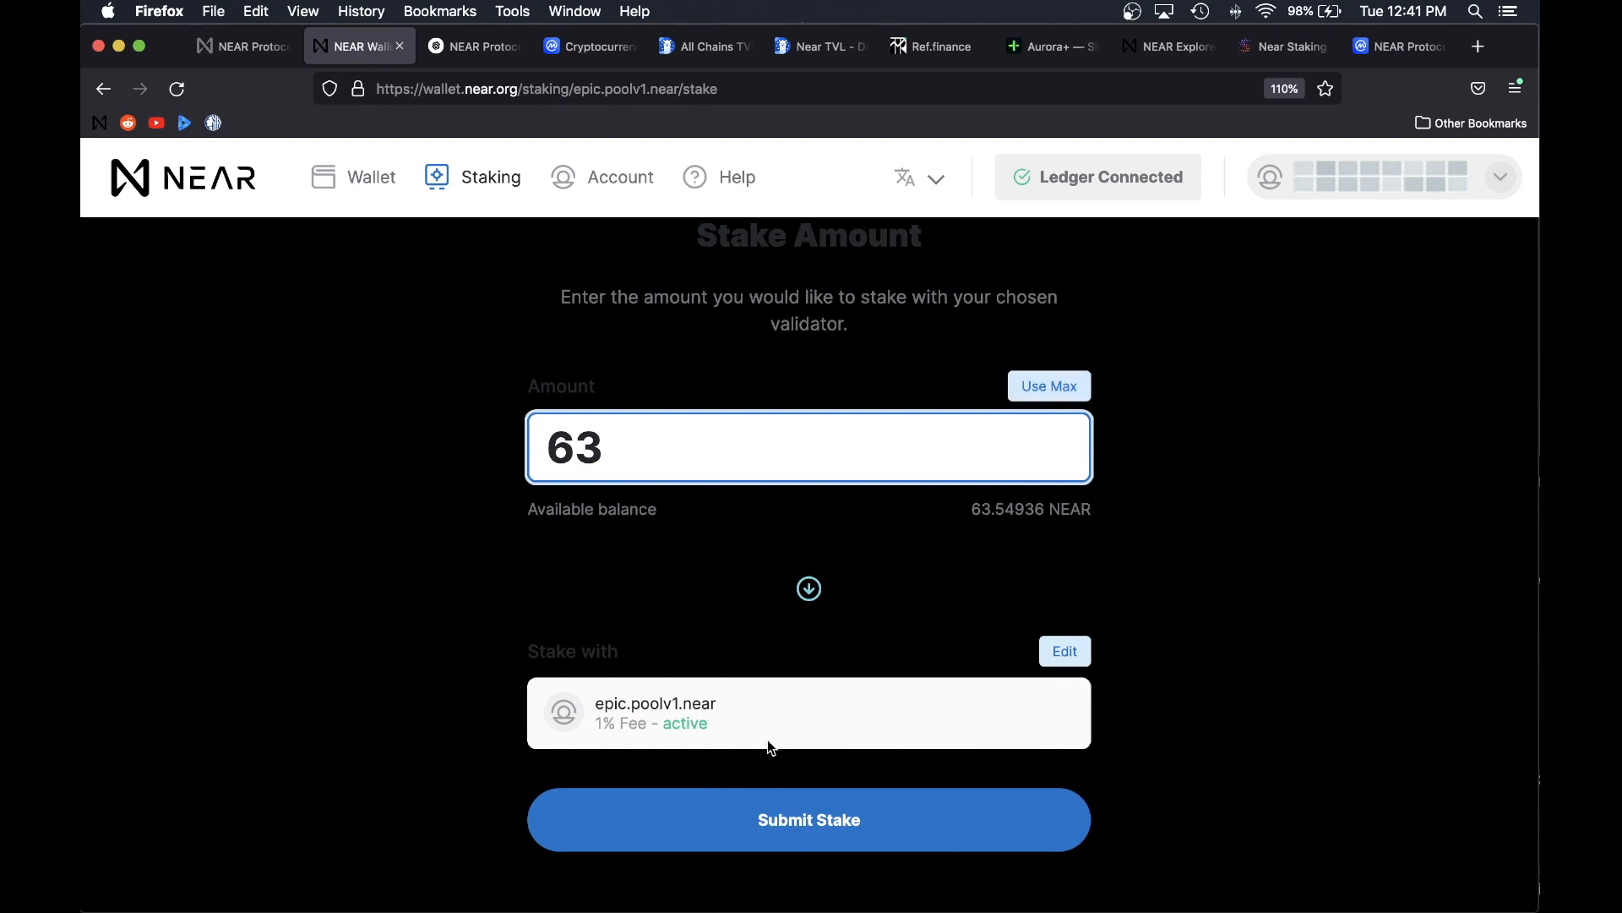
left_click(808, 818)
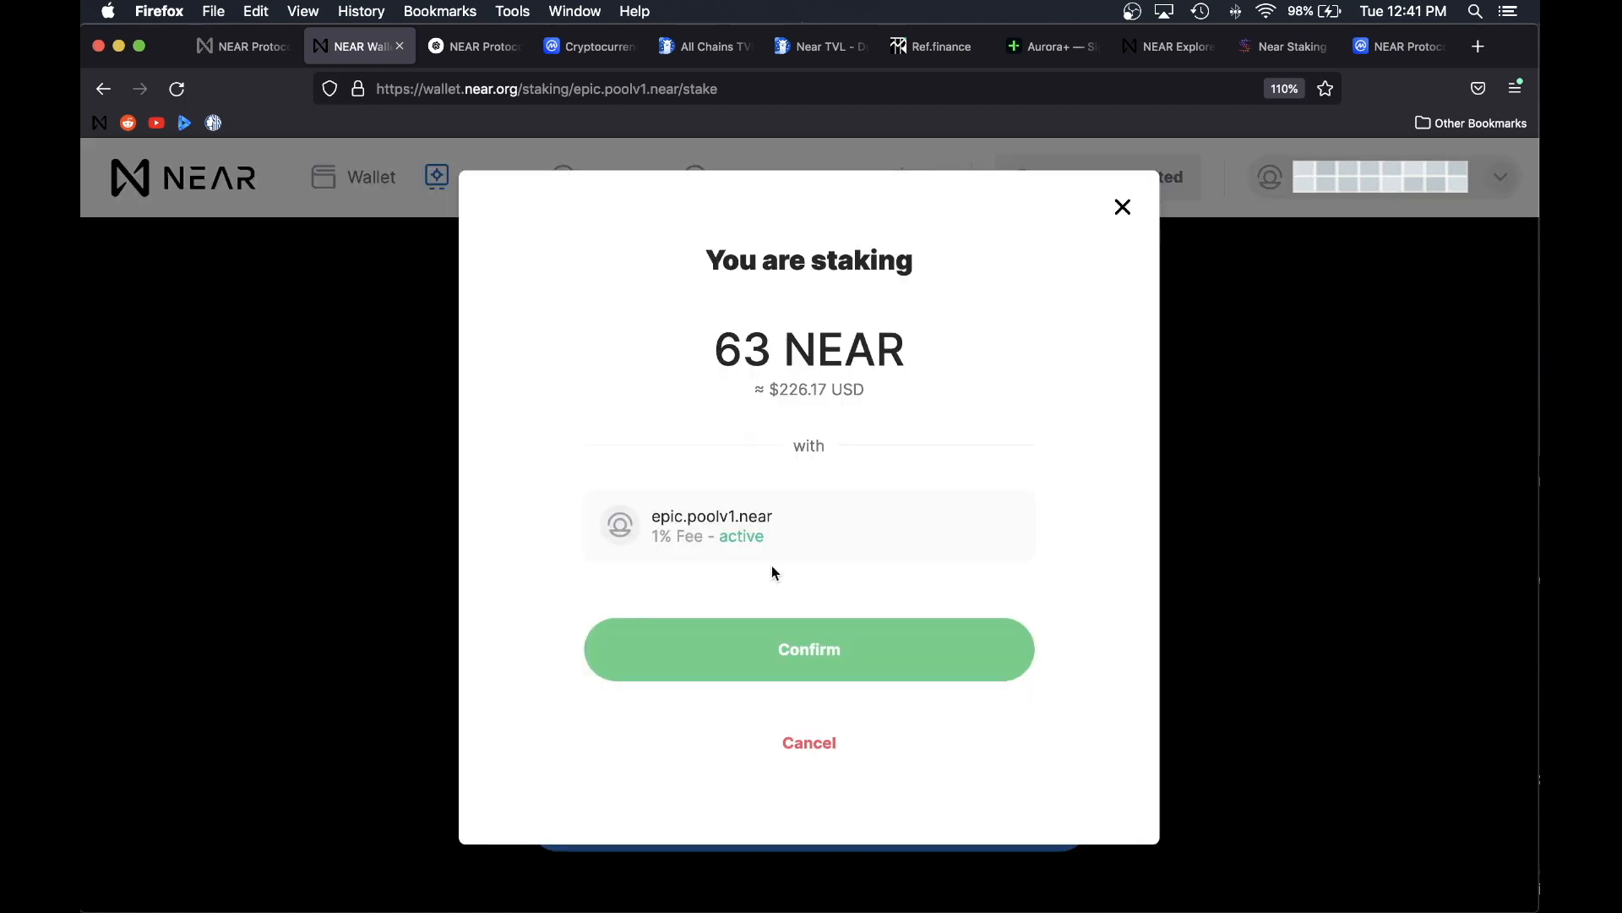
left_click(808, 649)
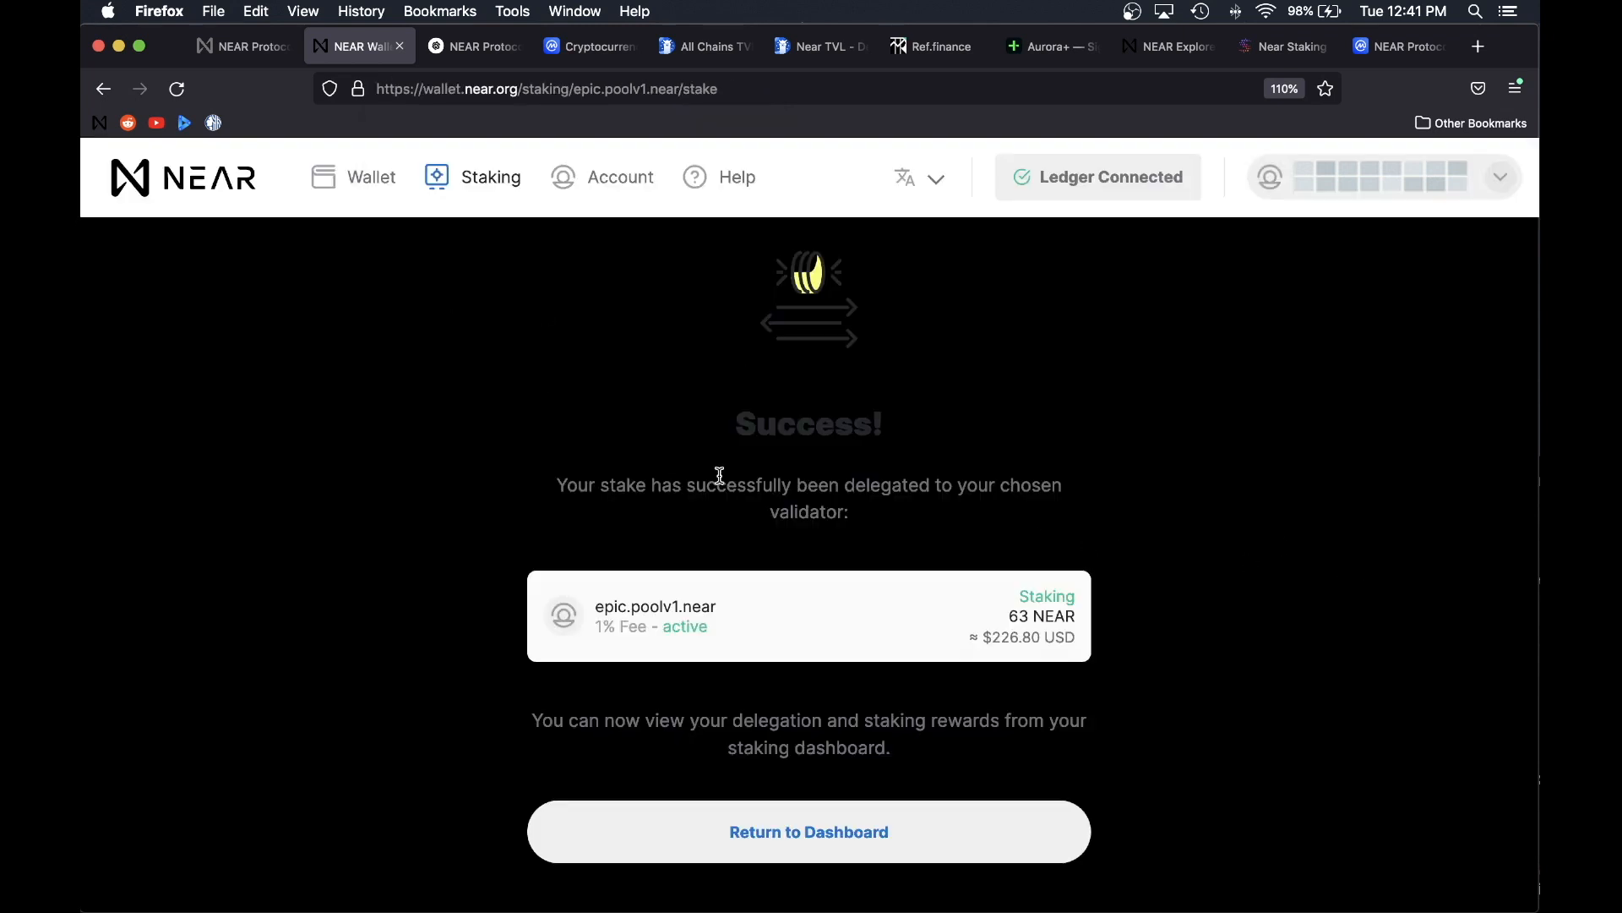
mouse_move(818, 504)
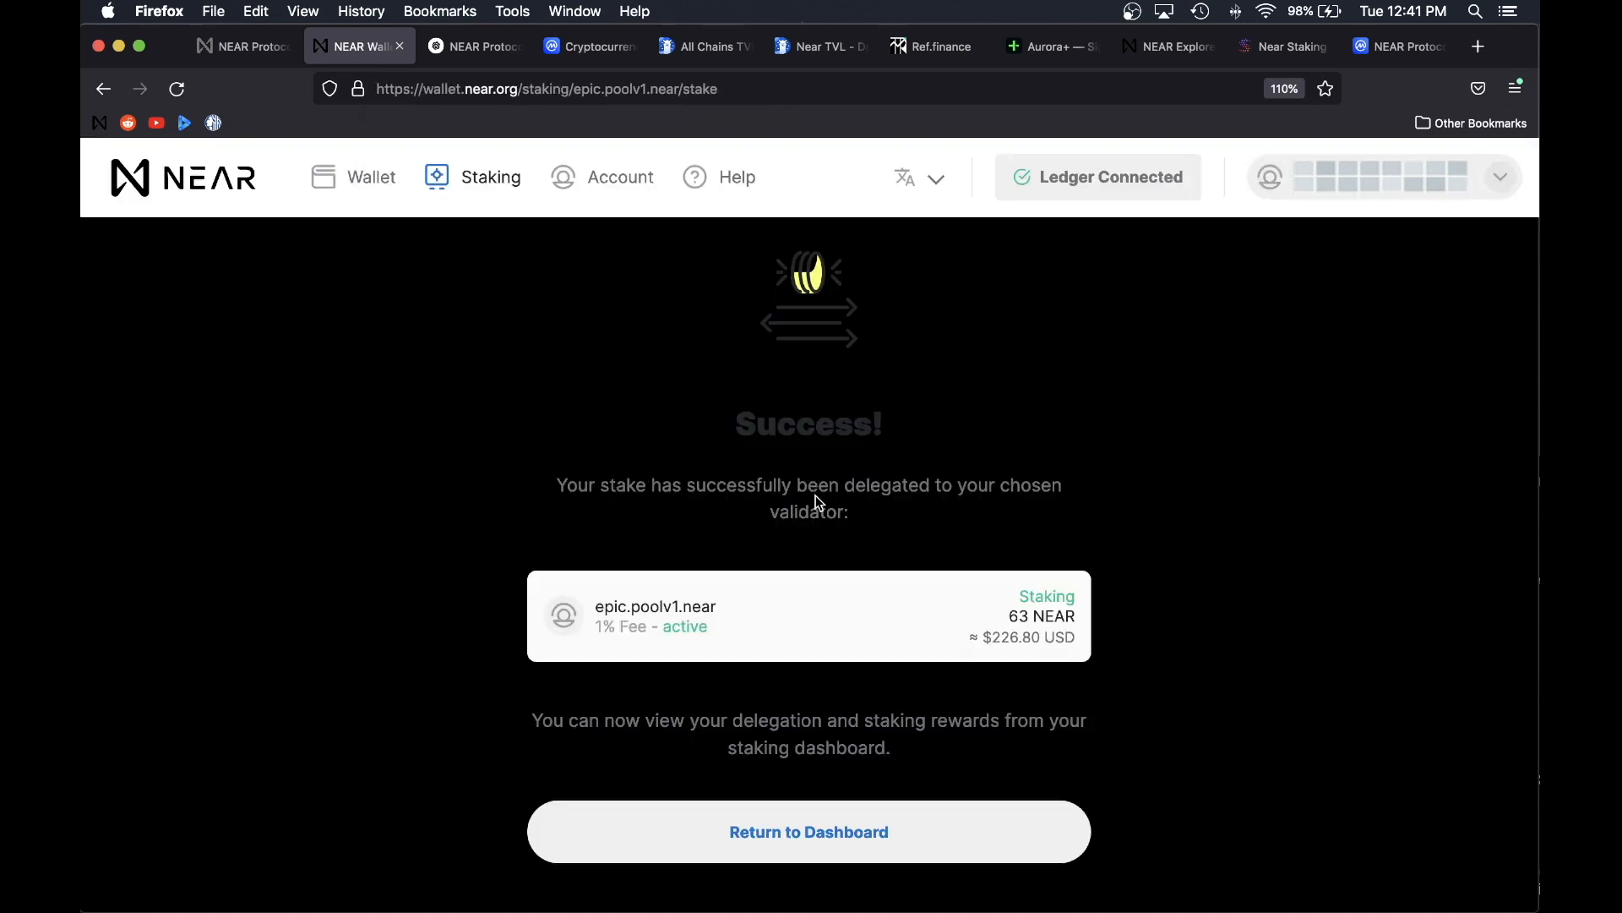
mouse_move(711, 534)
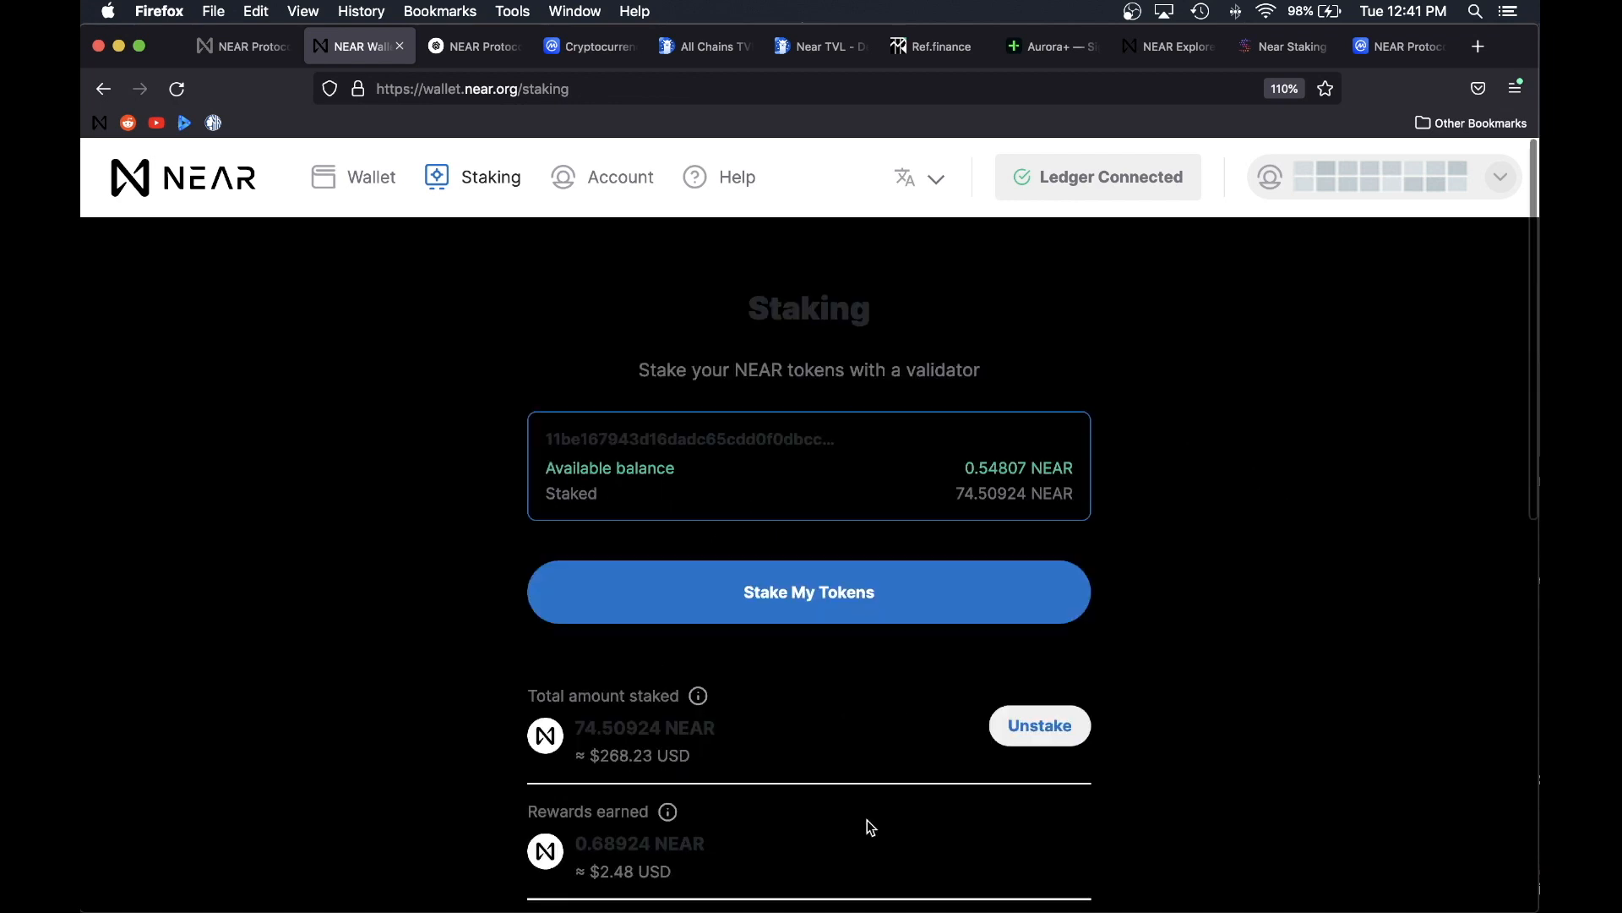
mouse_move(764, 501)
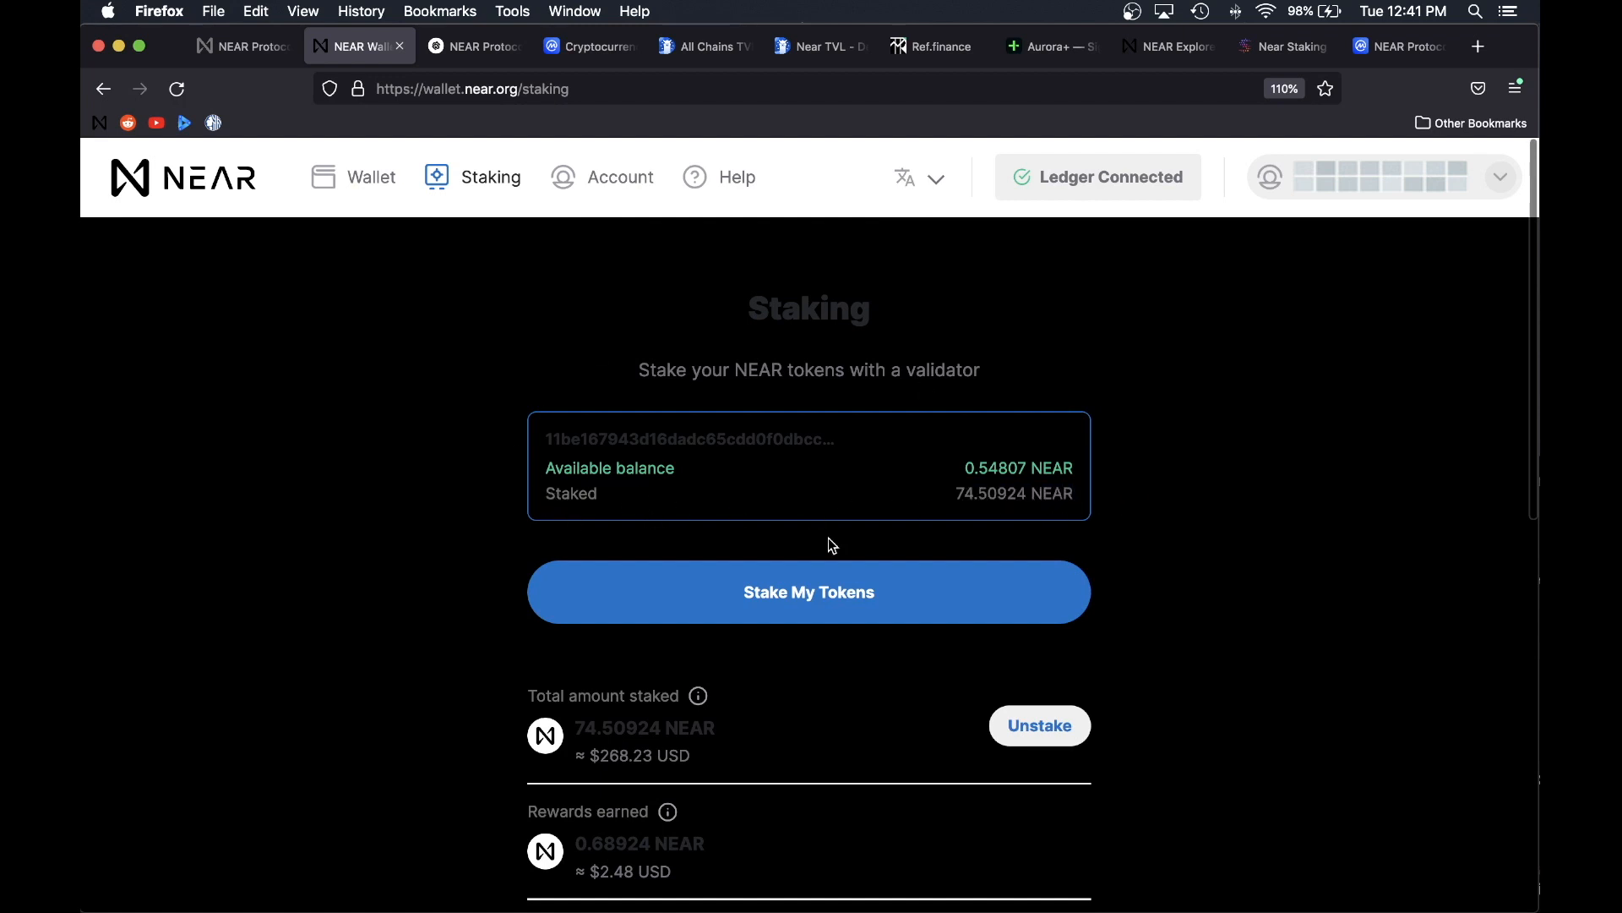
mouse_move(1093, 517)
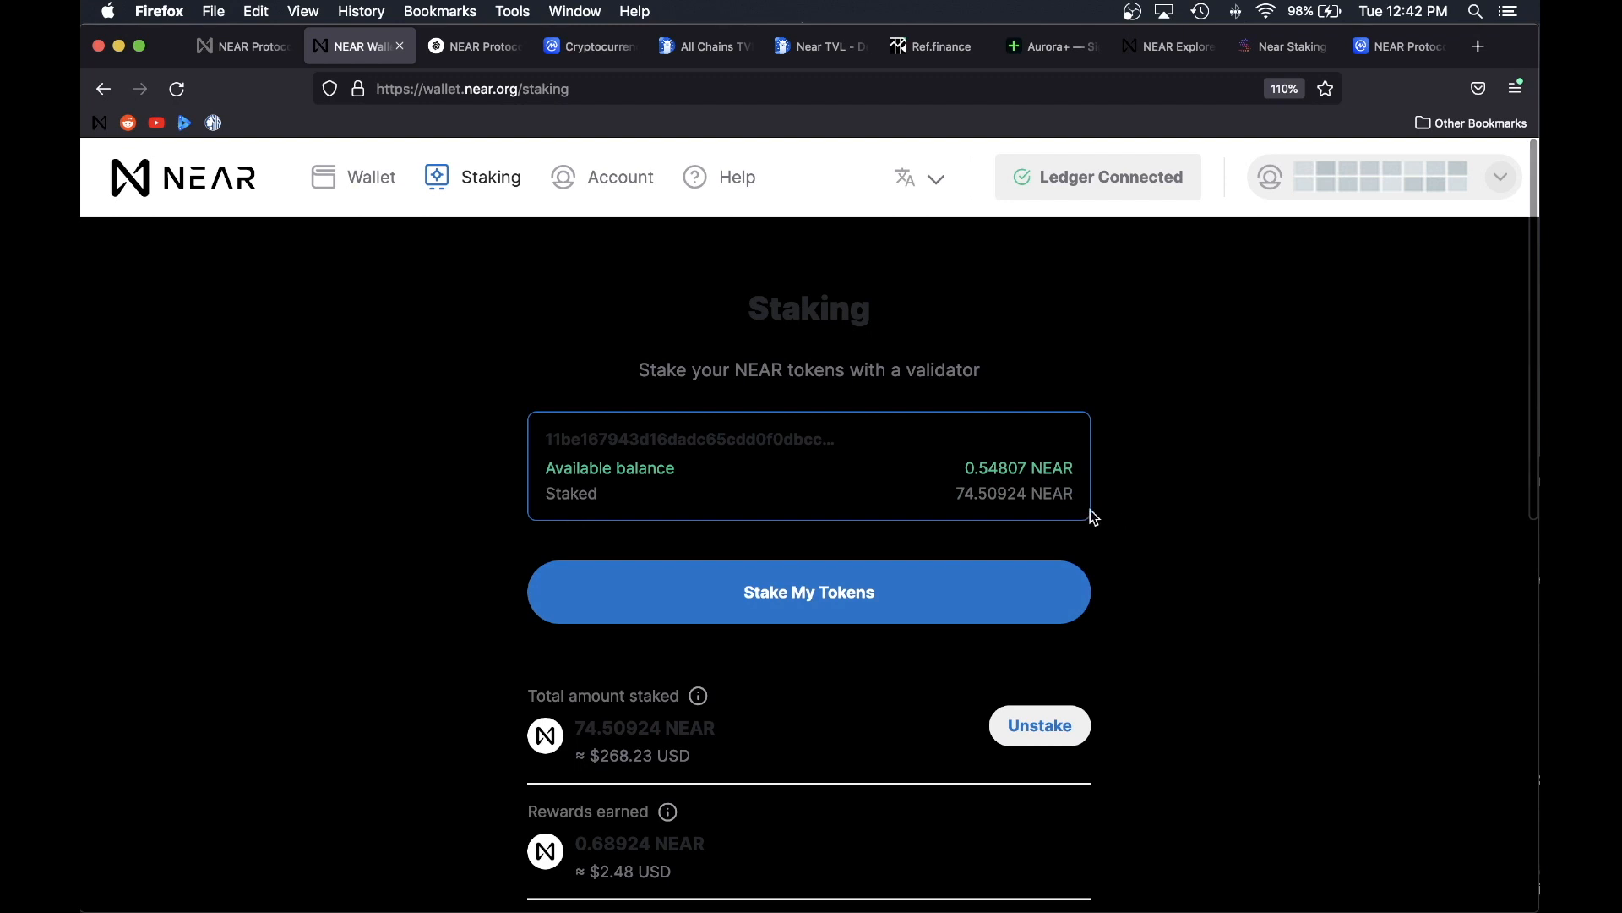
Step: View Your Current Validators listing stakin.poolv1.near and epic.poolv1.near, then move to the Aurora+ signup page
scroll("down", 3)
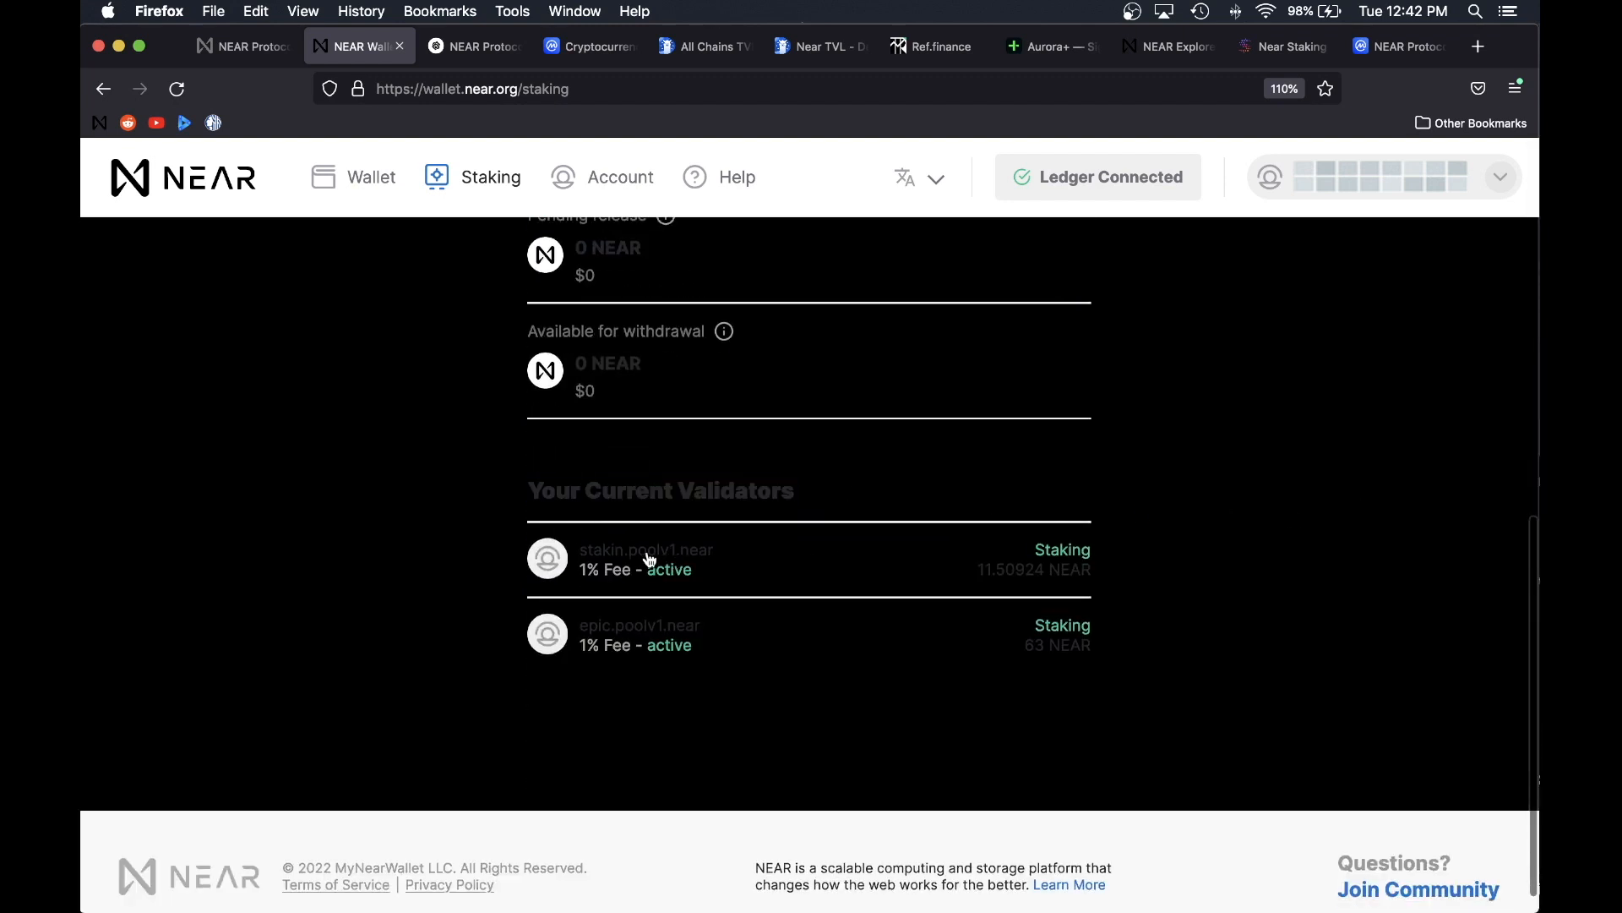
left_click(370, 175)
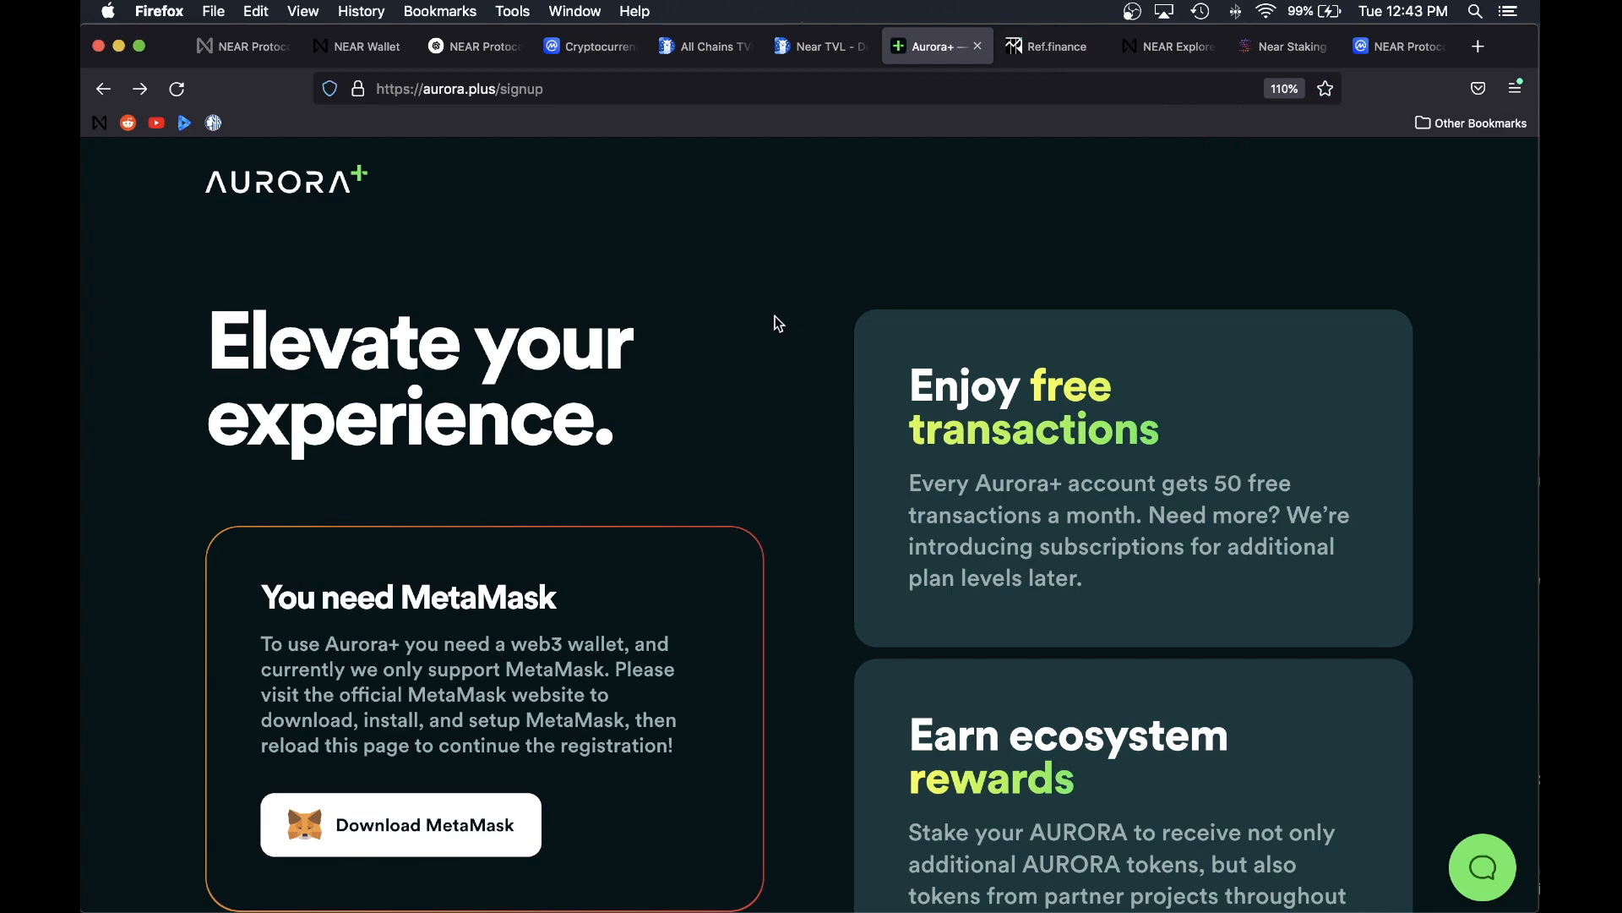
Step: Visit the Ref.finance, CoinMarketCap NEAR chart and near.org tabs, ending on NEAR's Ecosystem page
left_click(1049, 45)
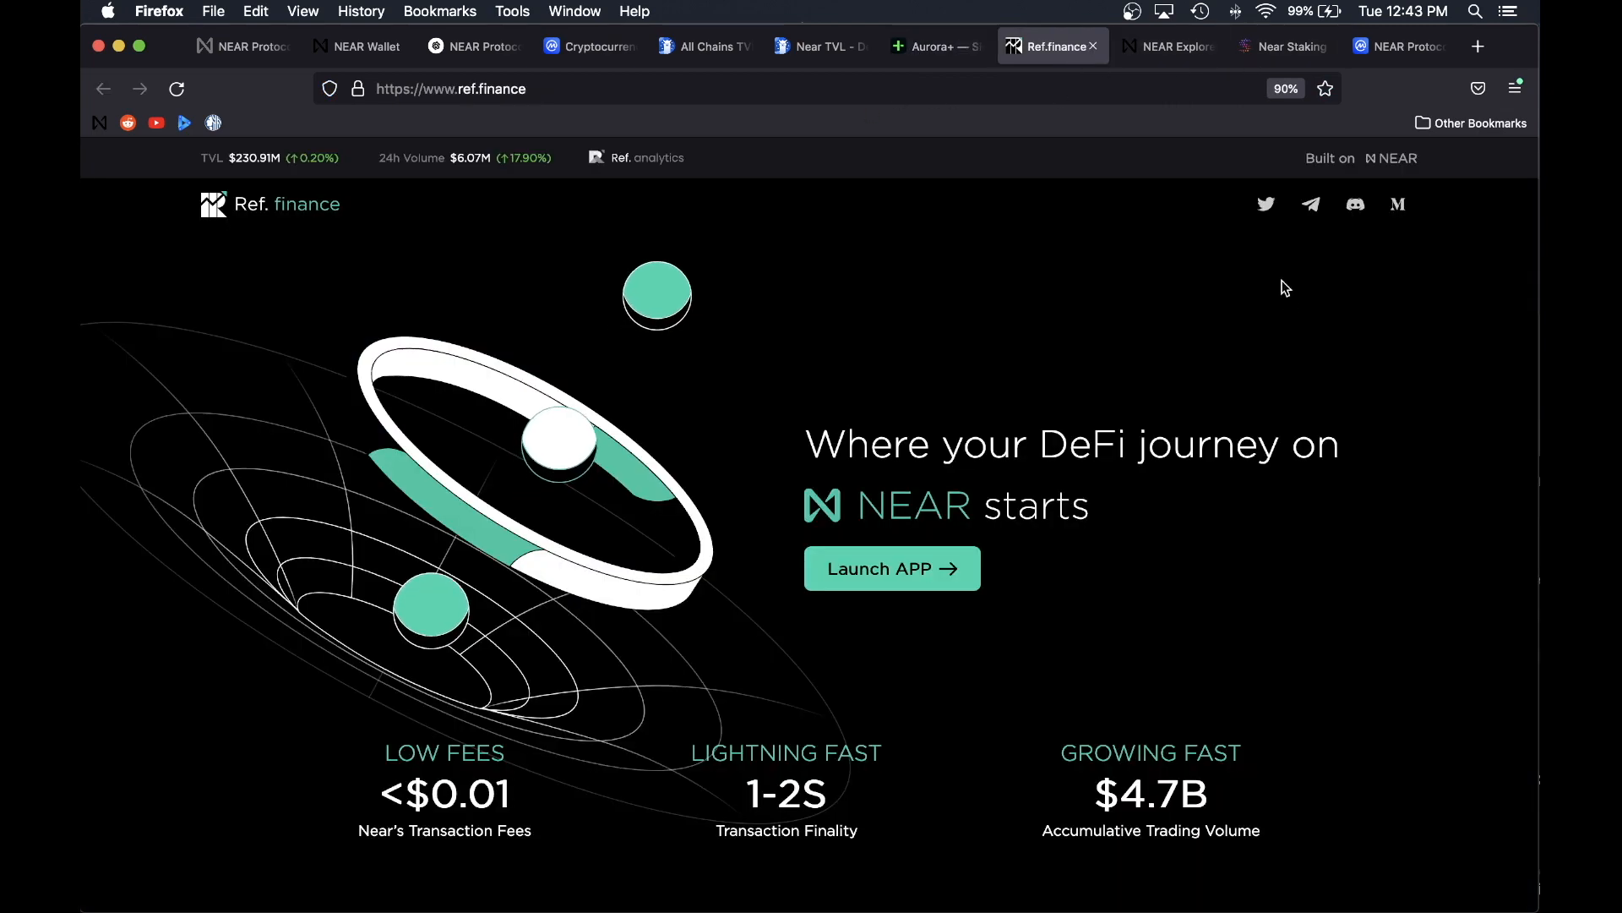
left_click(1391, 46)
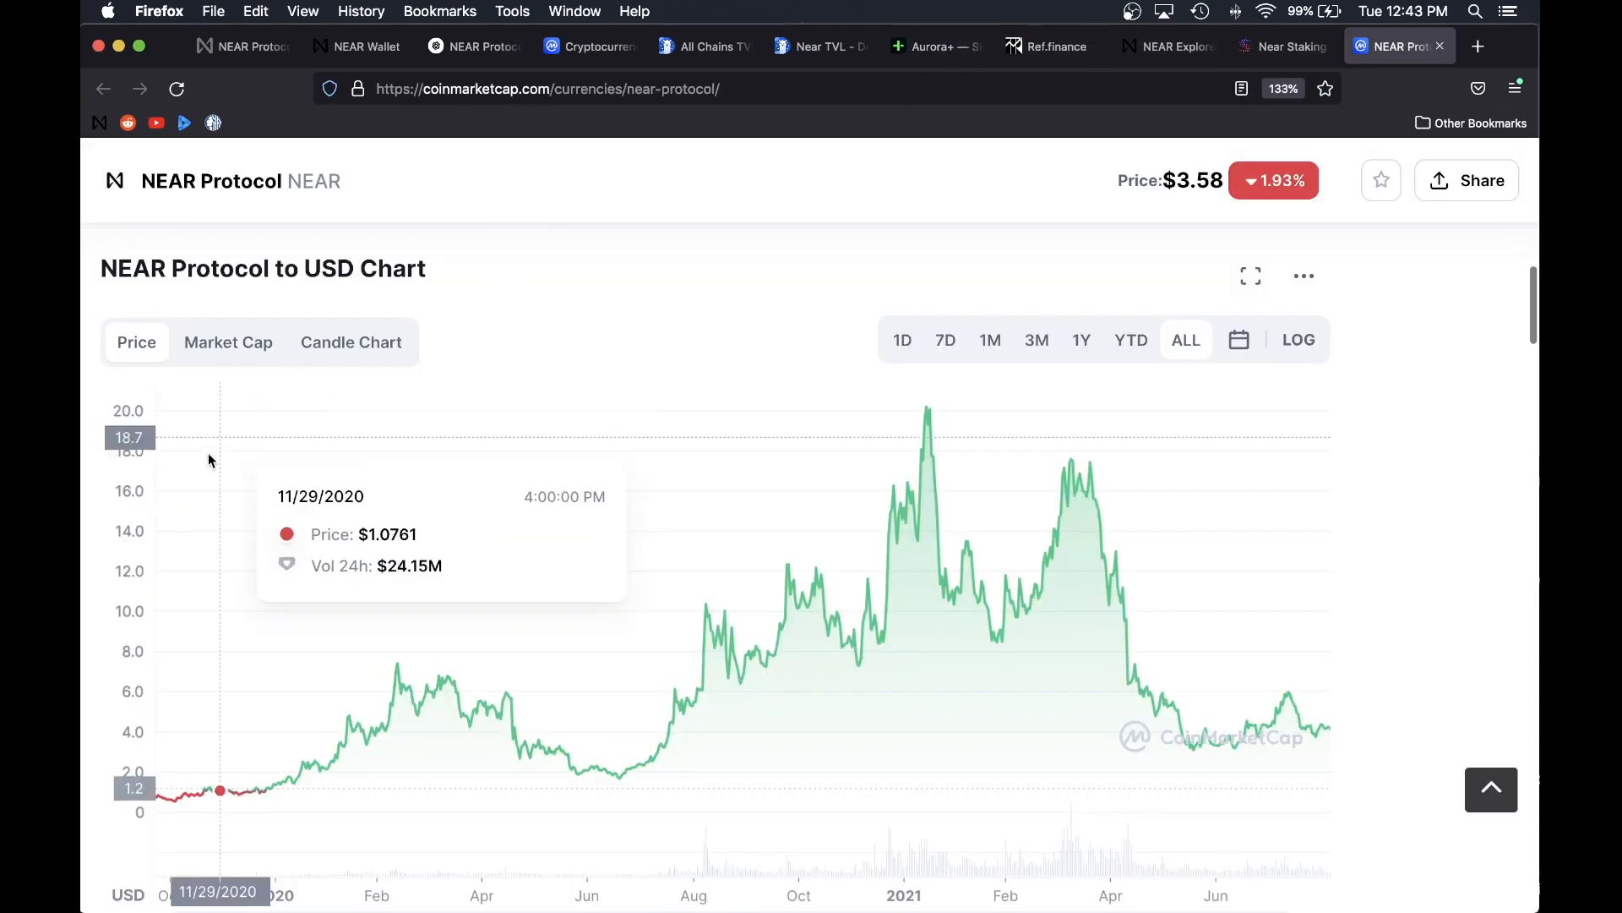
mouse_move(900, 448)
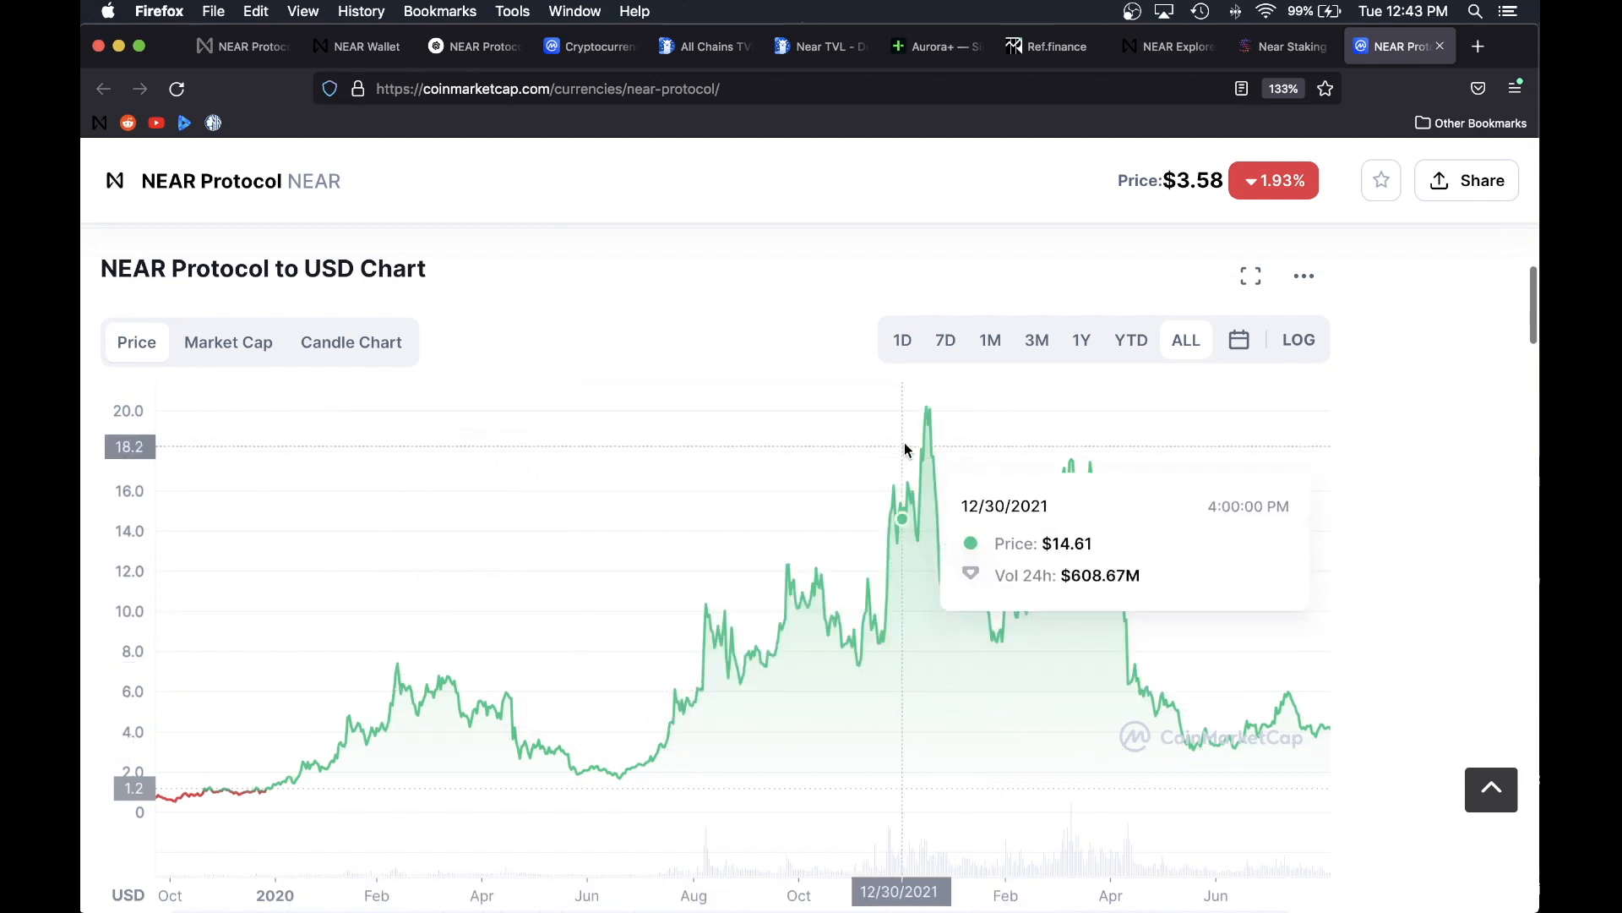
mouse_move(927, 389)
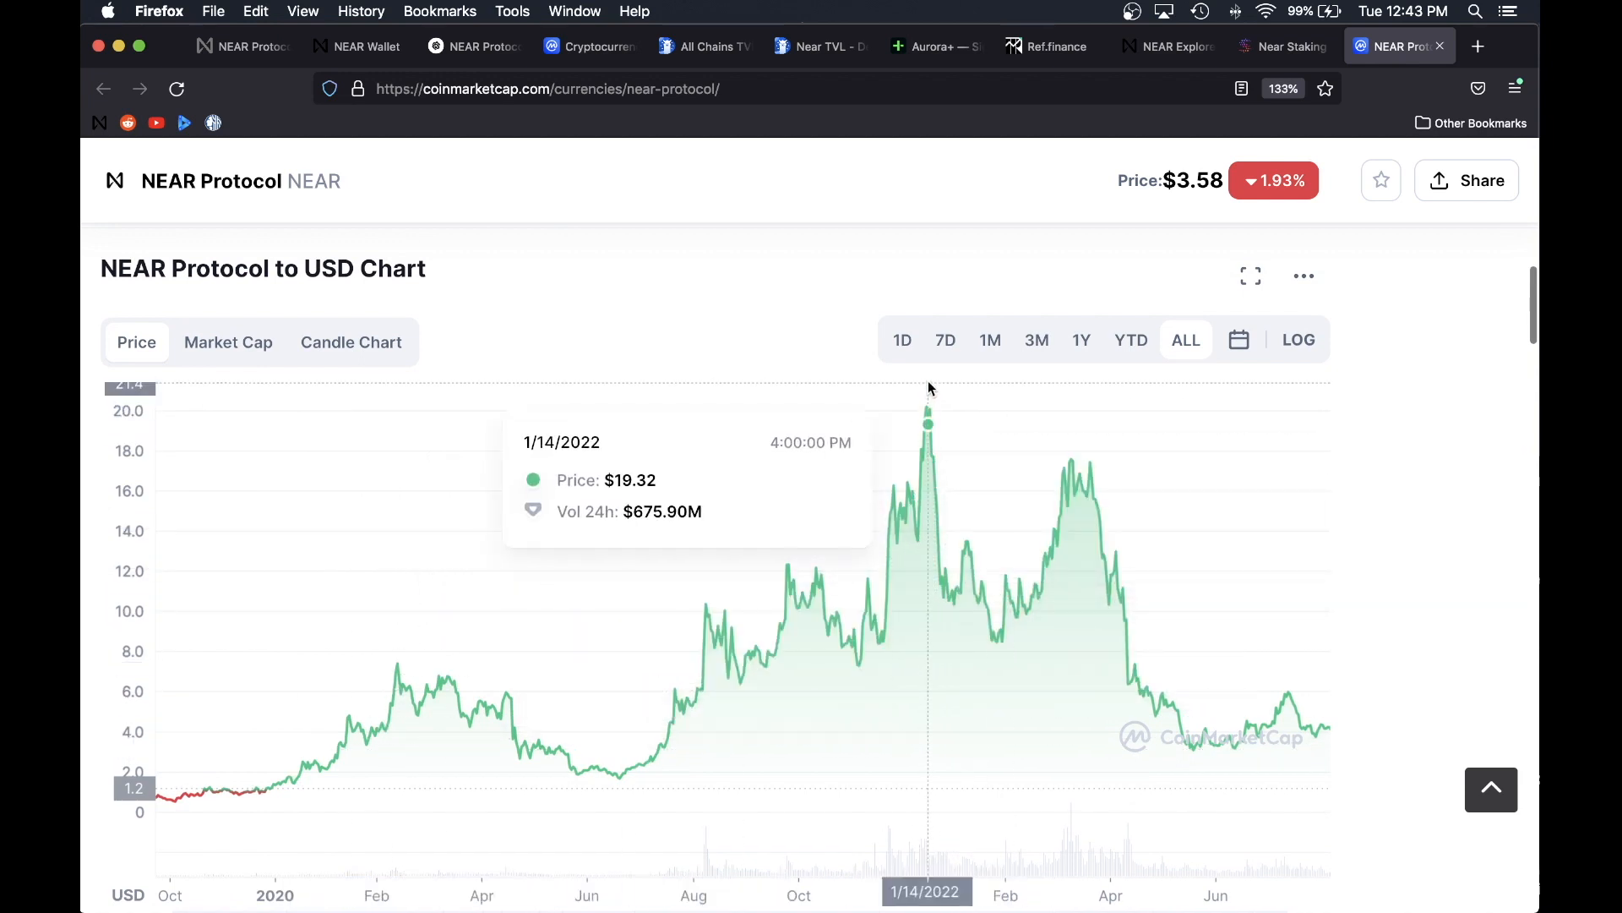
left_click(244, 46)
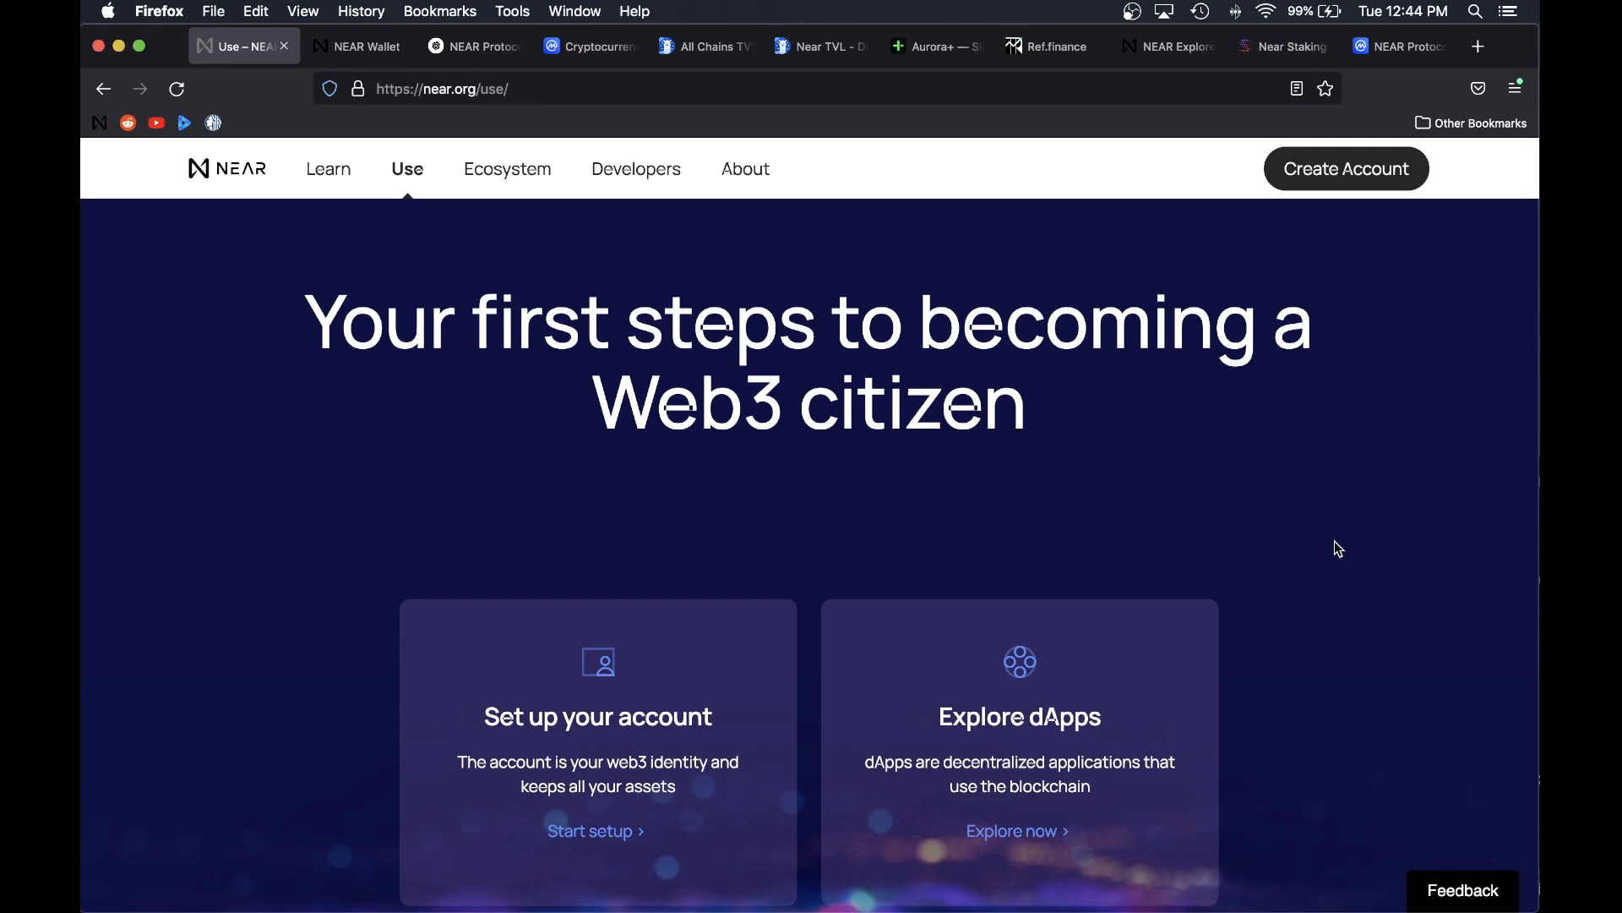
left_click(507, 169)
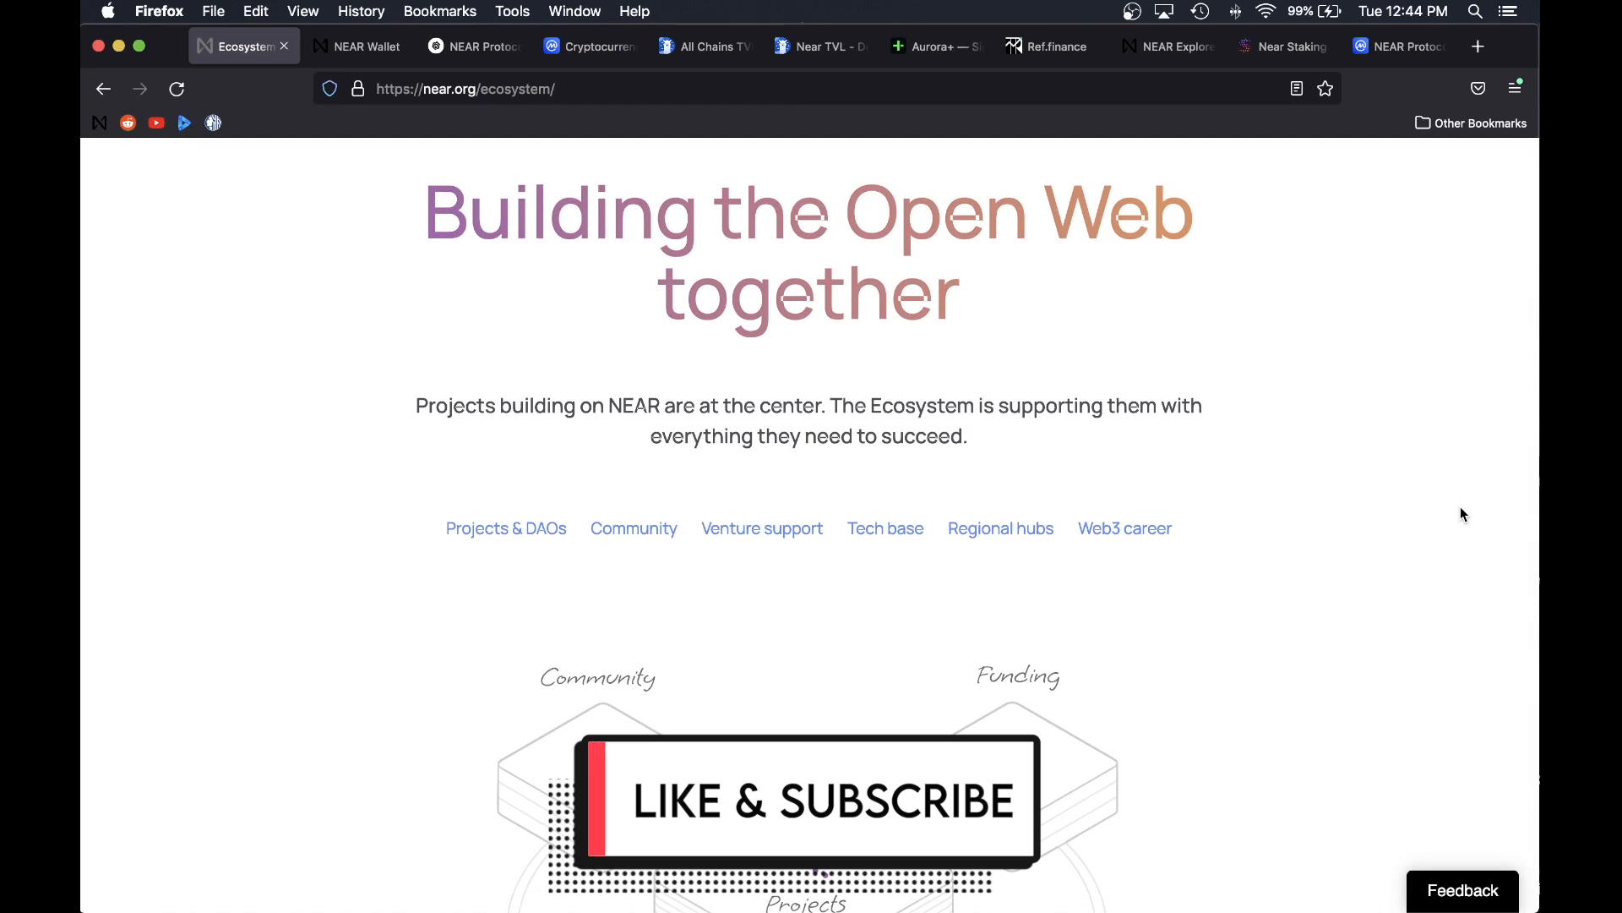